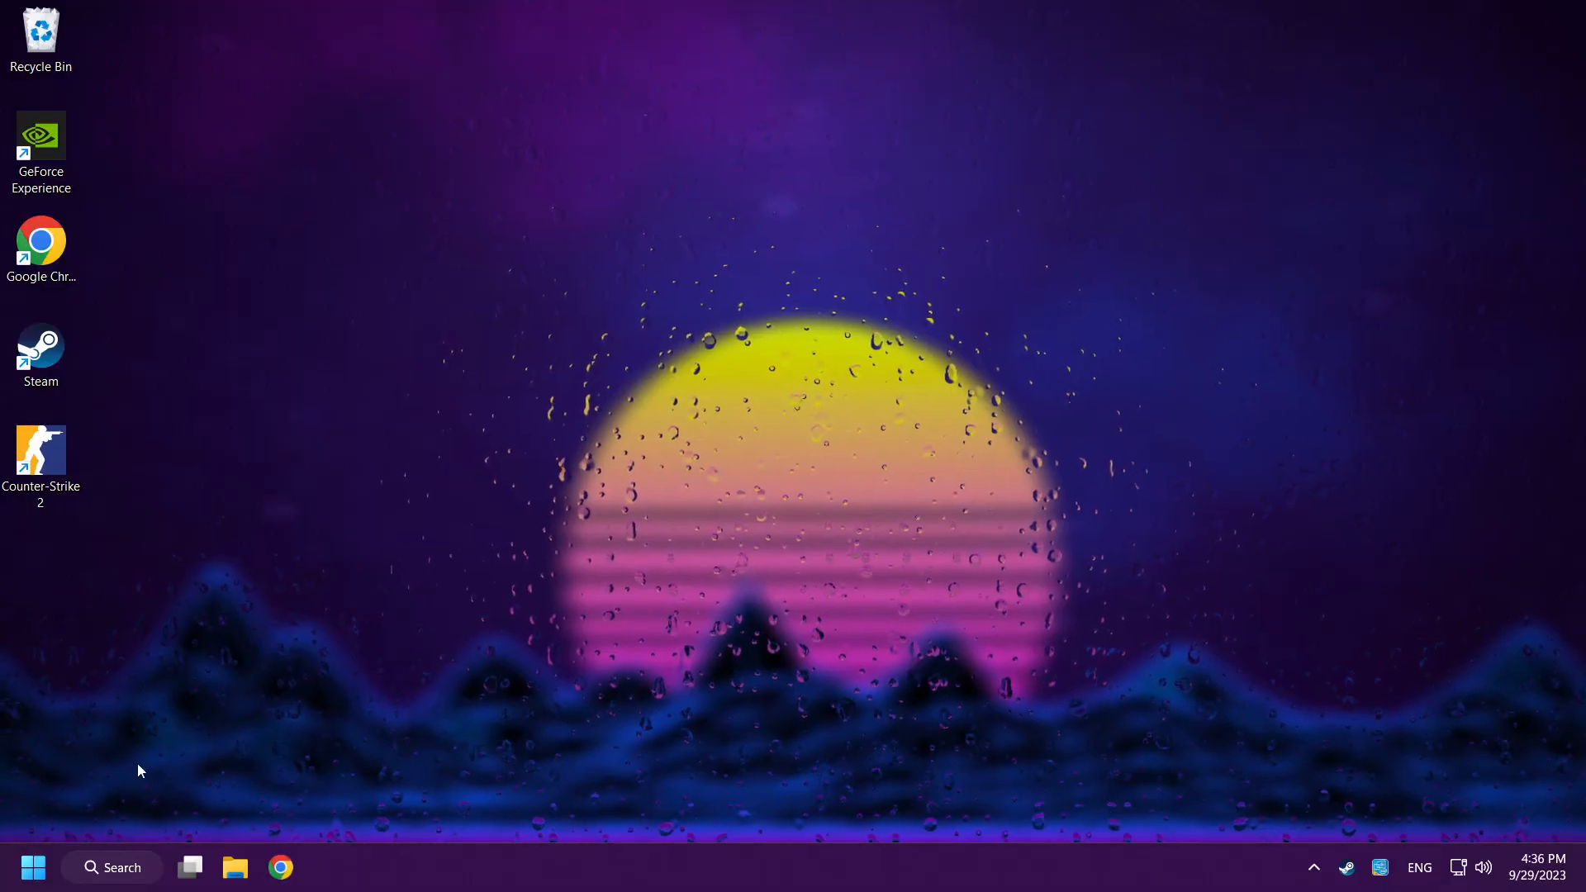
- Search the Start menu for 'device Manager' to find Device Manager
left_click(111, 867)
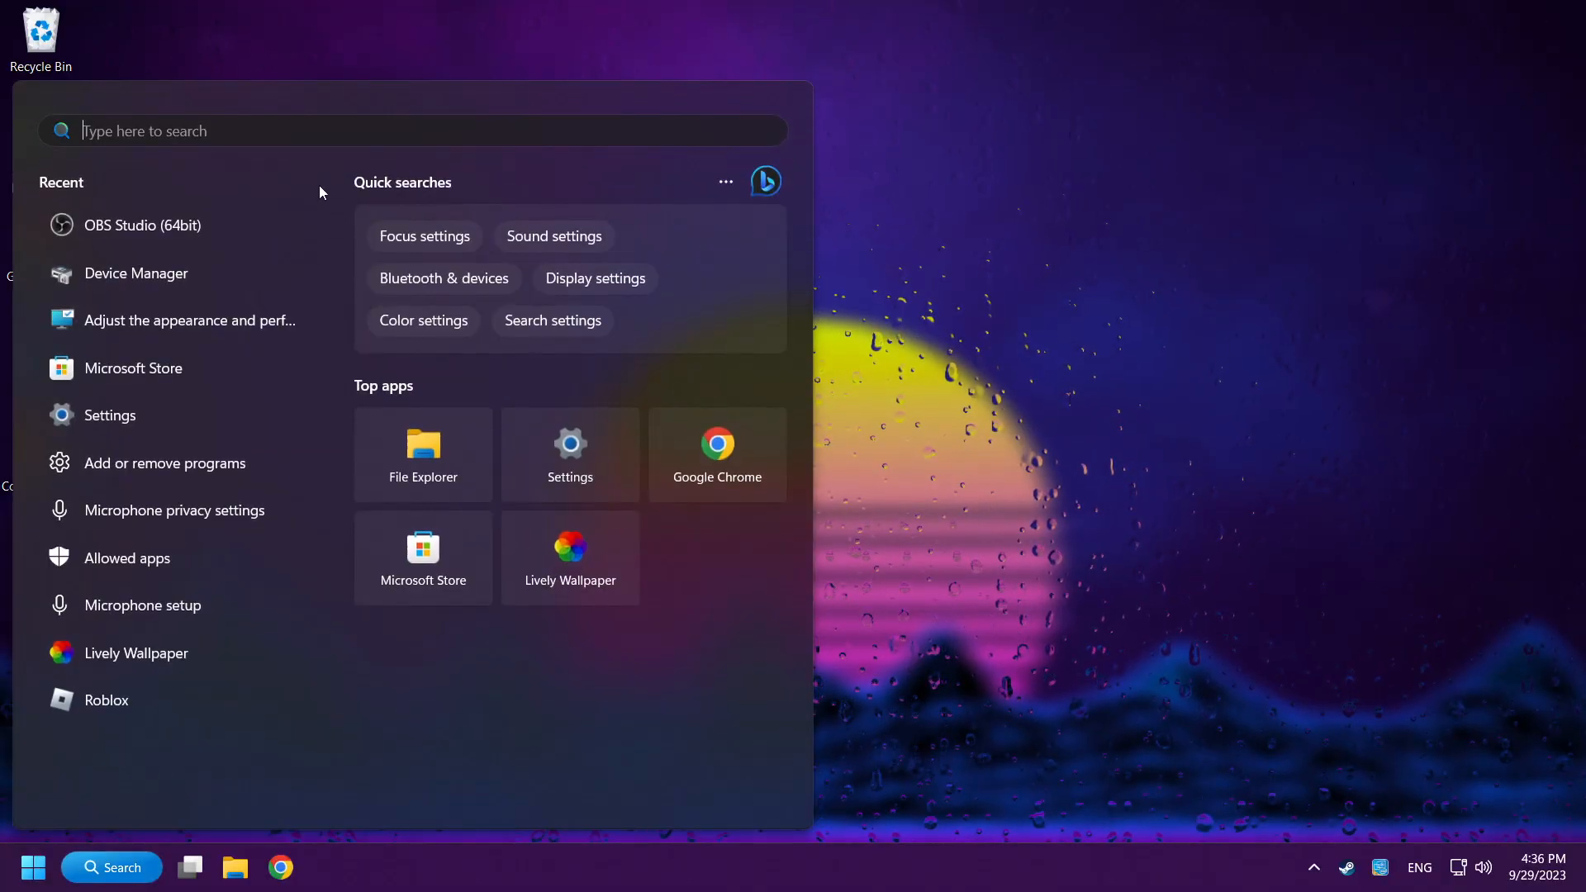
type("device Manager")
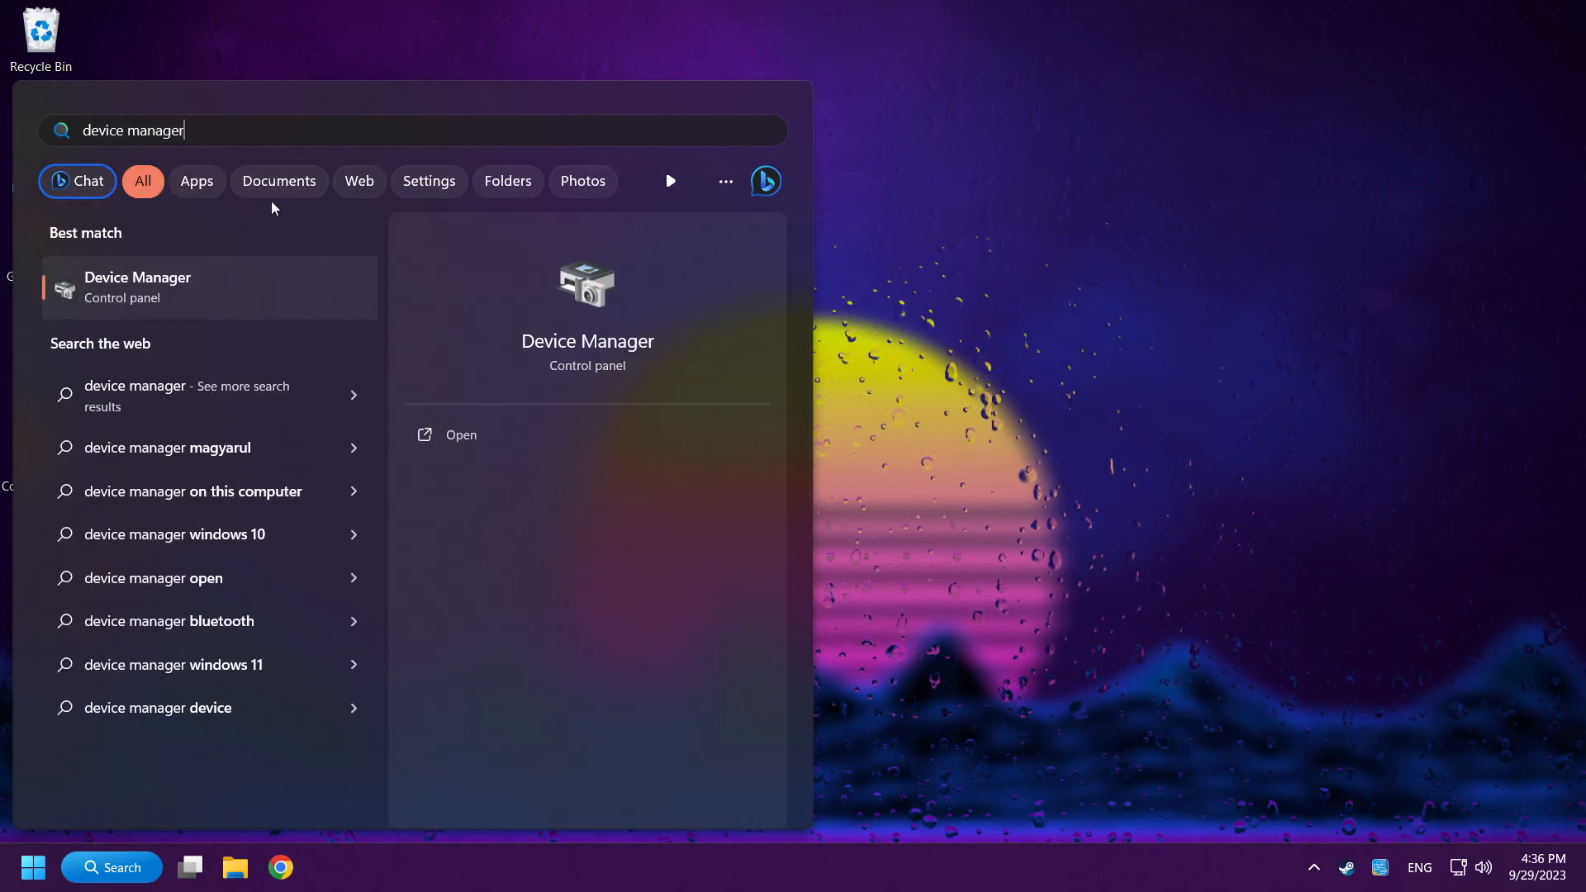
mouse_move(276, 297)
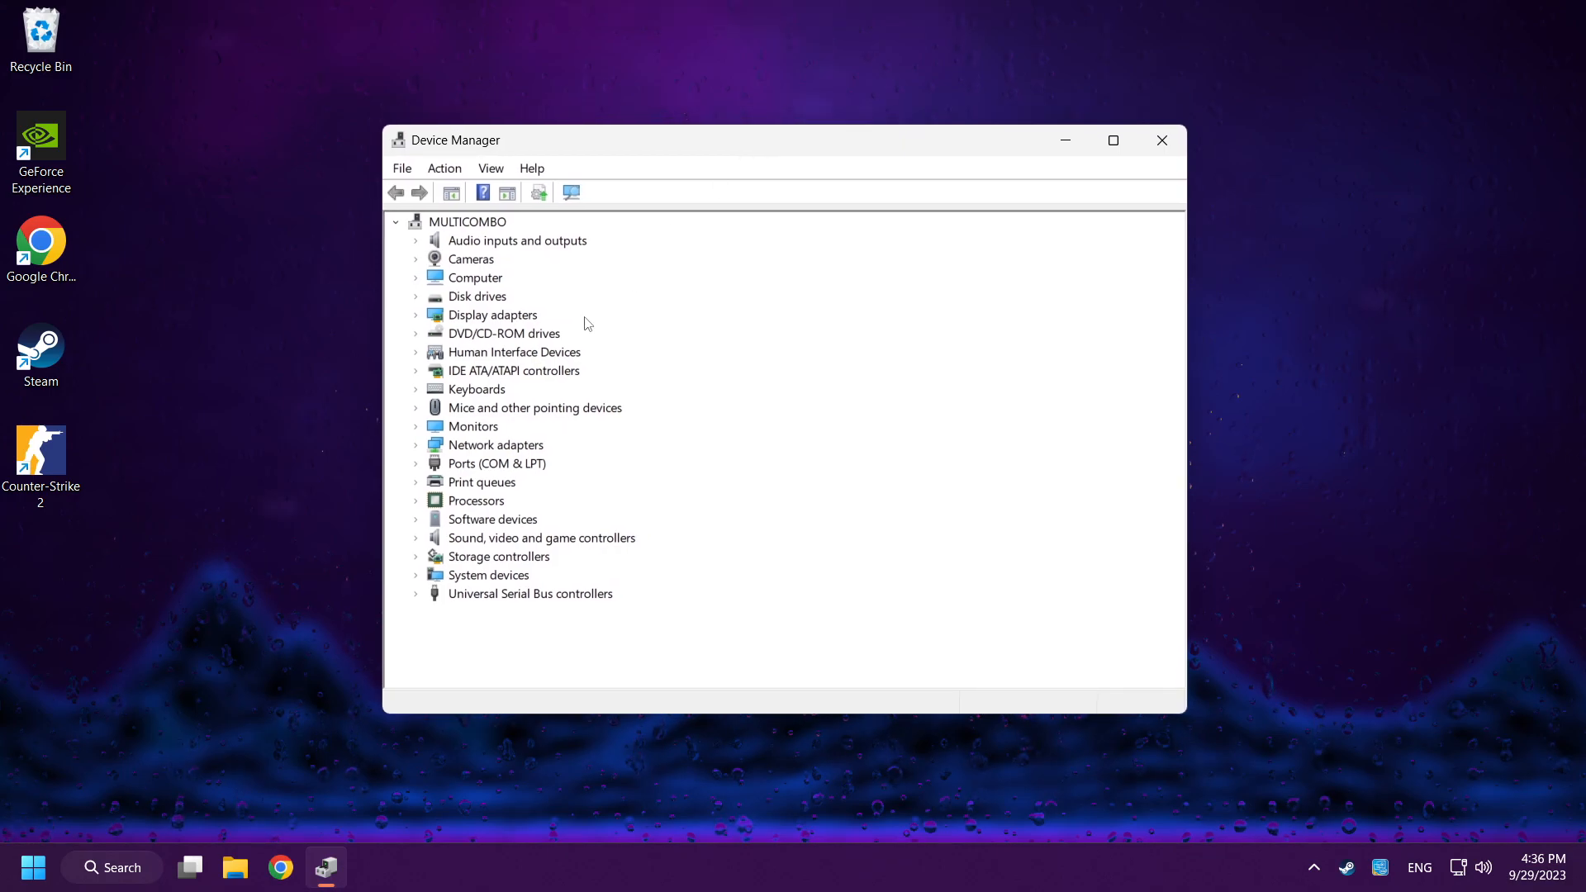
- Expand Display adapters and bring up the NVIDIA GeForce GTX 1050 Ti context menu
left_click(493, 314)
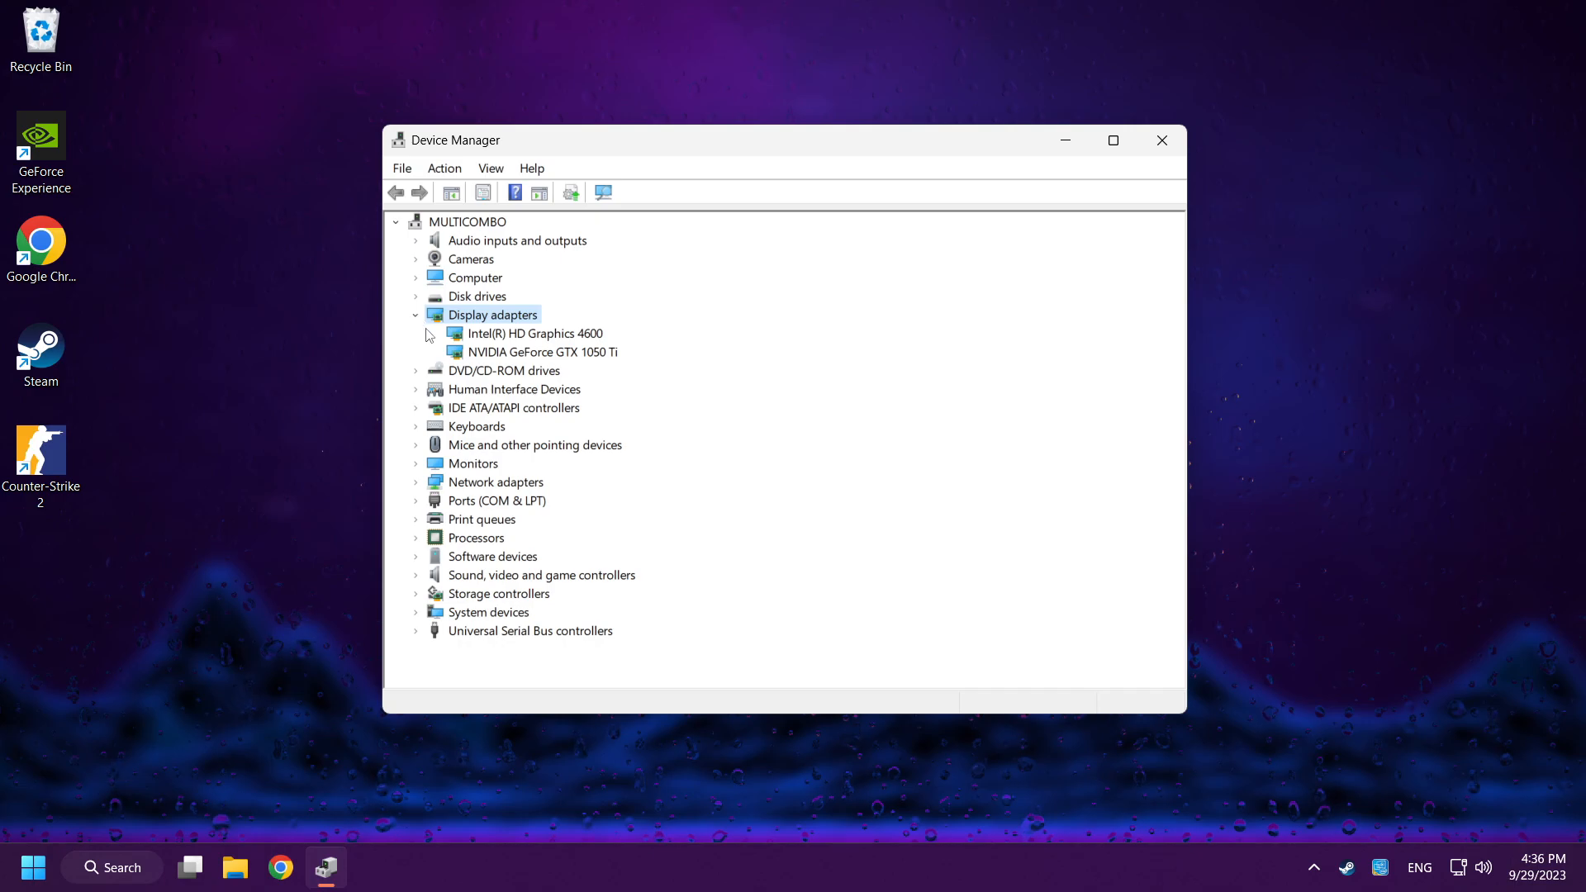
left_click(540, 351)
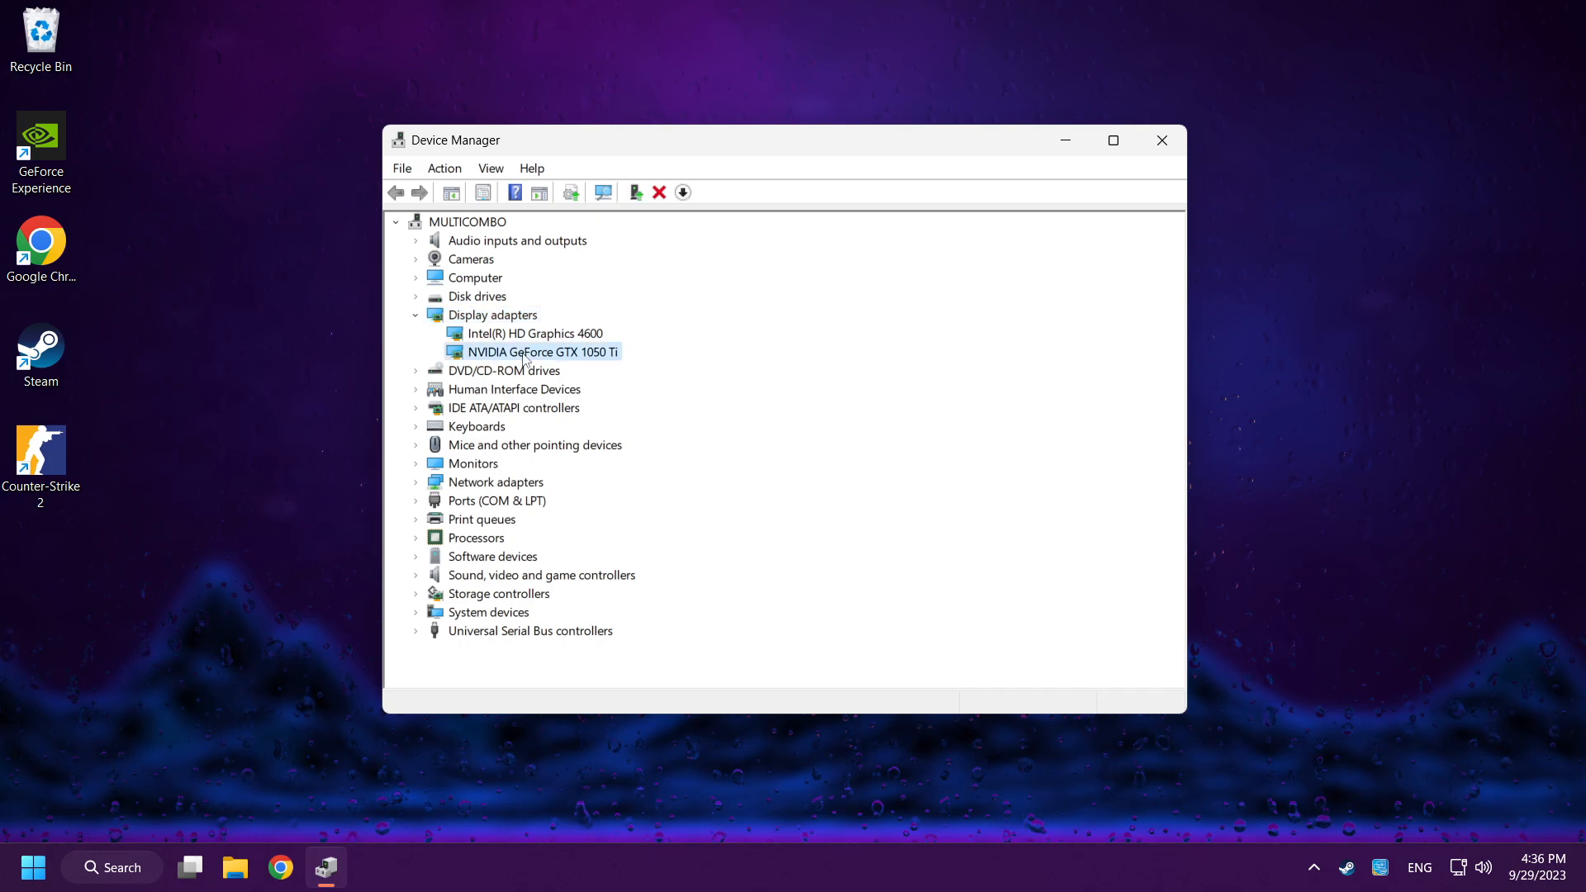
right_click(541, 351)
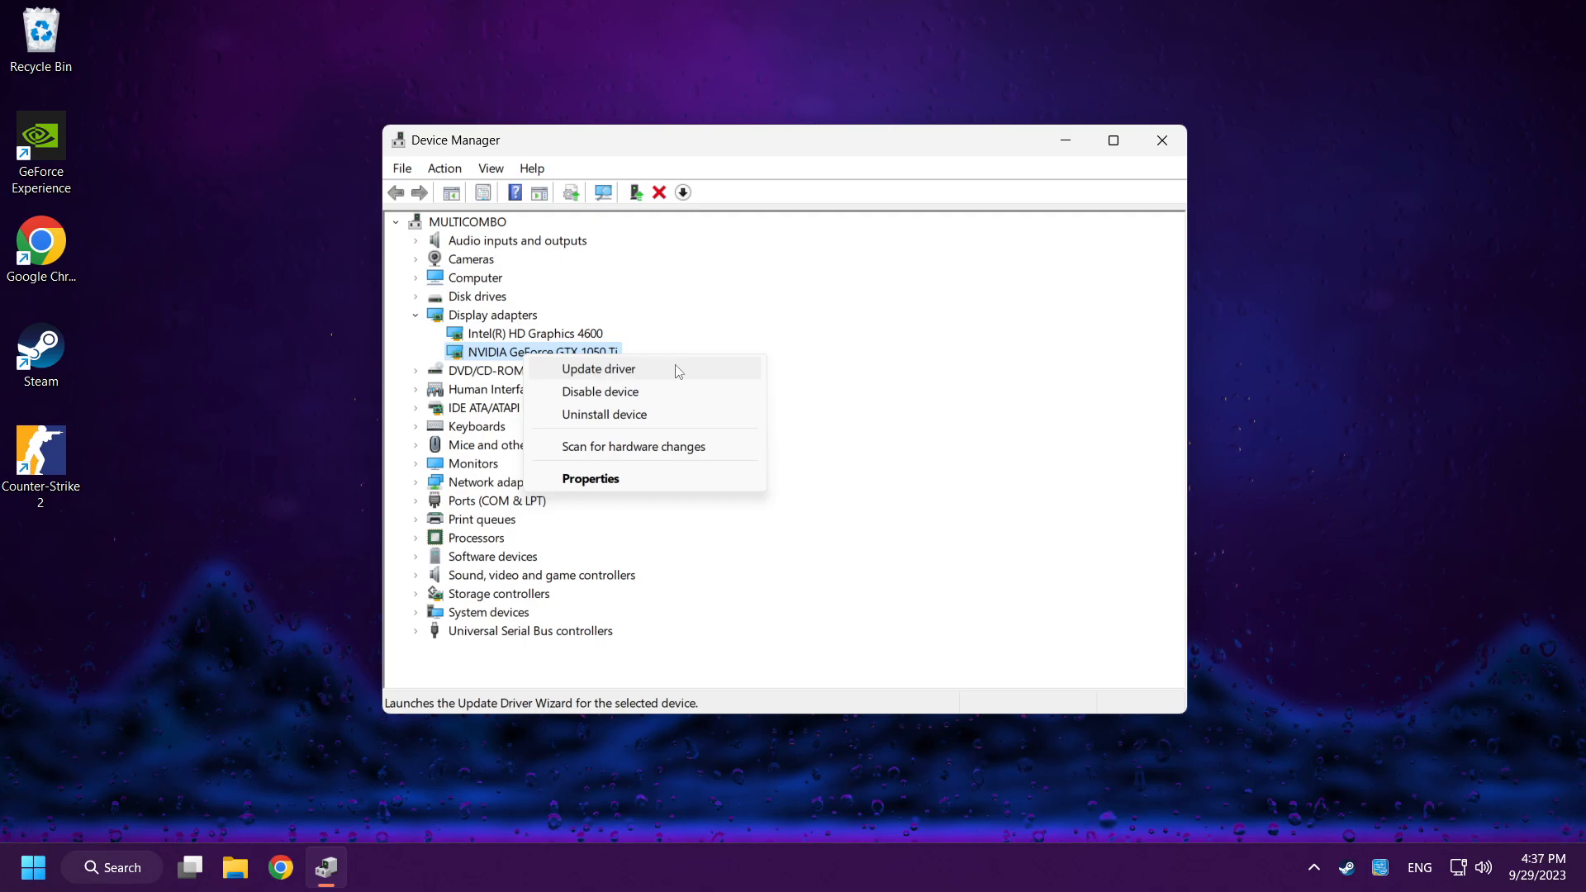
- Auto-search for a GTX 1050 Ti driver, confirm the best is installed, and close Device Manager
left_click(598, 368)
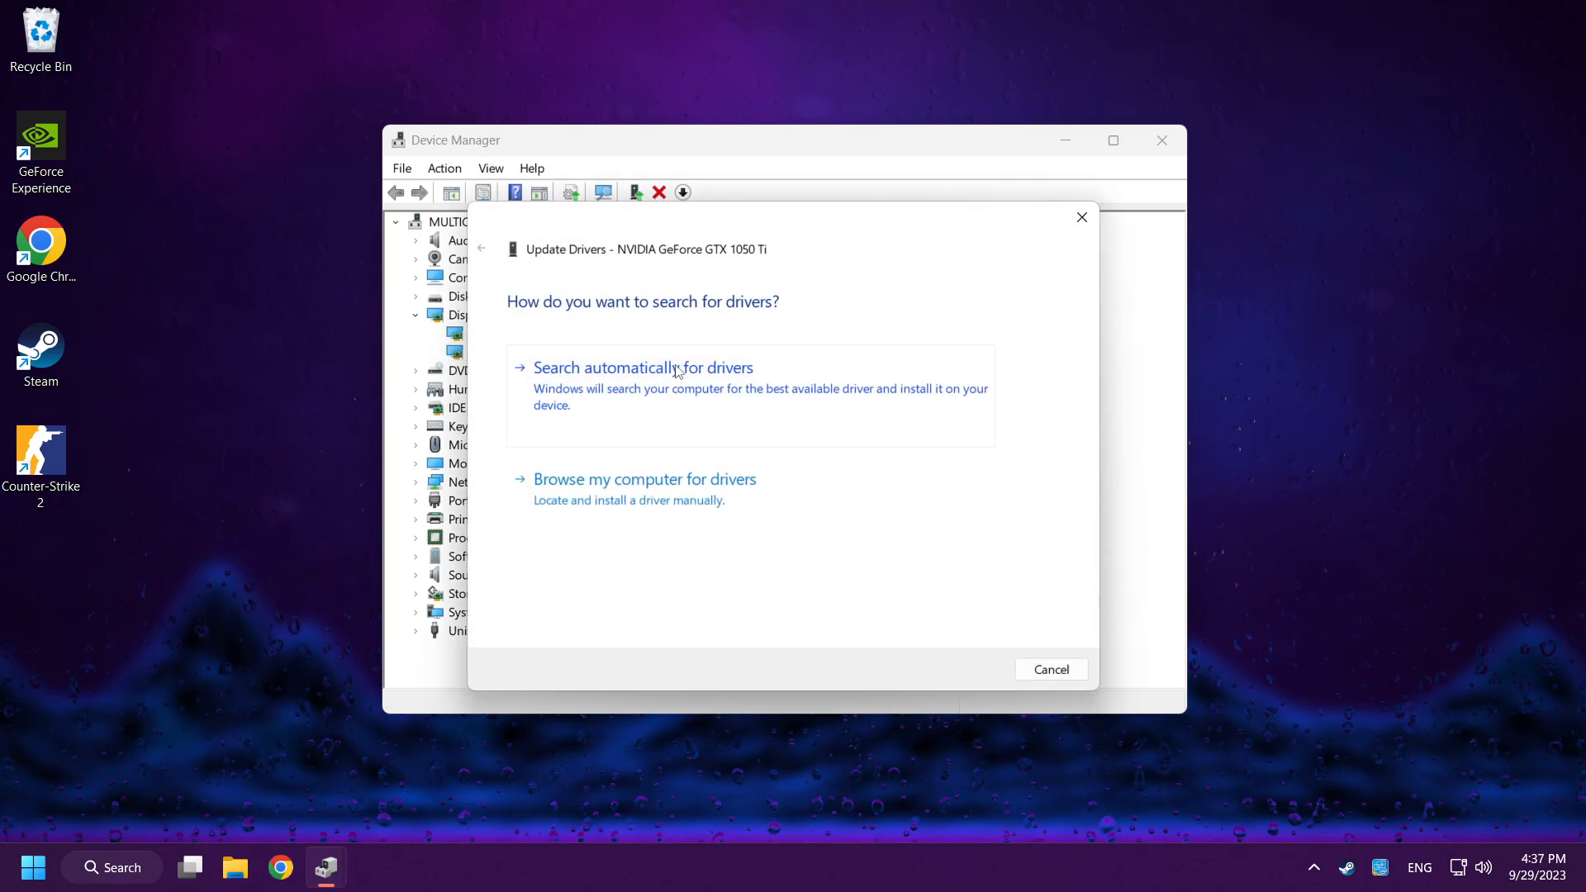
mouse_move(621, 342)
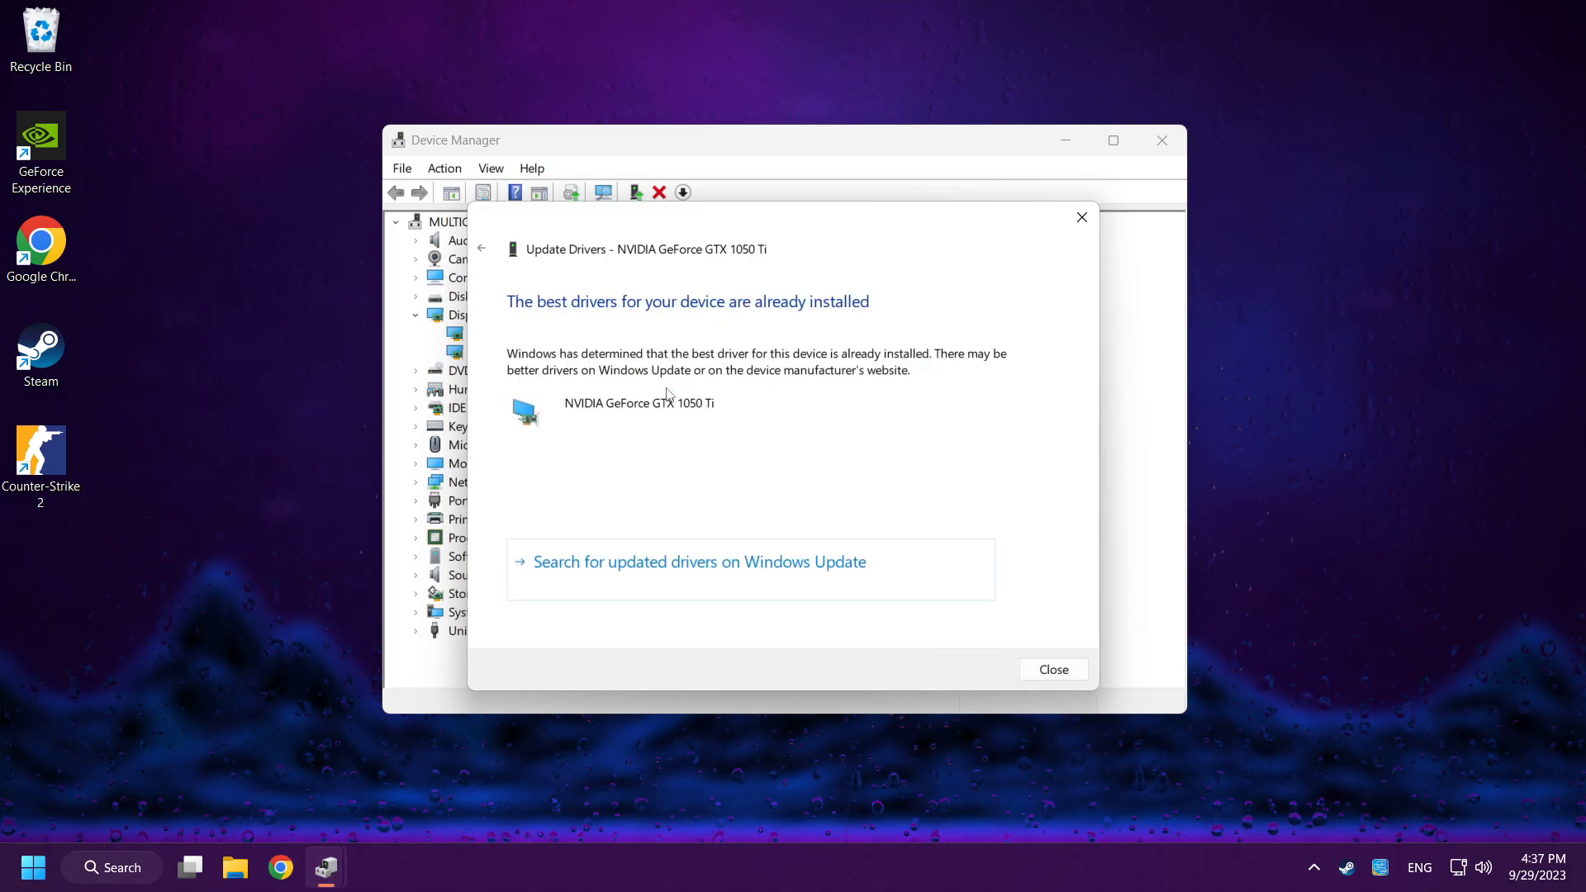
mouse_move(819, 432)
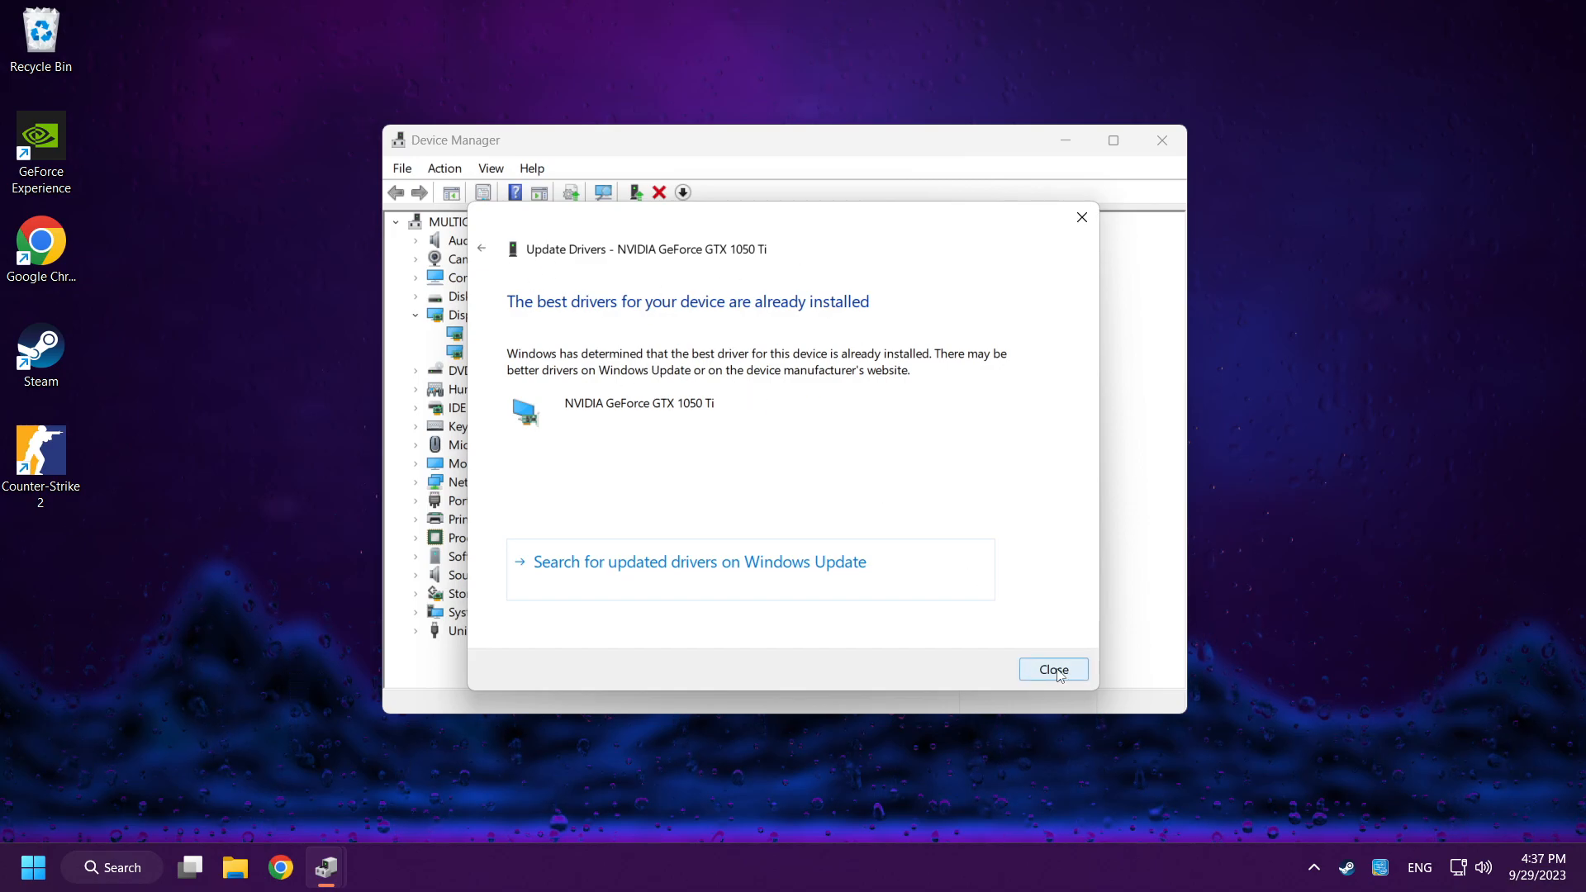
left_click(1054, 669)
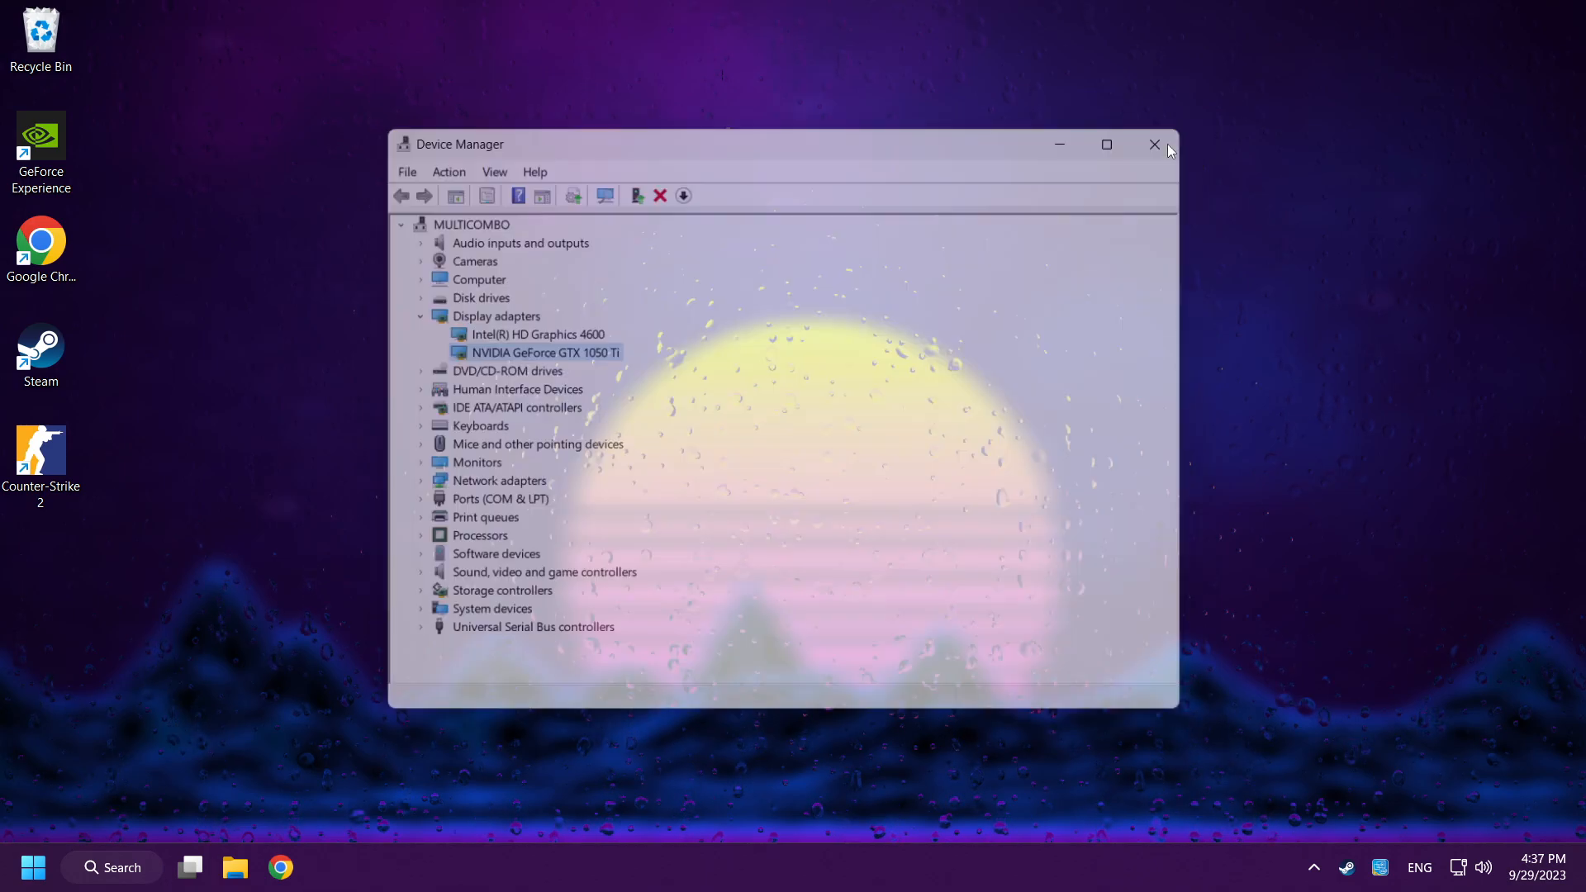
left_click(1154, 143)
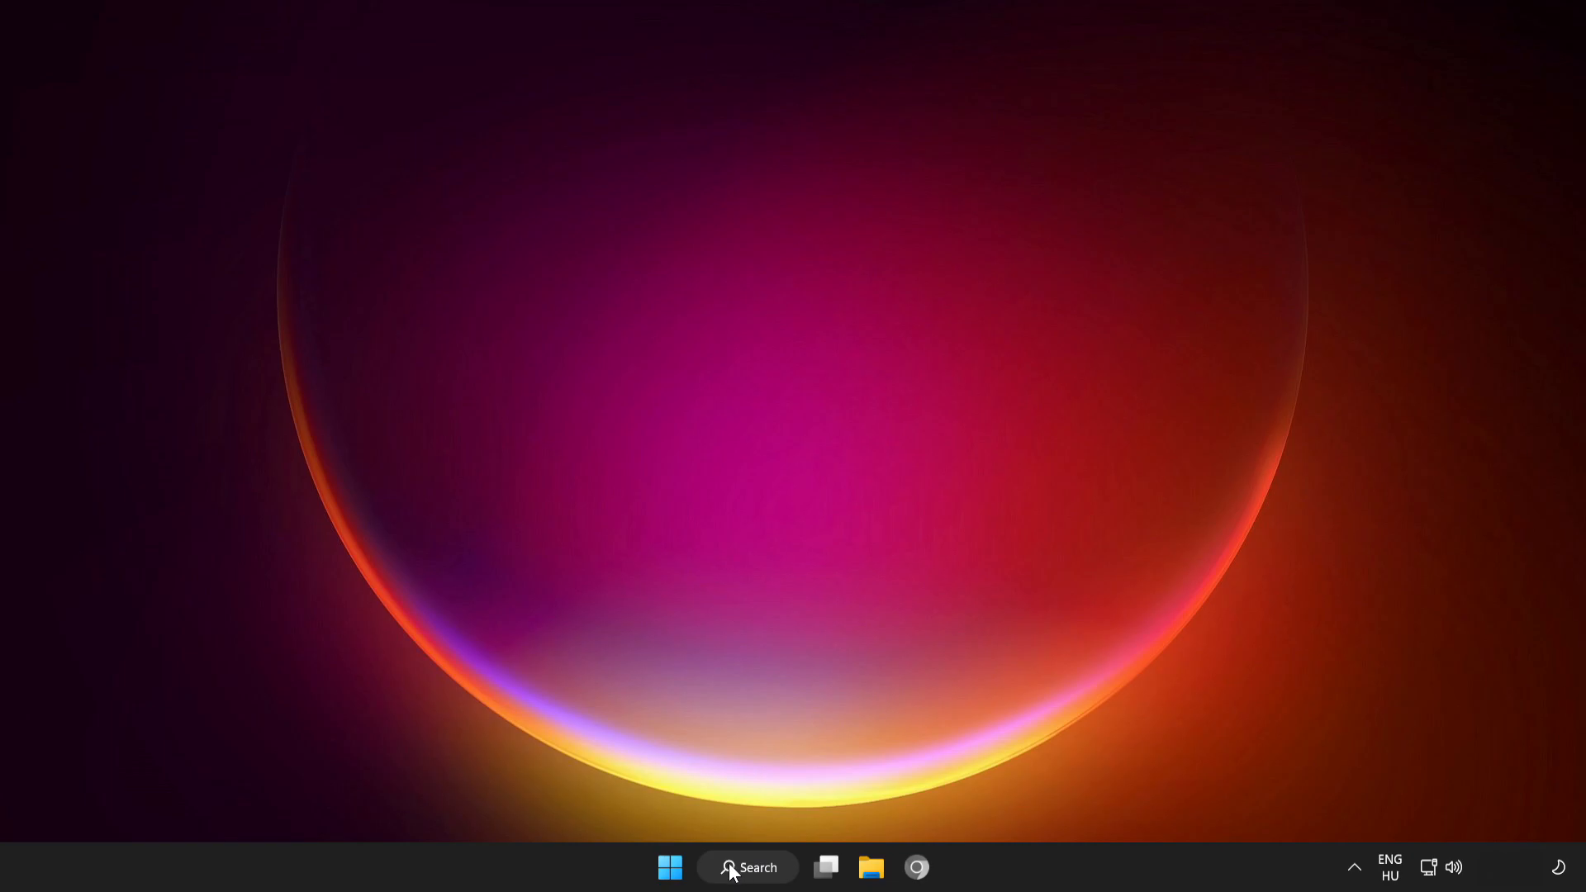
- Search the Start menu for 'update' to find Check for updates
left_click(748, 866)
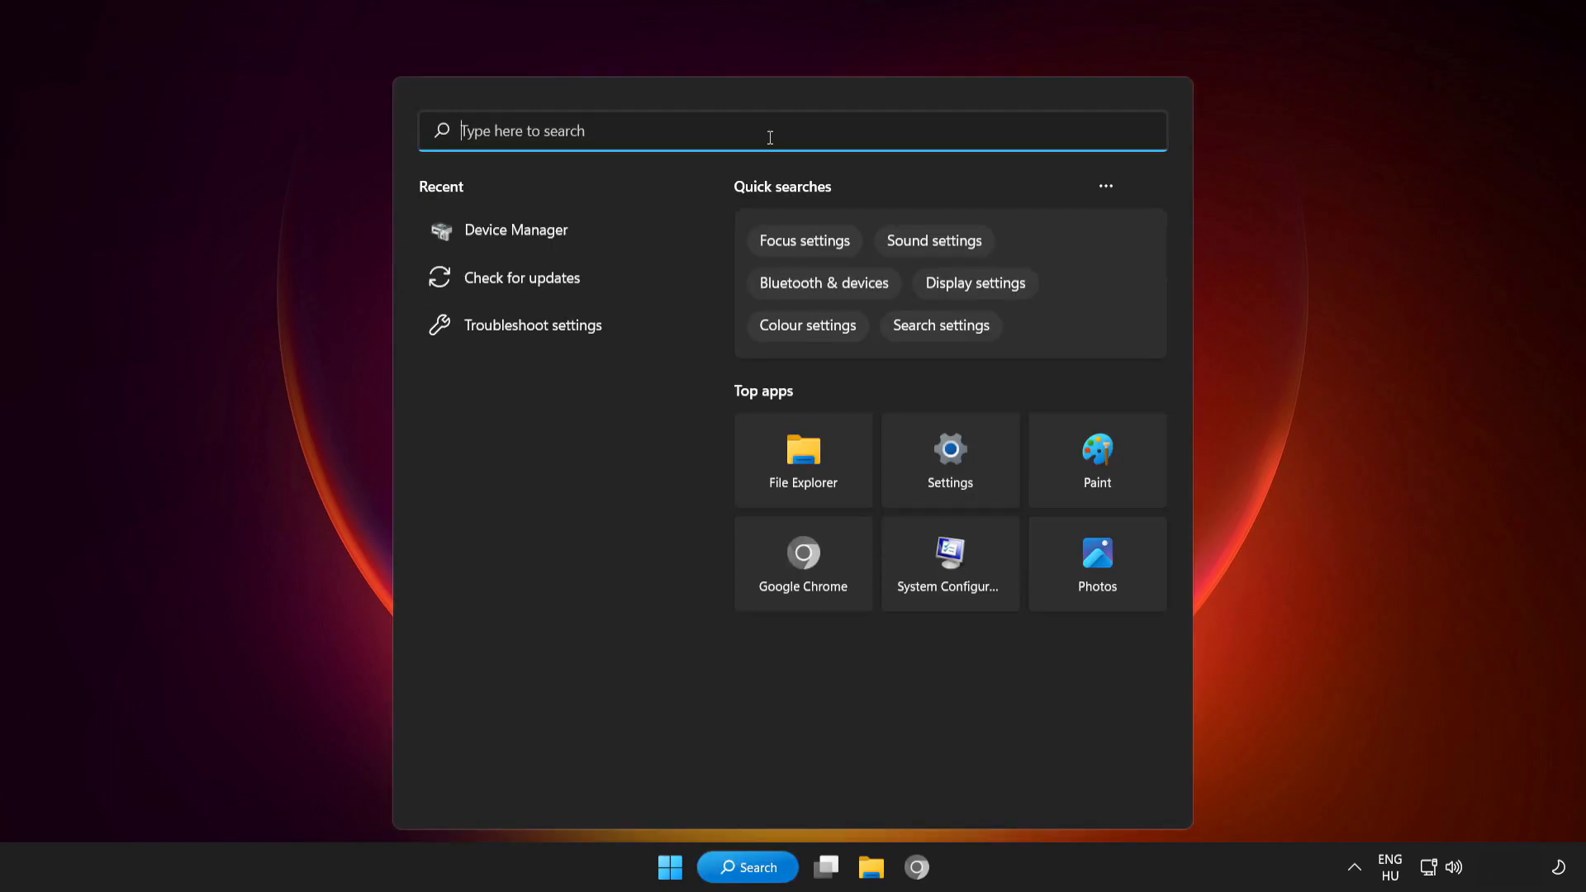
type("upda")
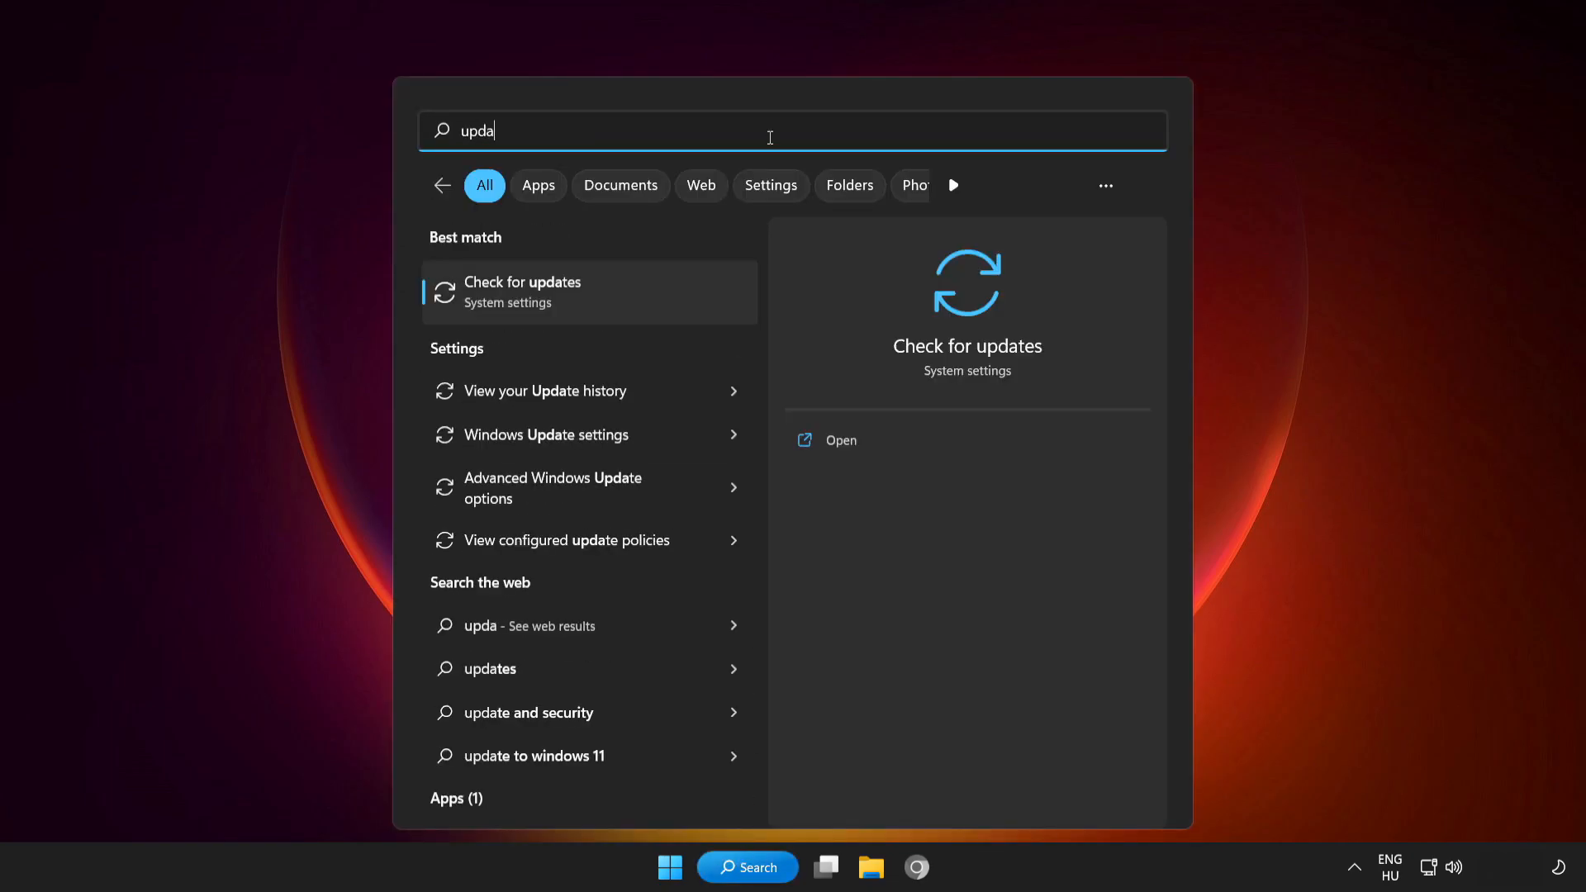
type("te")
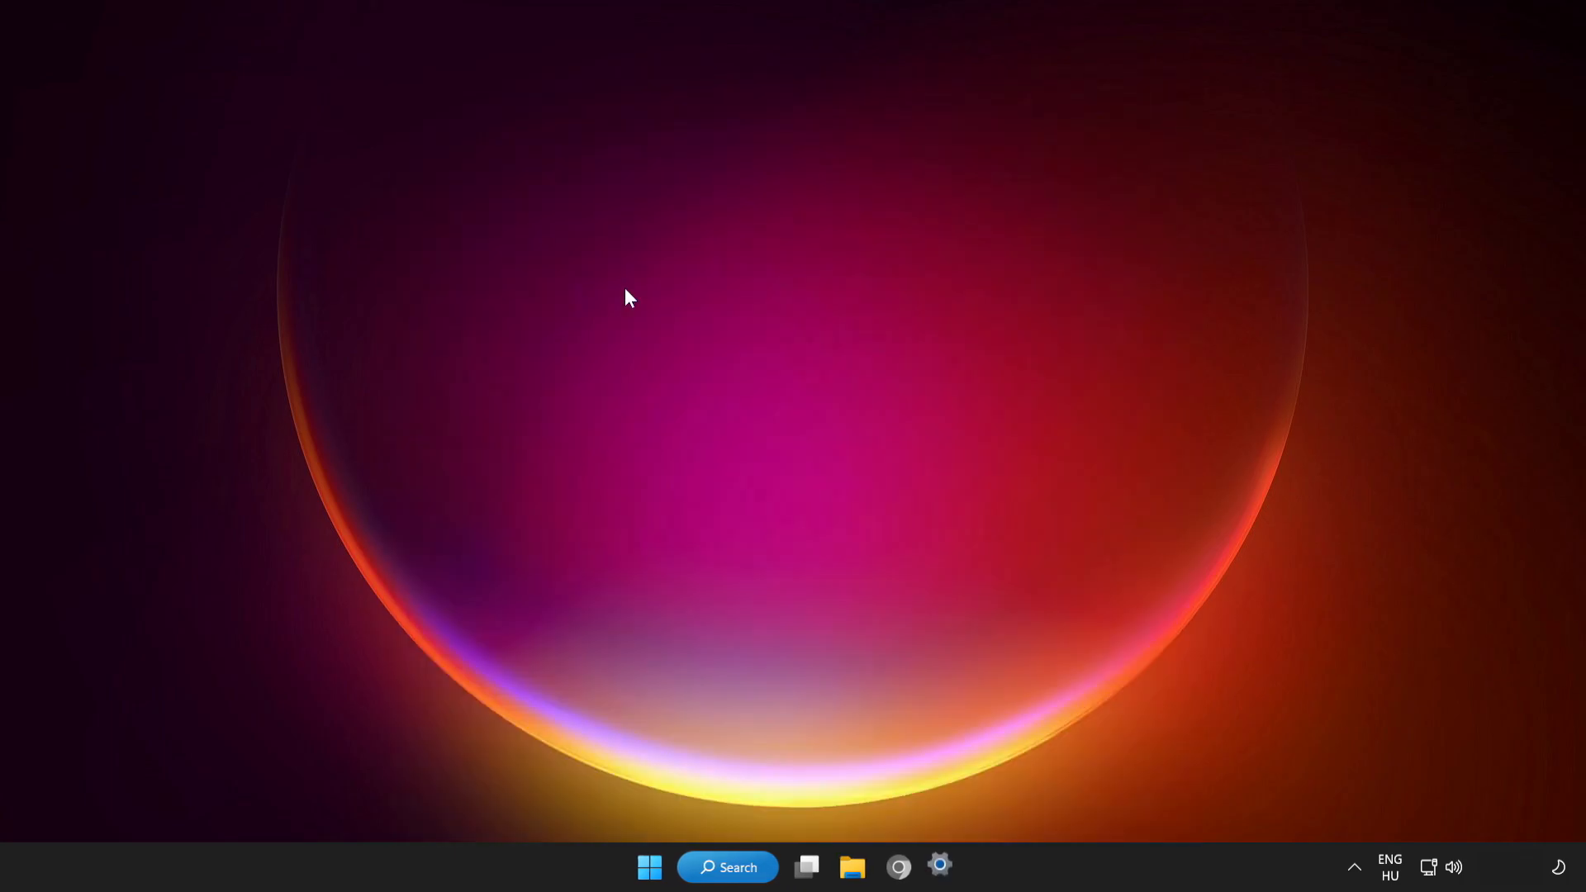
- Run a Windows Update check, confirm the PC is up to date, and close Settings
left_click(938, 867)
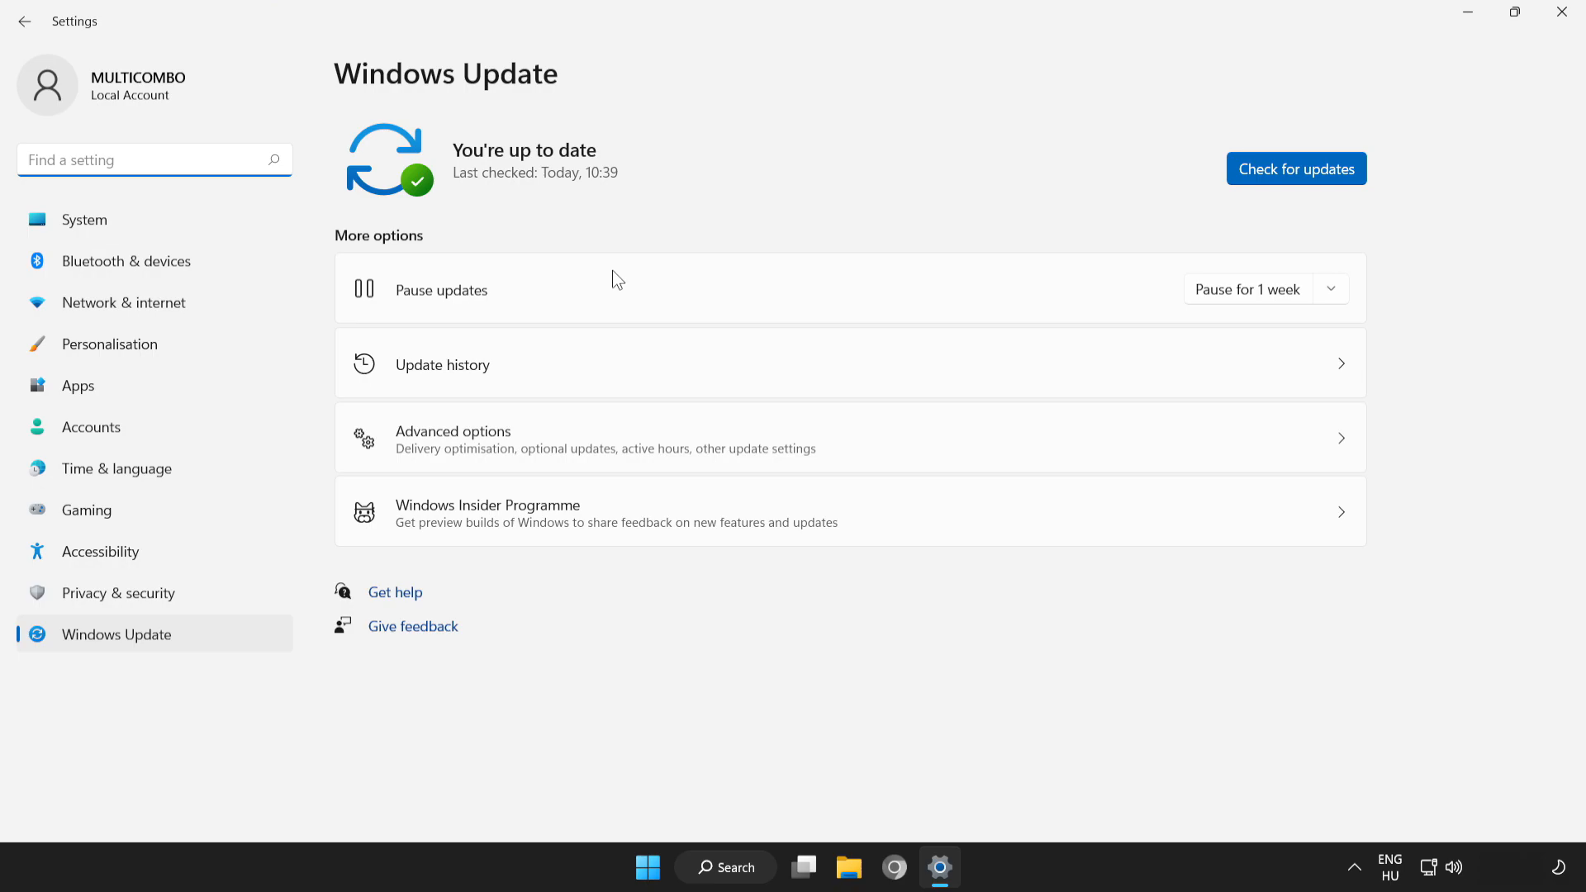
mouse_move(1445, 192)
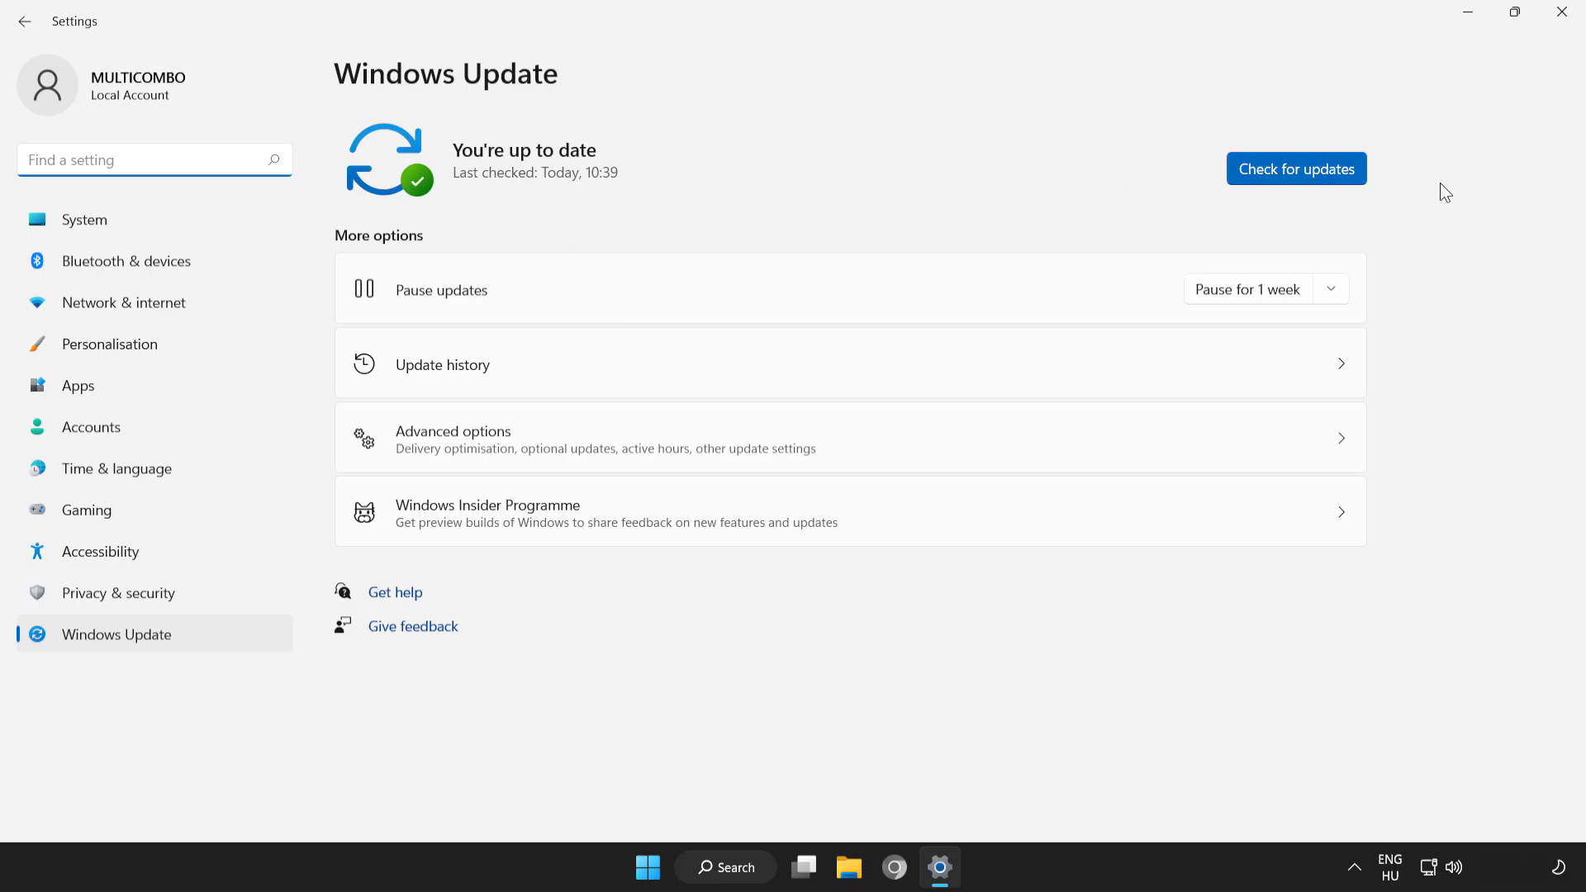
left_click(1296, 168)
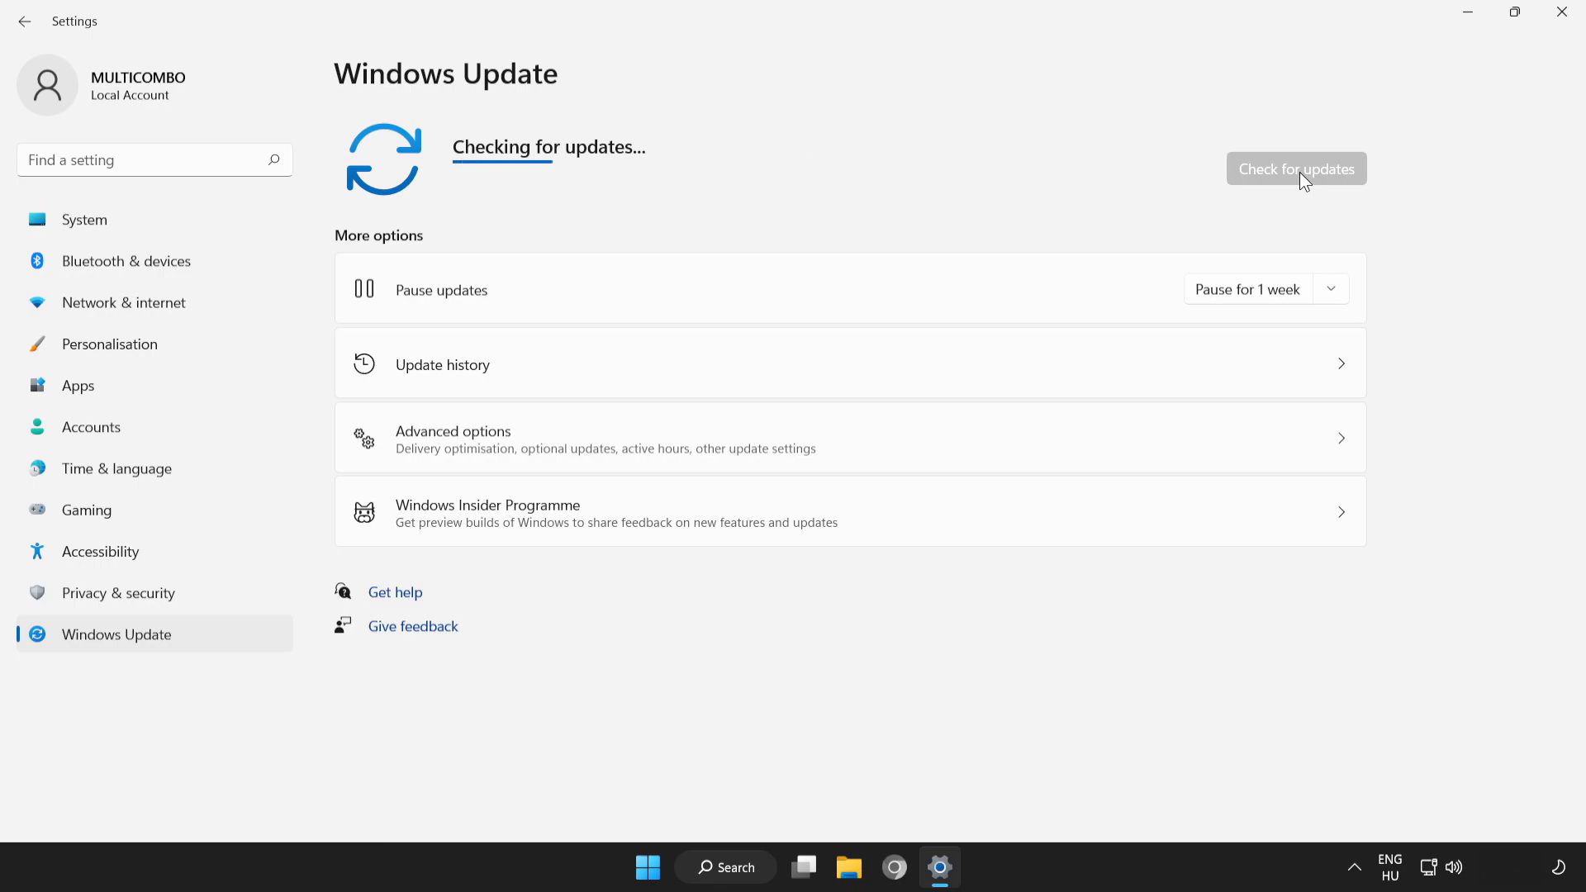
mouse_move(1098, 206)
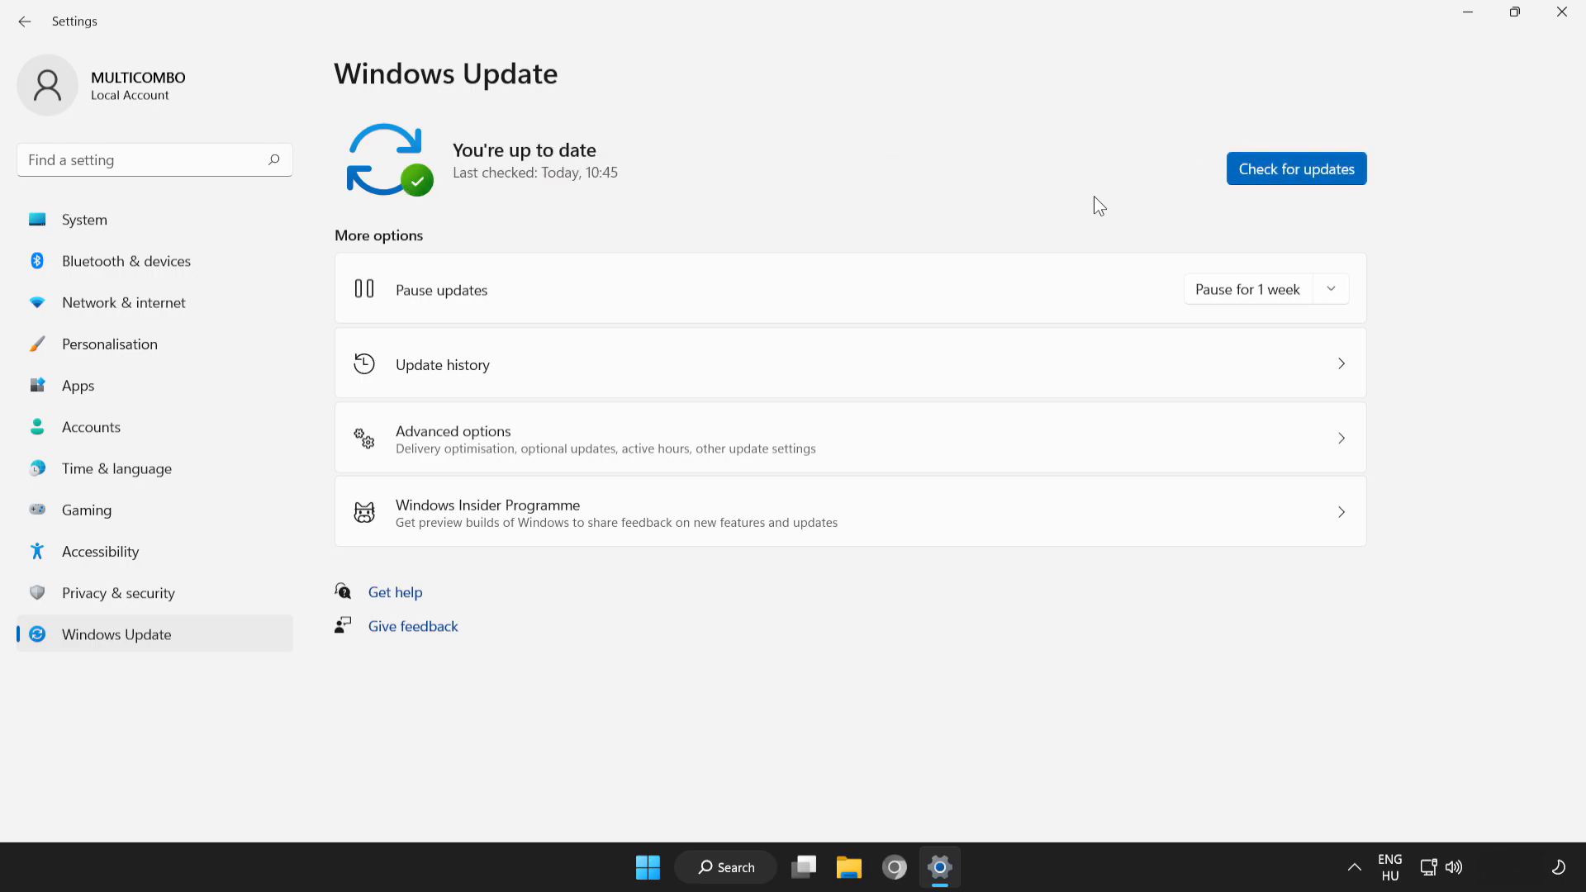
mouse_move(885, 182)
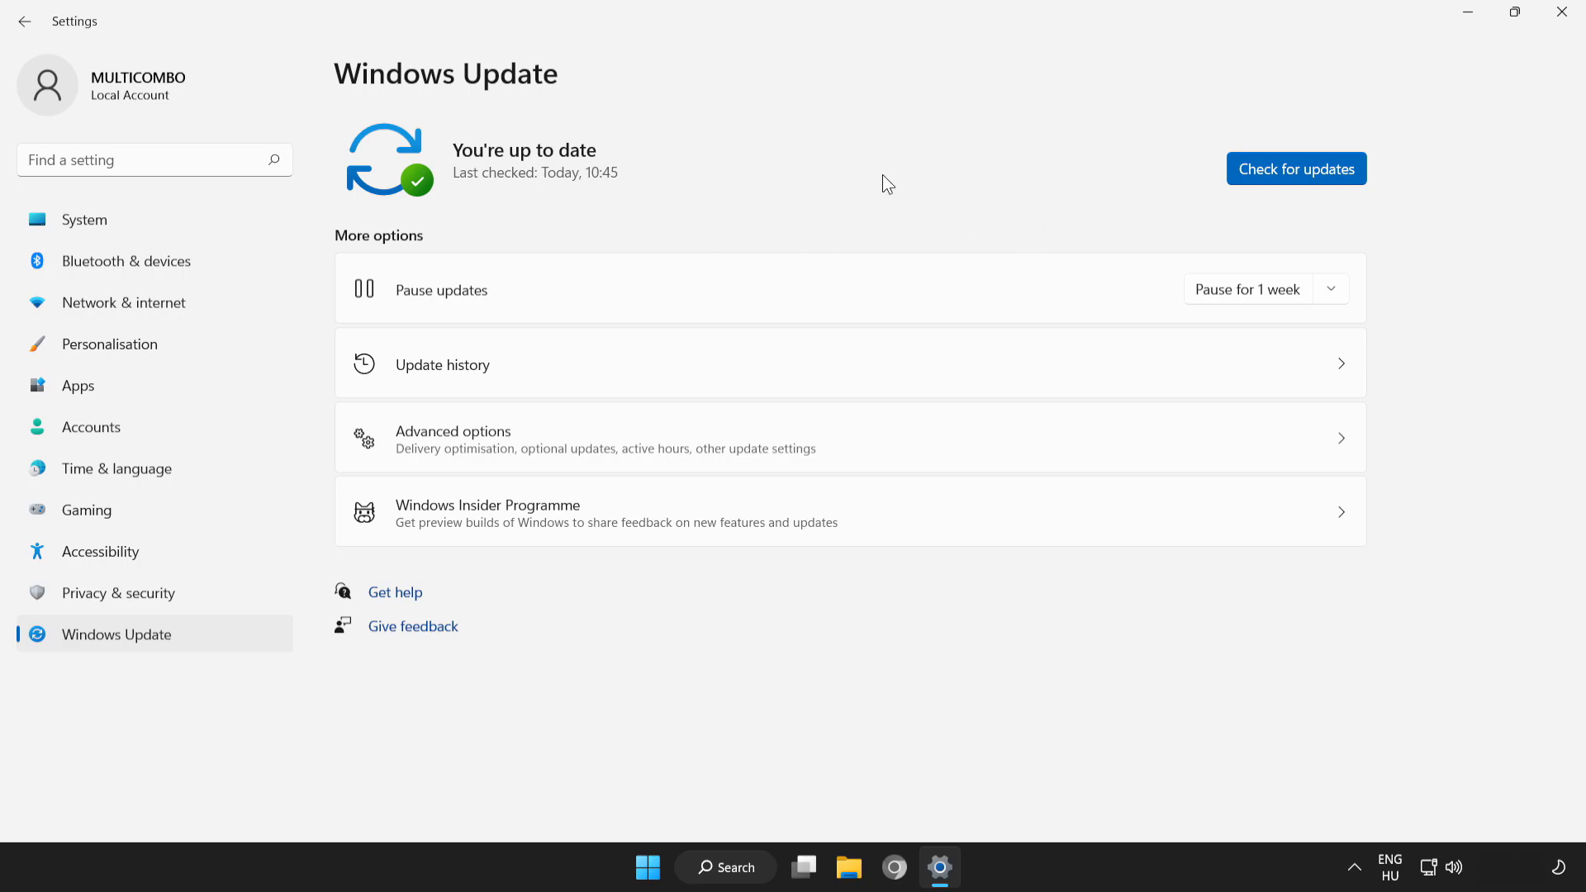
mouse_move(1563, 14)
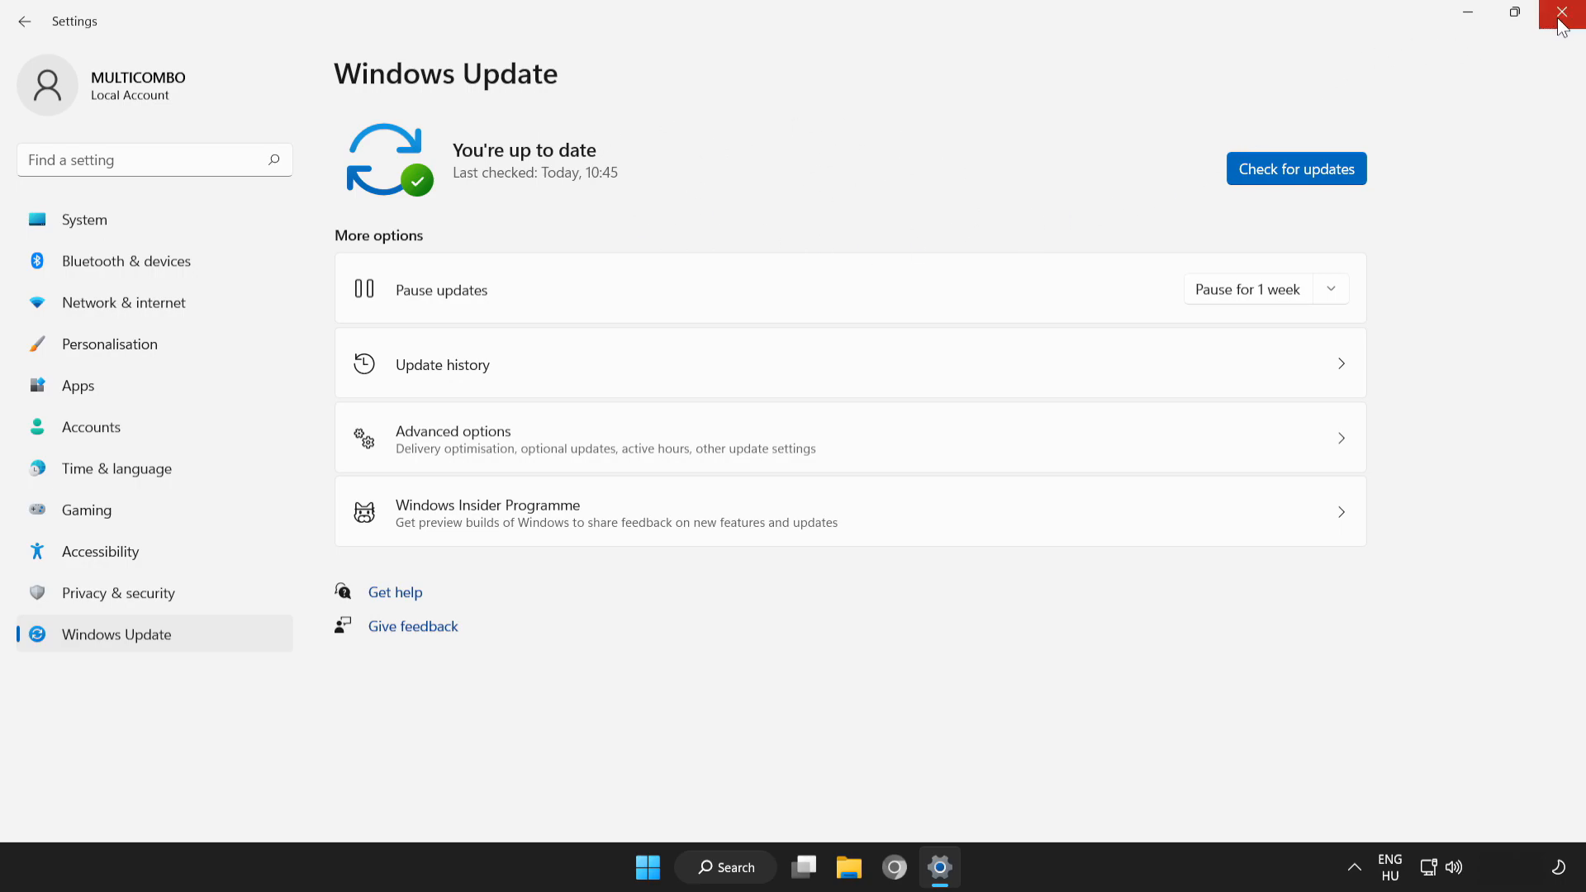
left_click(1563, 13)
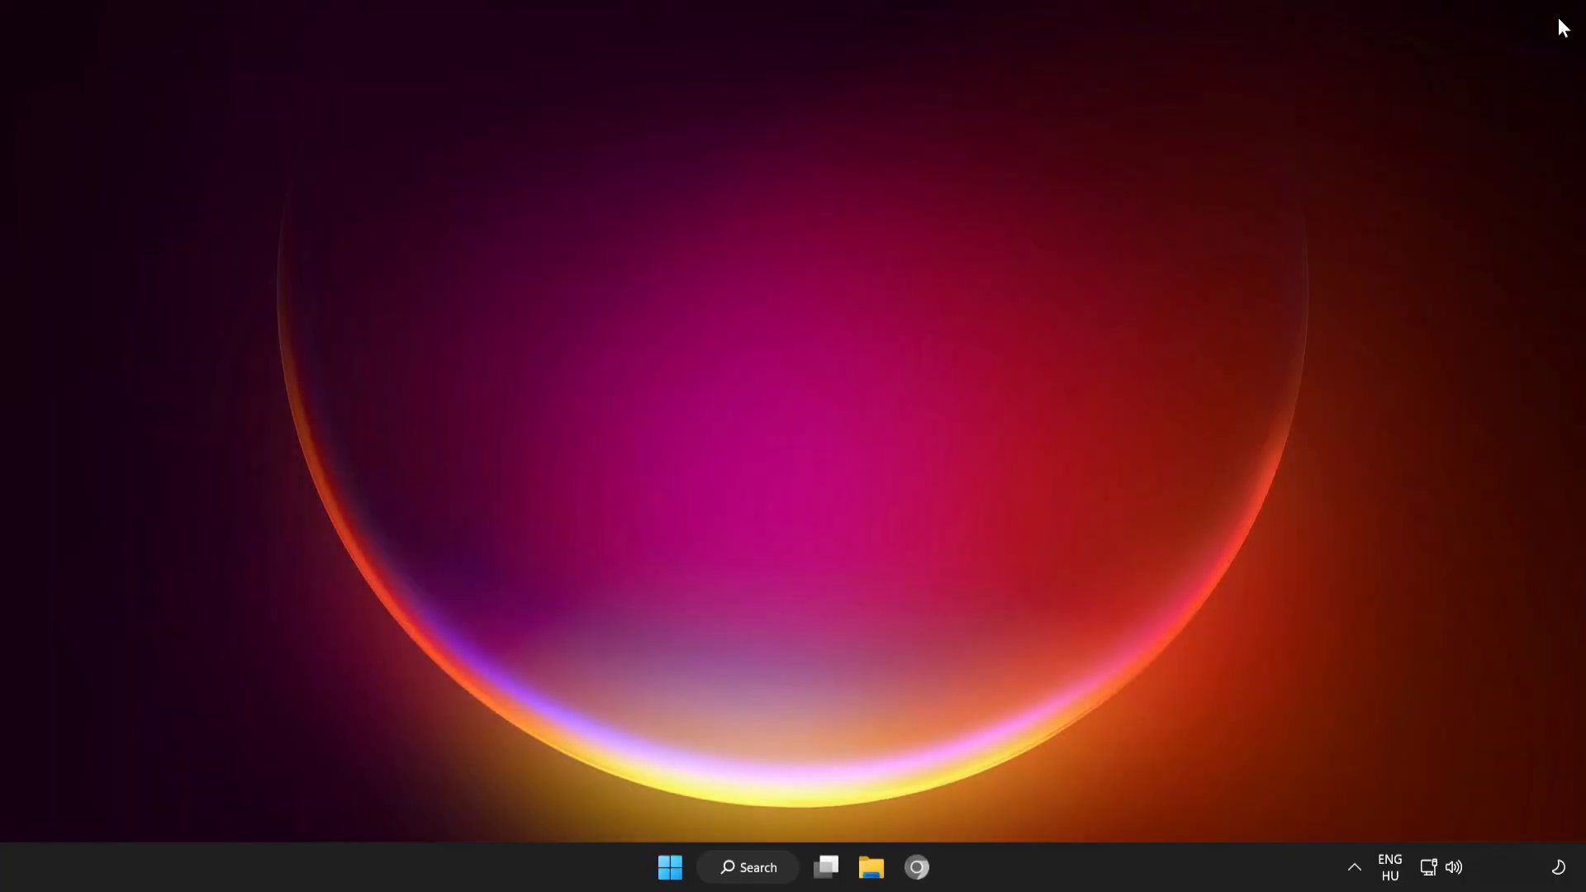
mouse_move(916, 867)
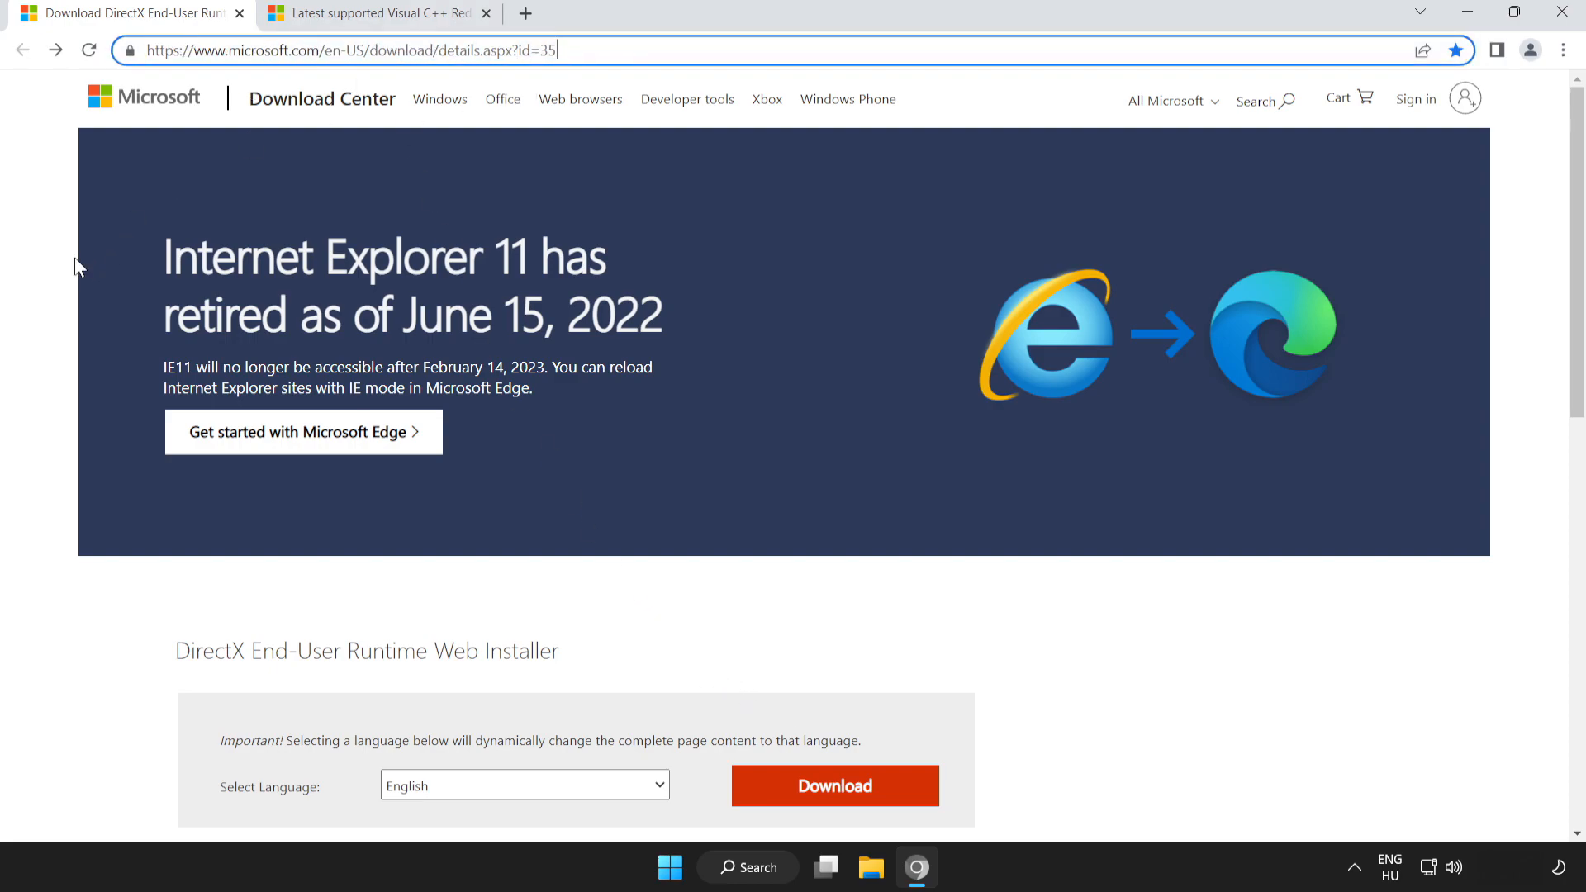
- Download the English DirectX End-User Runtime Web Installer (dxwebsetup.exe)
scroll("down", 3)
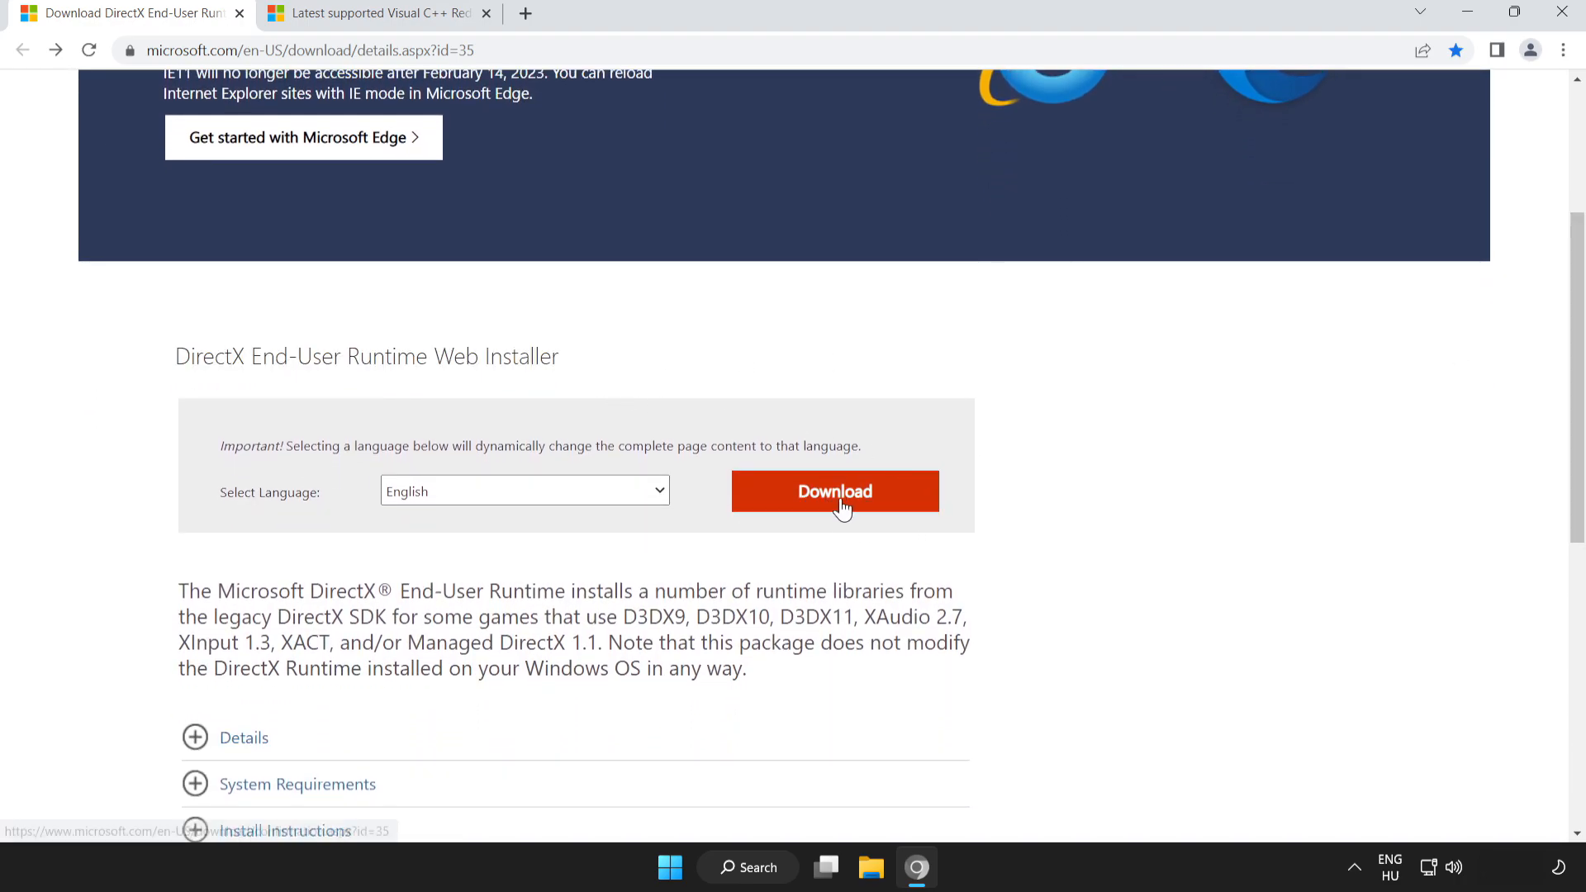
left_click(834, 491)
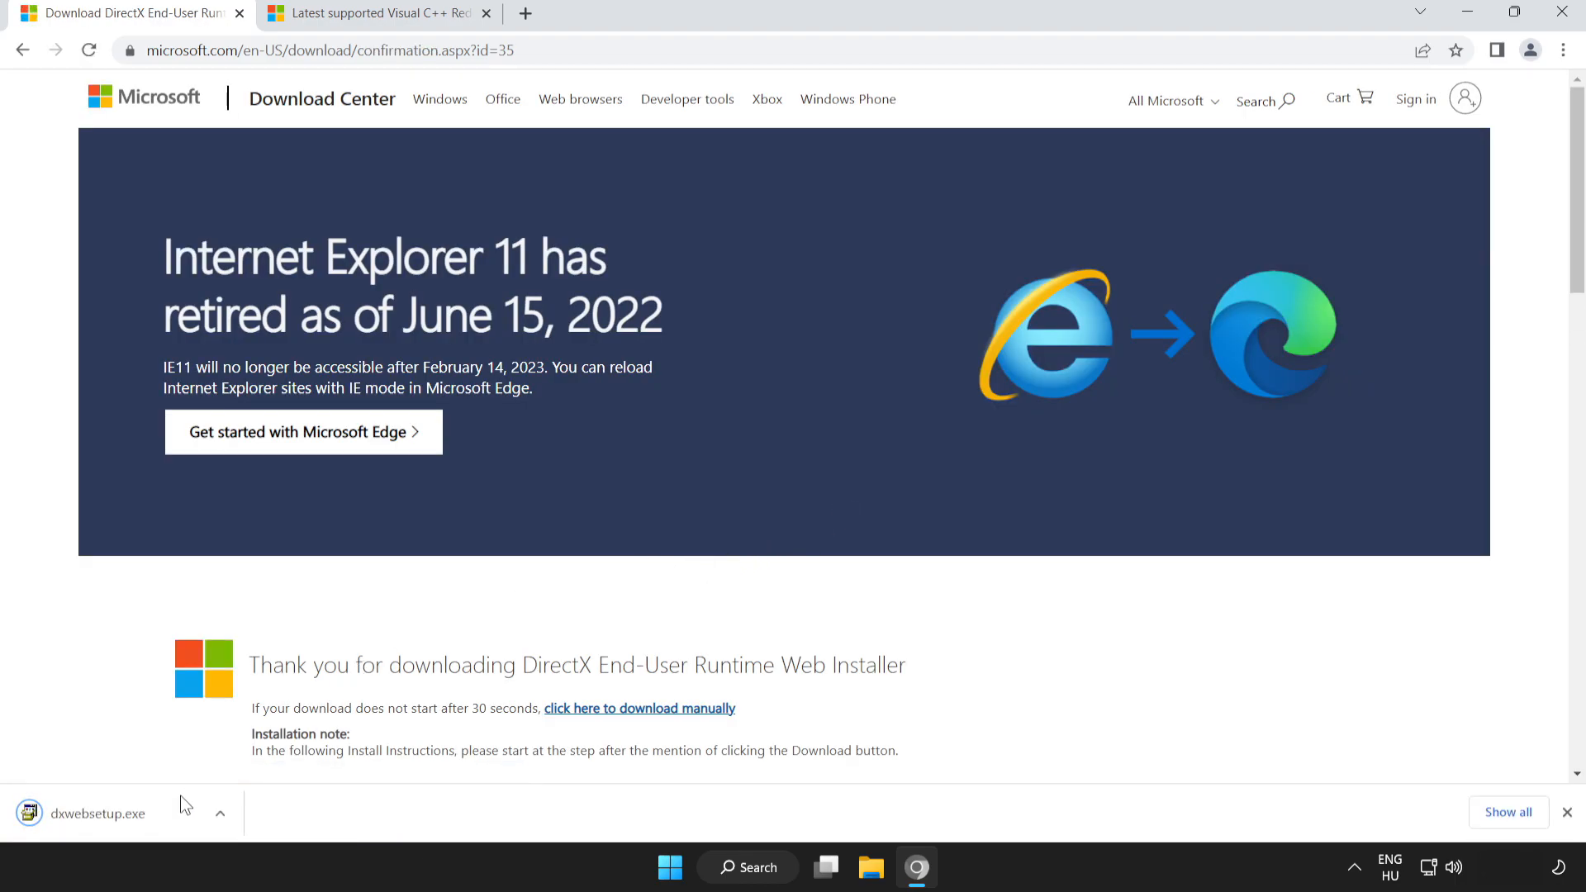
mouse_move(139, 819)
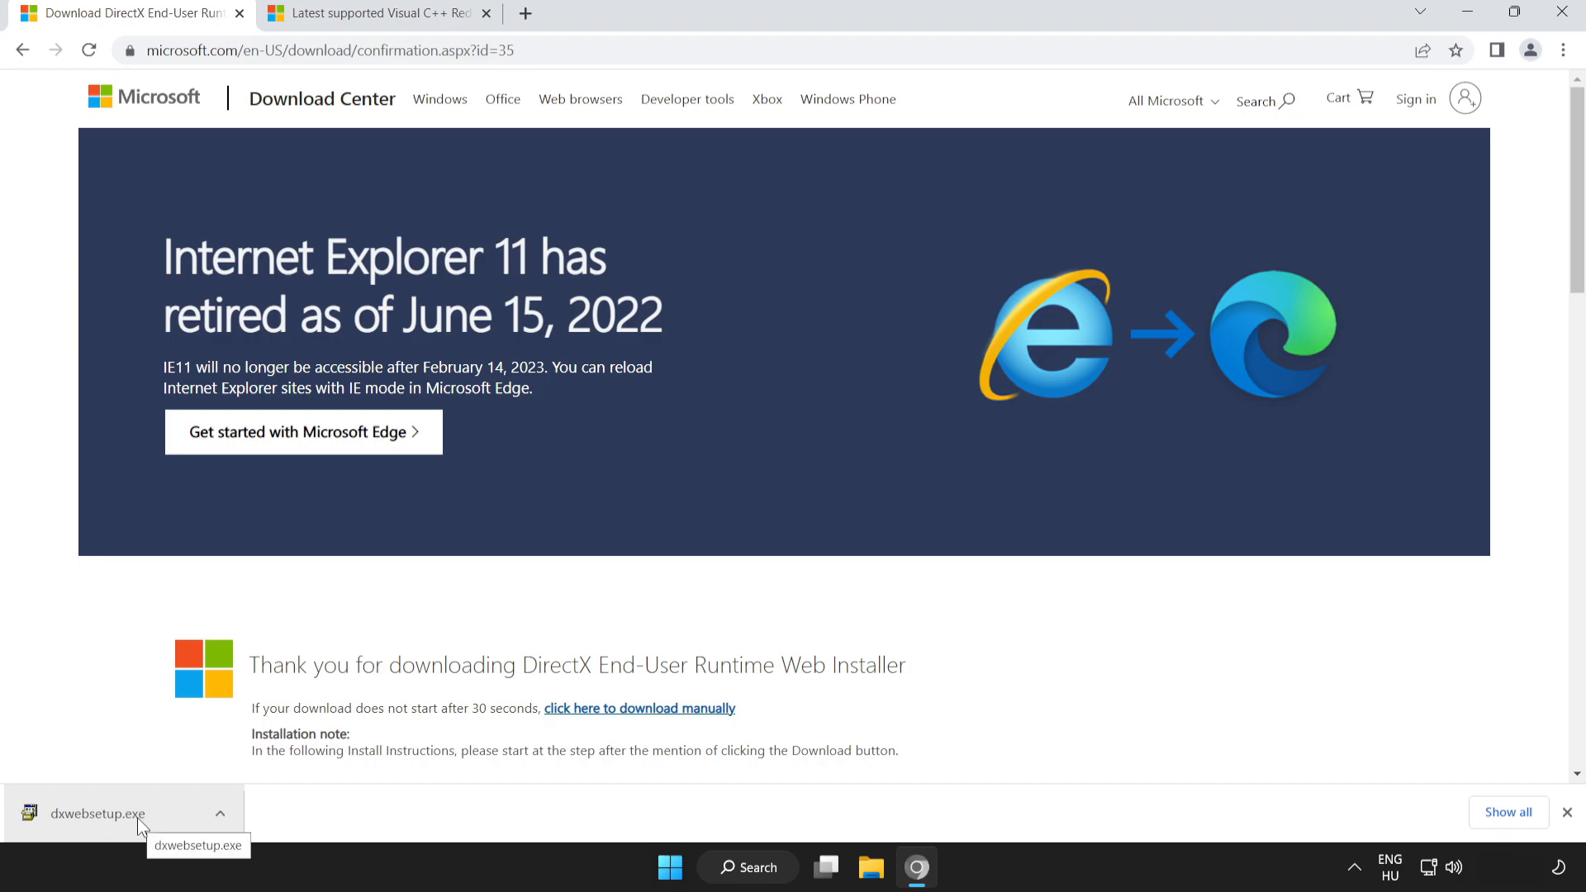
- Launch dxwebsetup.exe and accept the DirectX license agreement
left_click(96, 813)
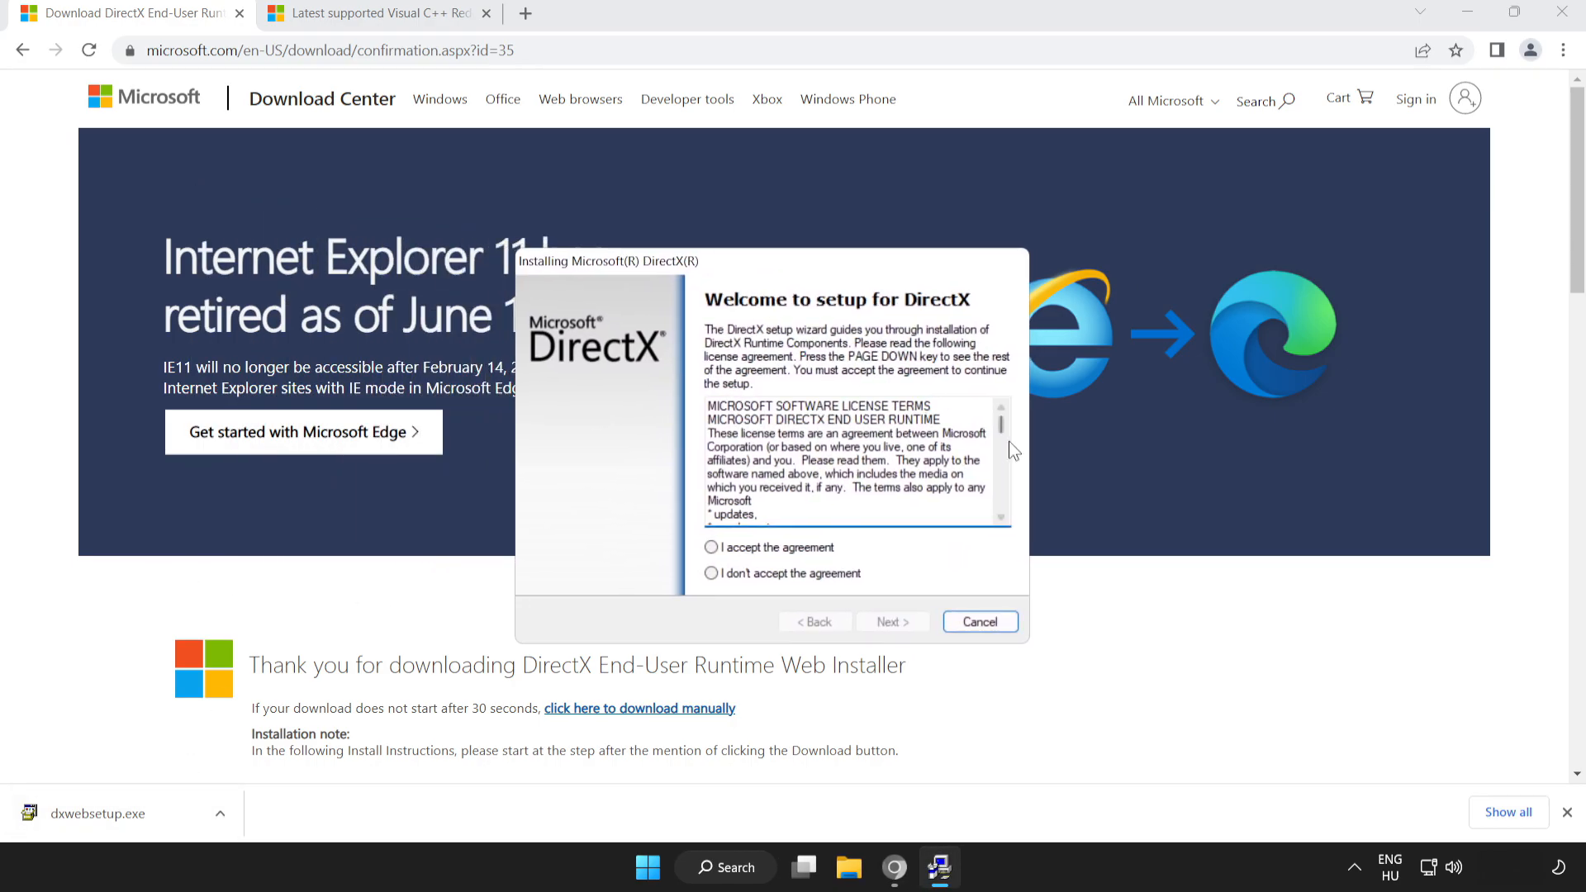
scroll("down", 3)
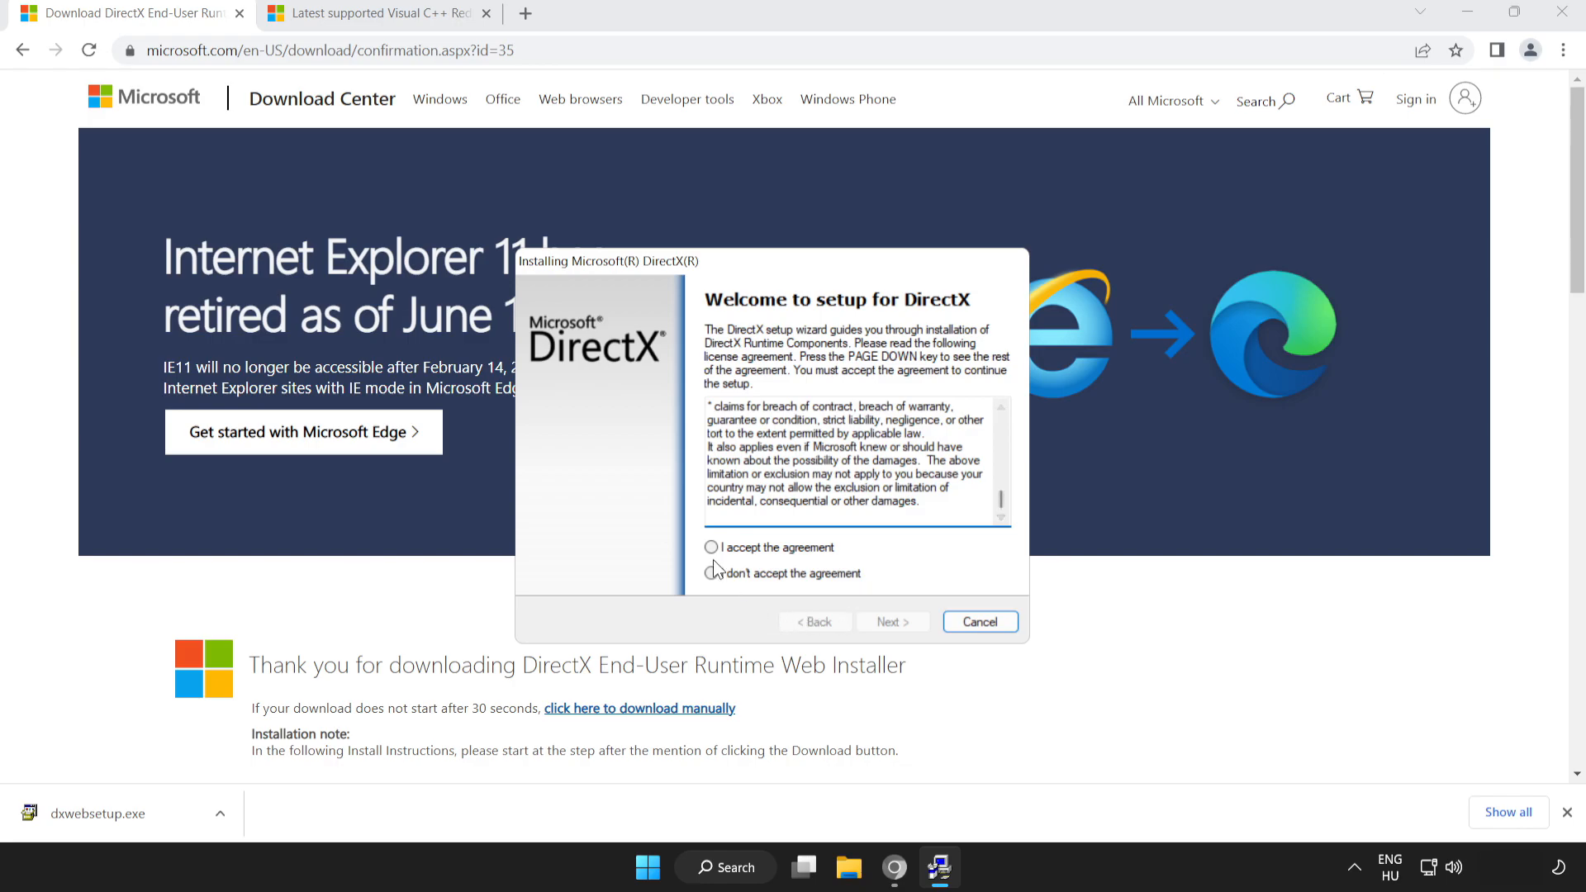
left_click(711, 547)
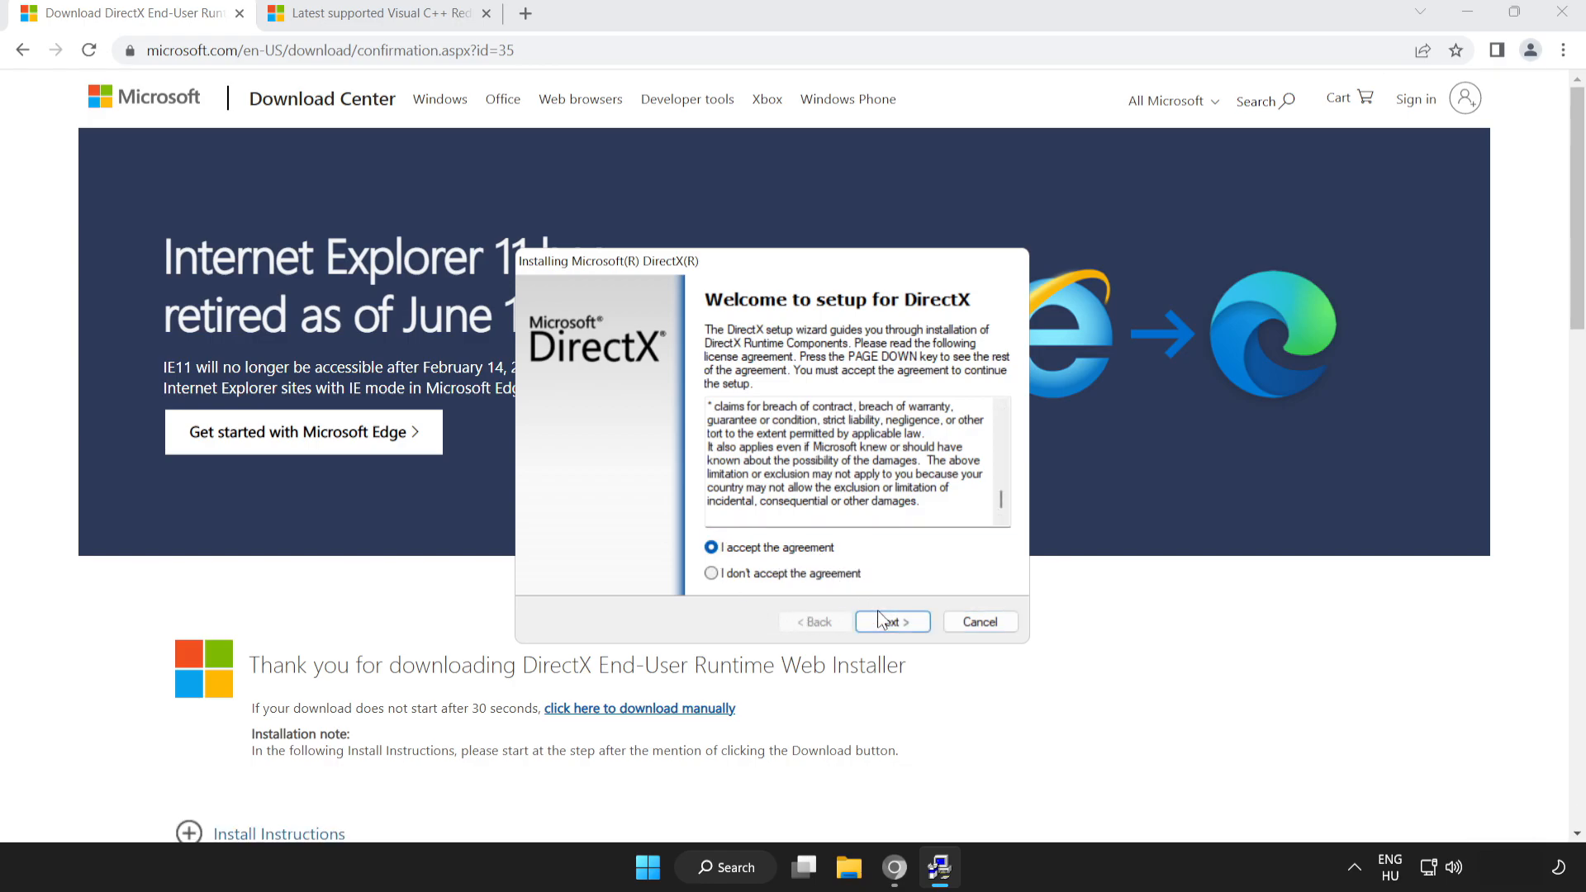
left_click(889, 621)
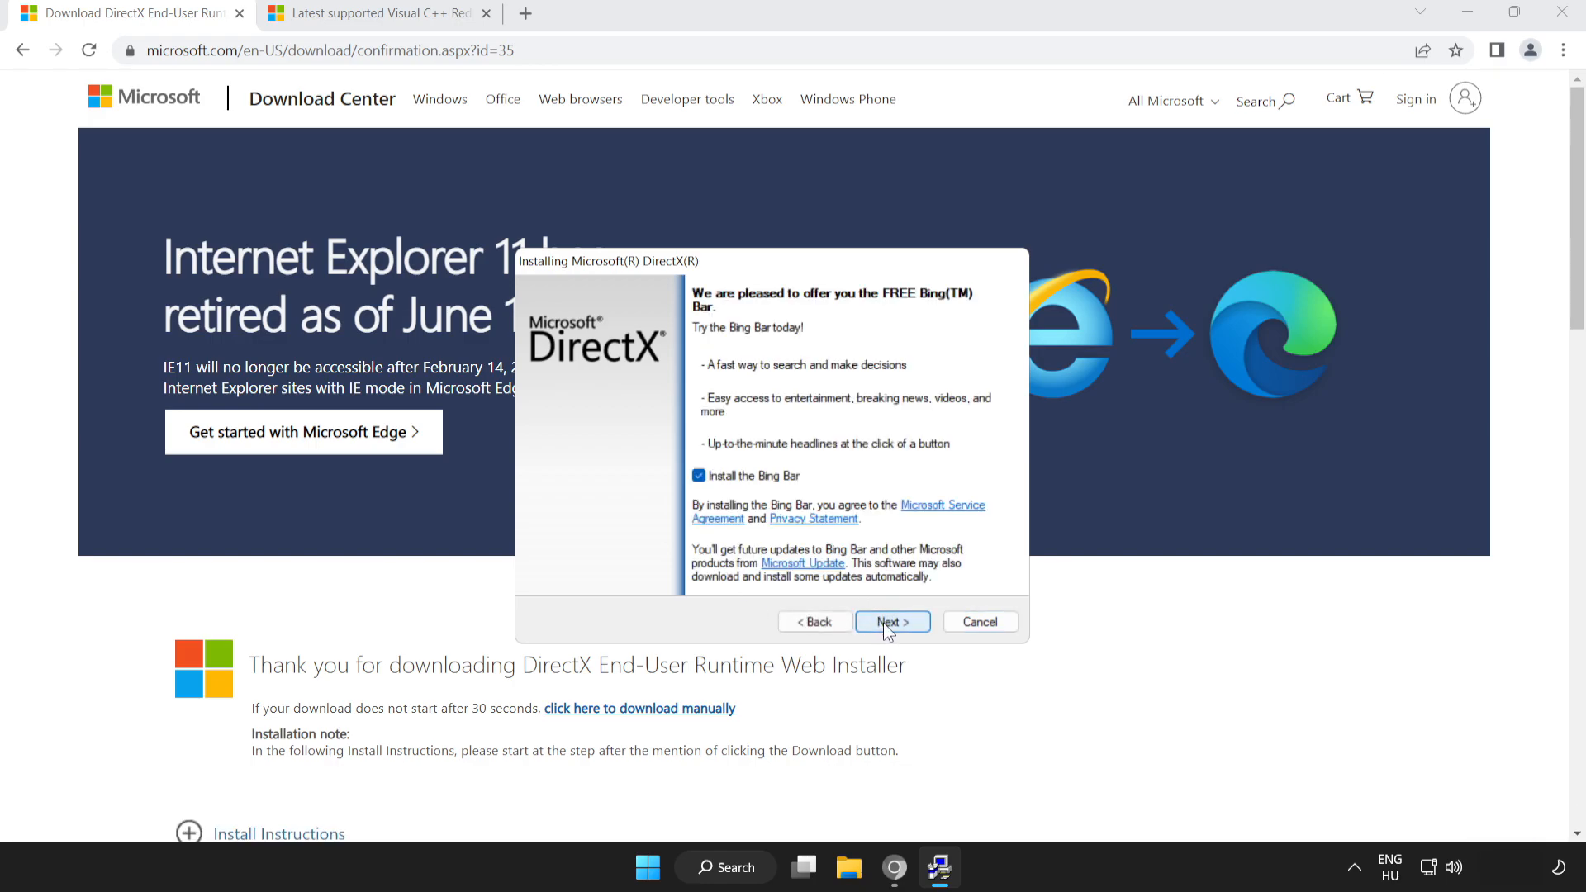
- Skip the Bing Bar and finish DirectX setup, as a newer version exists
left_click(699, 475)
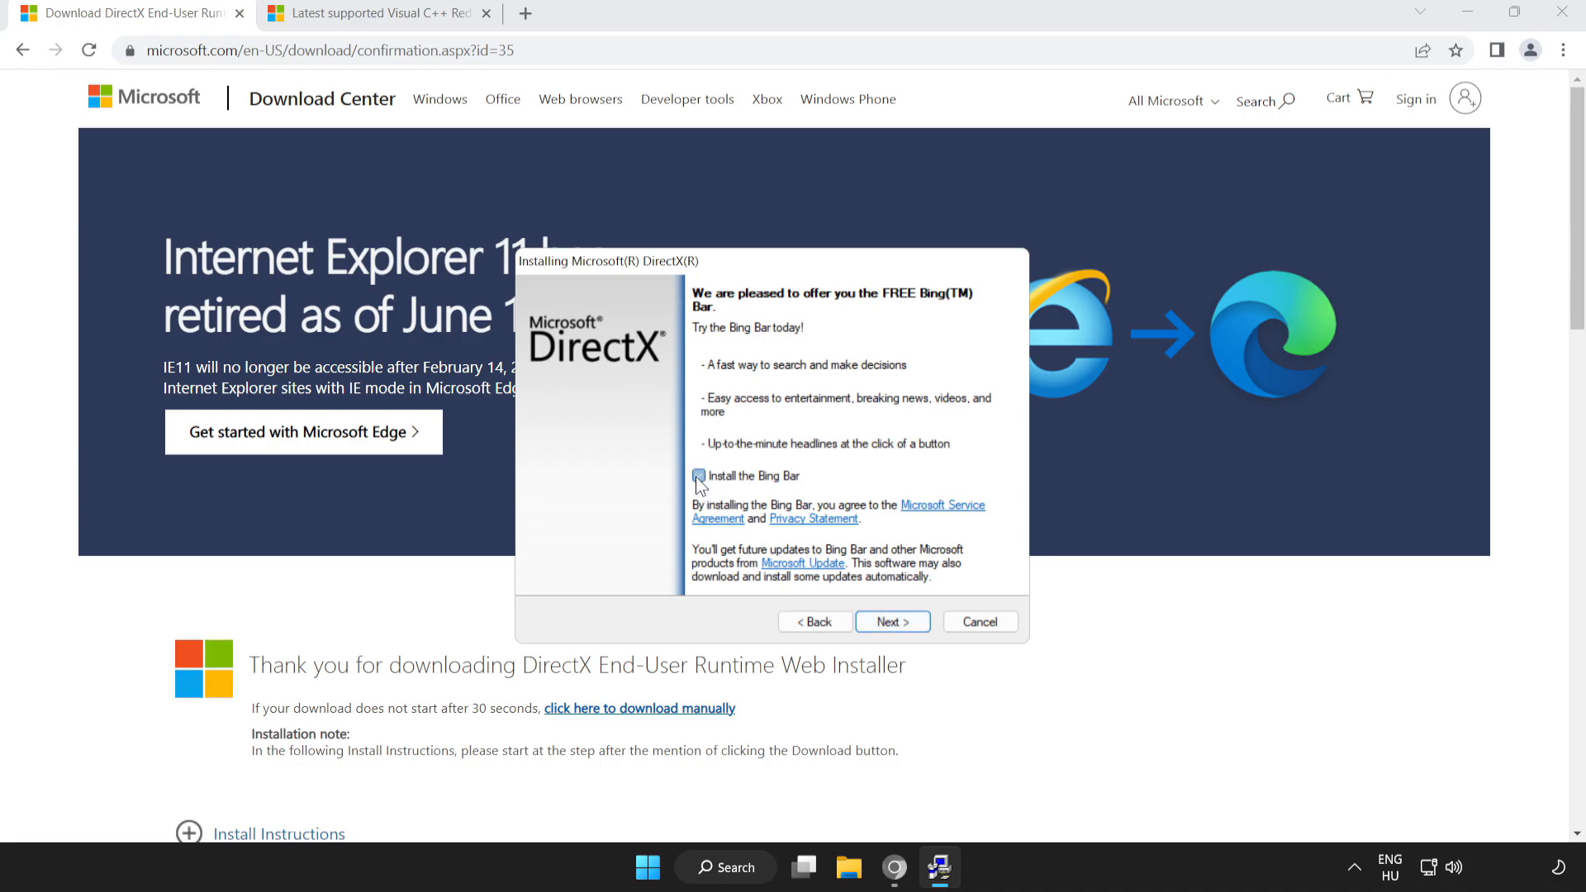
left_click(698, 476)
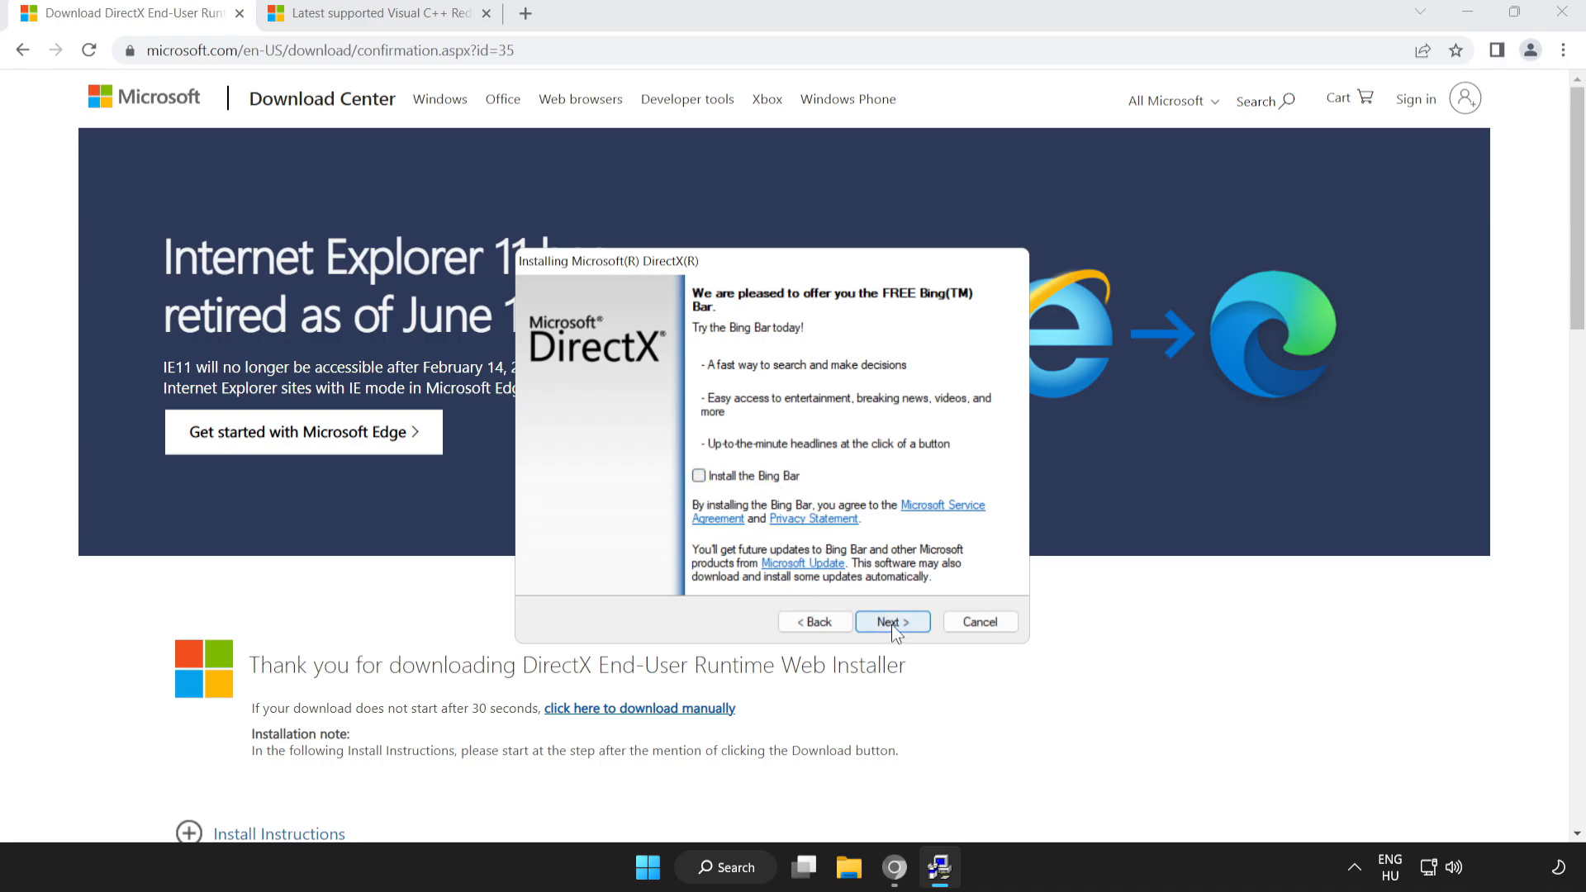
left_click(891, 621)
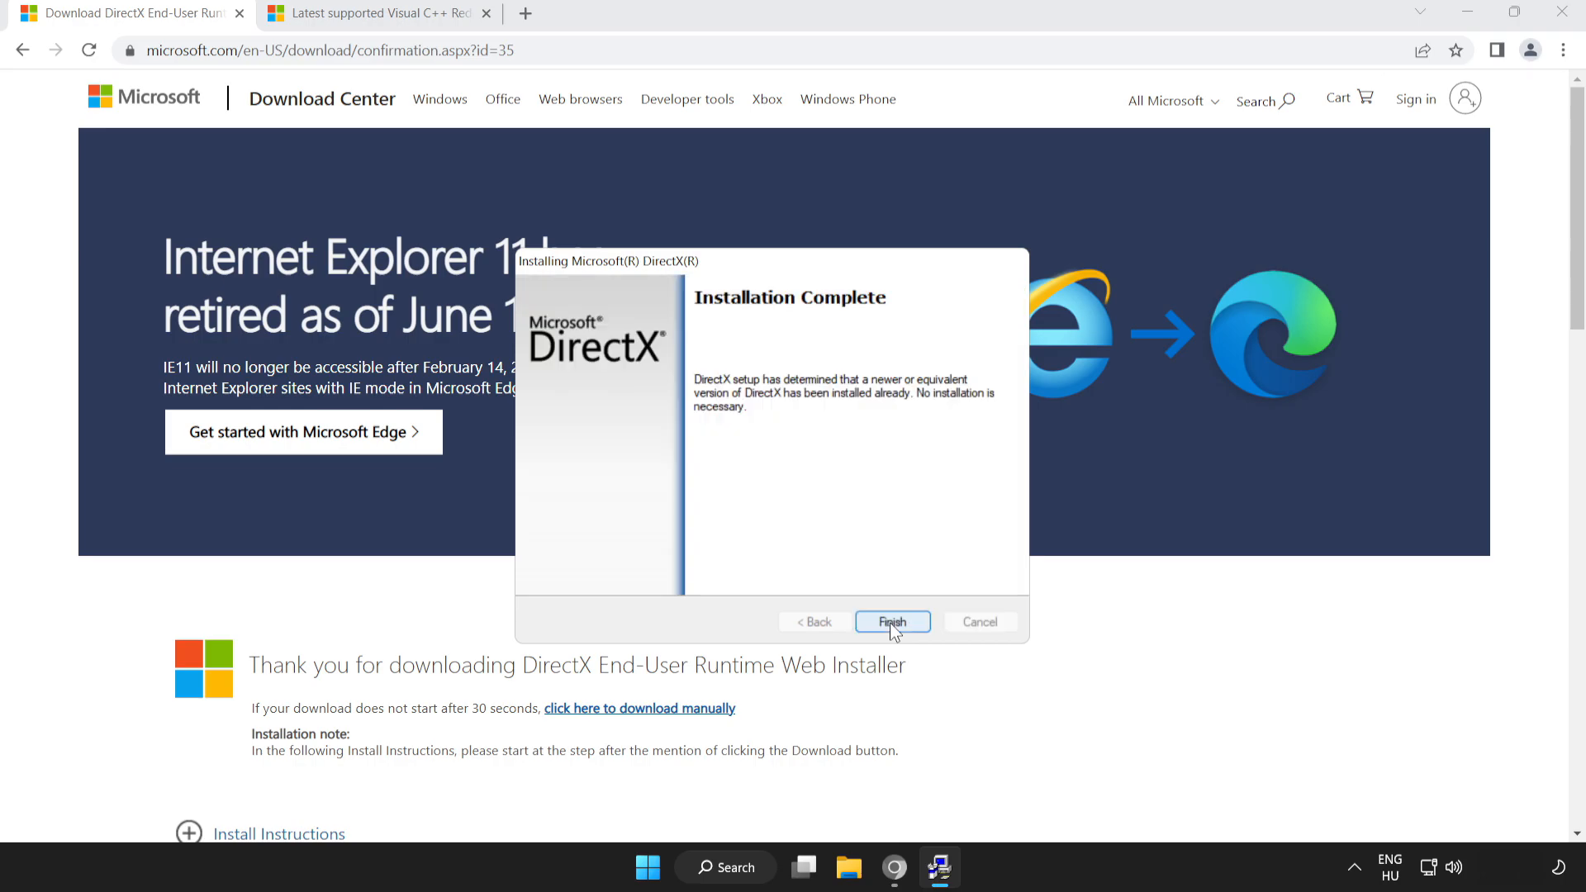
mouse_move(911, 703)
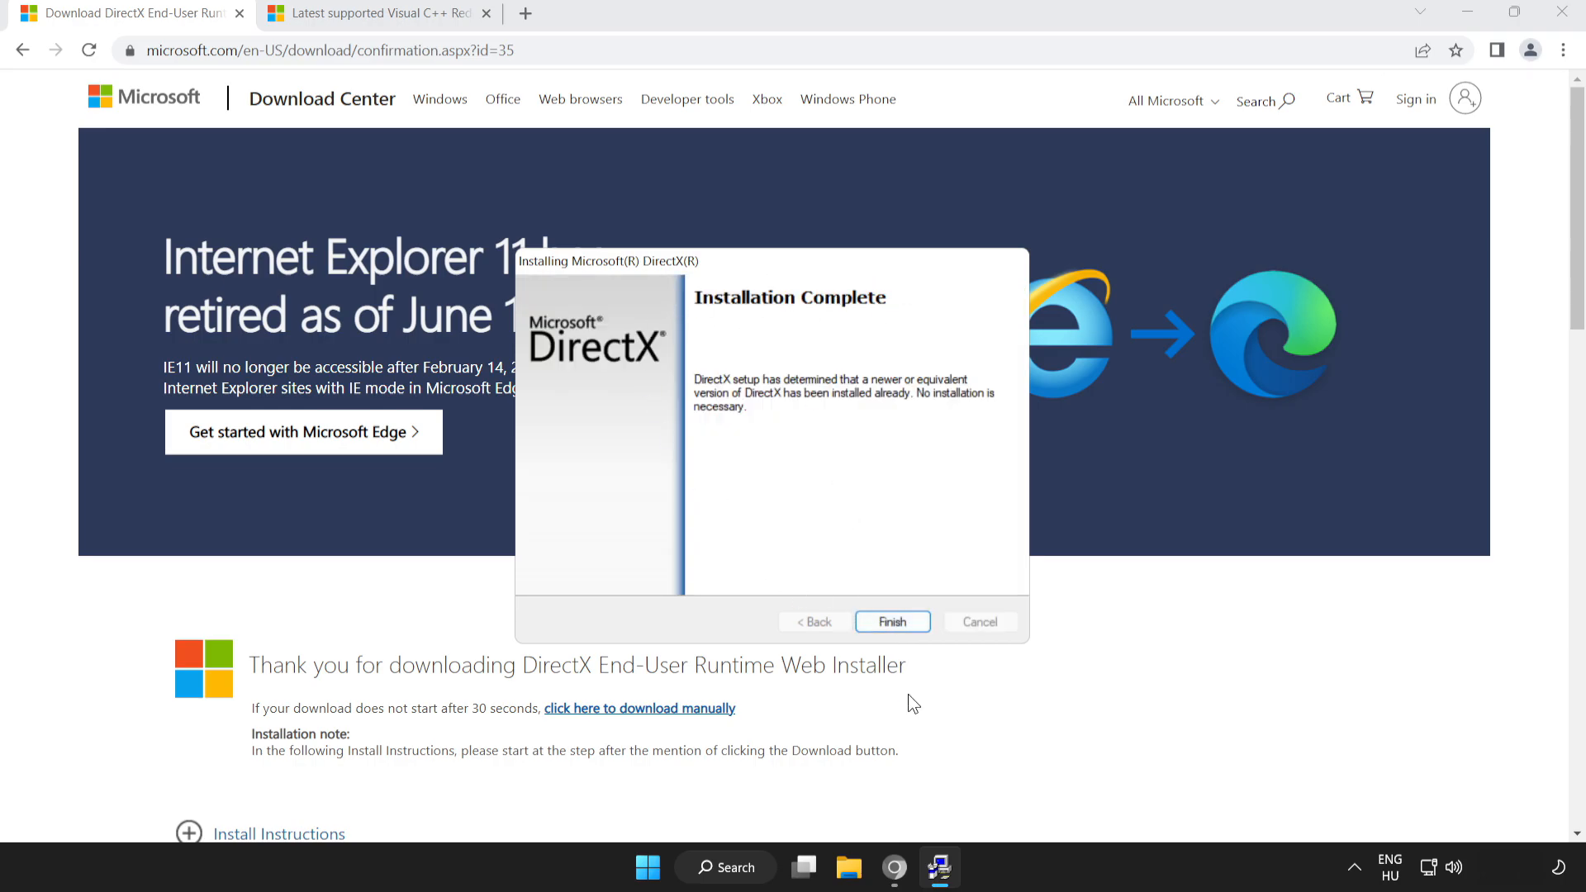
left_click(891, 621)
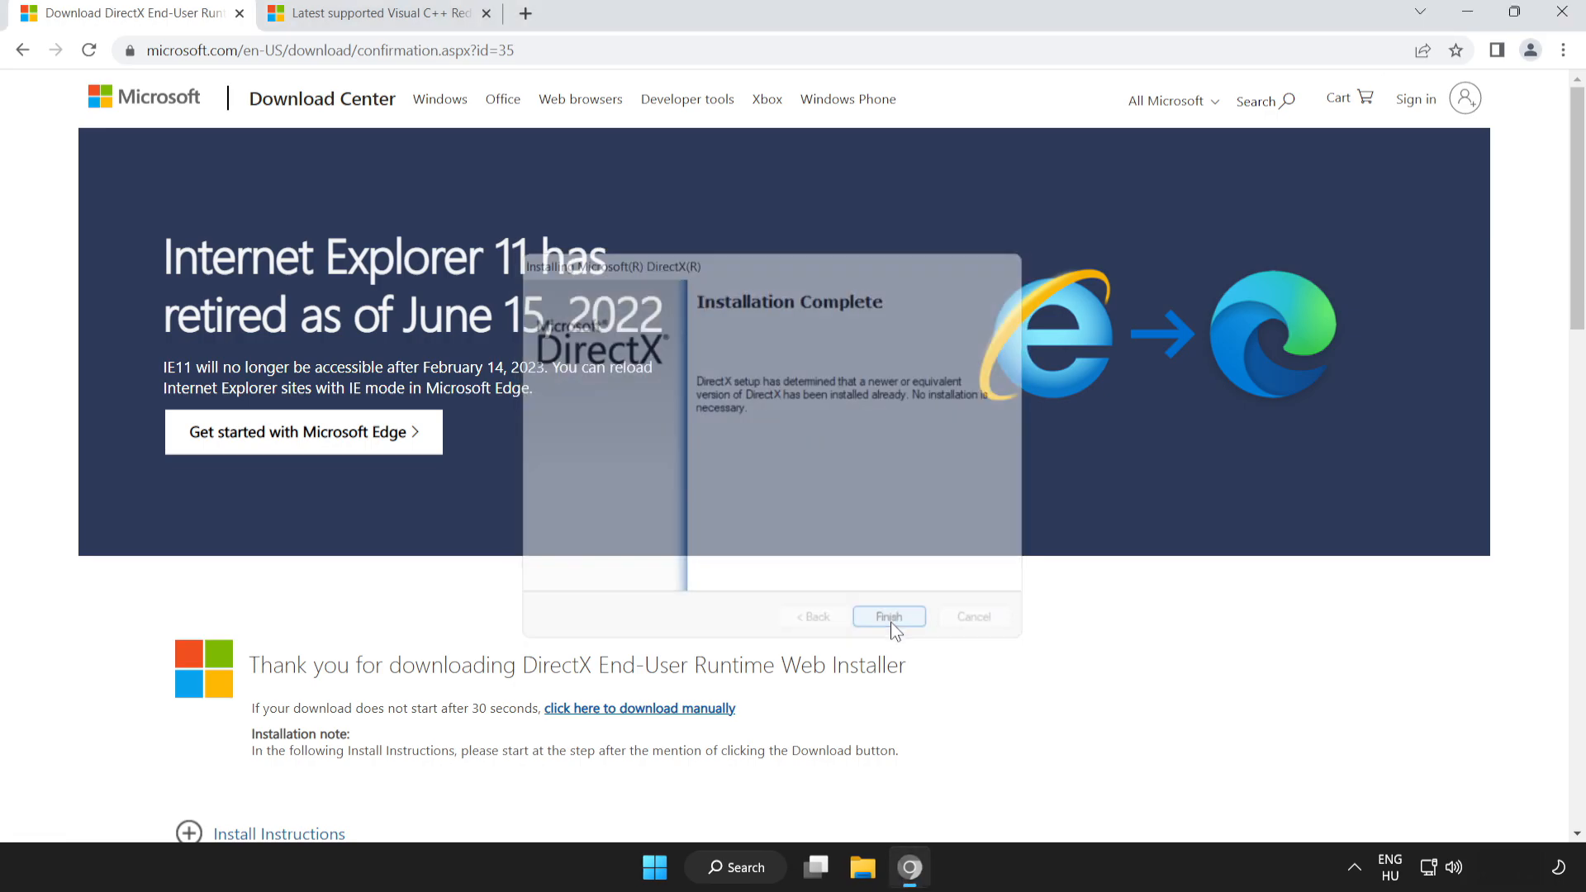
- Close the DirectX download tab and scroll to the Visual C++ redistributable table
left_click(887, 616)
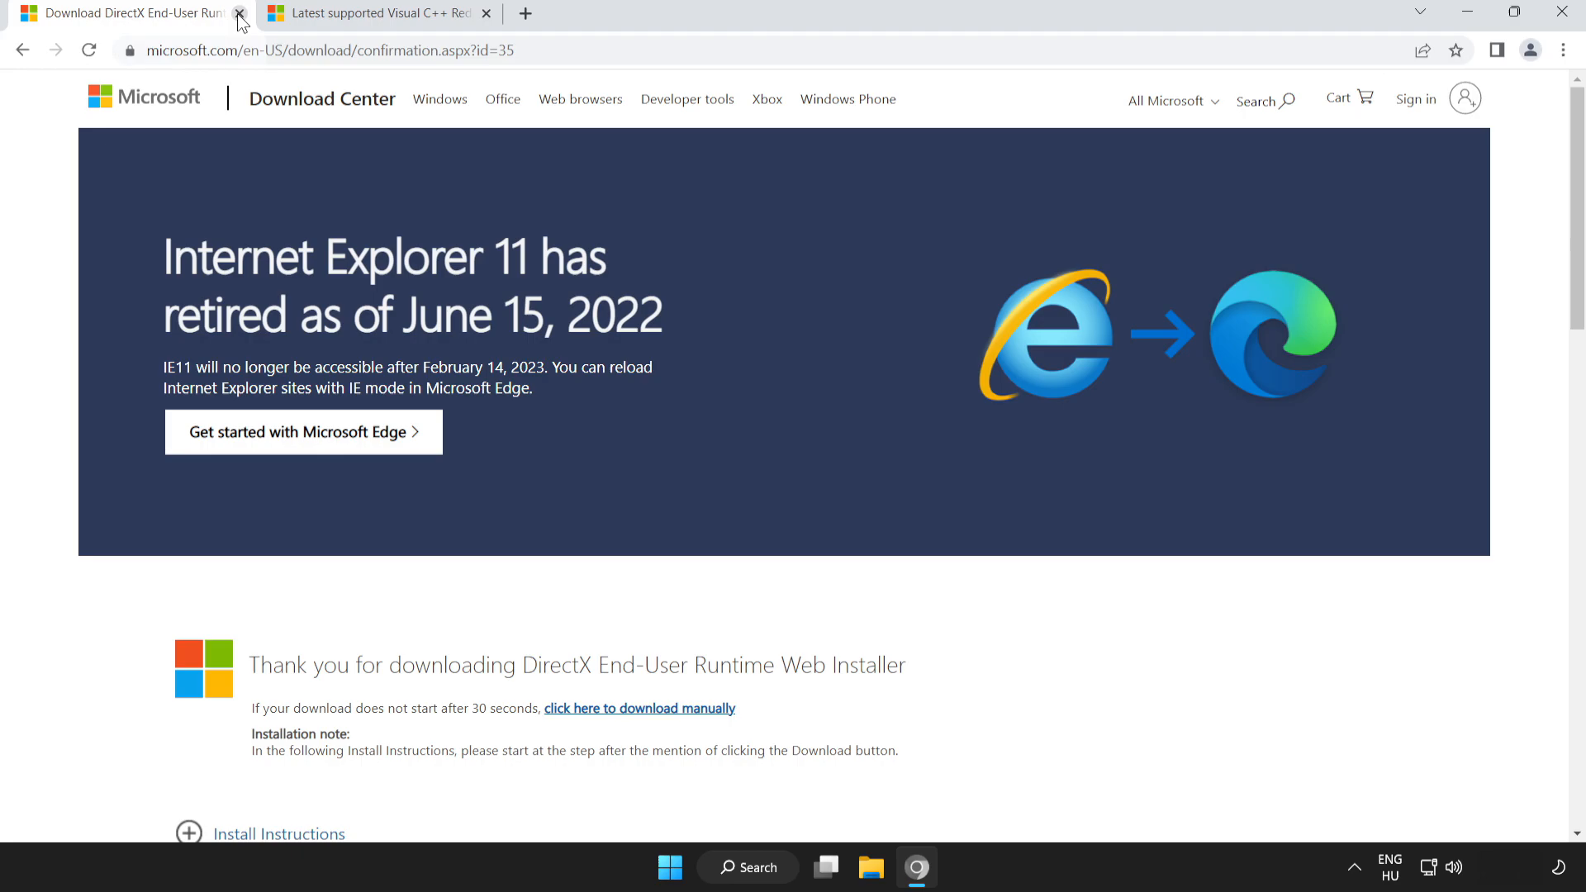
left_click(239, 13)
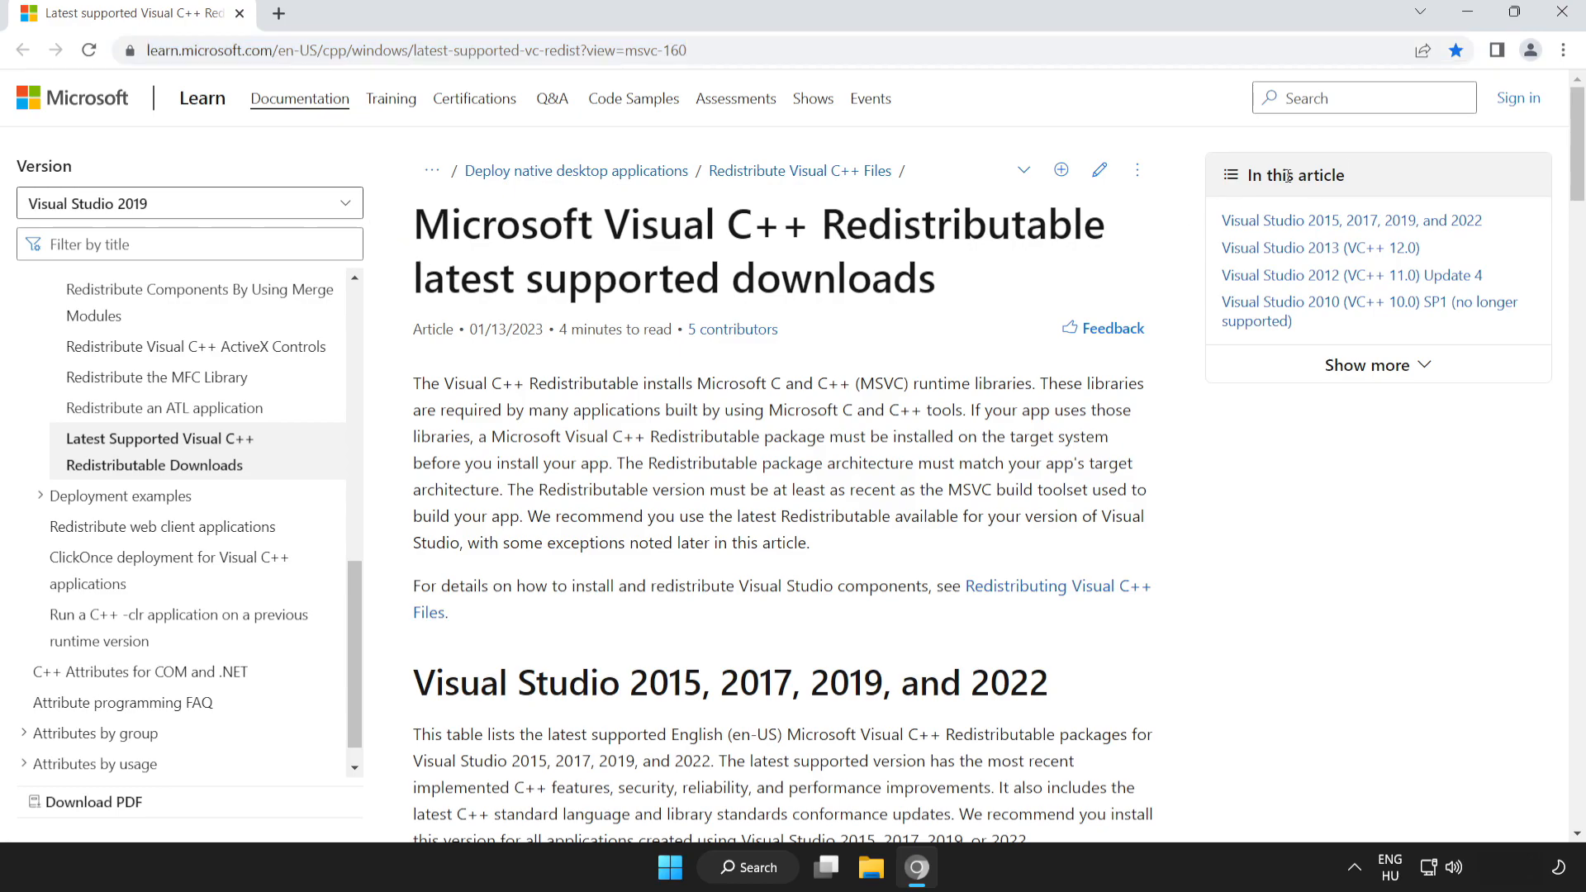
scroll("down", 3)
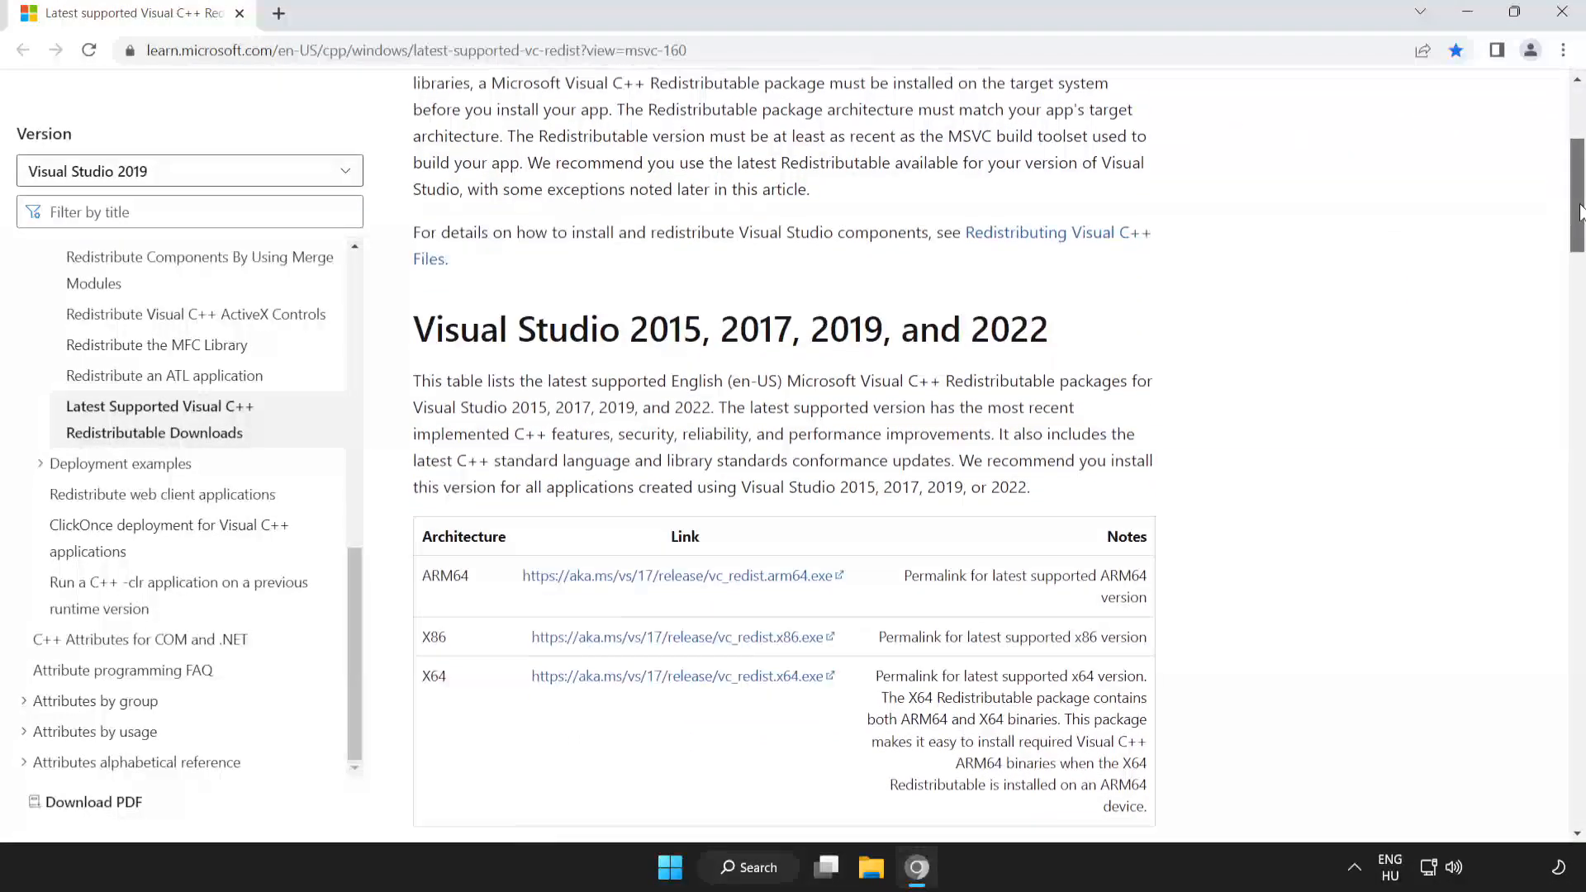
scroll("down", 3)
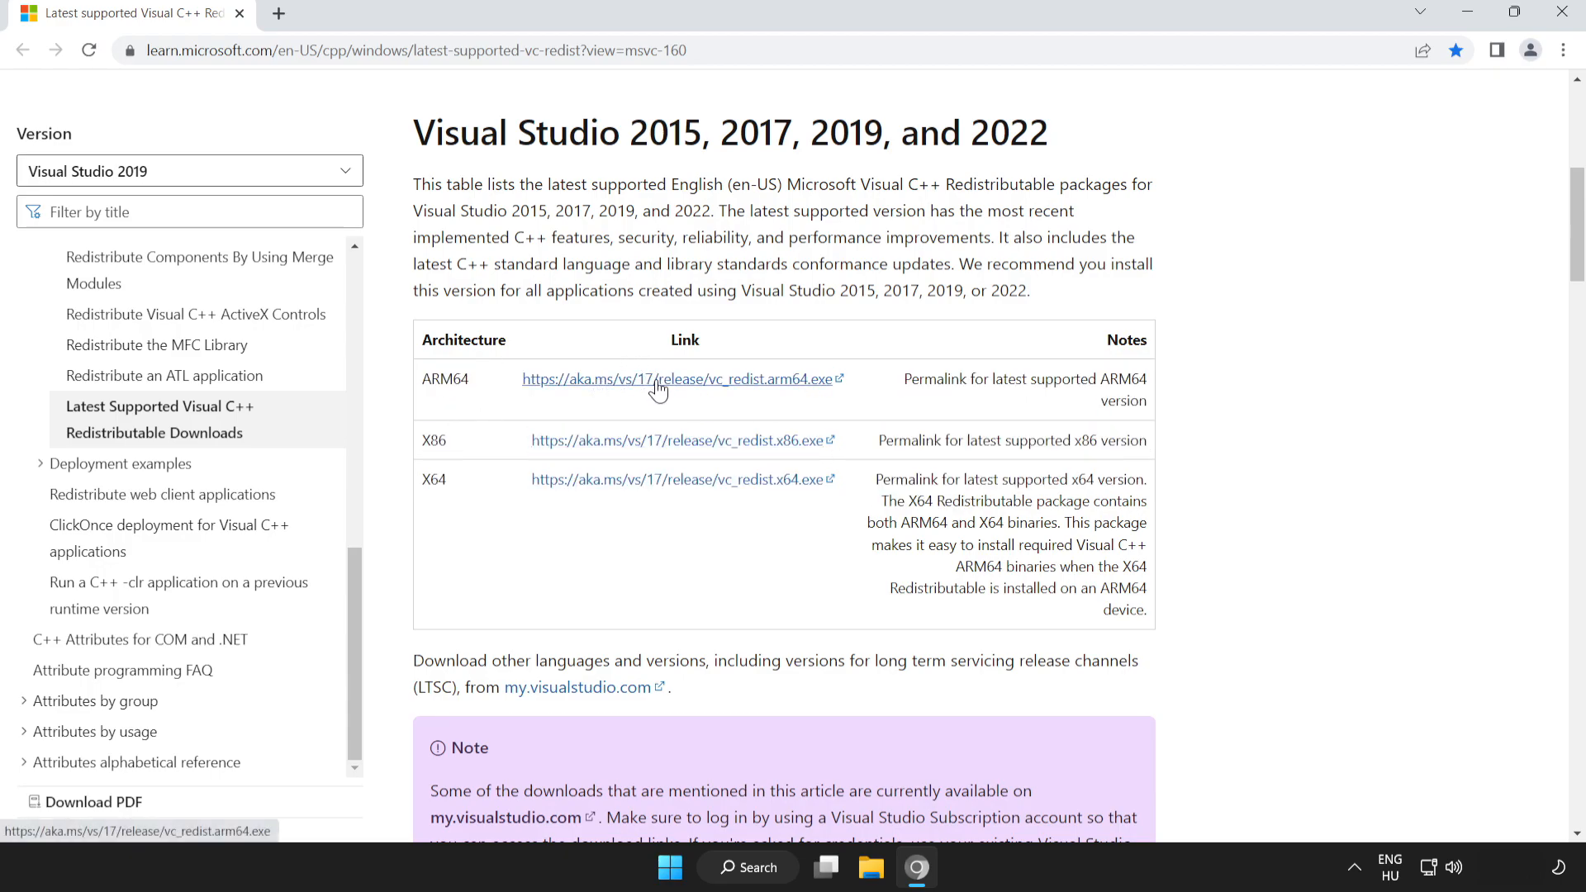
- Download the ARM64, x86 and x64 redistributables and launch VC_redist.arm64.exe
left_click(677, 379)
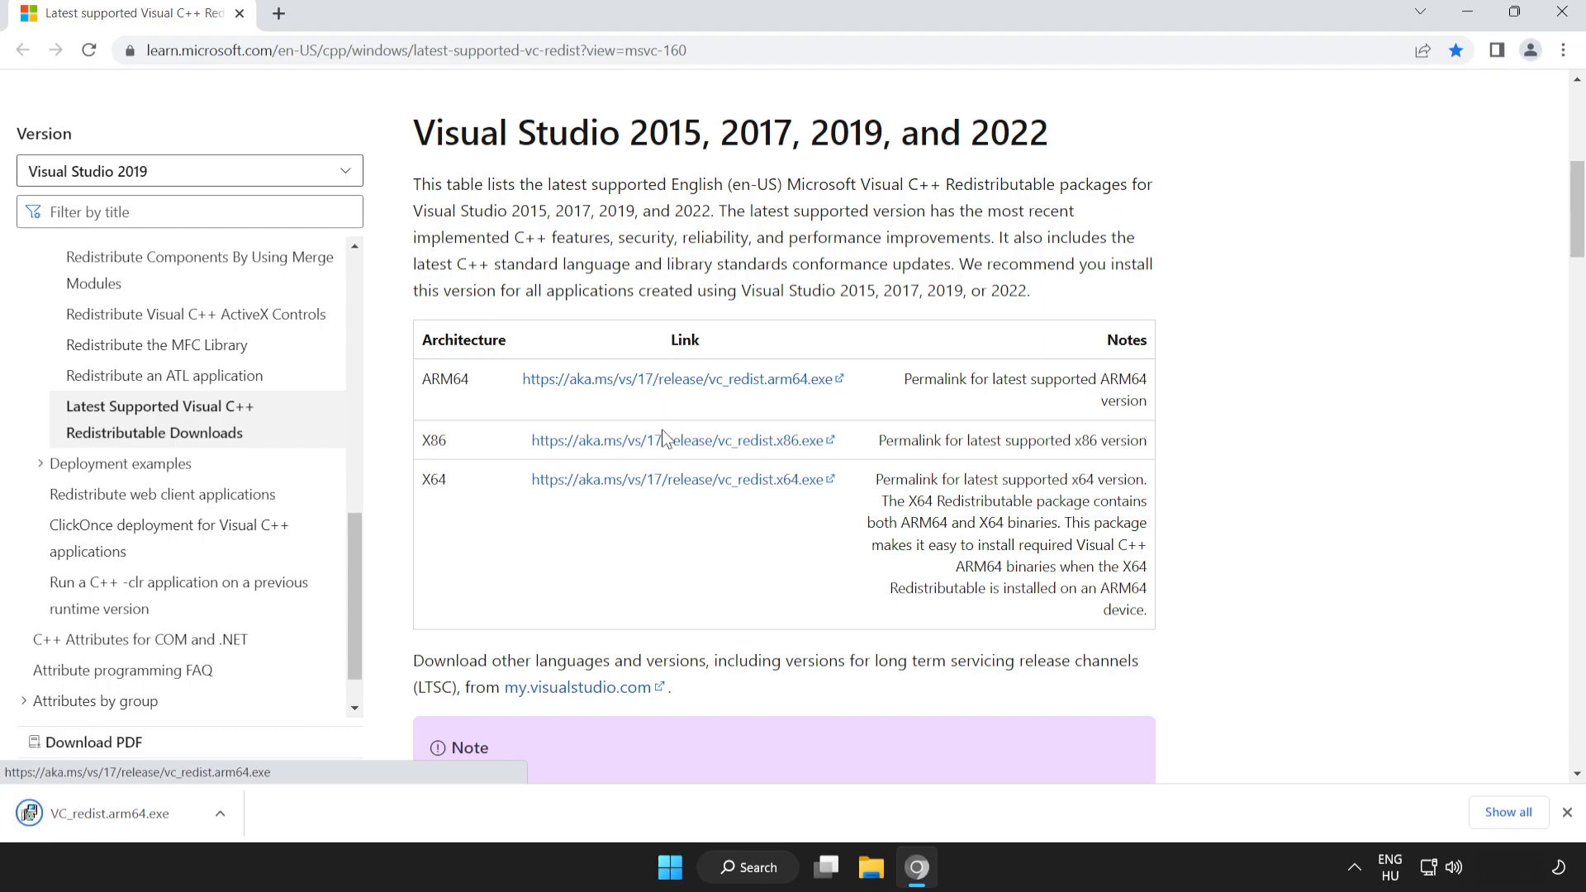
mouse_move(689, 447)
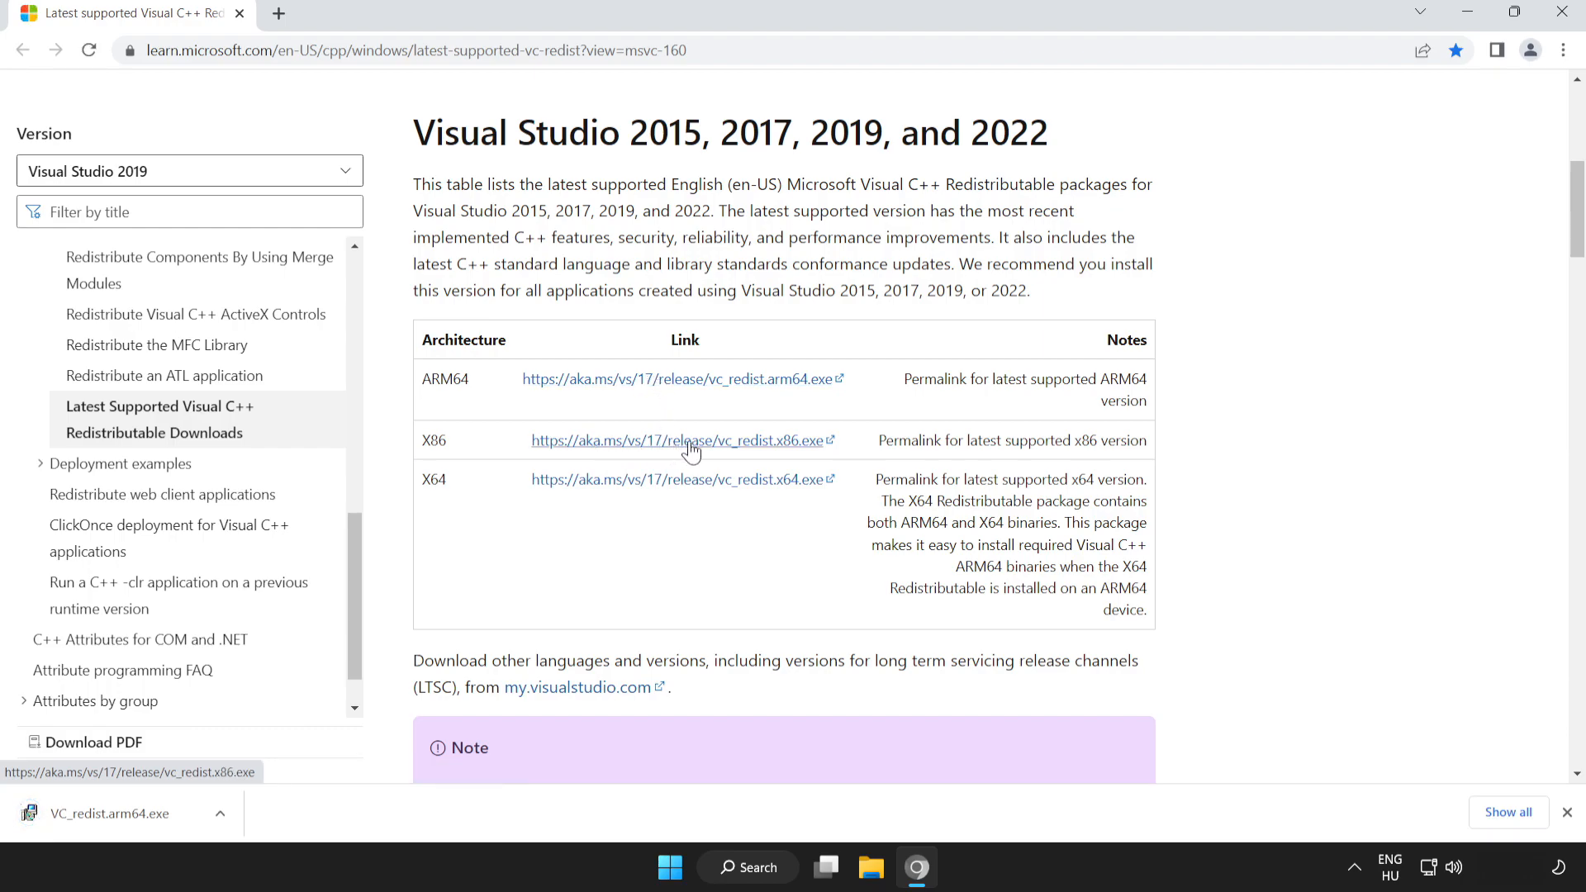
left_click(682, 440)
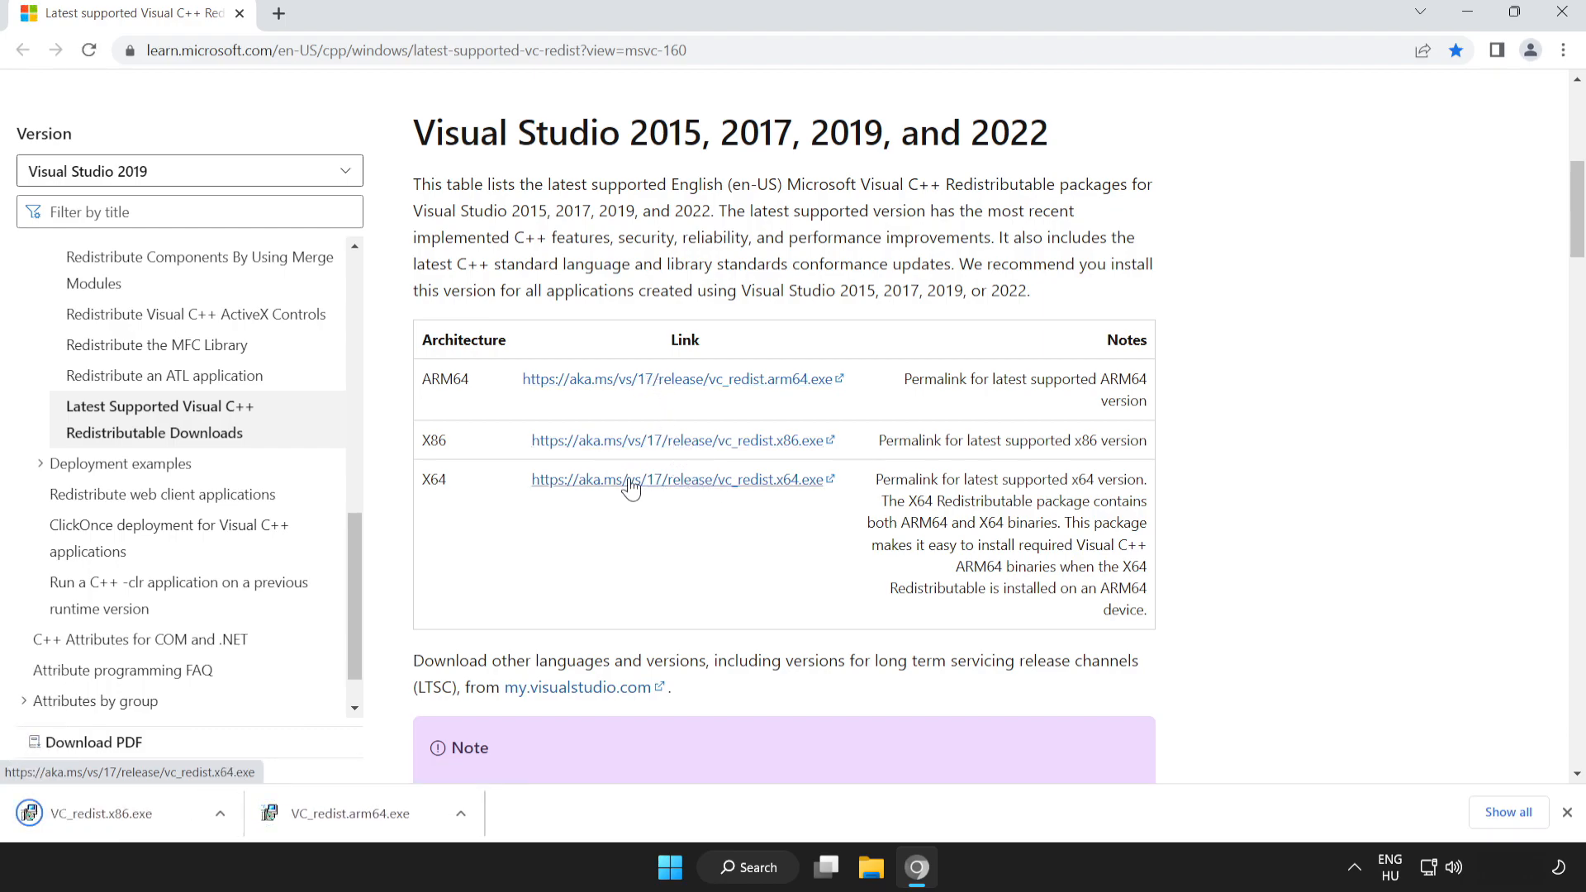
left_click(674, 479)
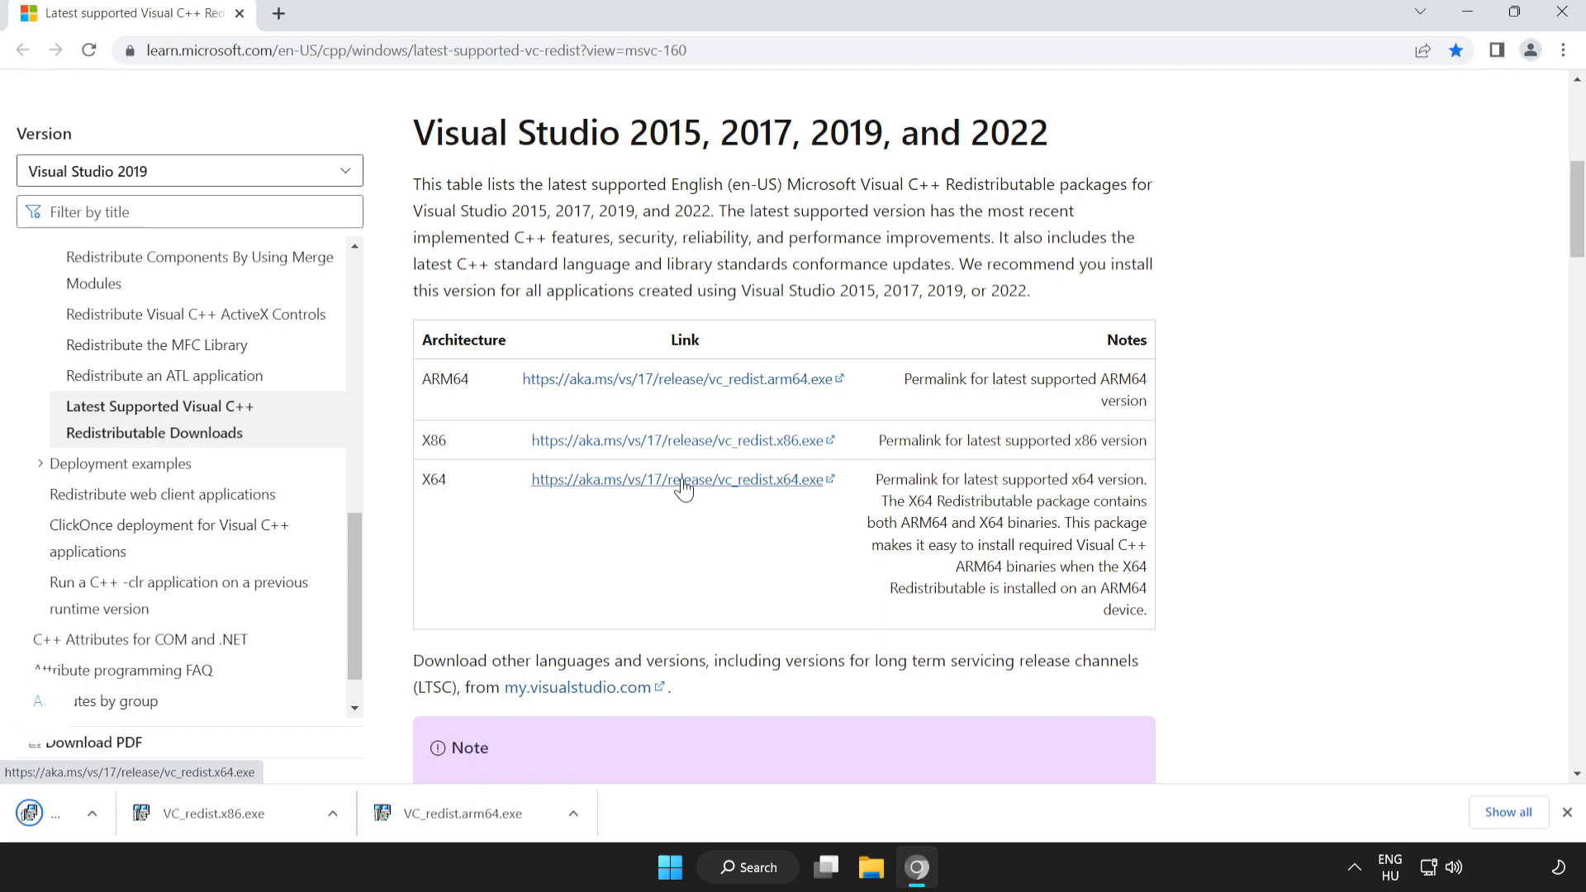
left_click(677, 478)
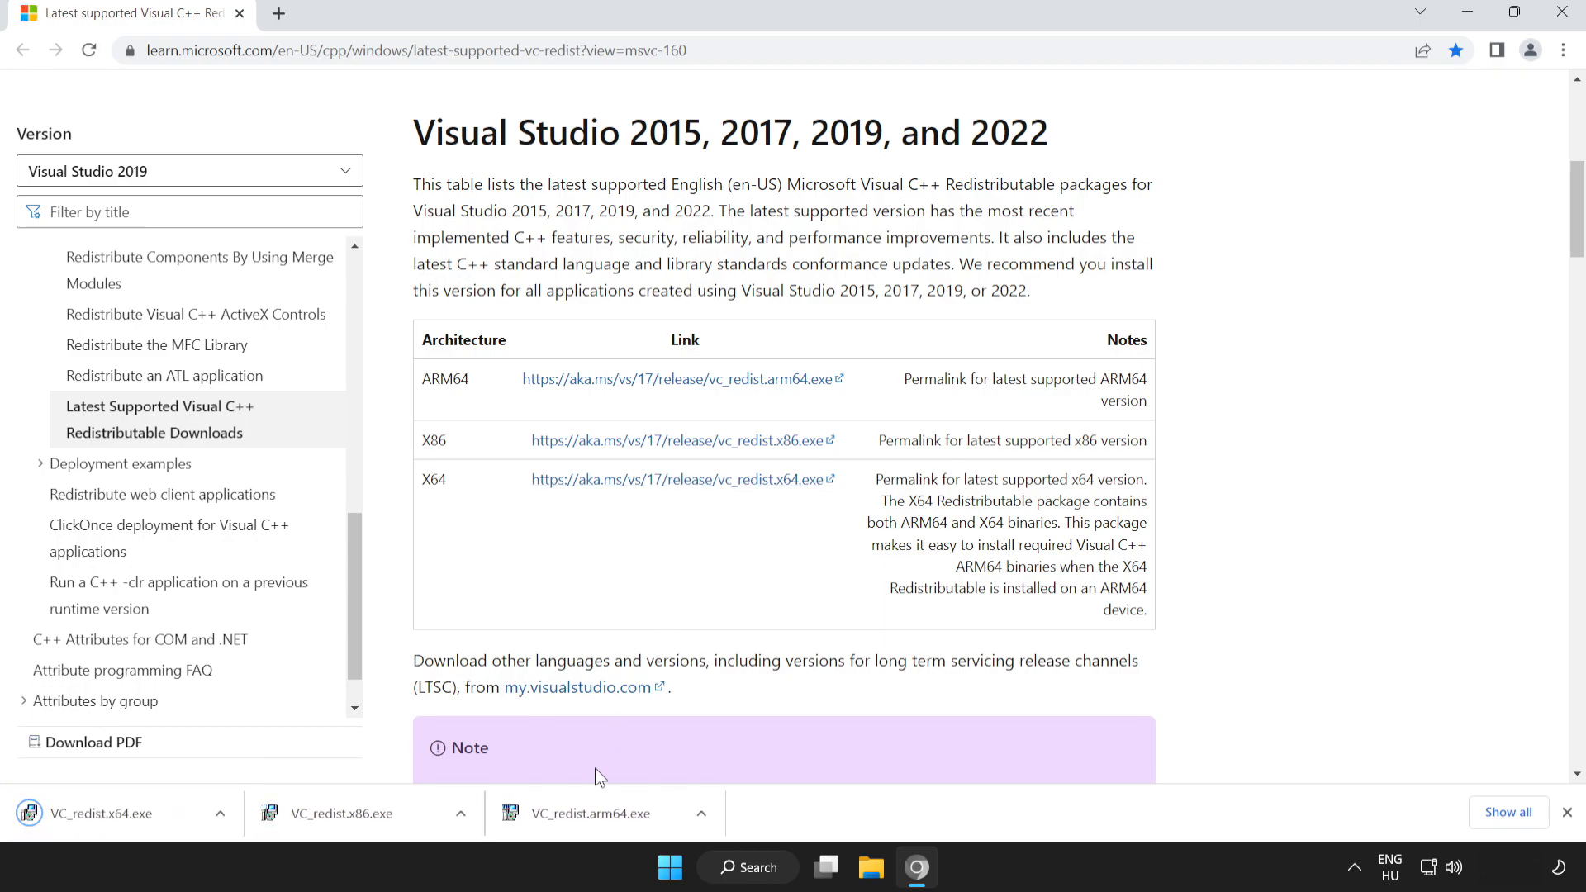
mouse_move(608, 819)
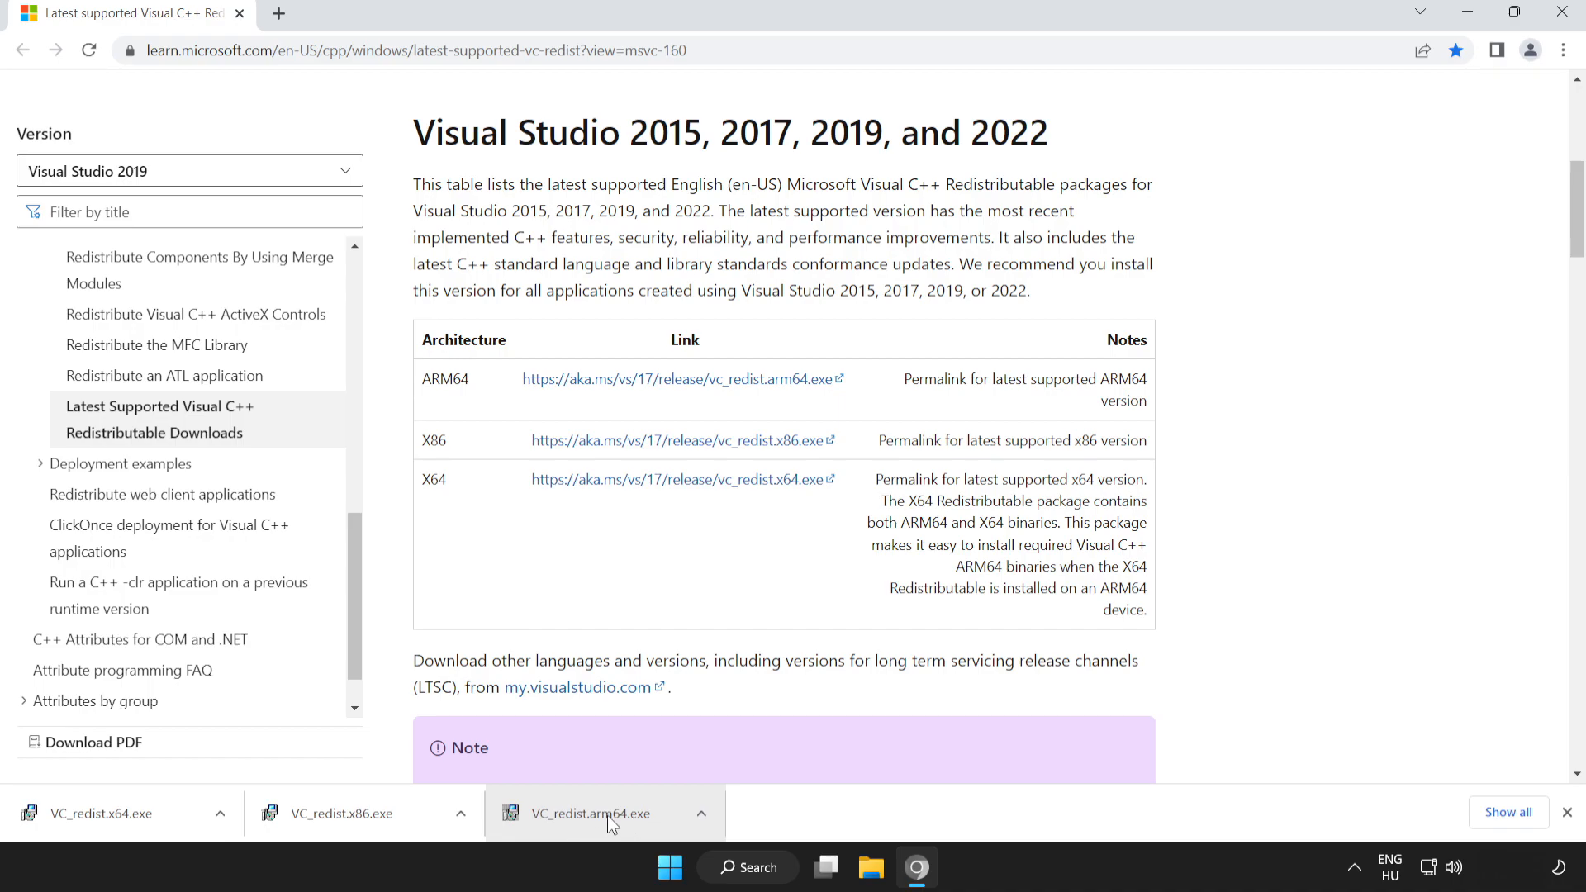
left_click(595, 813)
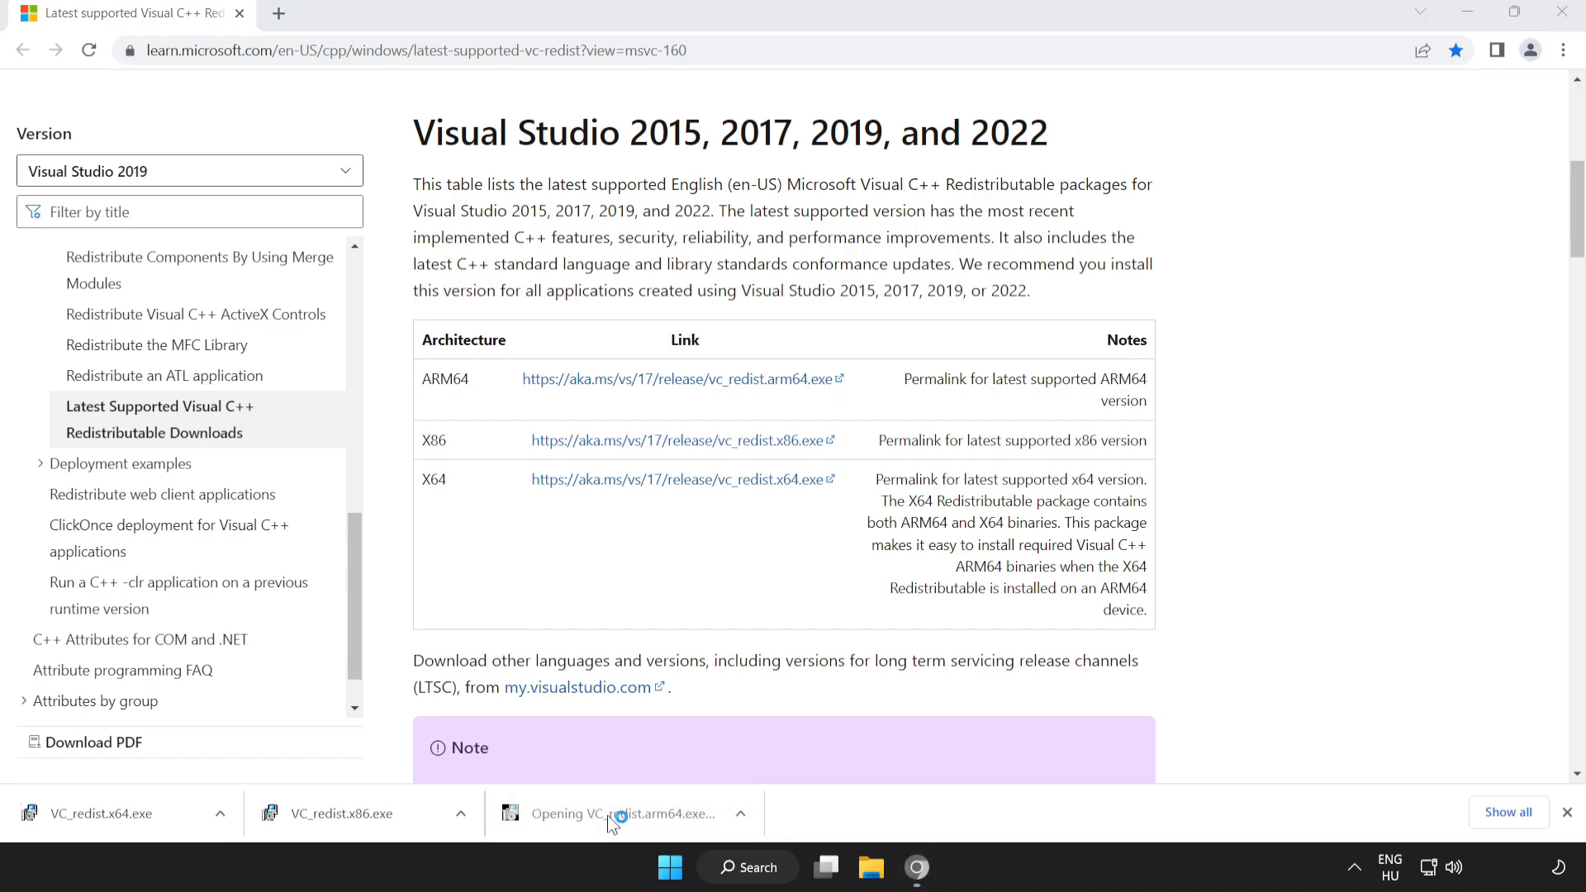
- Accept the ARM64 license, attempt installation, and dismiss the unsupported-processor failure
left_click(618, 813)
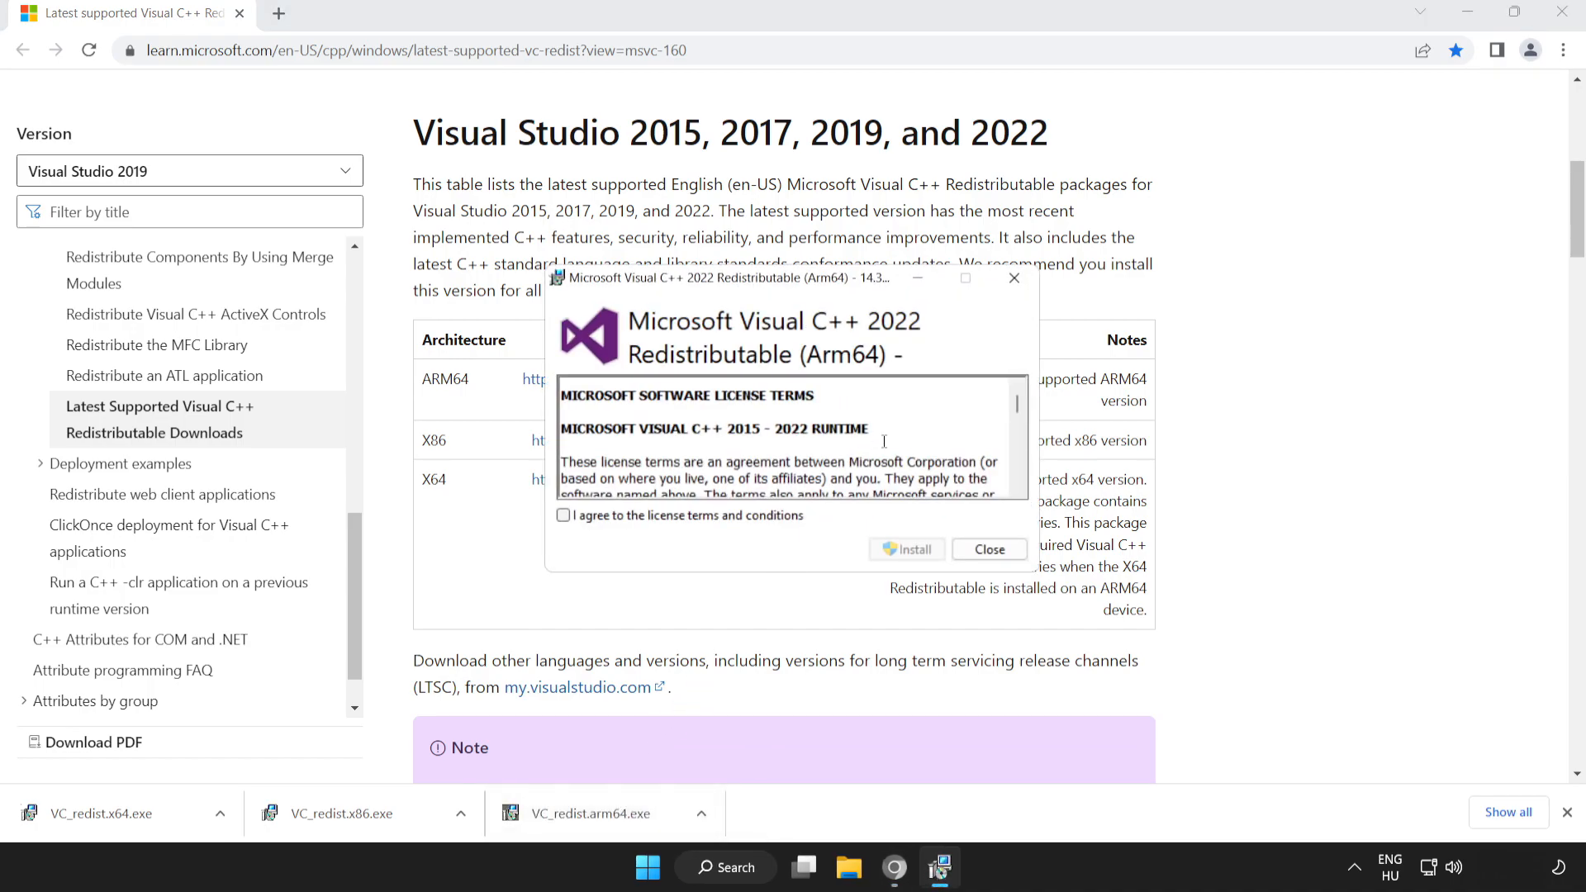
scroll("down", 3)
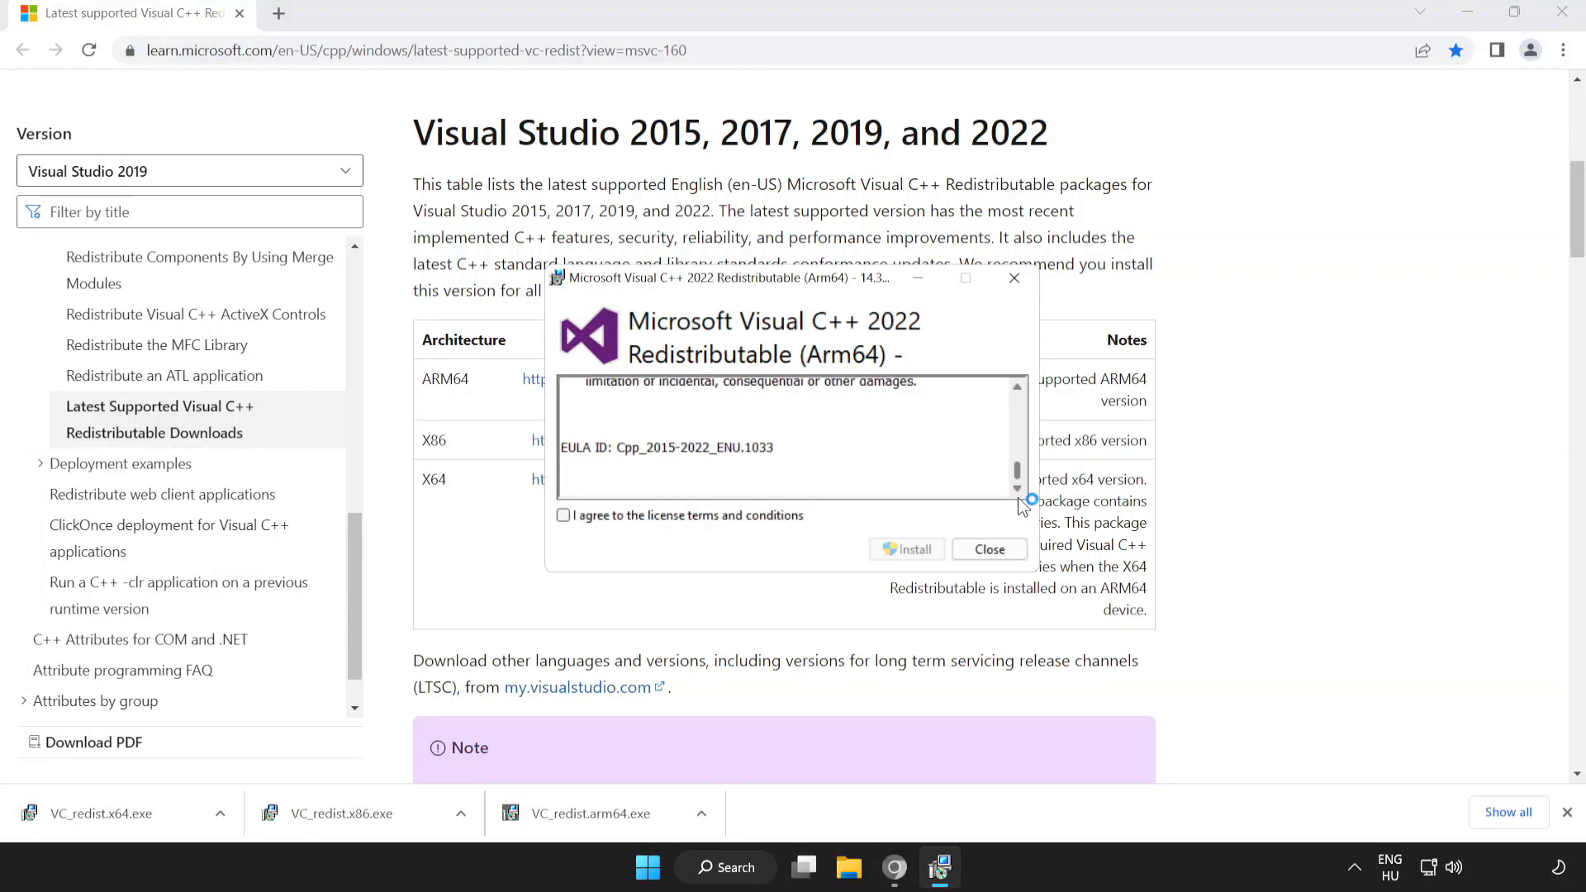
left_click(563, 514)
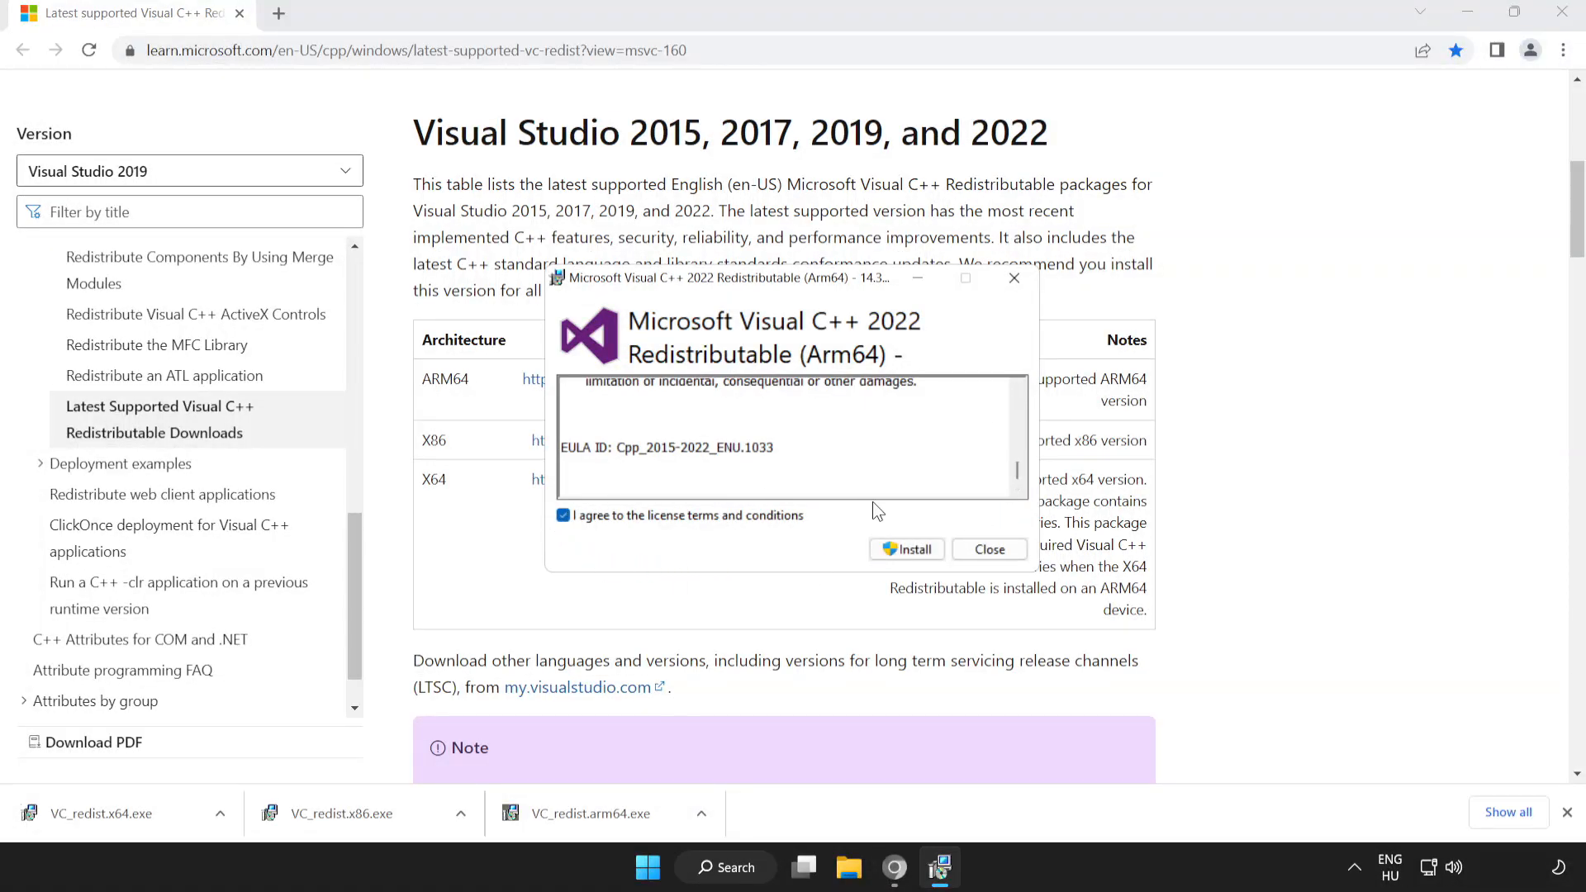
left_click(905, 548)
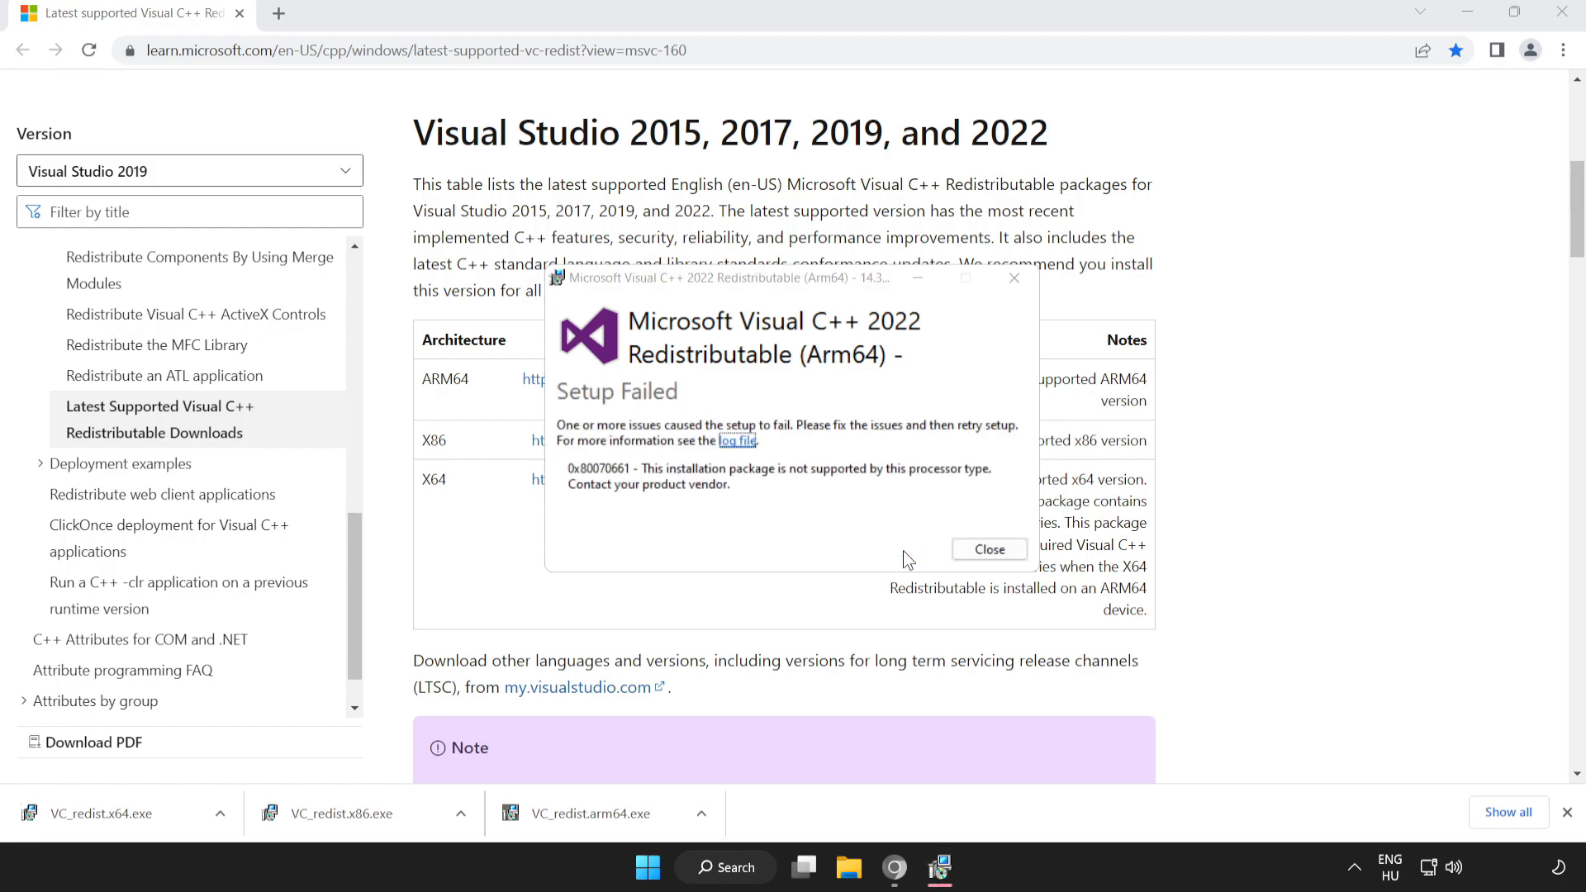
mouse_move(988, 549)
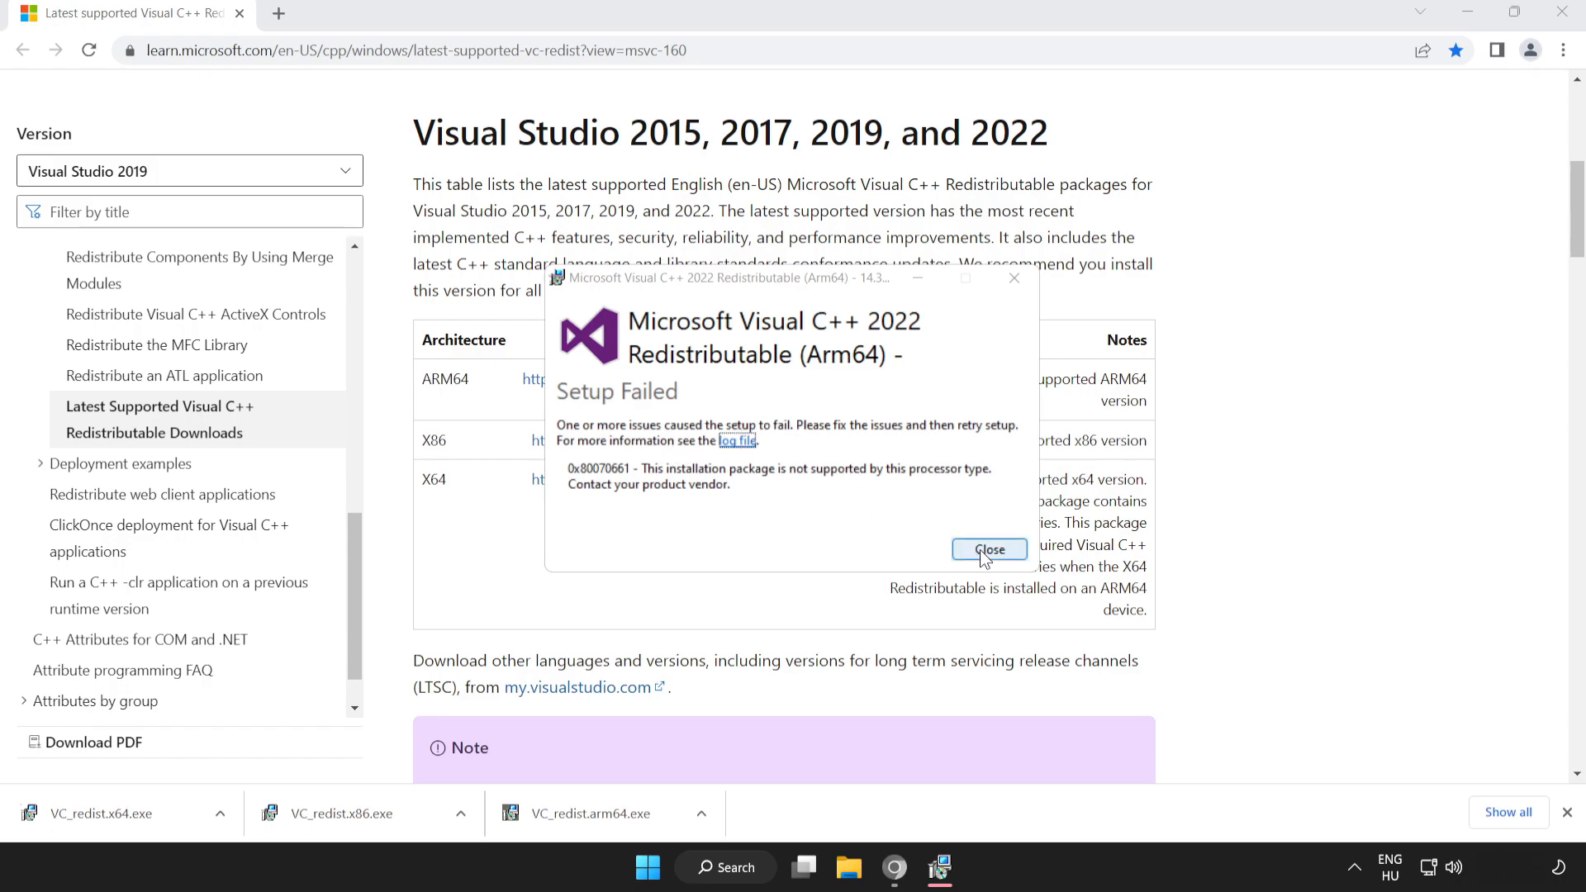
left_click(988, 550)
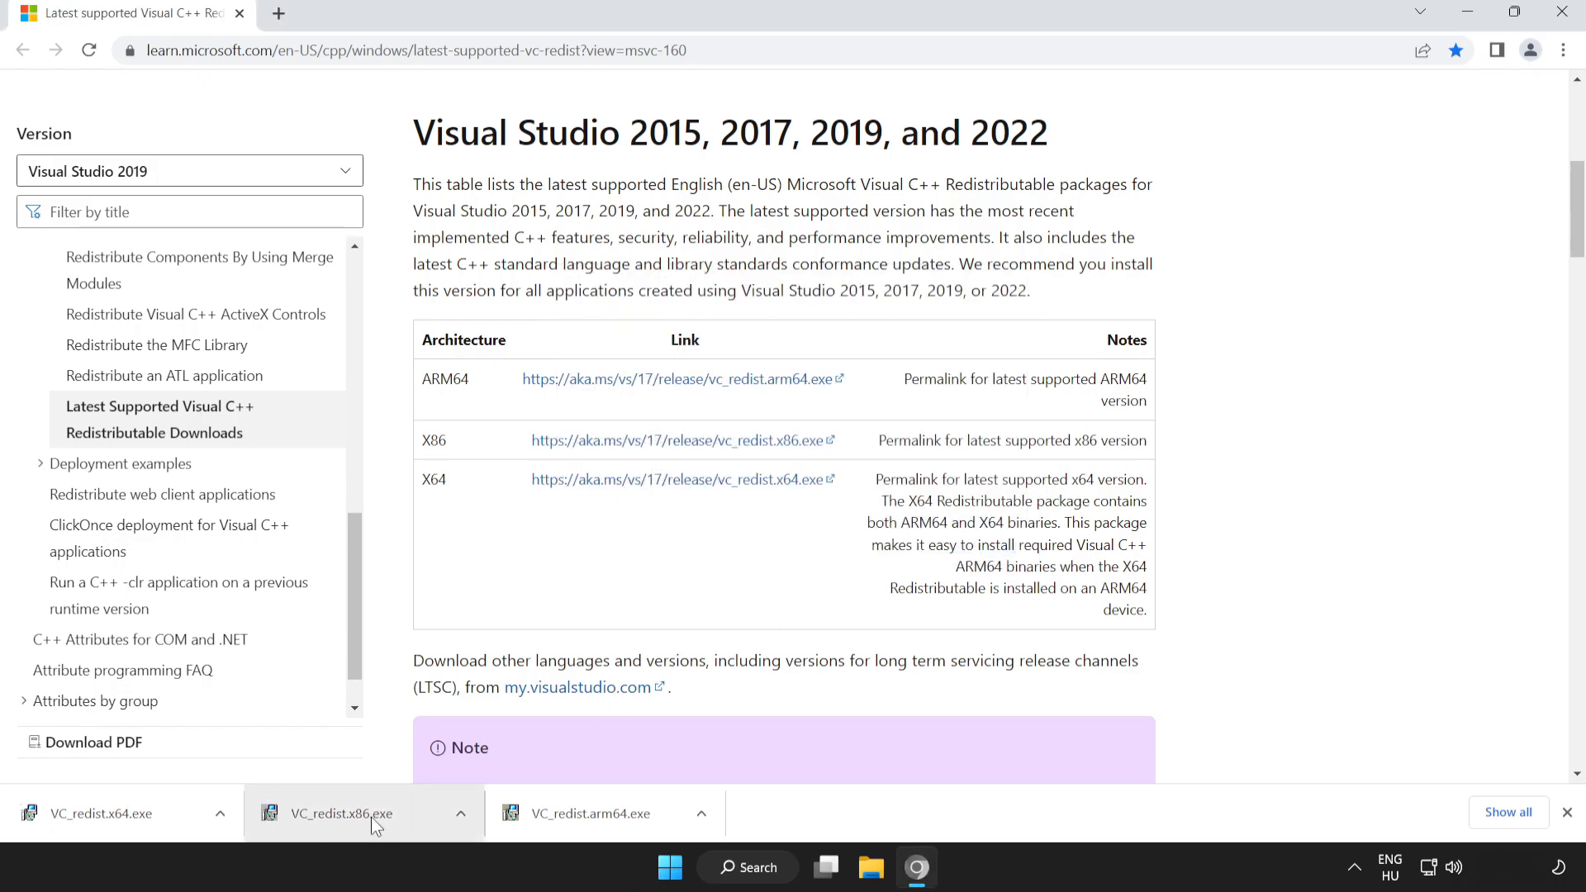
- Install the x86 Visual C++ 2015-2022 Redistributable (14.34.31931) and close its setup
left_click(341, 812)
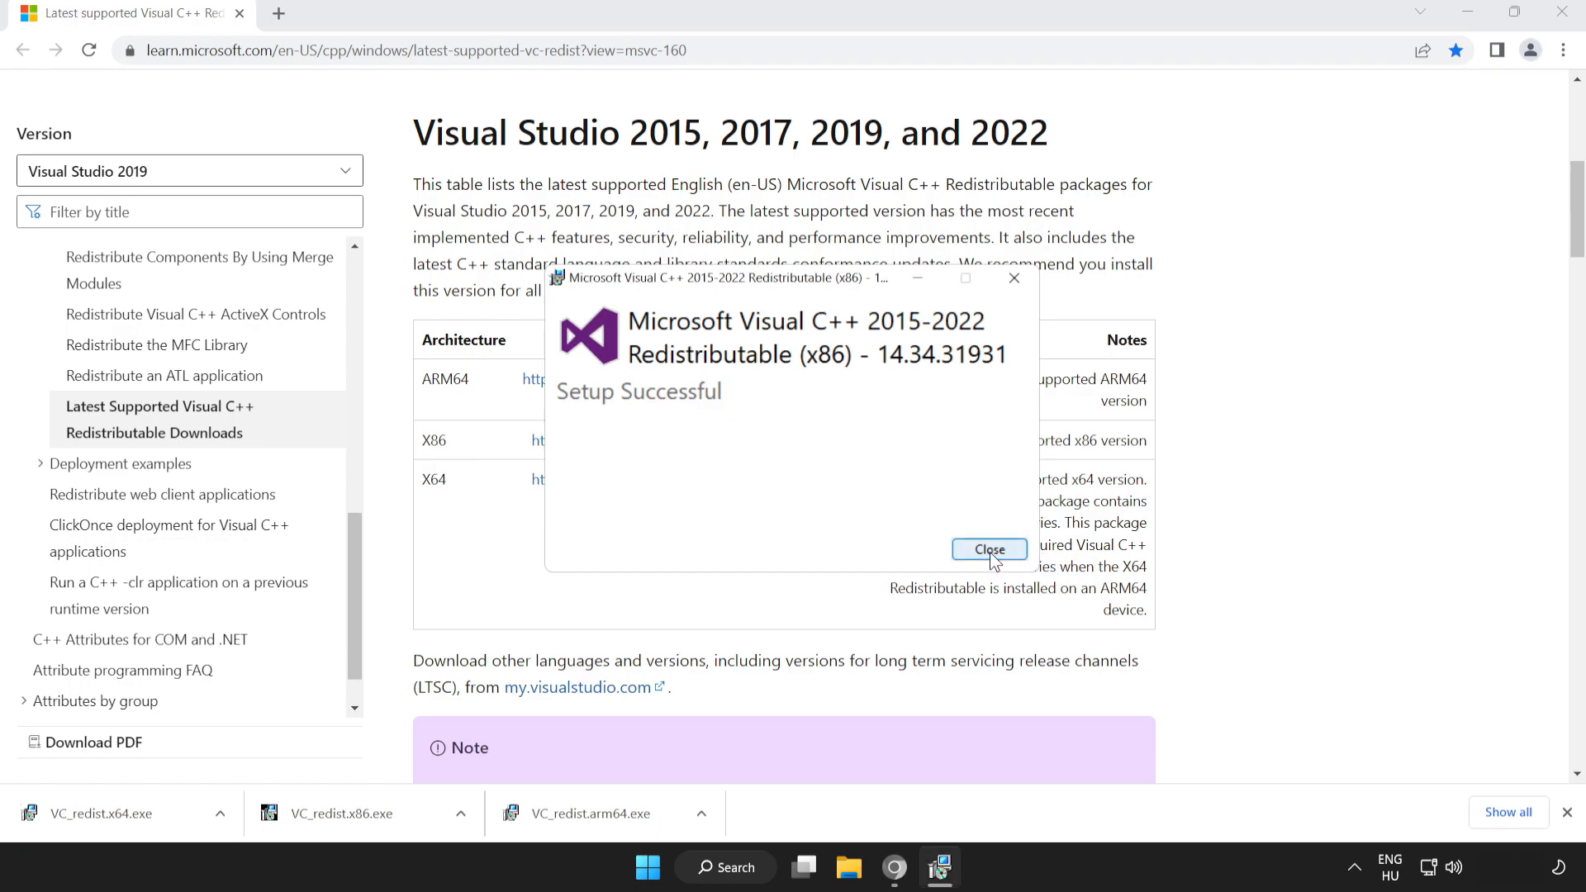
left_click(988, 549)
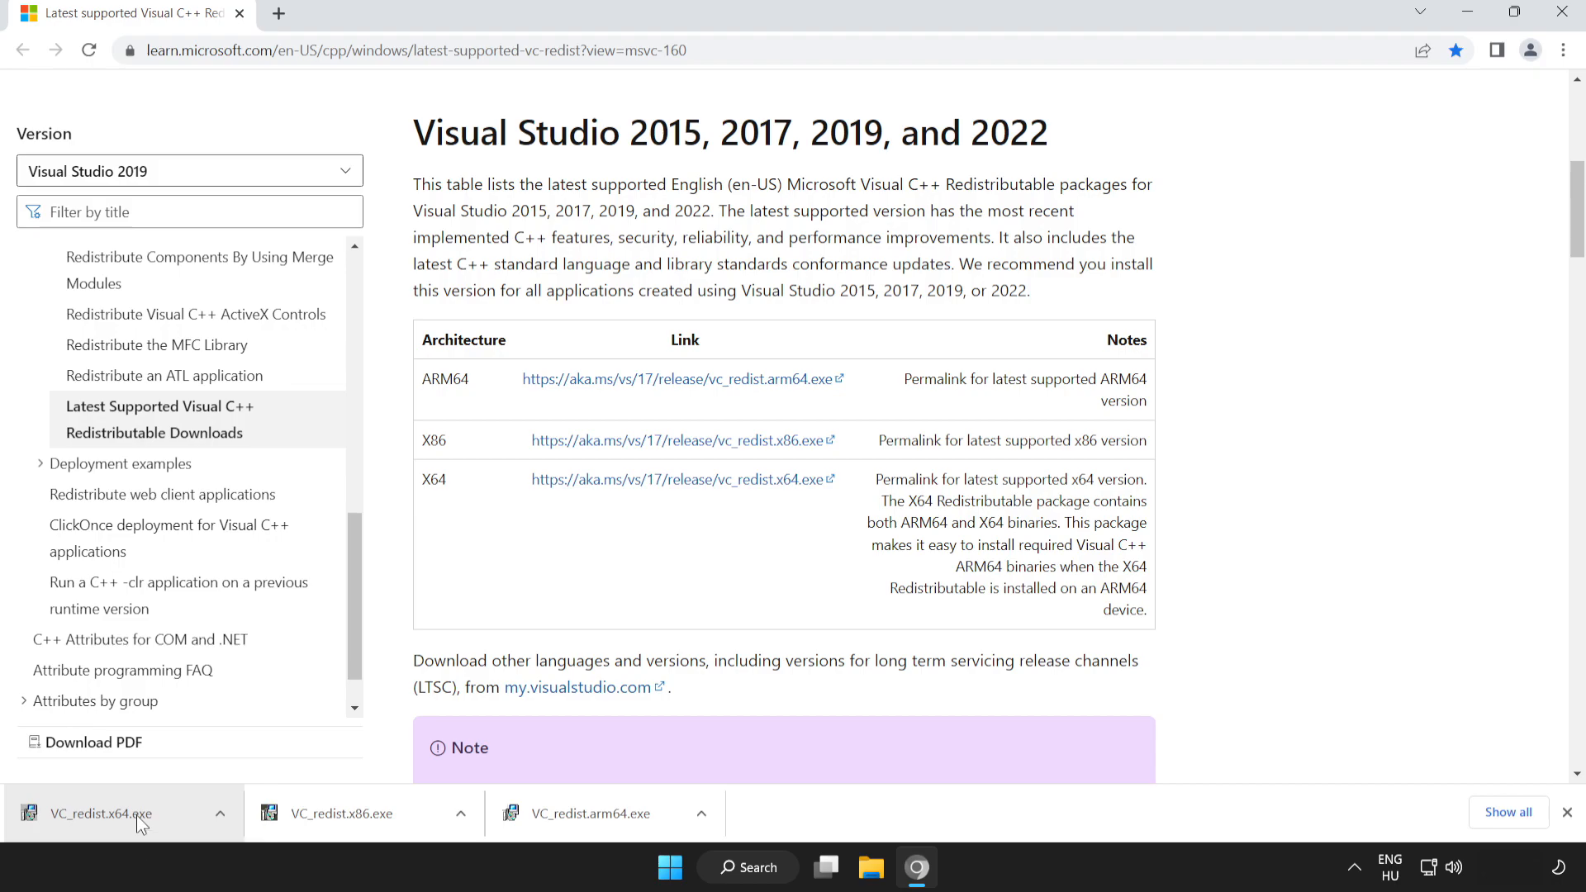
- Install the x64 Visual C++ 2015-2022 Redistributable (14.34.31931) and close setup without restarting
left_click(100, 813)
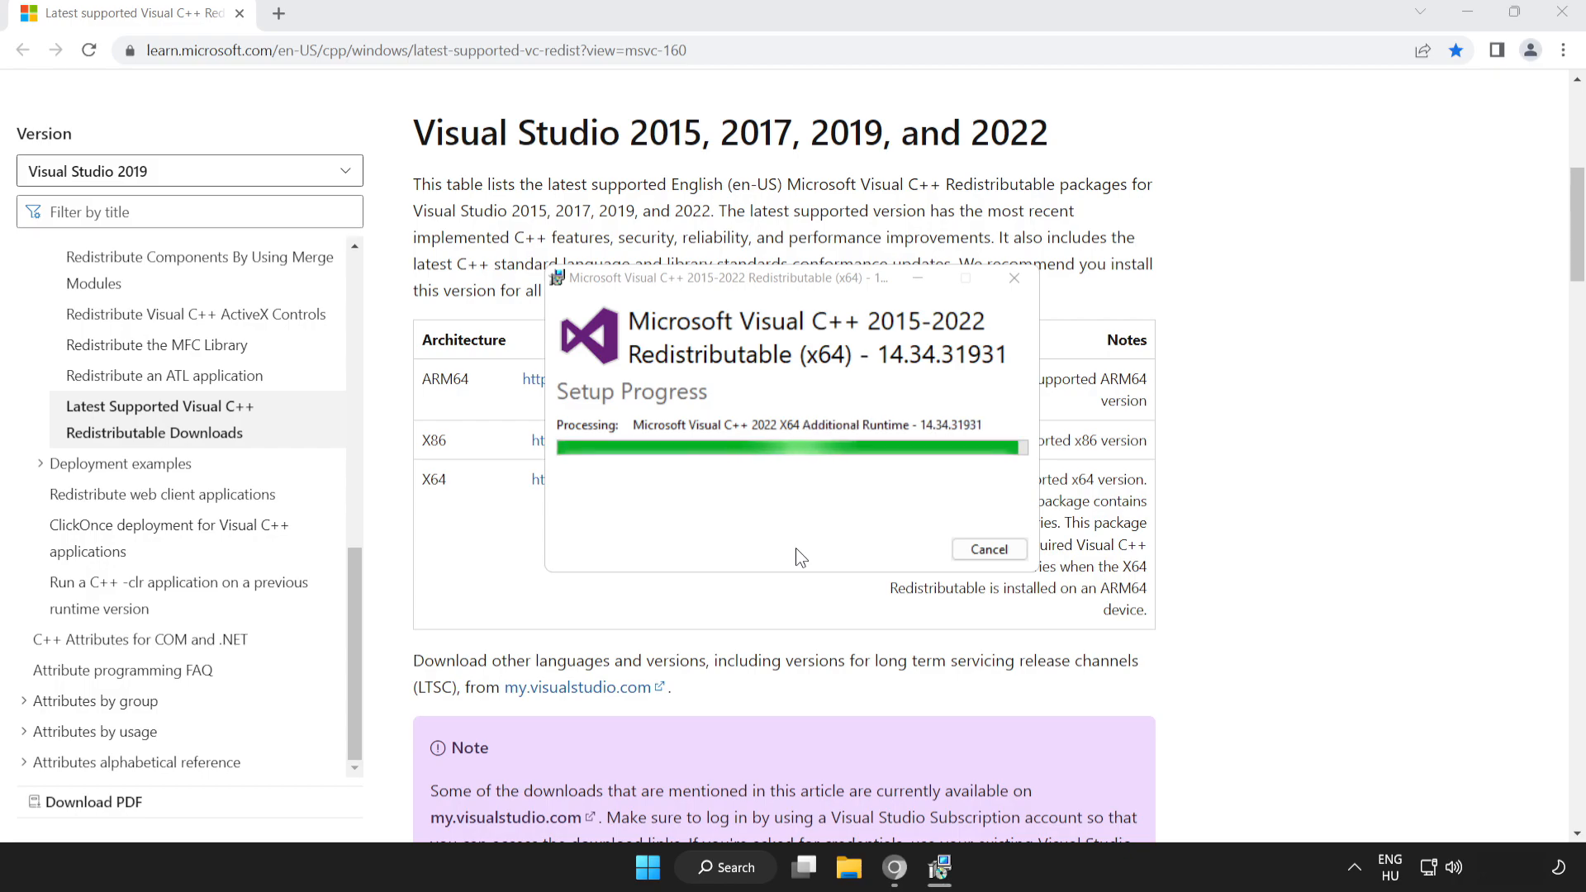
mouse_move(780, 547)
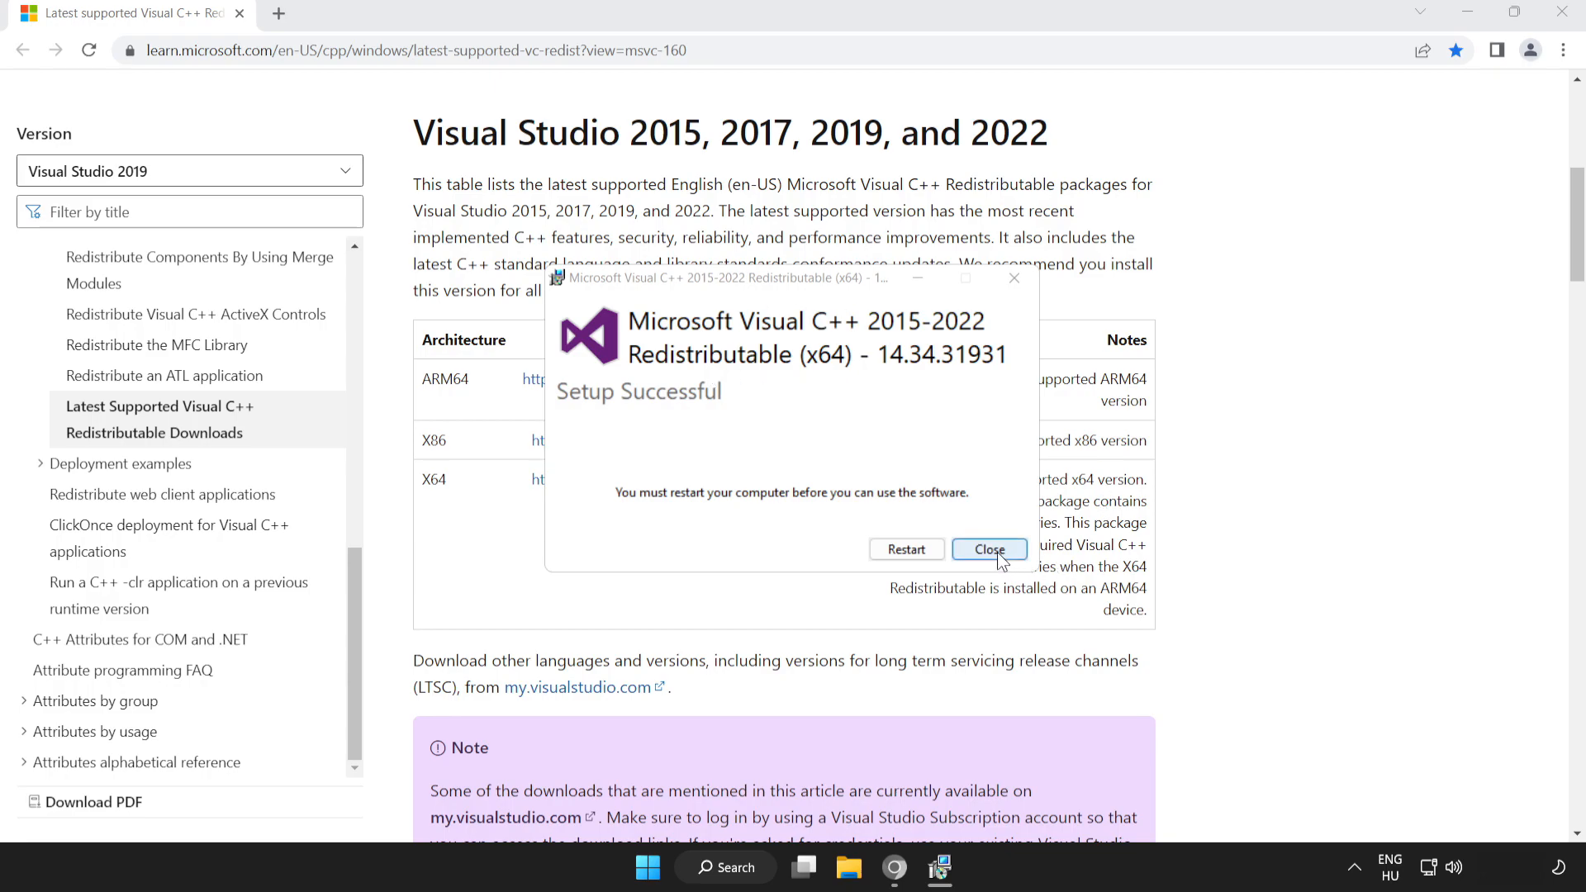
left_click(988, 549)
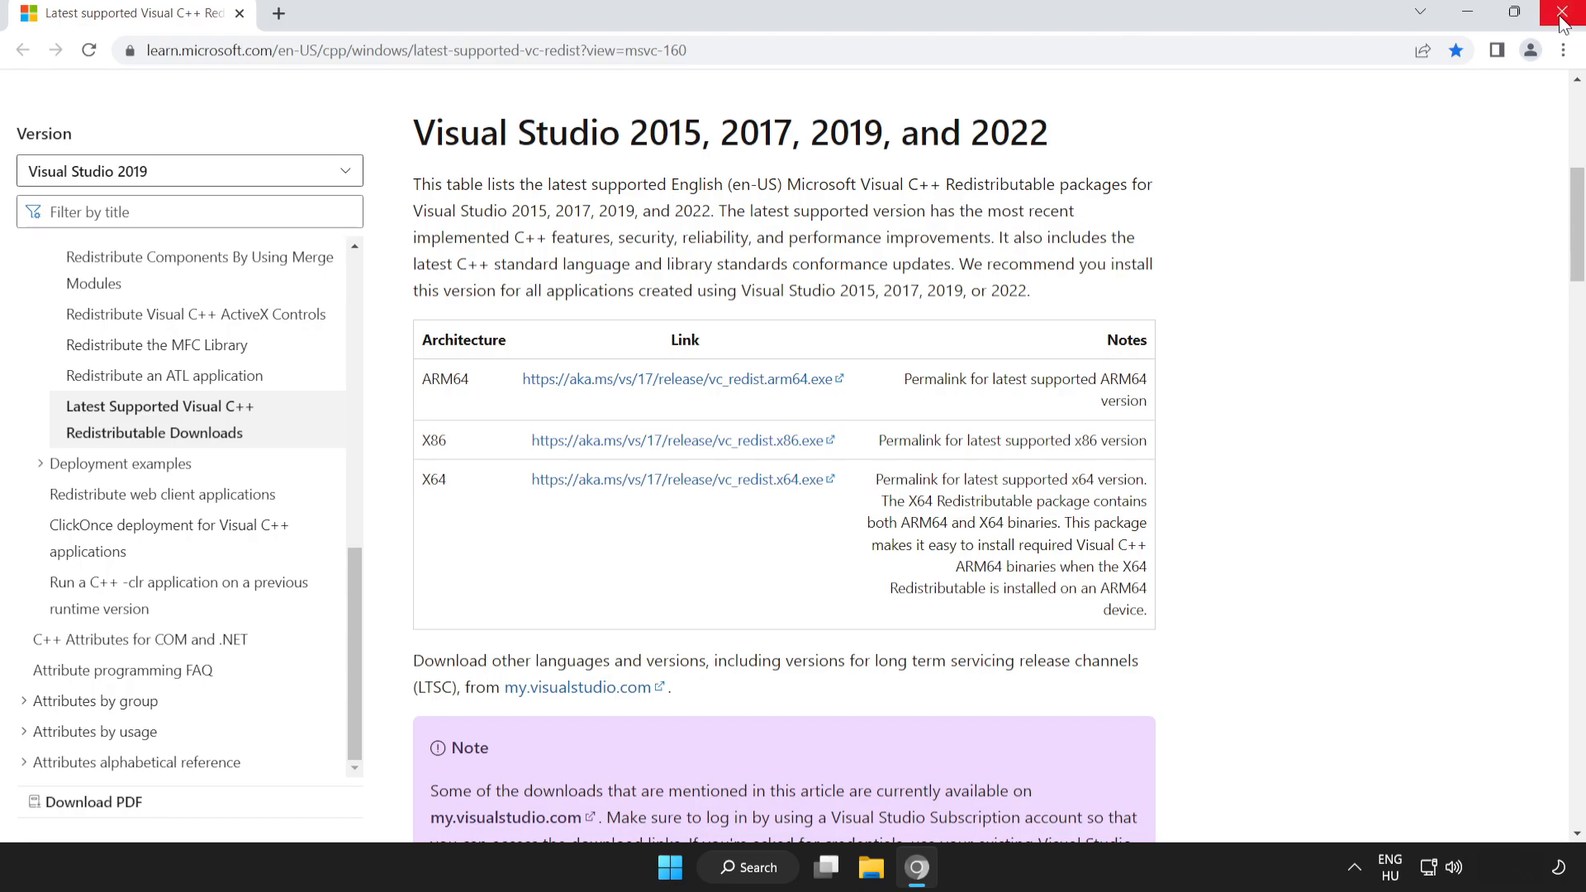
- Close the browser and restart Windows from the Start menu's power options
left_click(1563, 14)
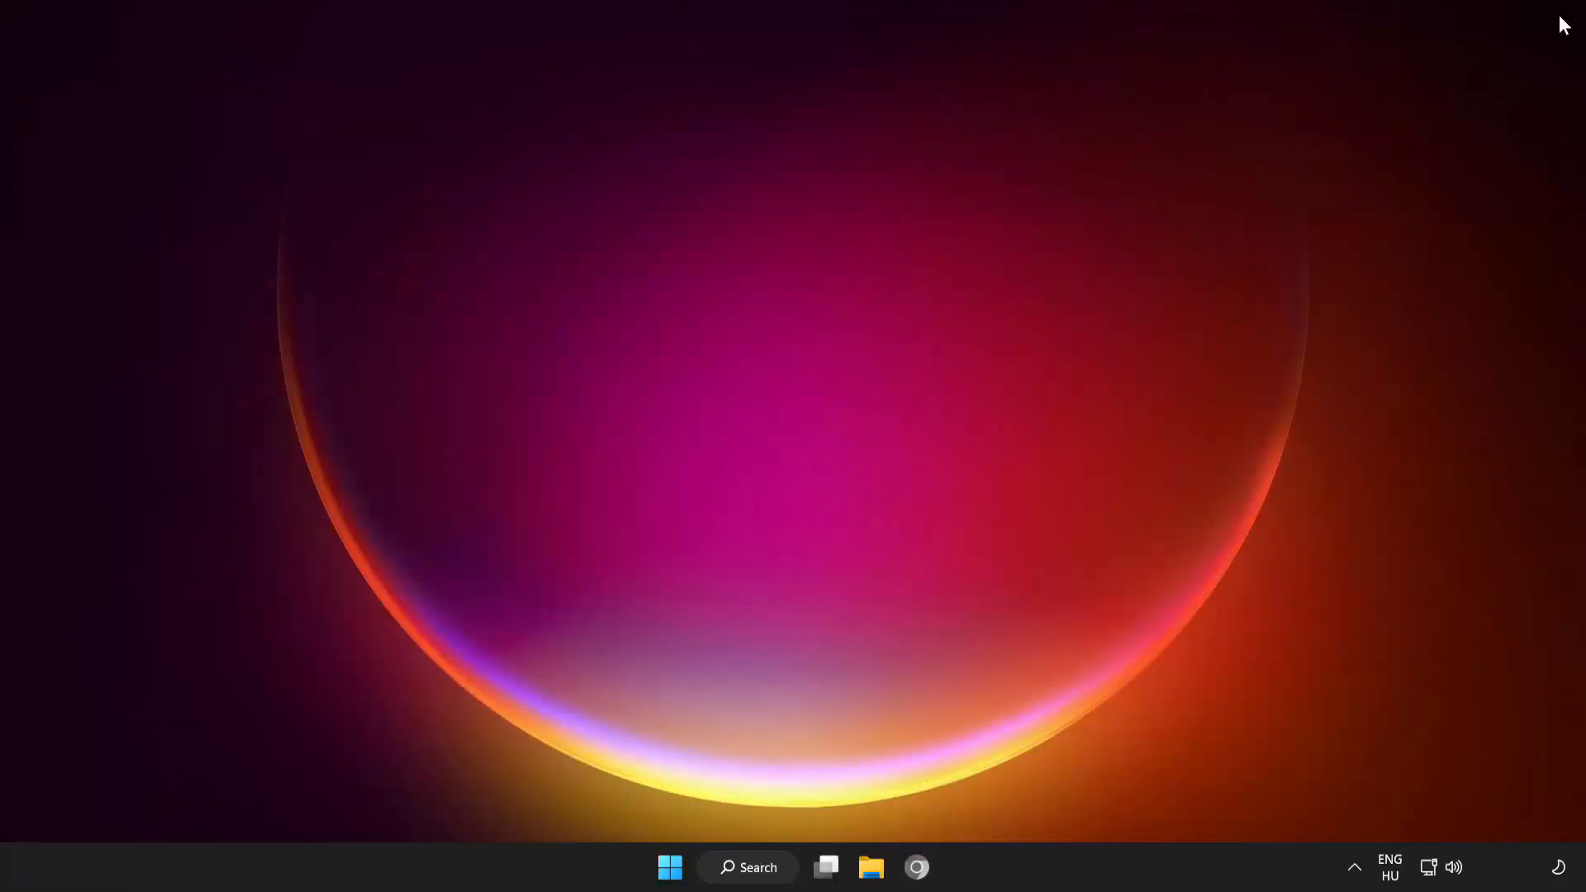
mouse_move(798, 668)
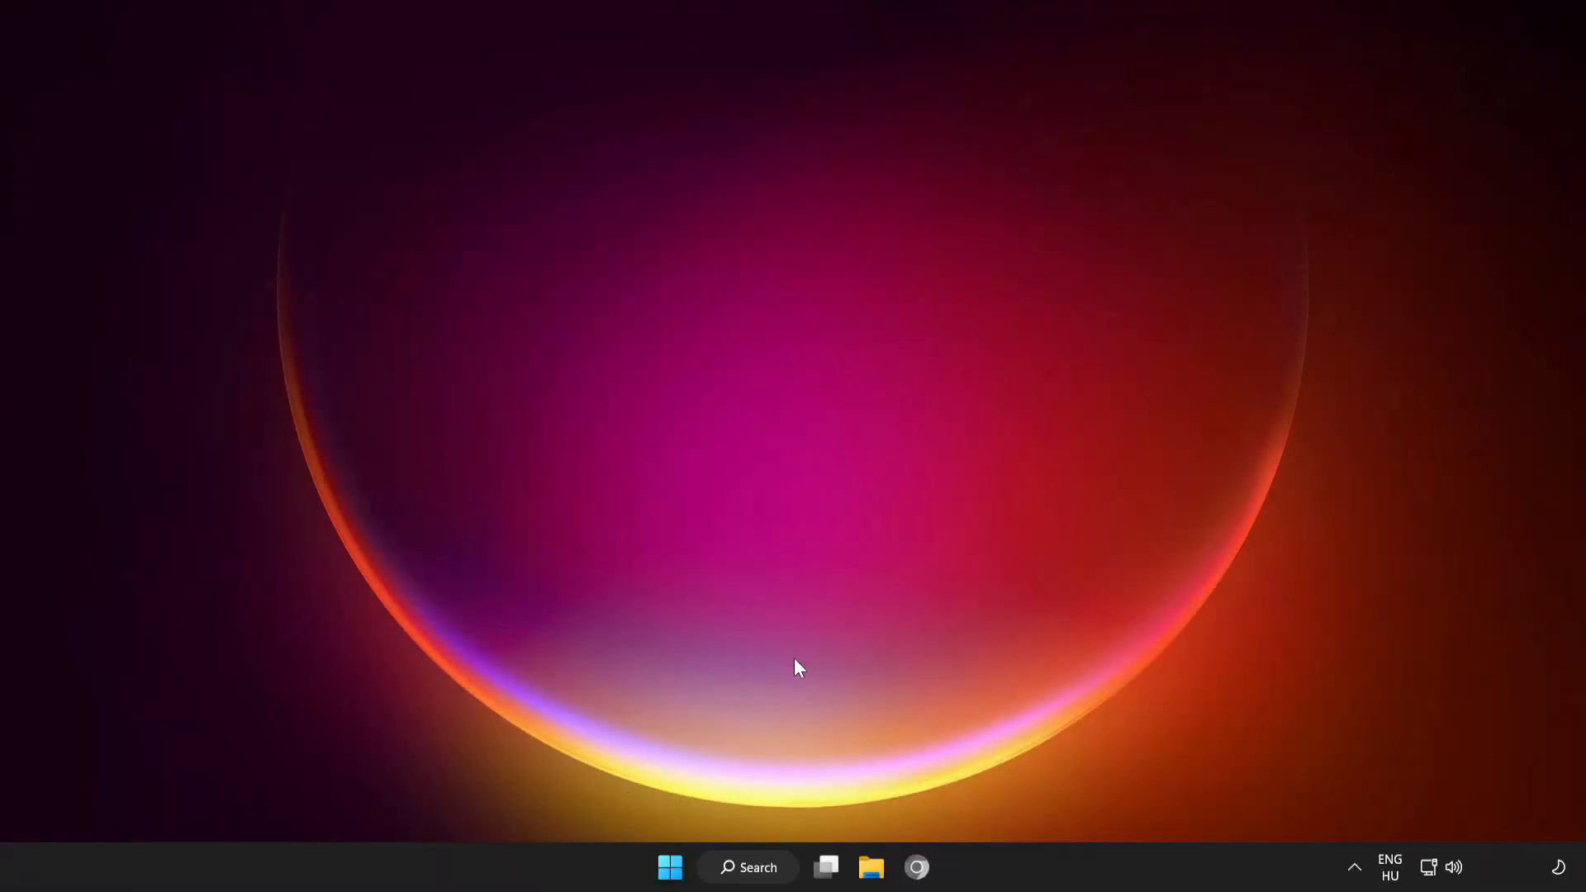
left_click(670, 866)
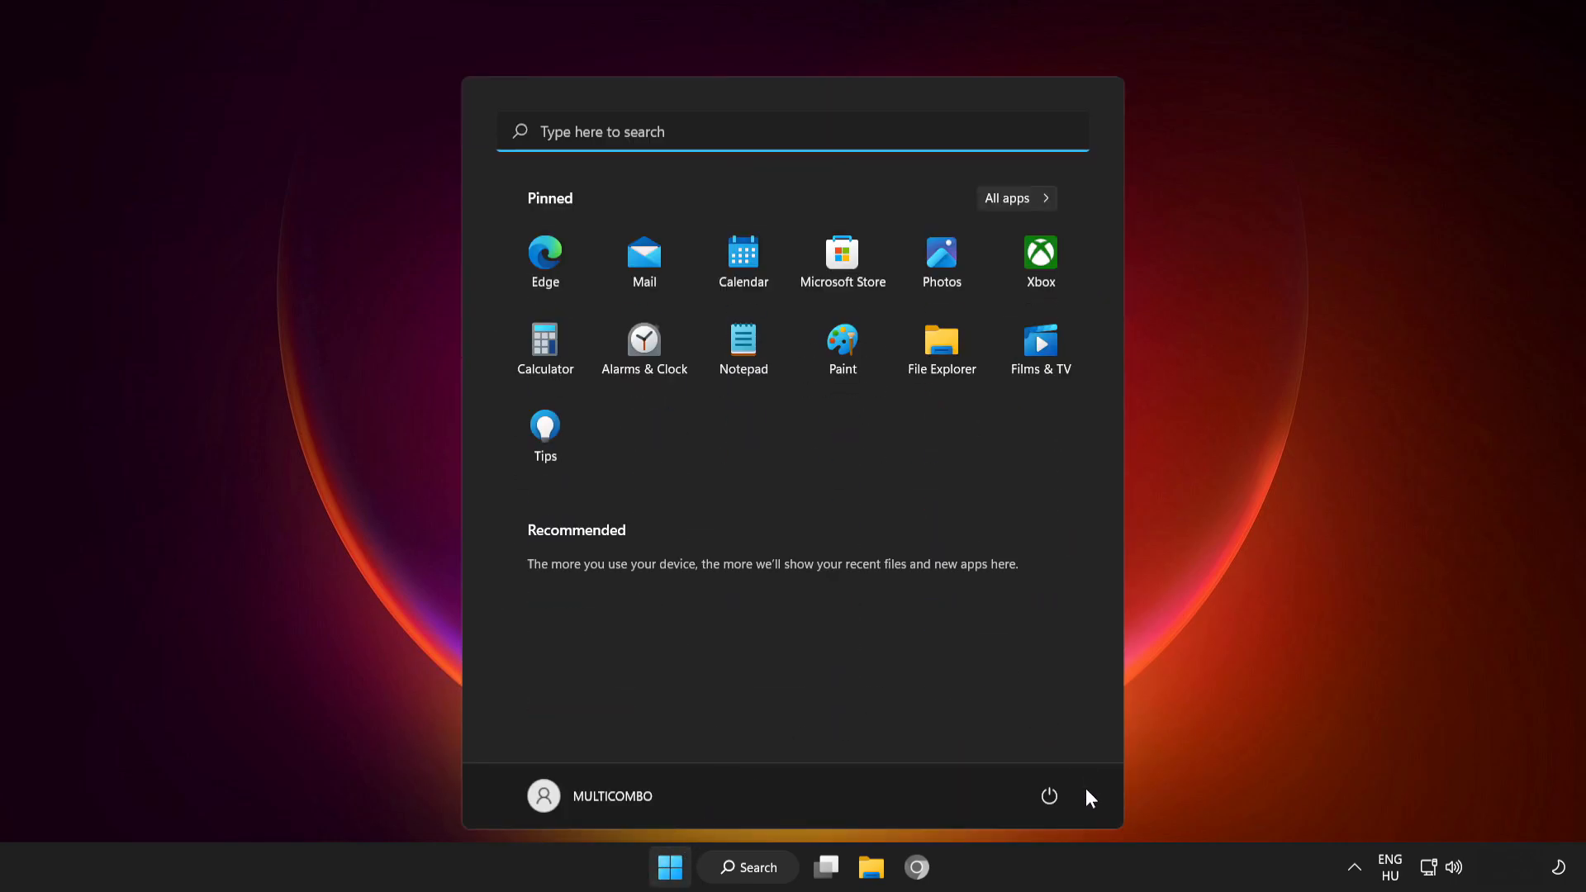
left_click(1049, 796)
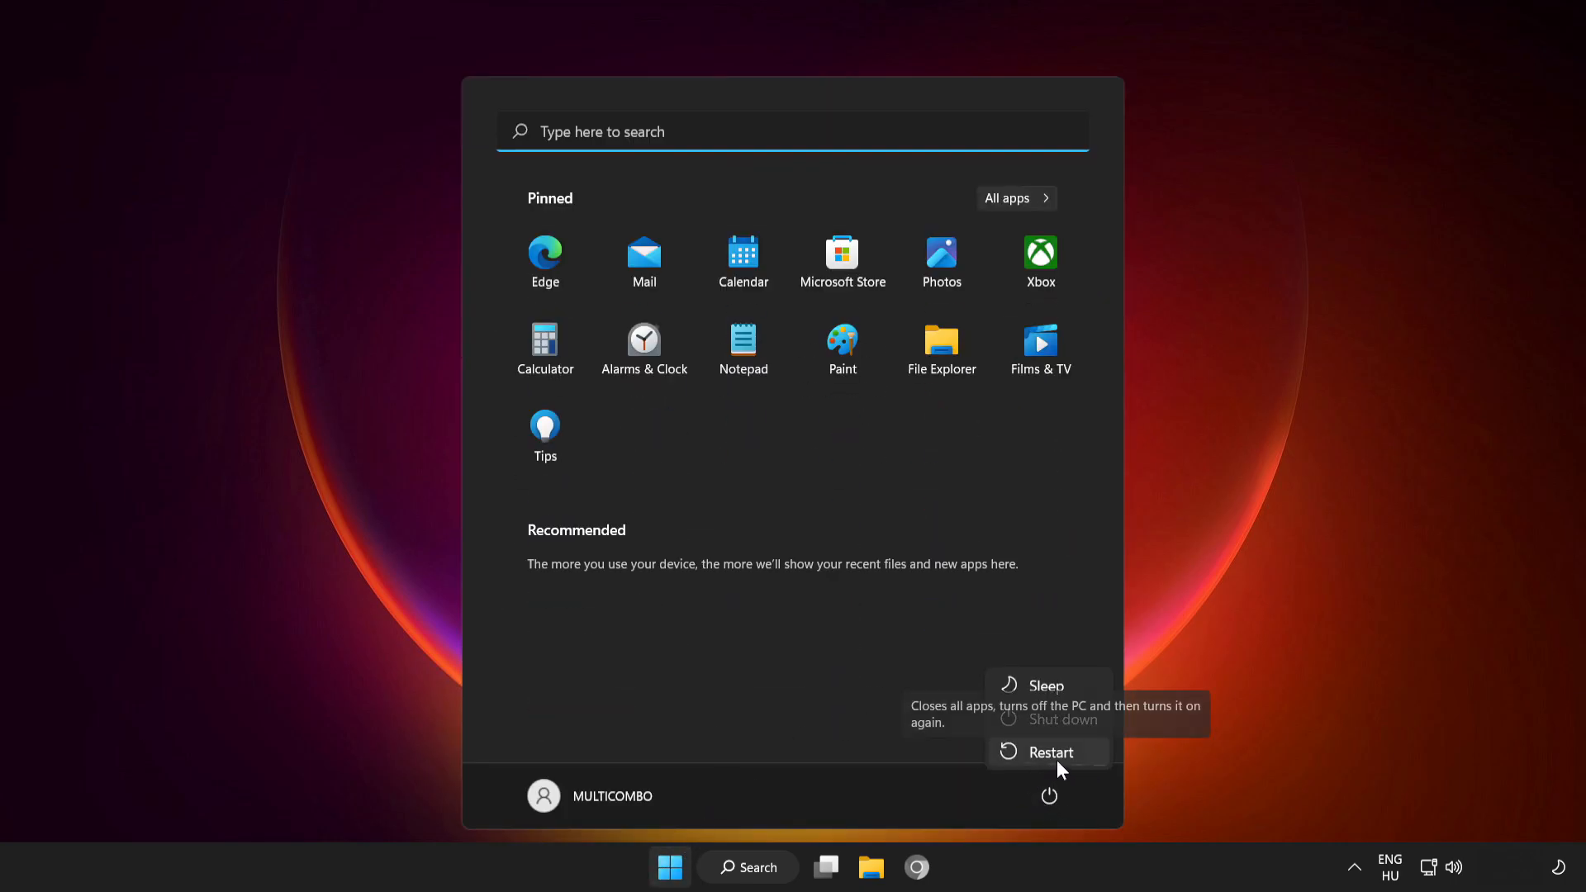
left_click(325, 866)
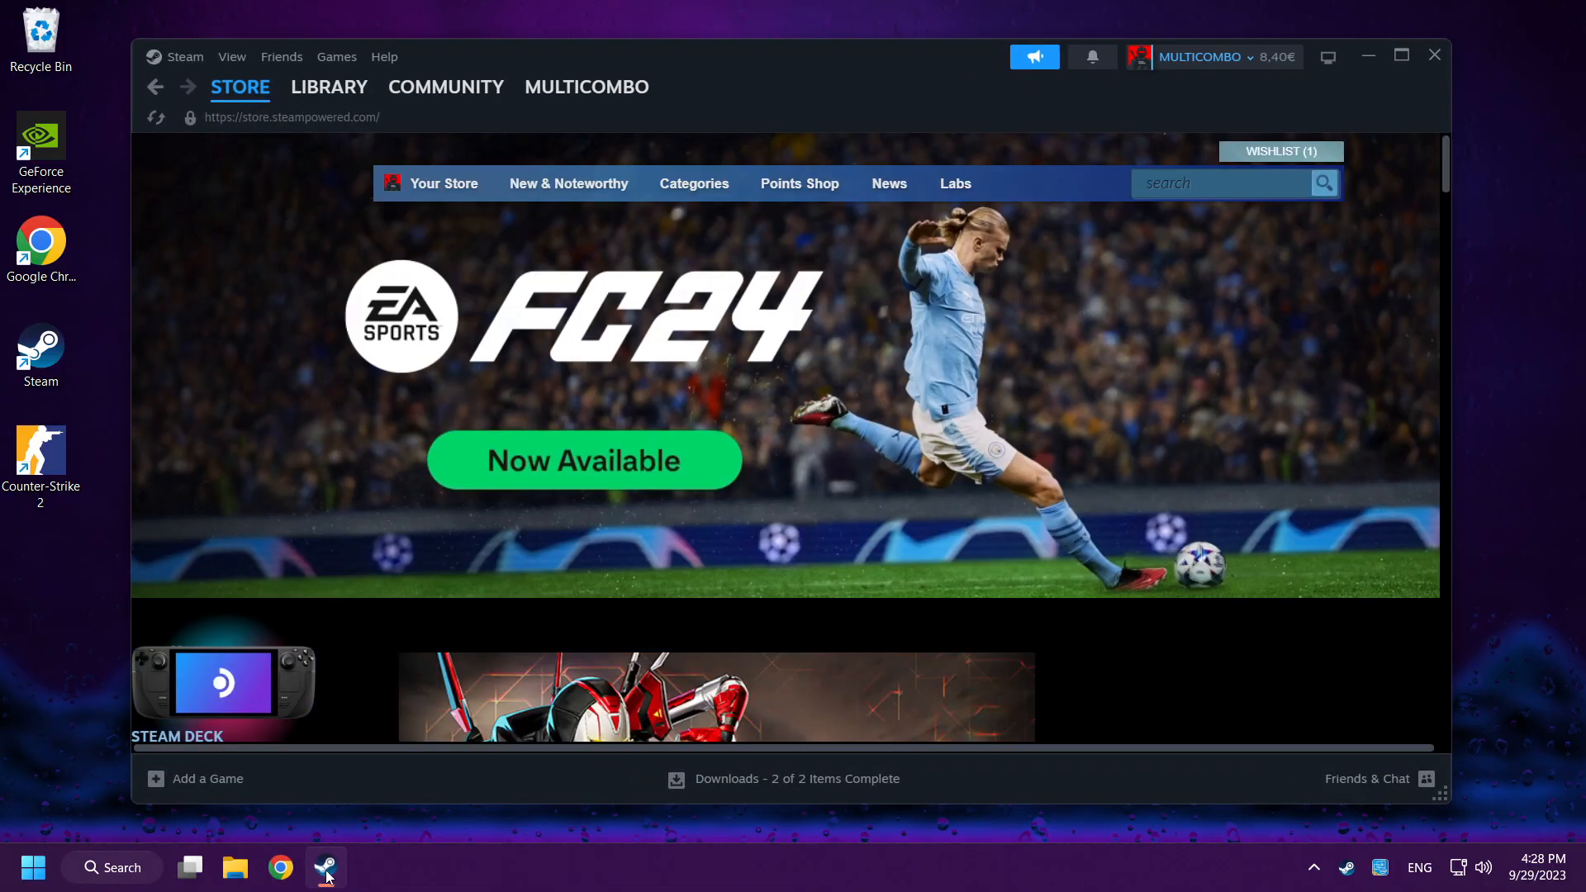
- Switch Steam from Store to Library and bring up Counter-Strike 2's actions
left_click(329, 86)
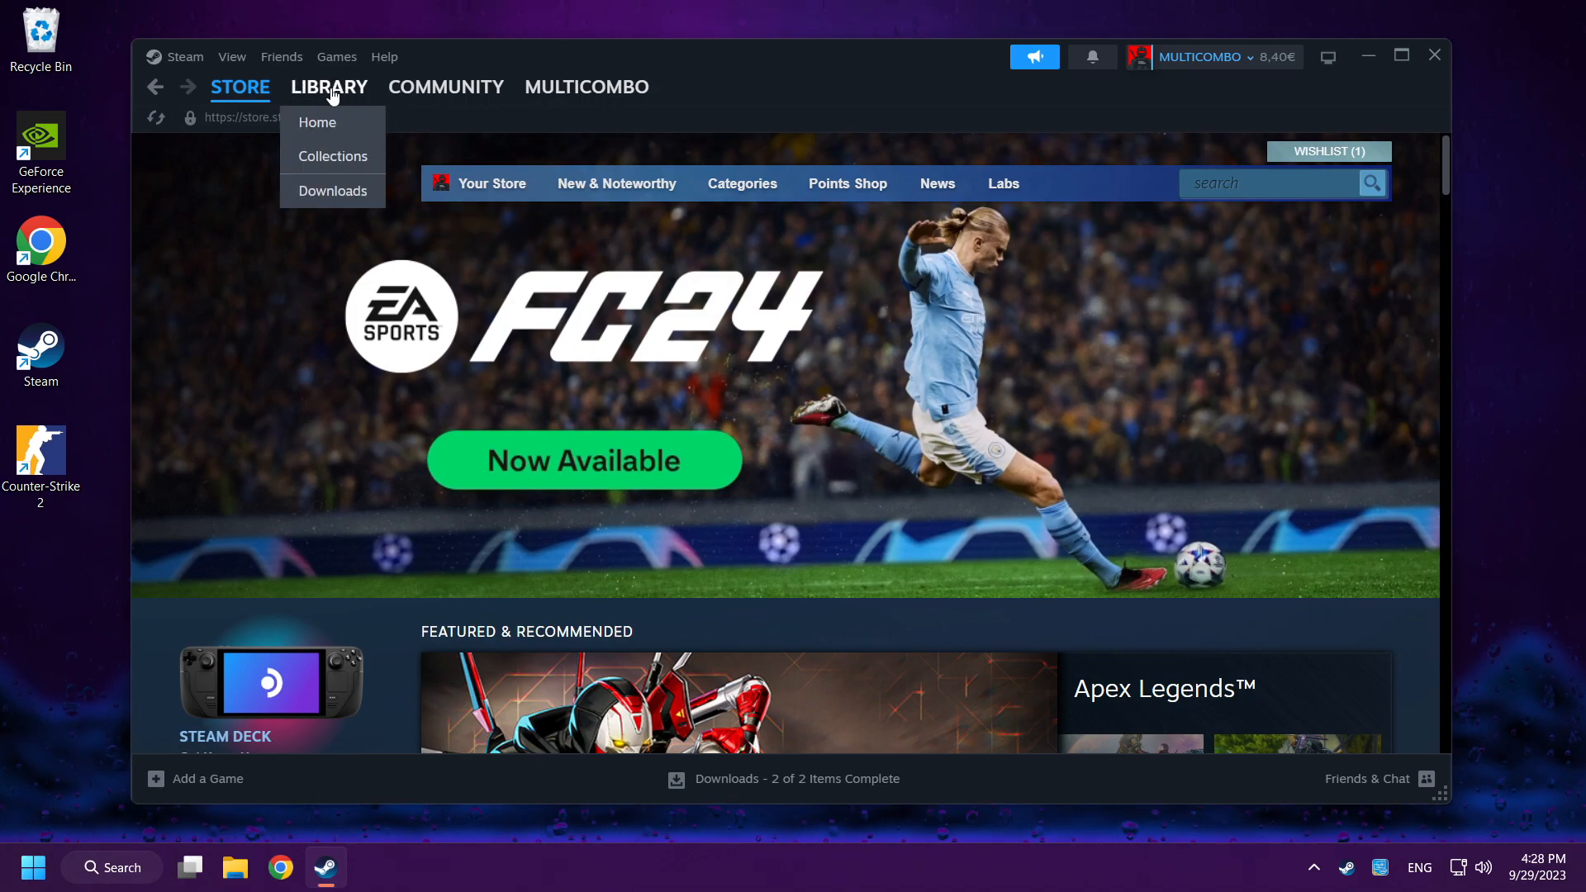
left_click(329, 86)
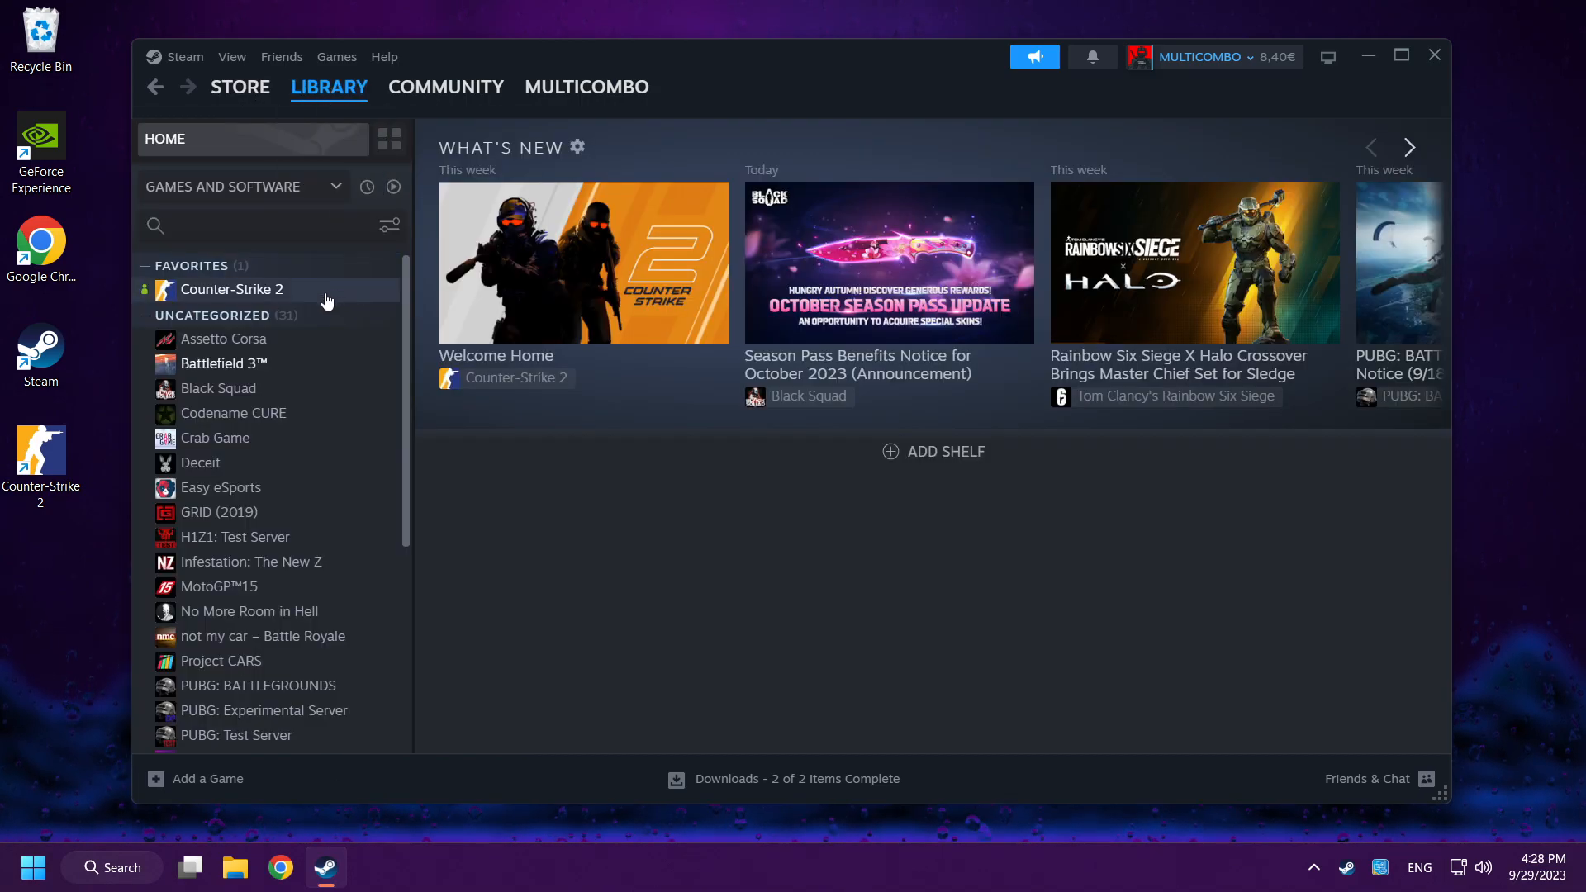
left_click(231, 289)
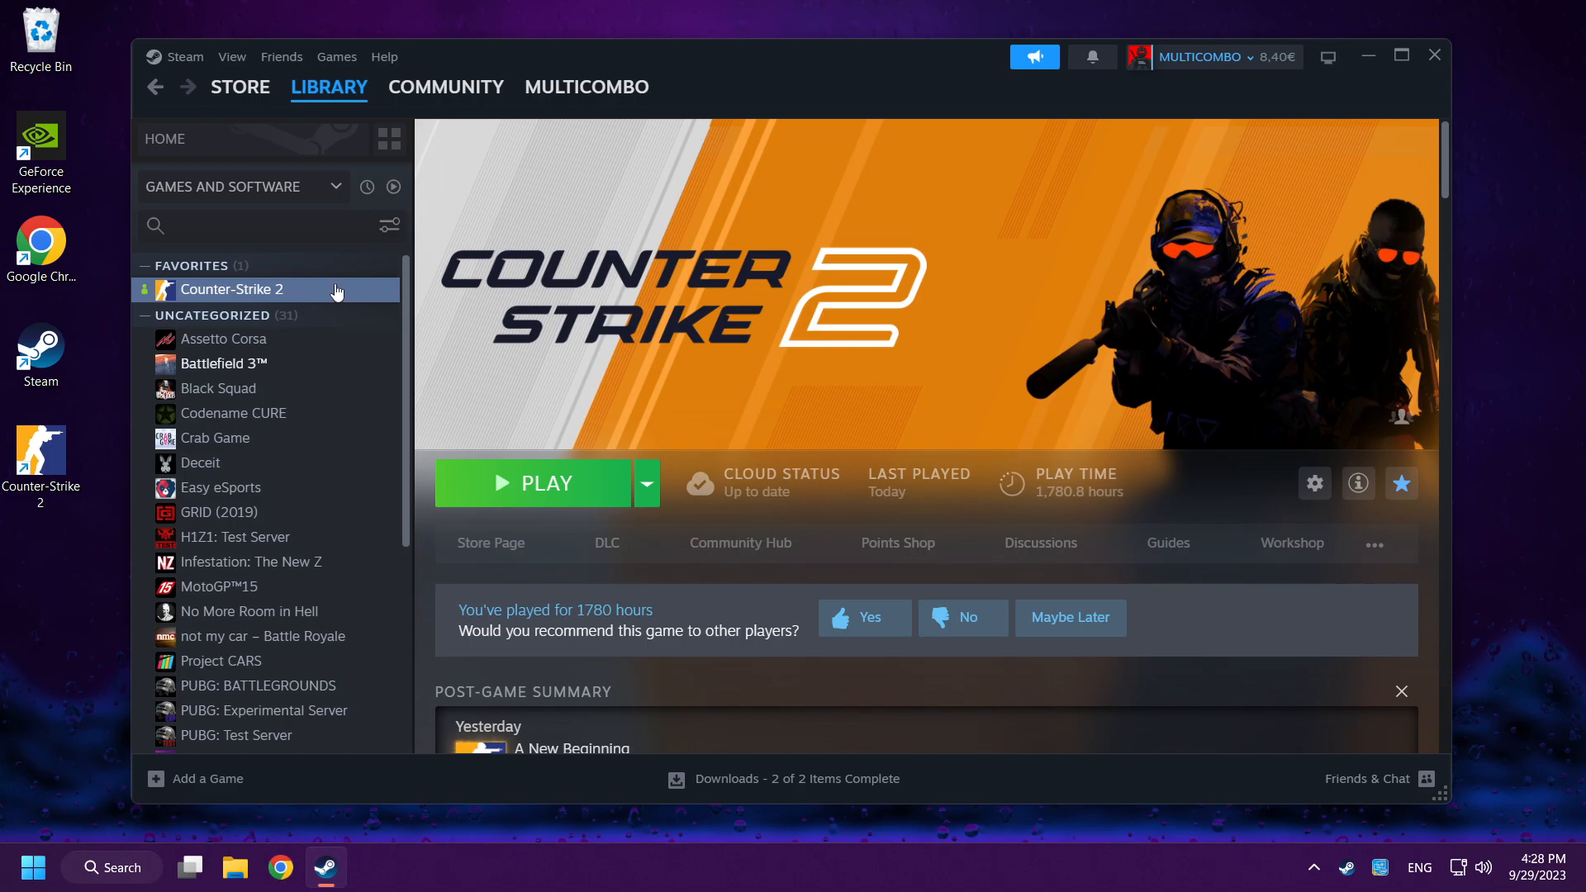
right_click(233, 289)
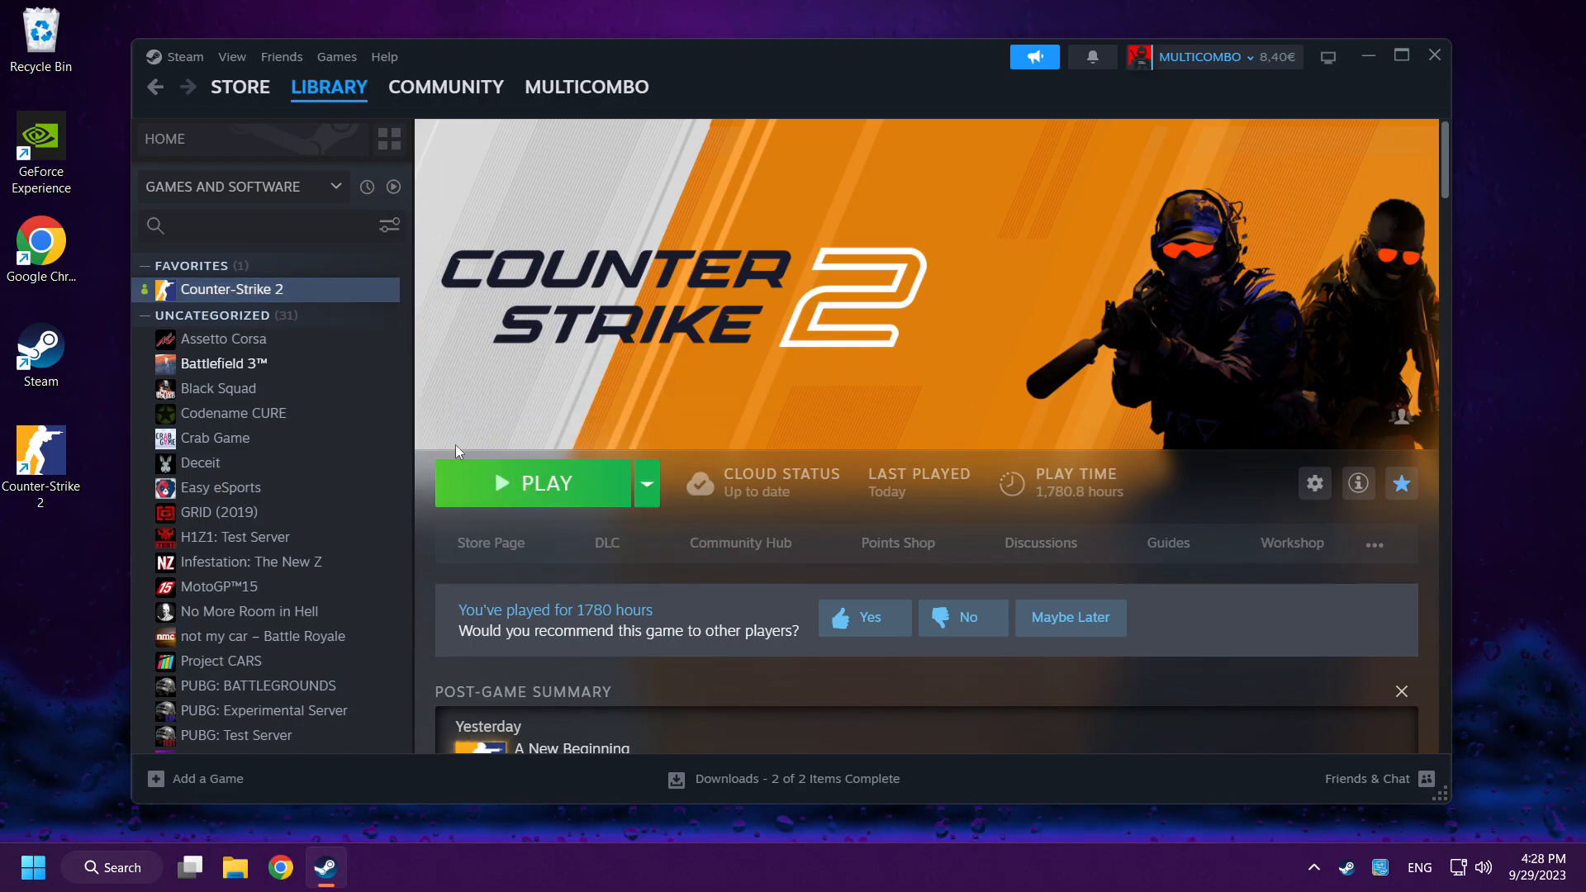
- Verify integrity of Counter-Strike 2's game files under Properties > Installed Files
left_click(1315, 482)
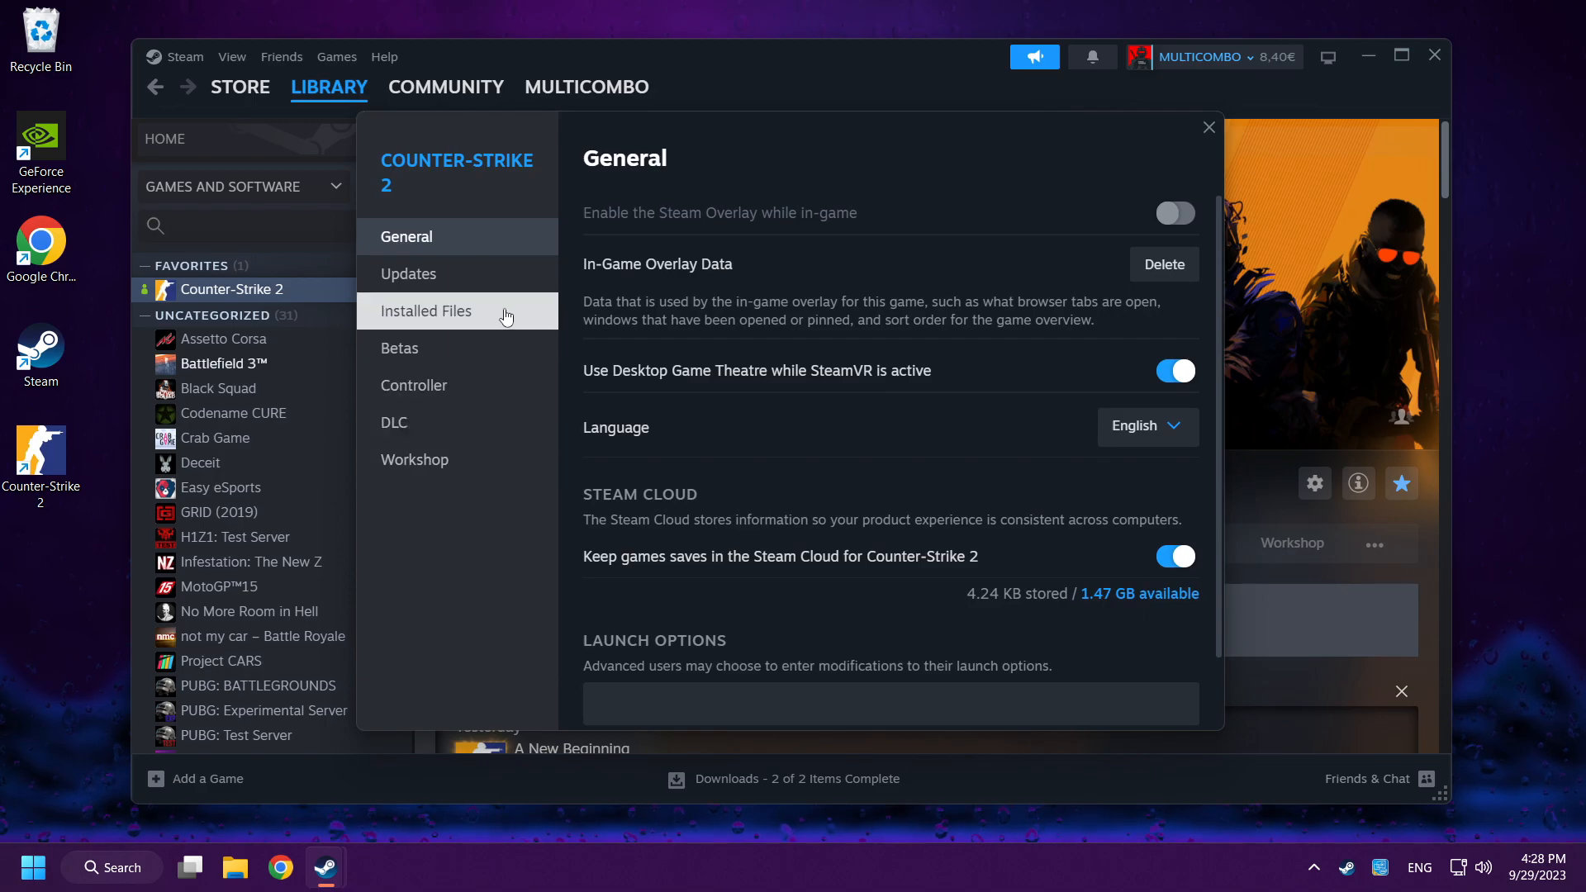
mouse_move(505, 321)
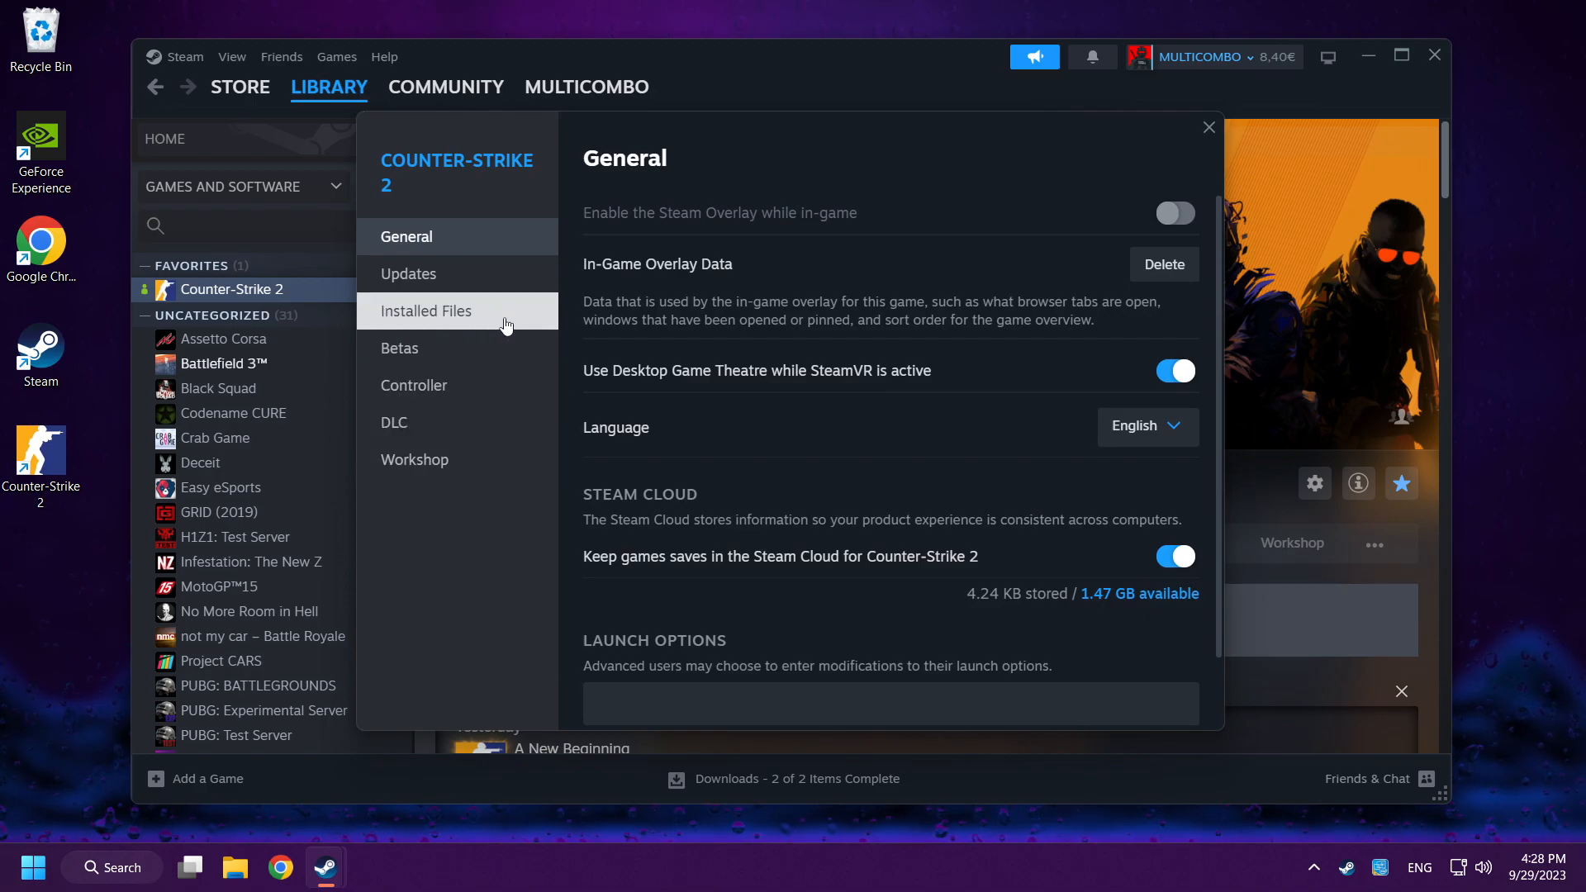
left_click(426, 310)
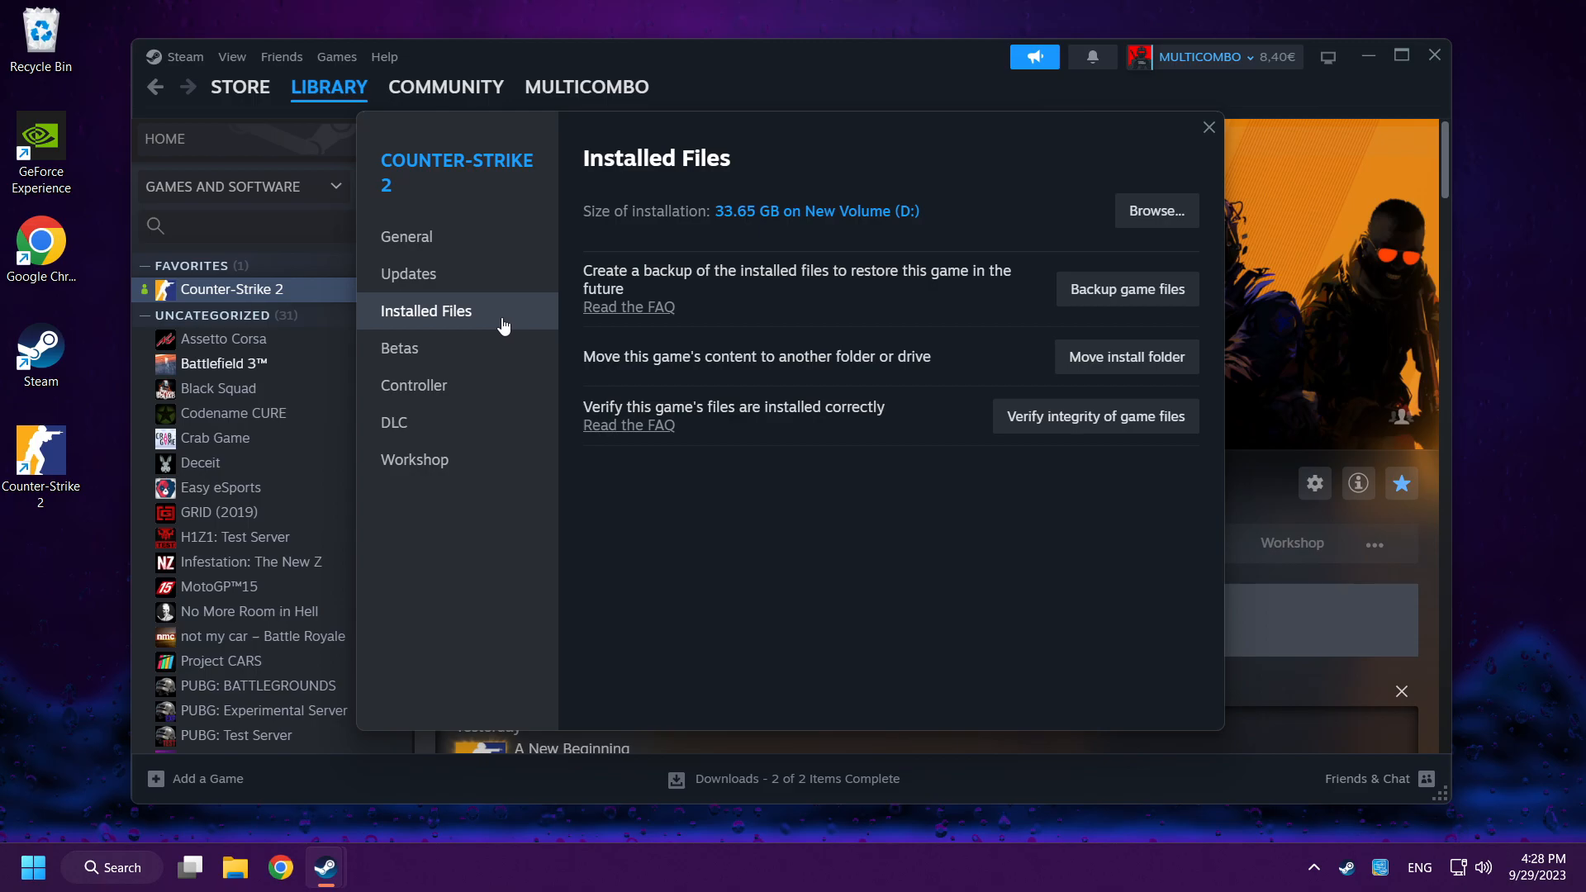
mouse_move(1095, 442)
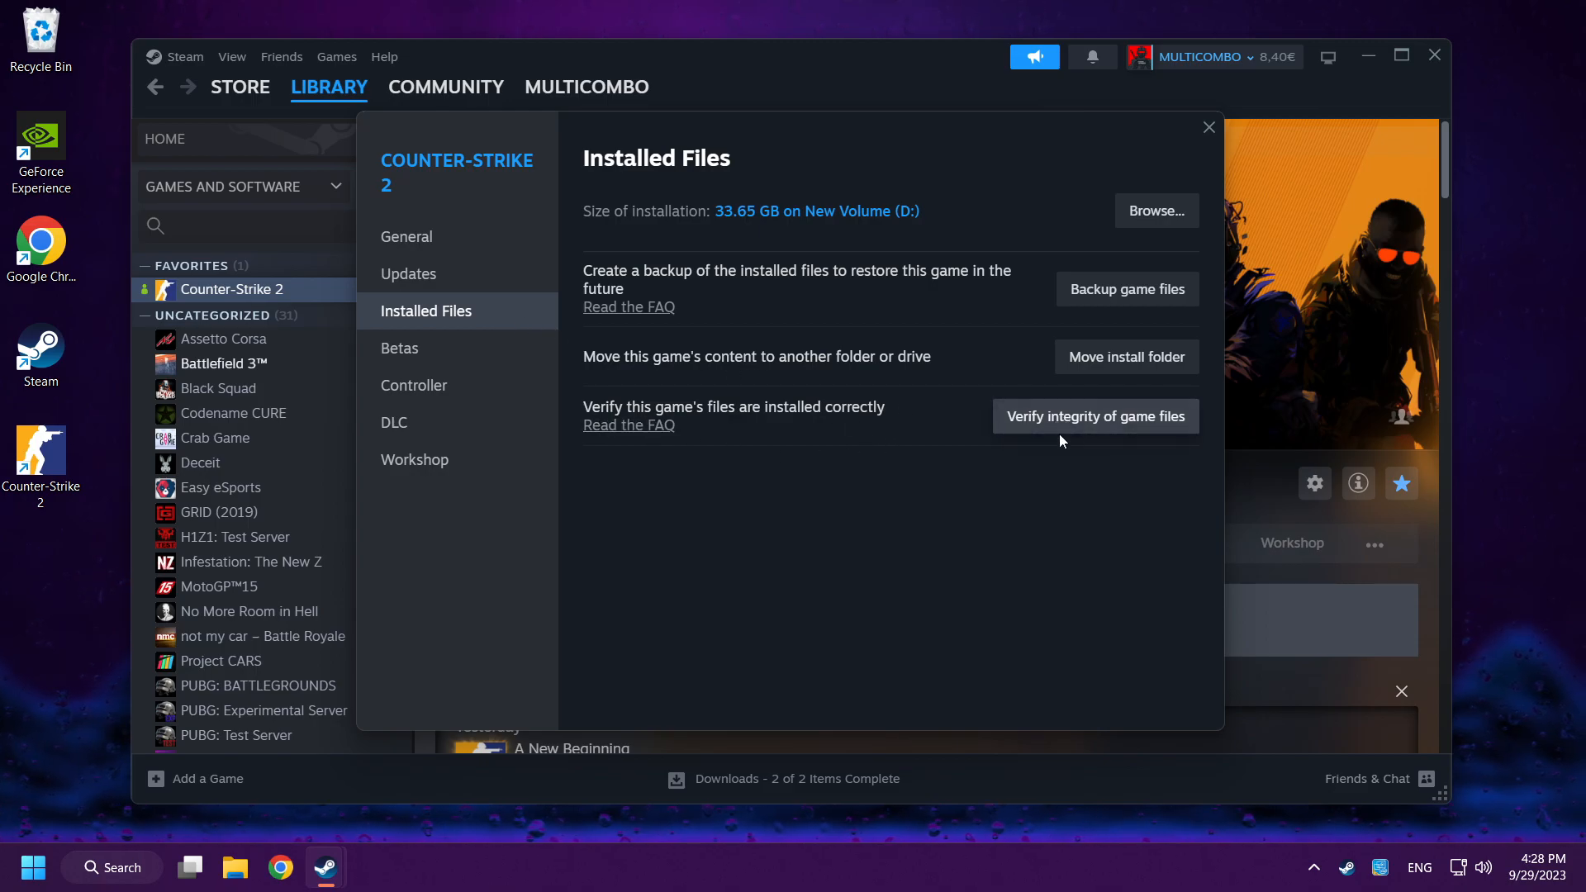
mouse_move(1113, 433)
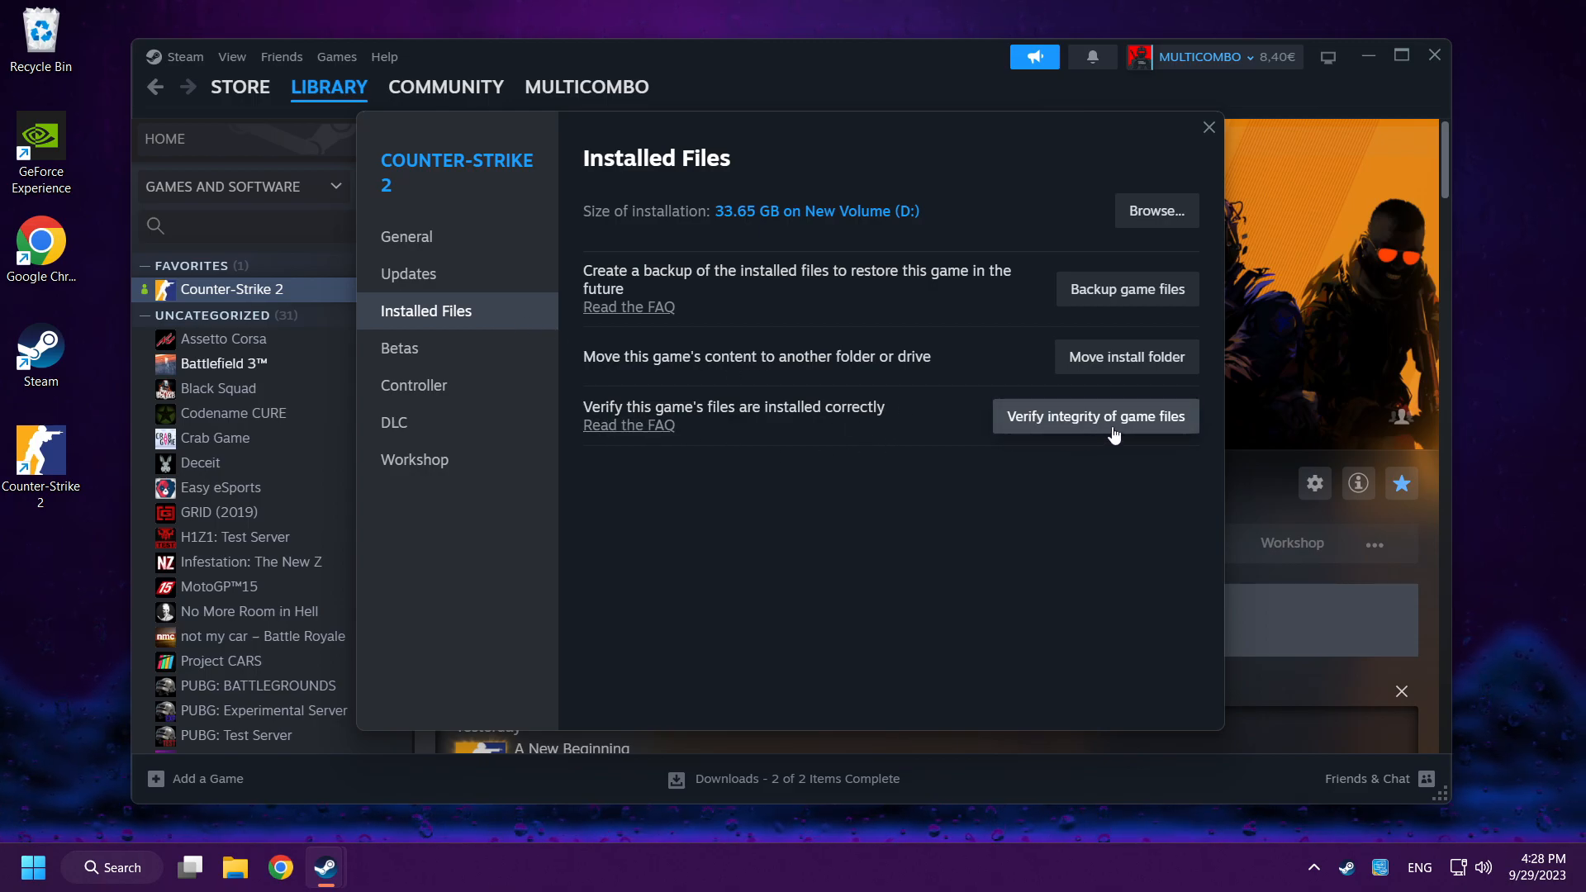
left_click(1095, 416)
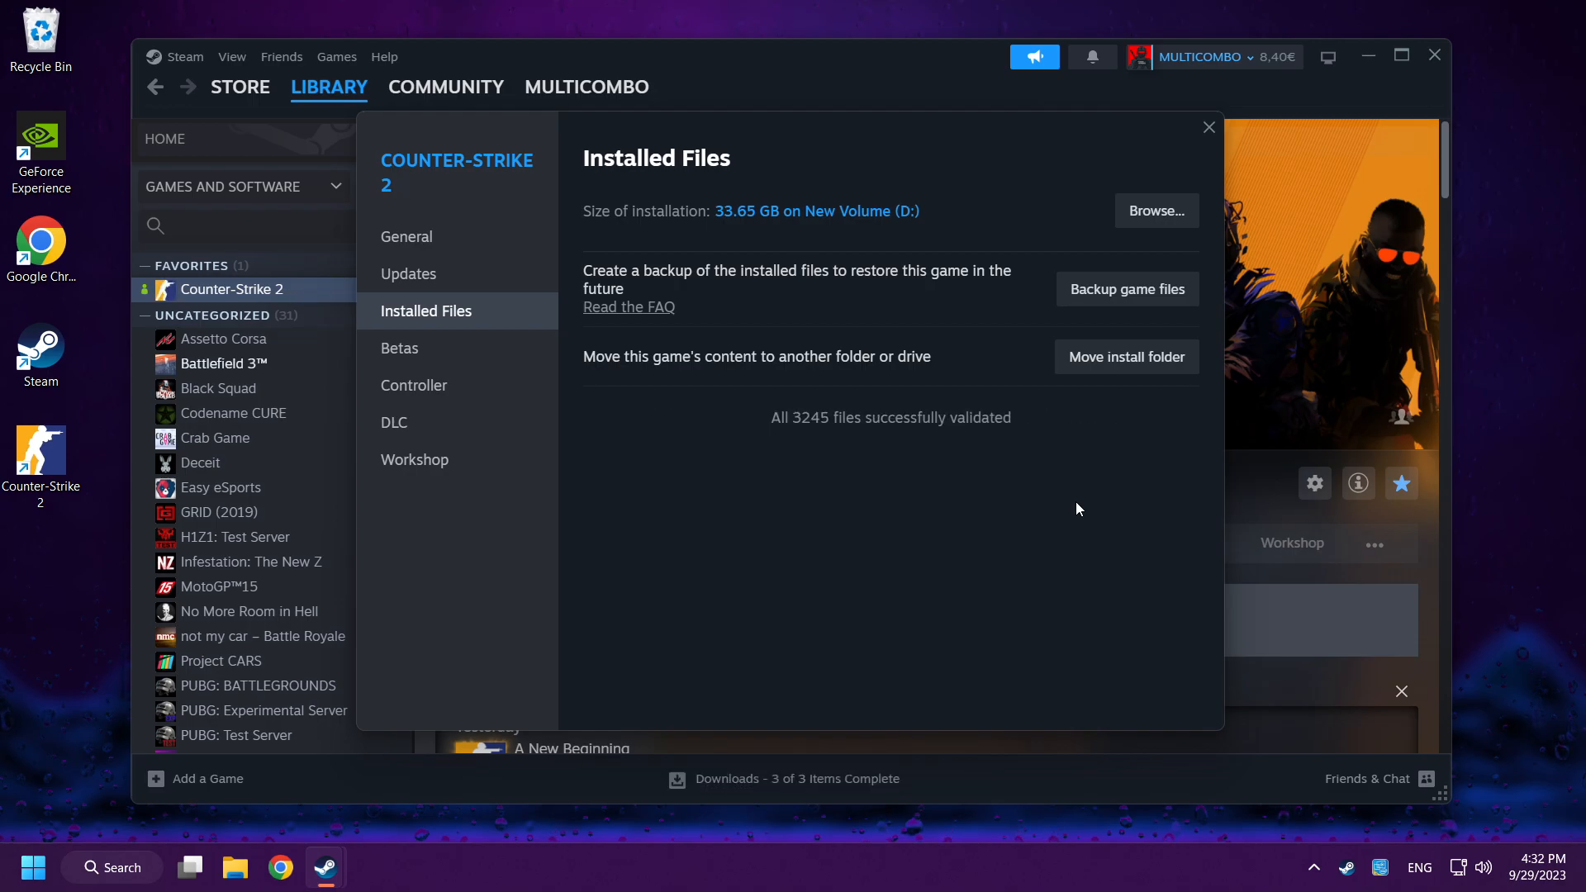
mouse_move(694, 443)
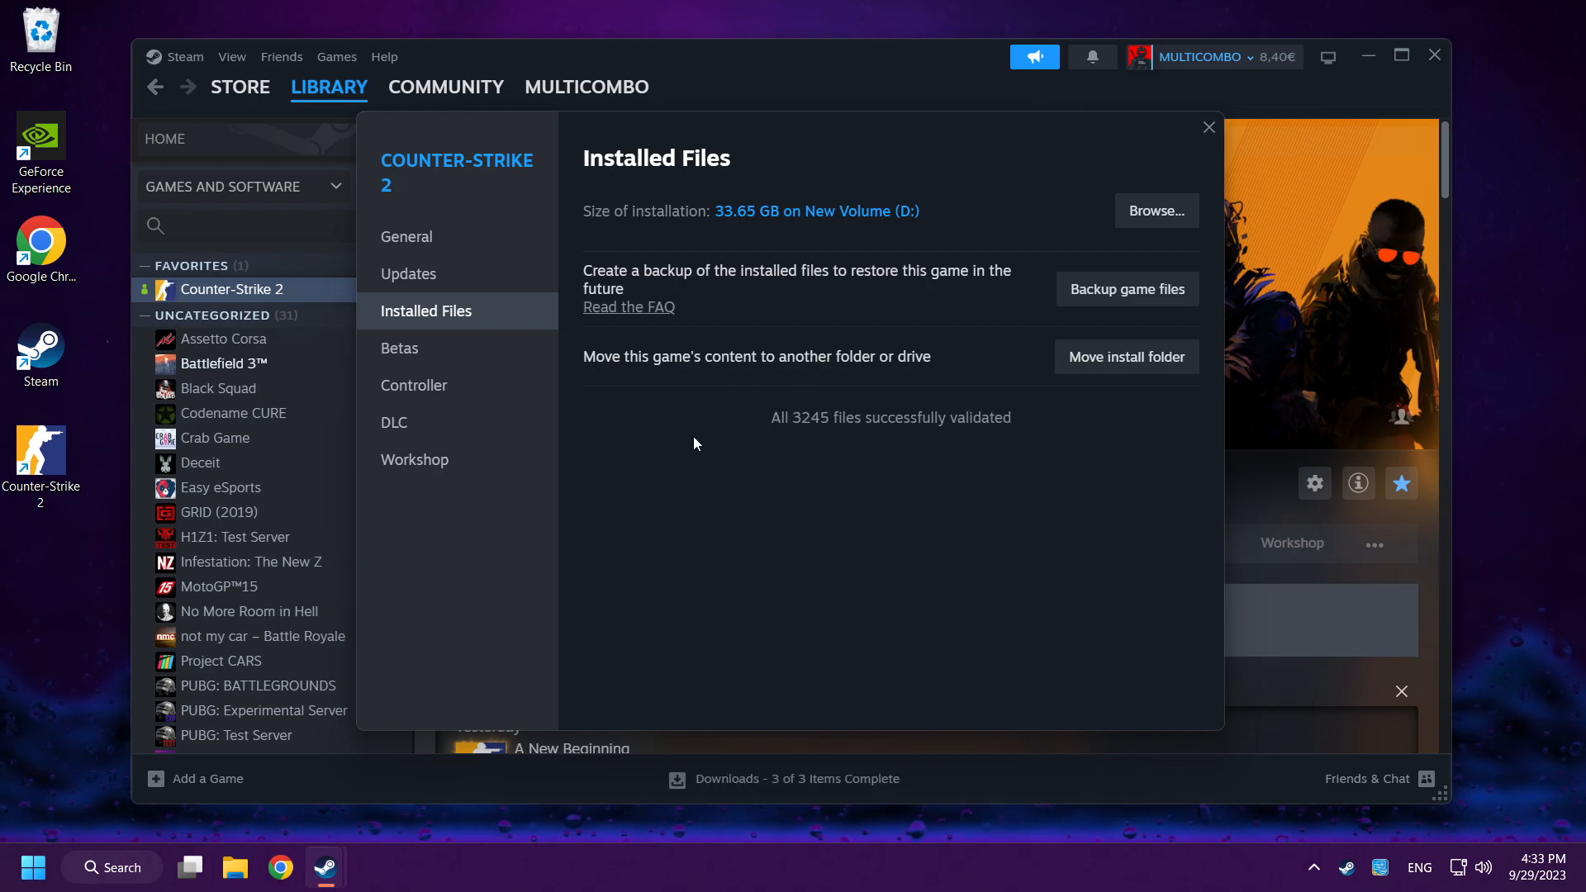
mouse_move(803, 437)
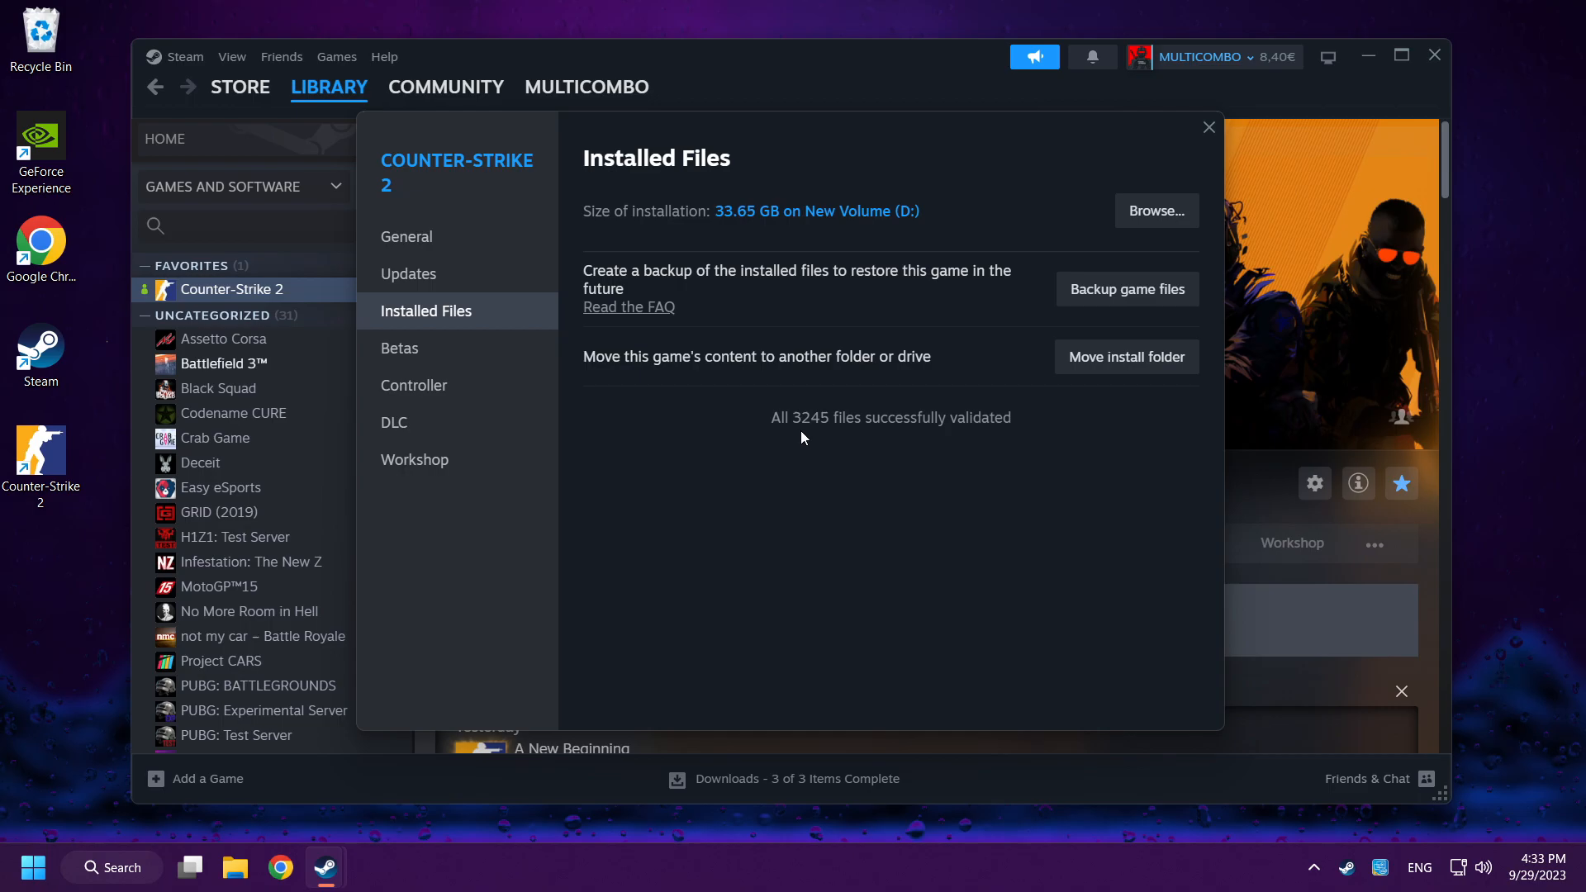
- Close Counter-Strike 2's properties, launch the game, then stop it
left_click(1206, 126)
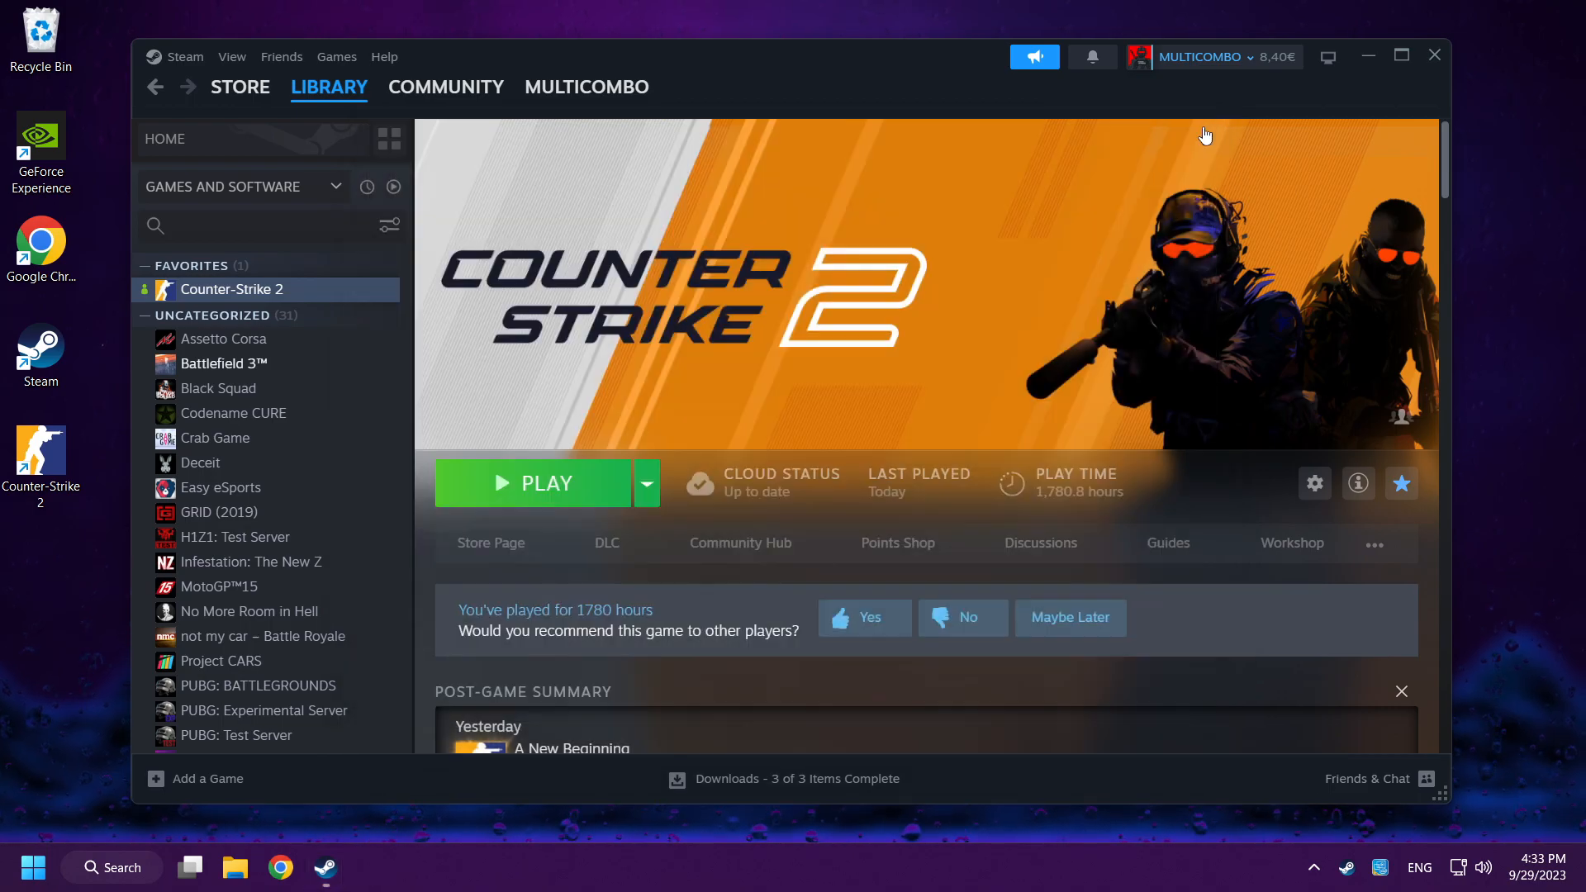
left_click(532, 483)
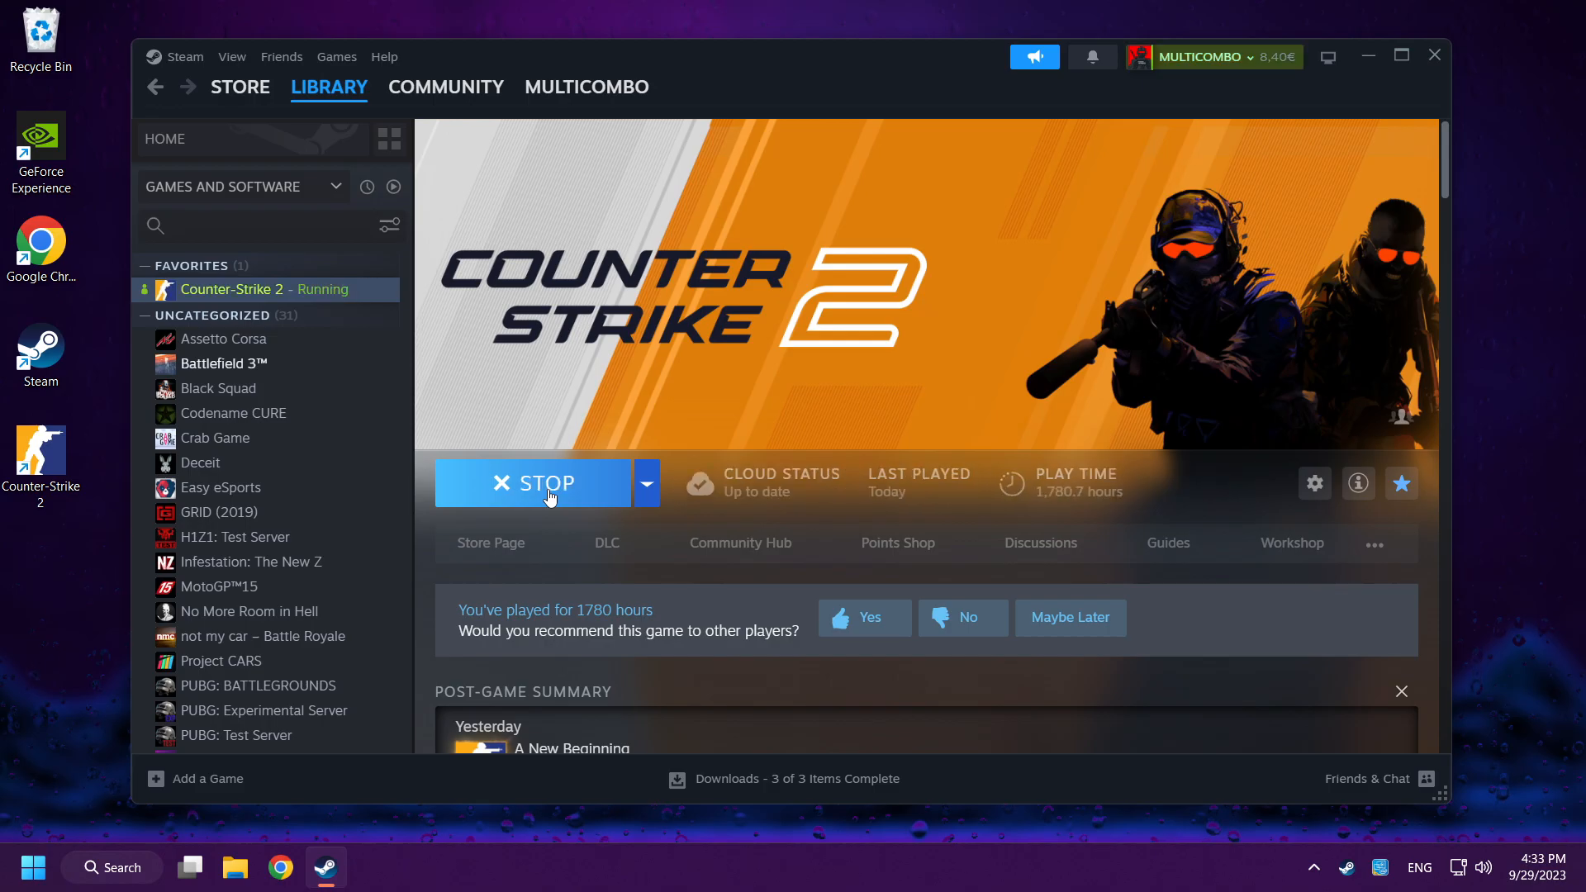
left_click(536, 482)
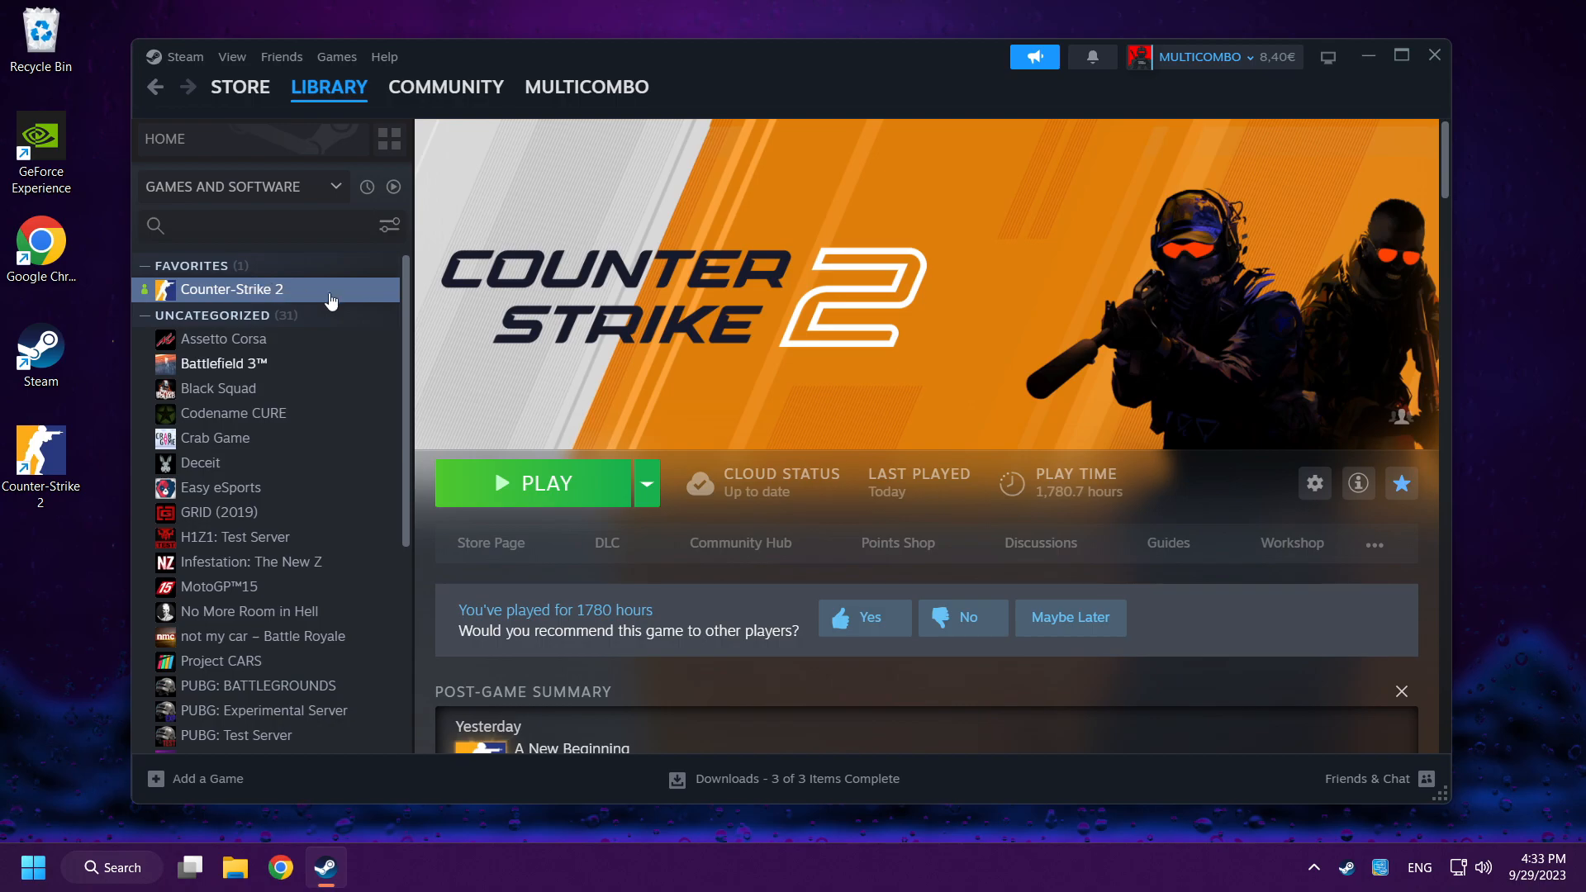
- Reopen Counter-Strike 2's Properties from the library on the Installed Files section
right_click(231, 290)
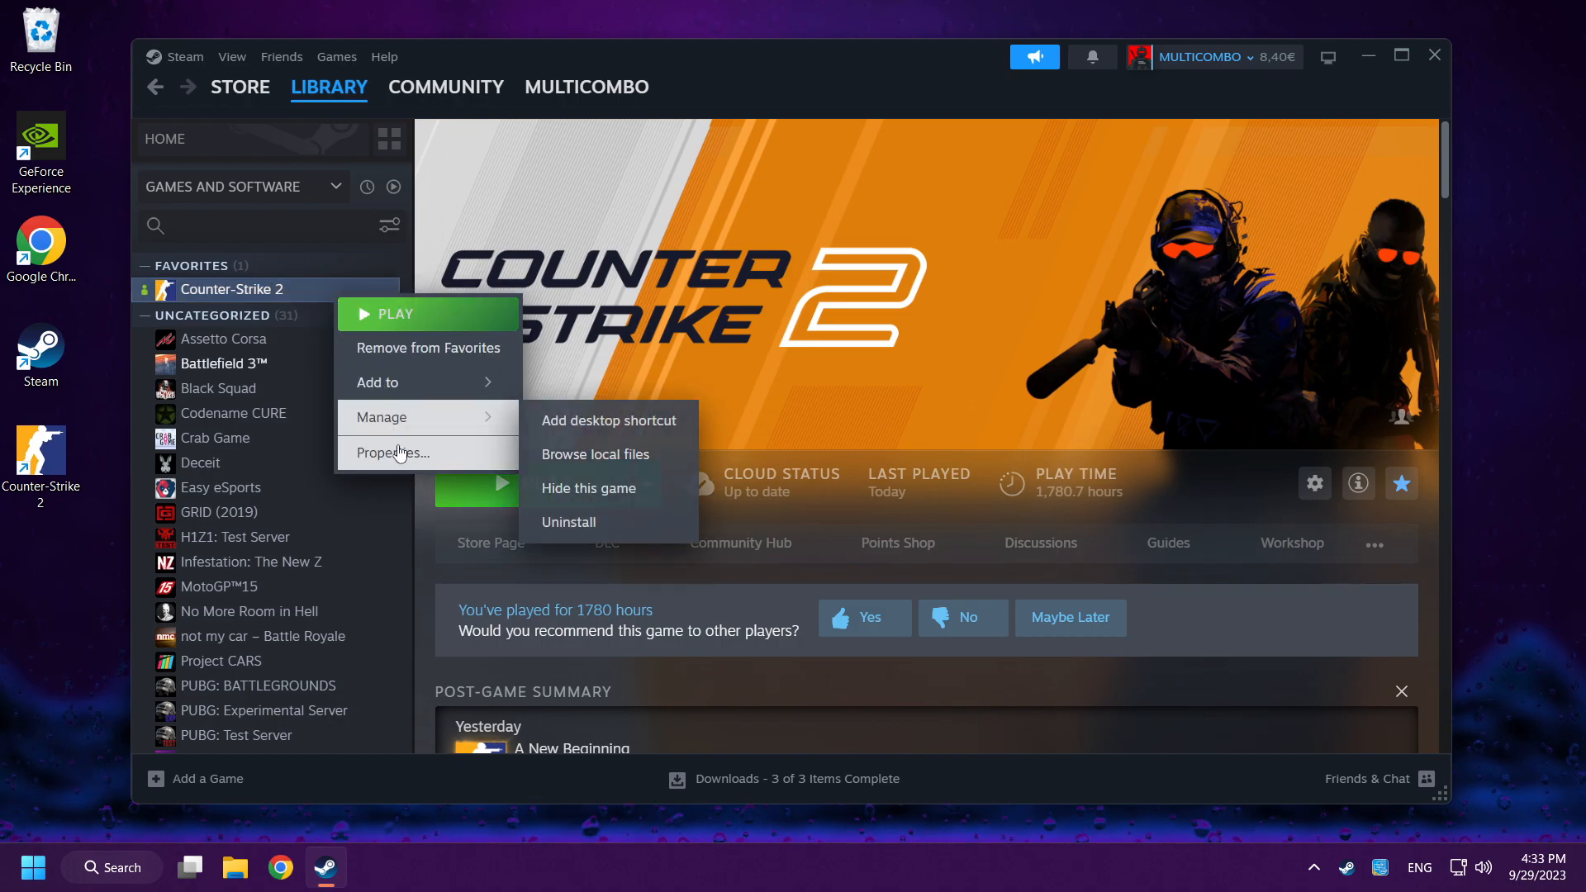
left_click(390, 452)
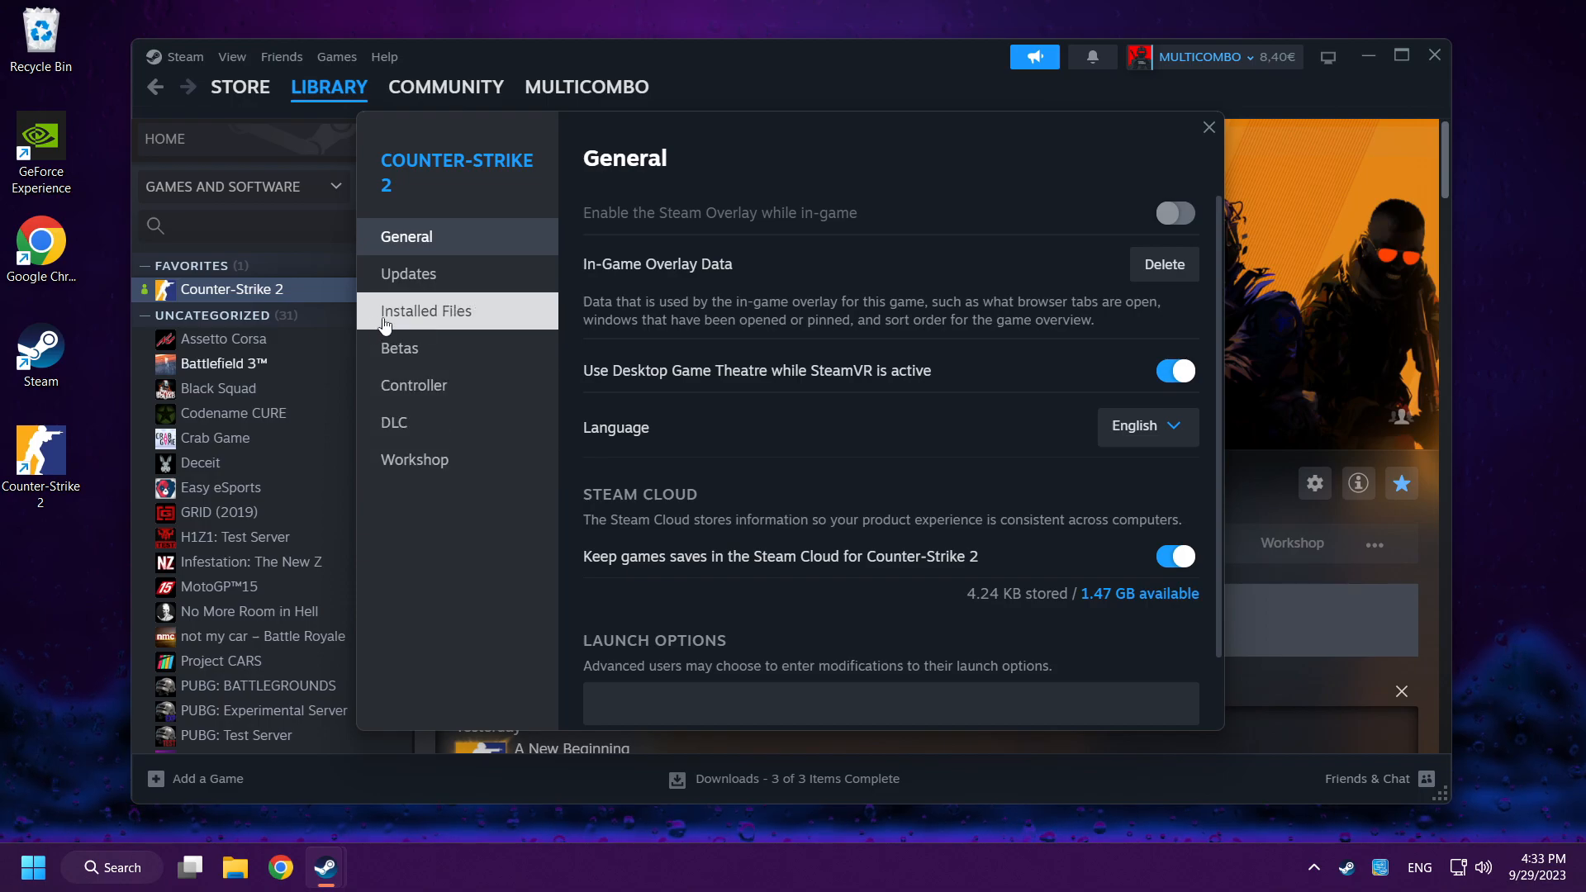
left_click(427, 310)
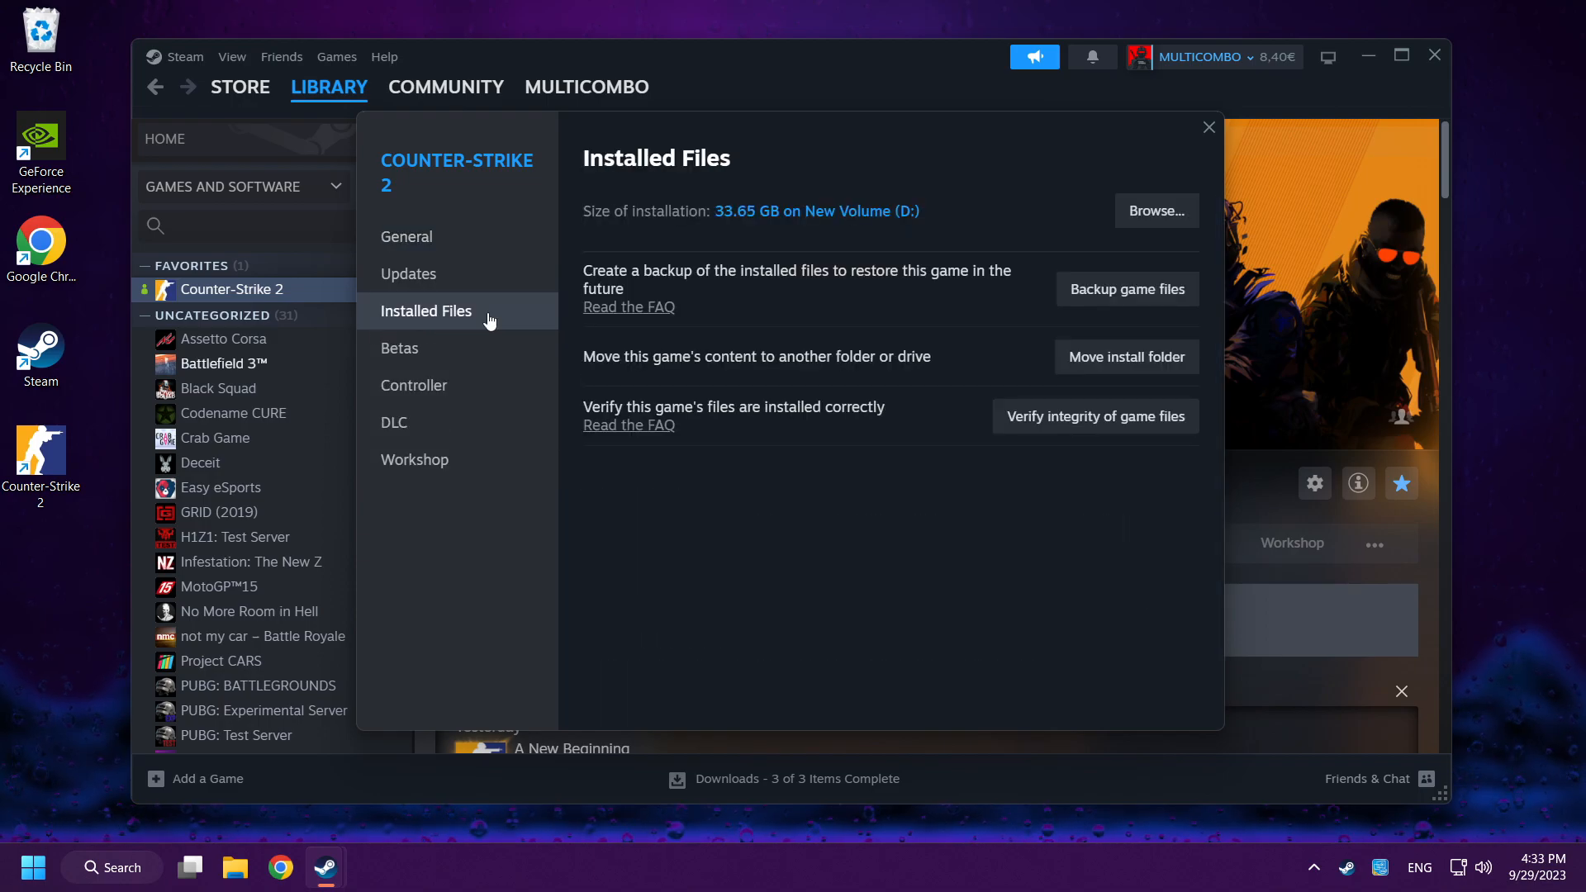
mouse_move(609, 228)
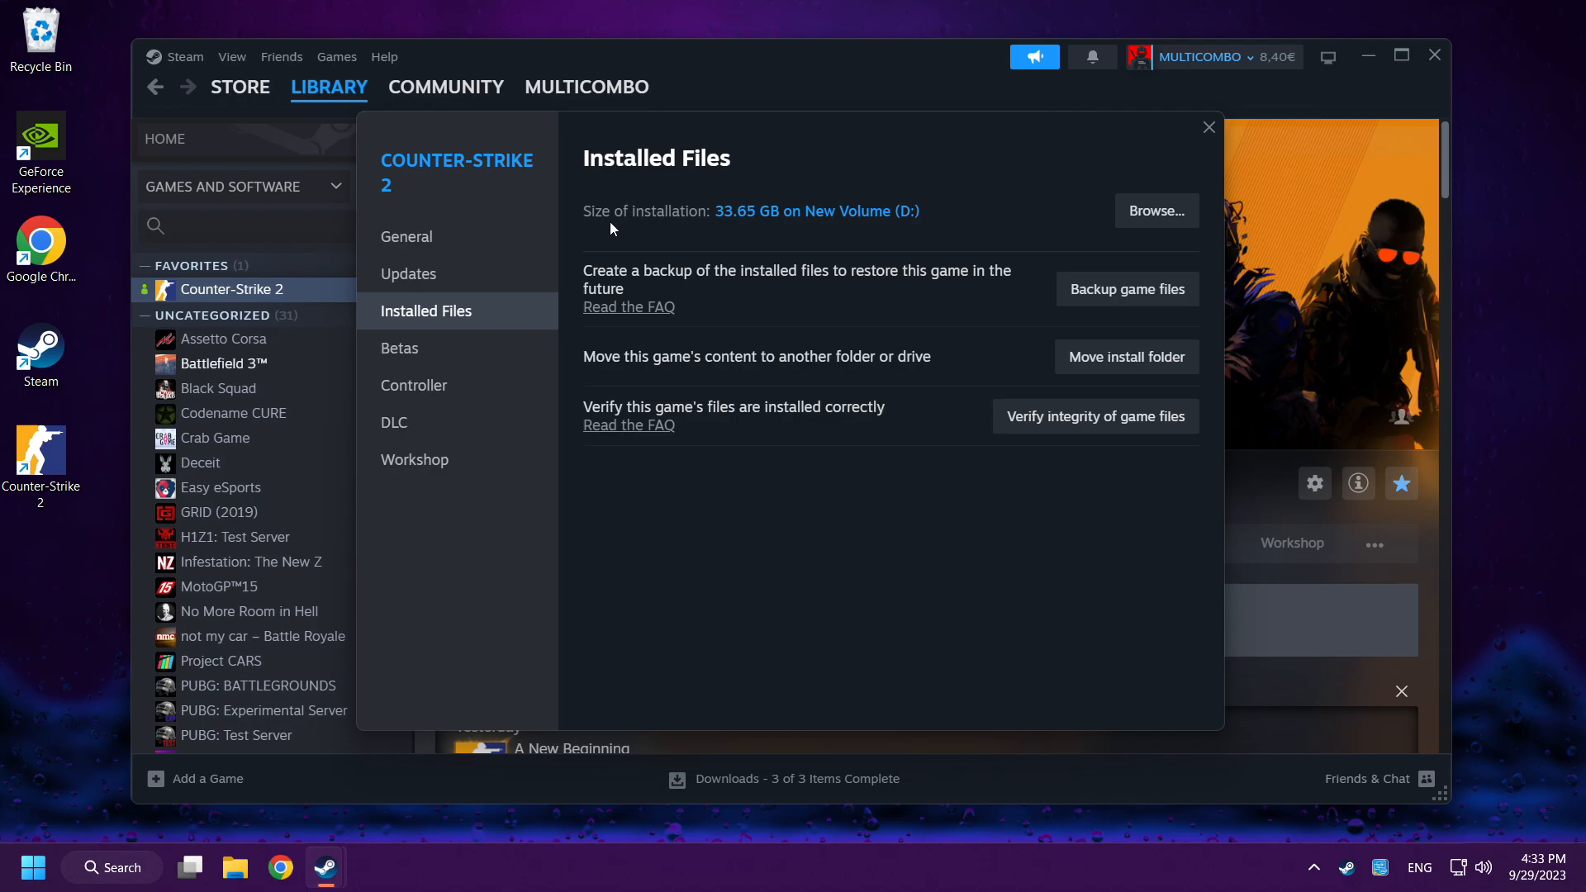
mouse_move(1086, 224)
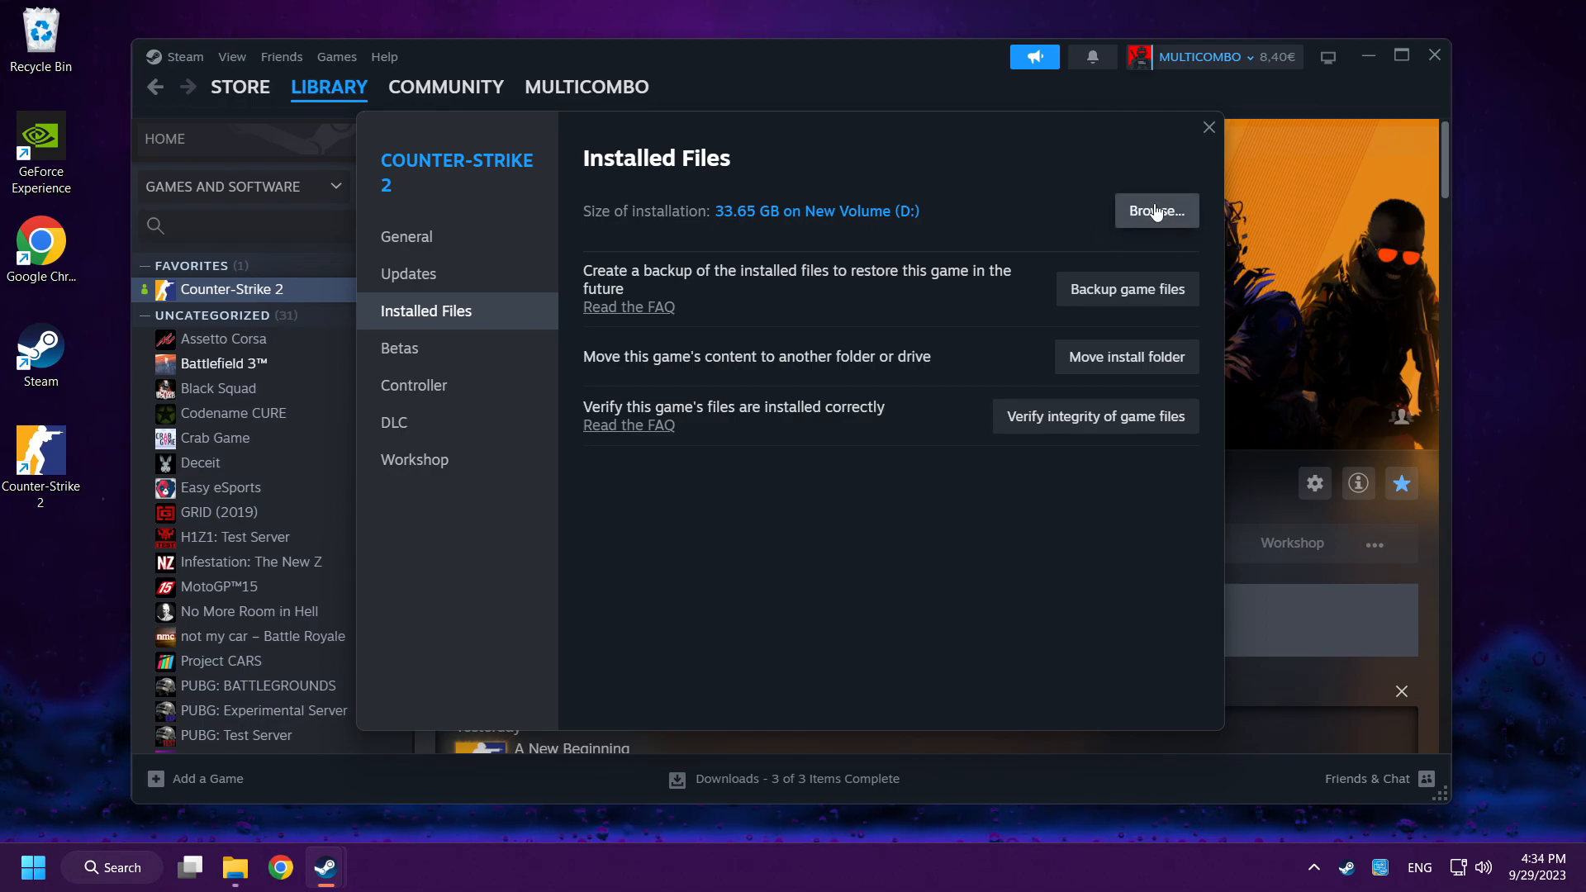
- Browse the install folder down to game\bin\win64 and scroll to cs2
left_click(1155, 210)
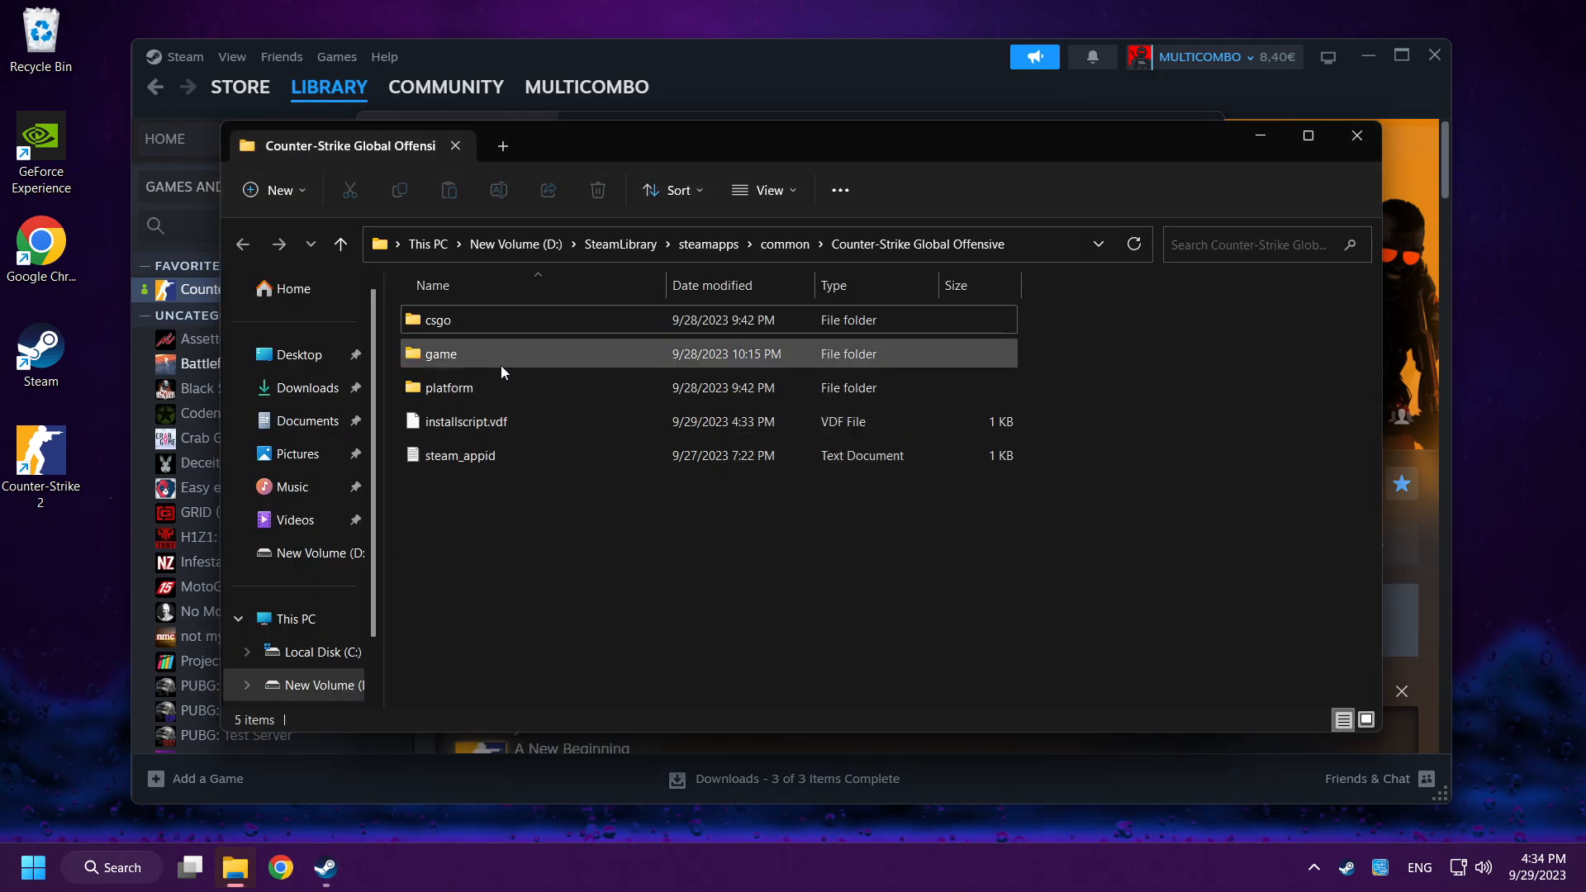
double_click(440, 353)
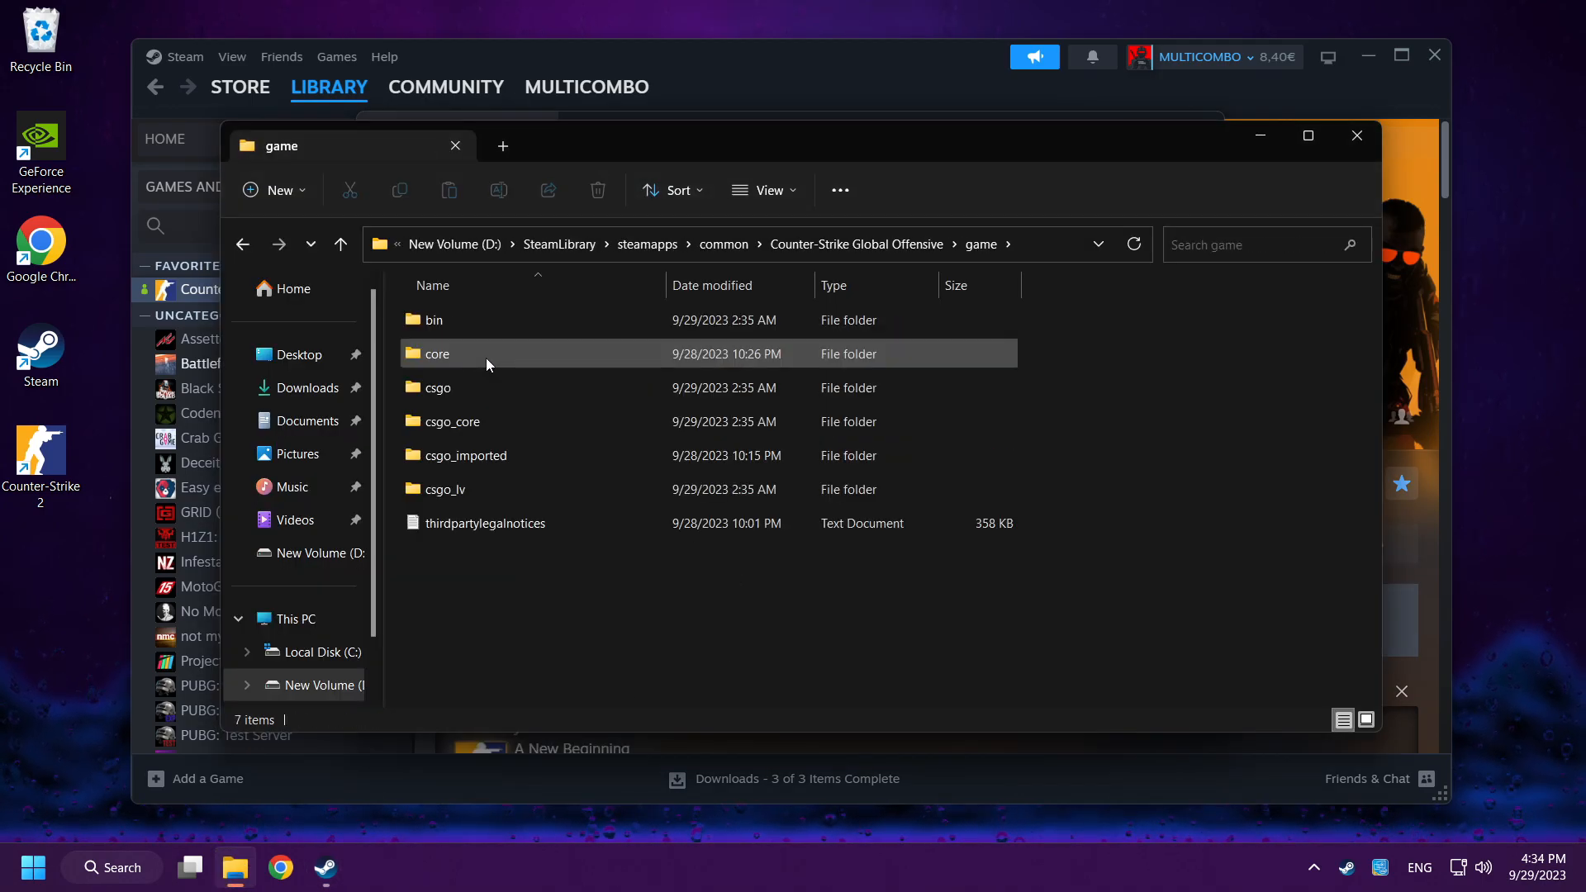
double_click(433, 320)
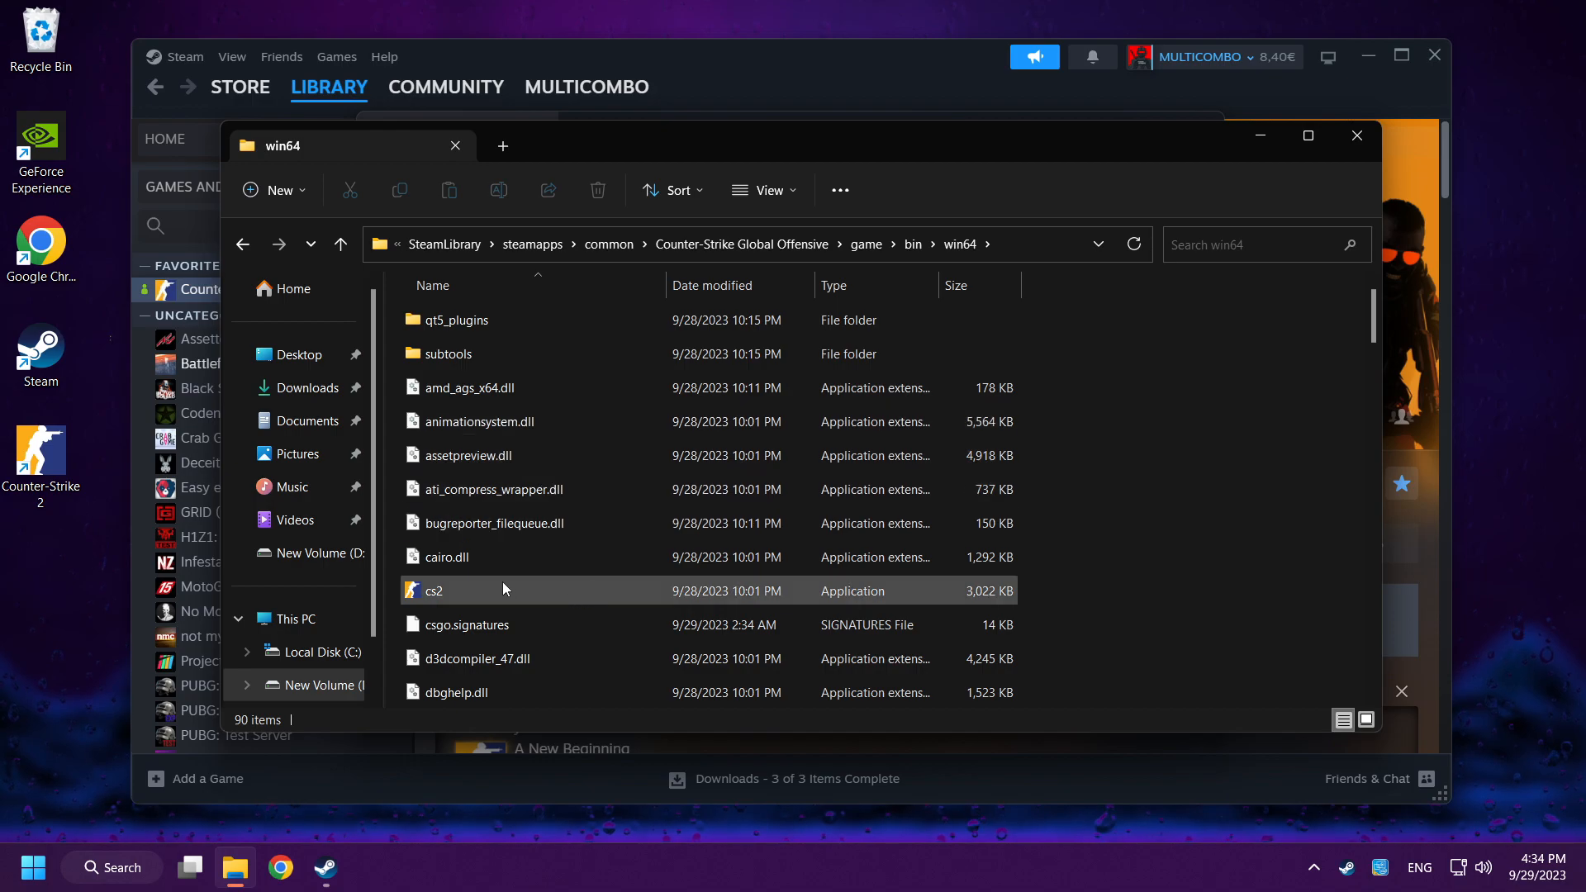
scroll("down", 3)
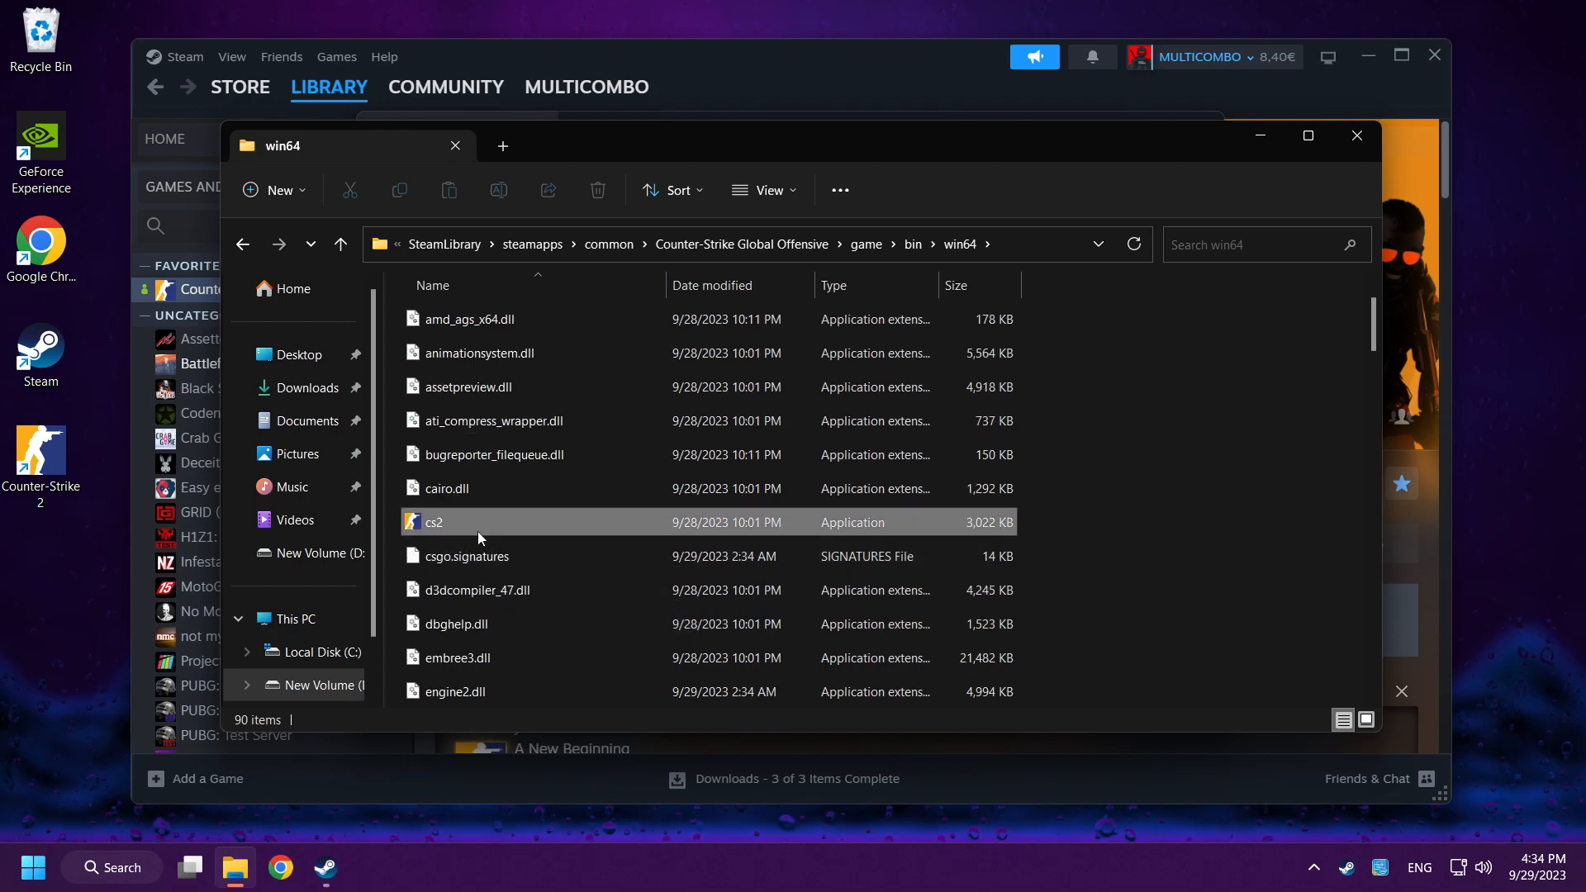
- Give cs2's Compatibility settings Windows 8 mode and disabled fullscreen optimizations, then confirm
right_click(433, 522)
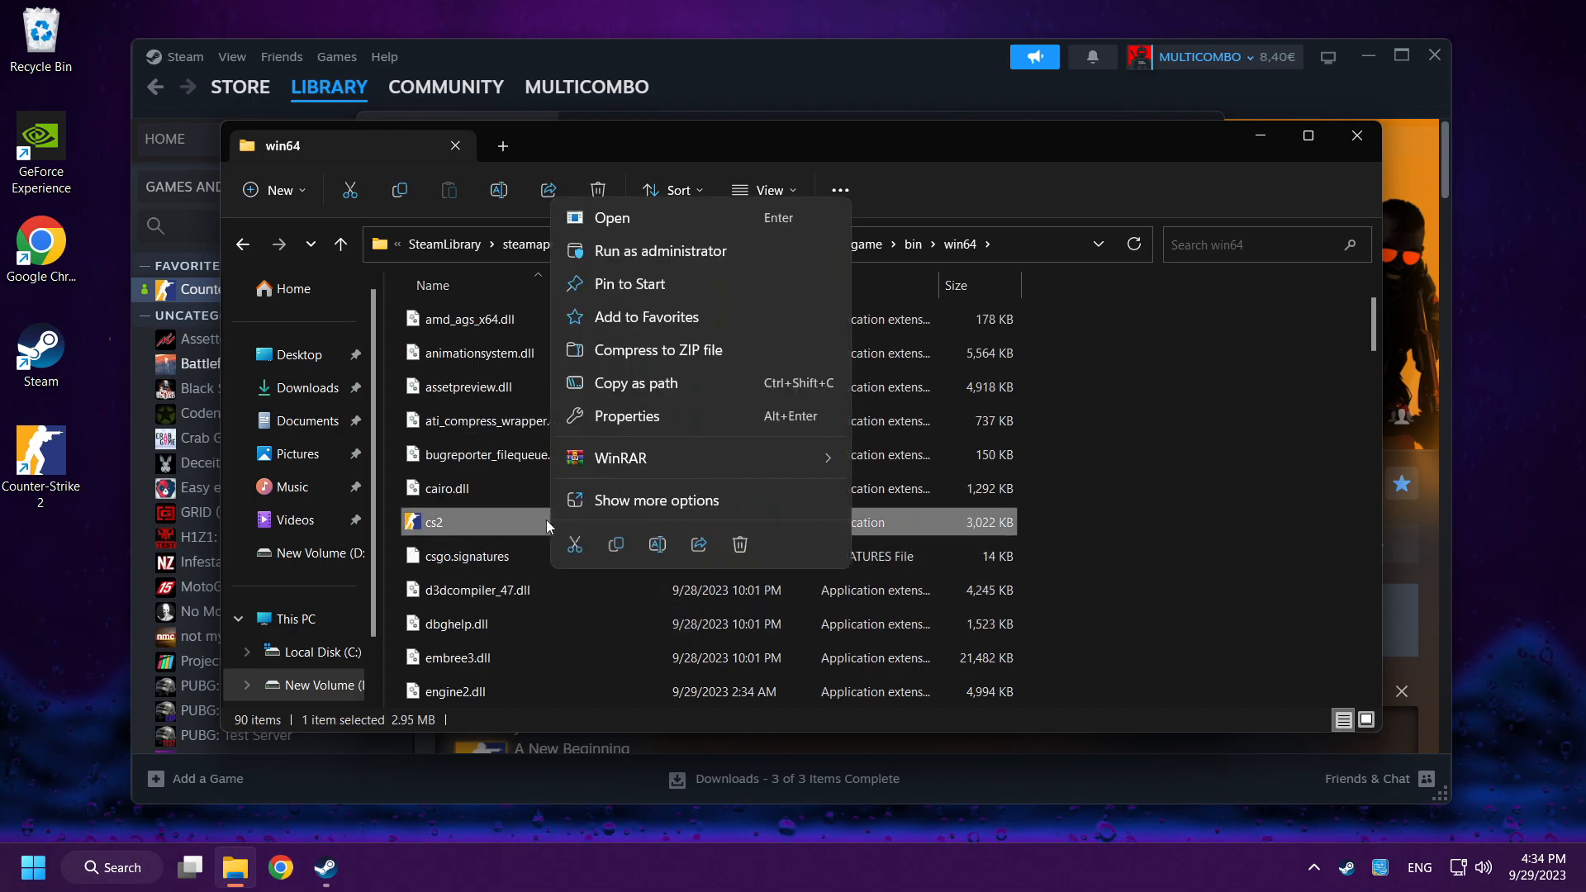
mouse_move(653, 424)
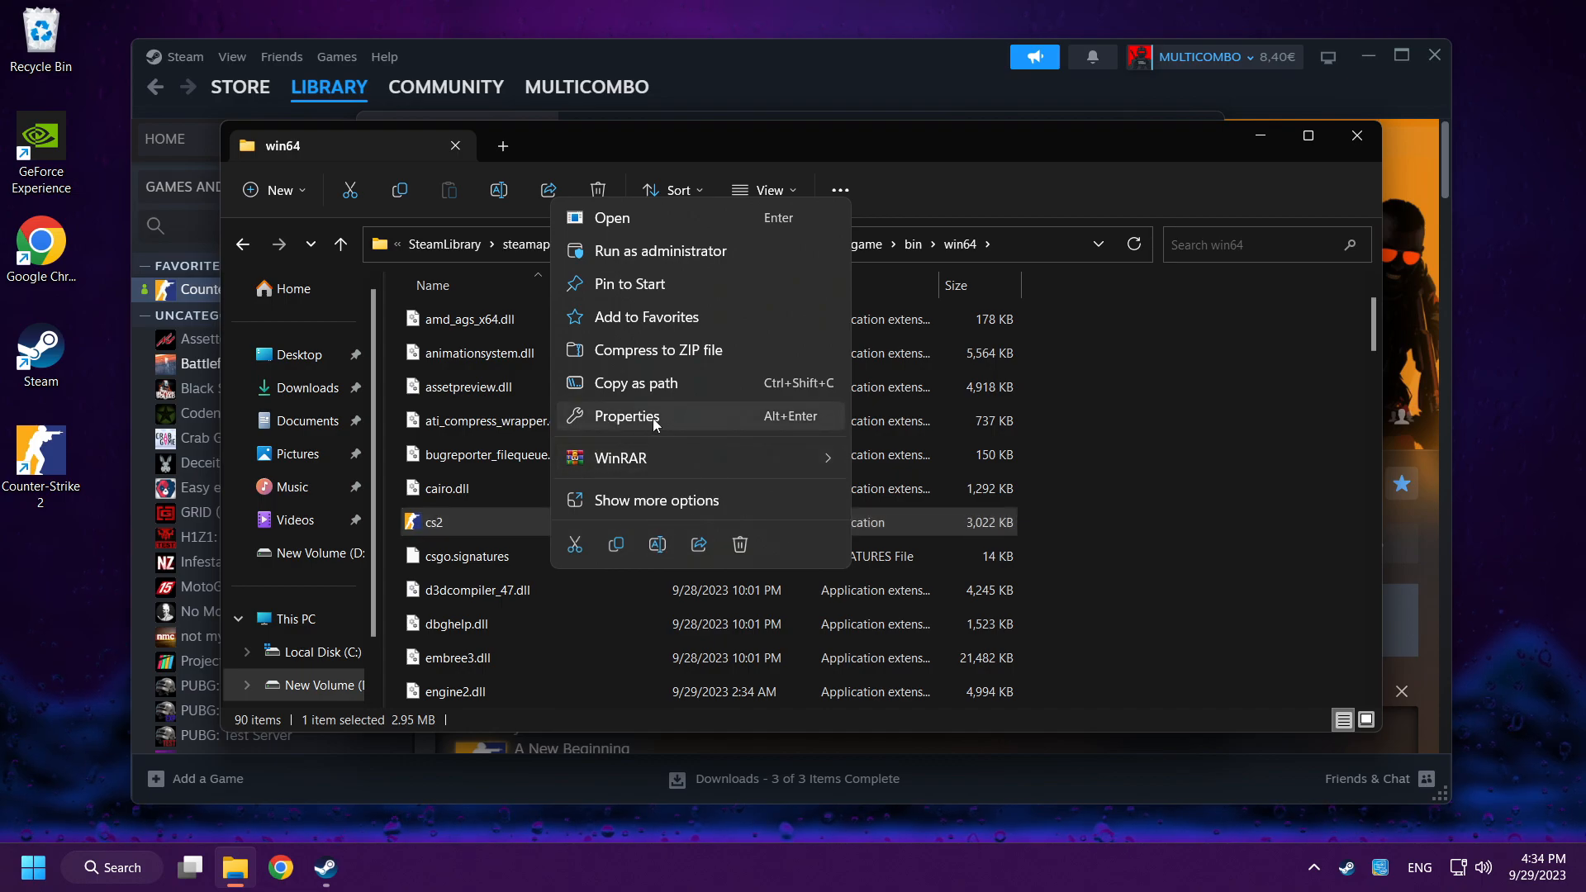
left_click(626, 416)
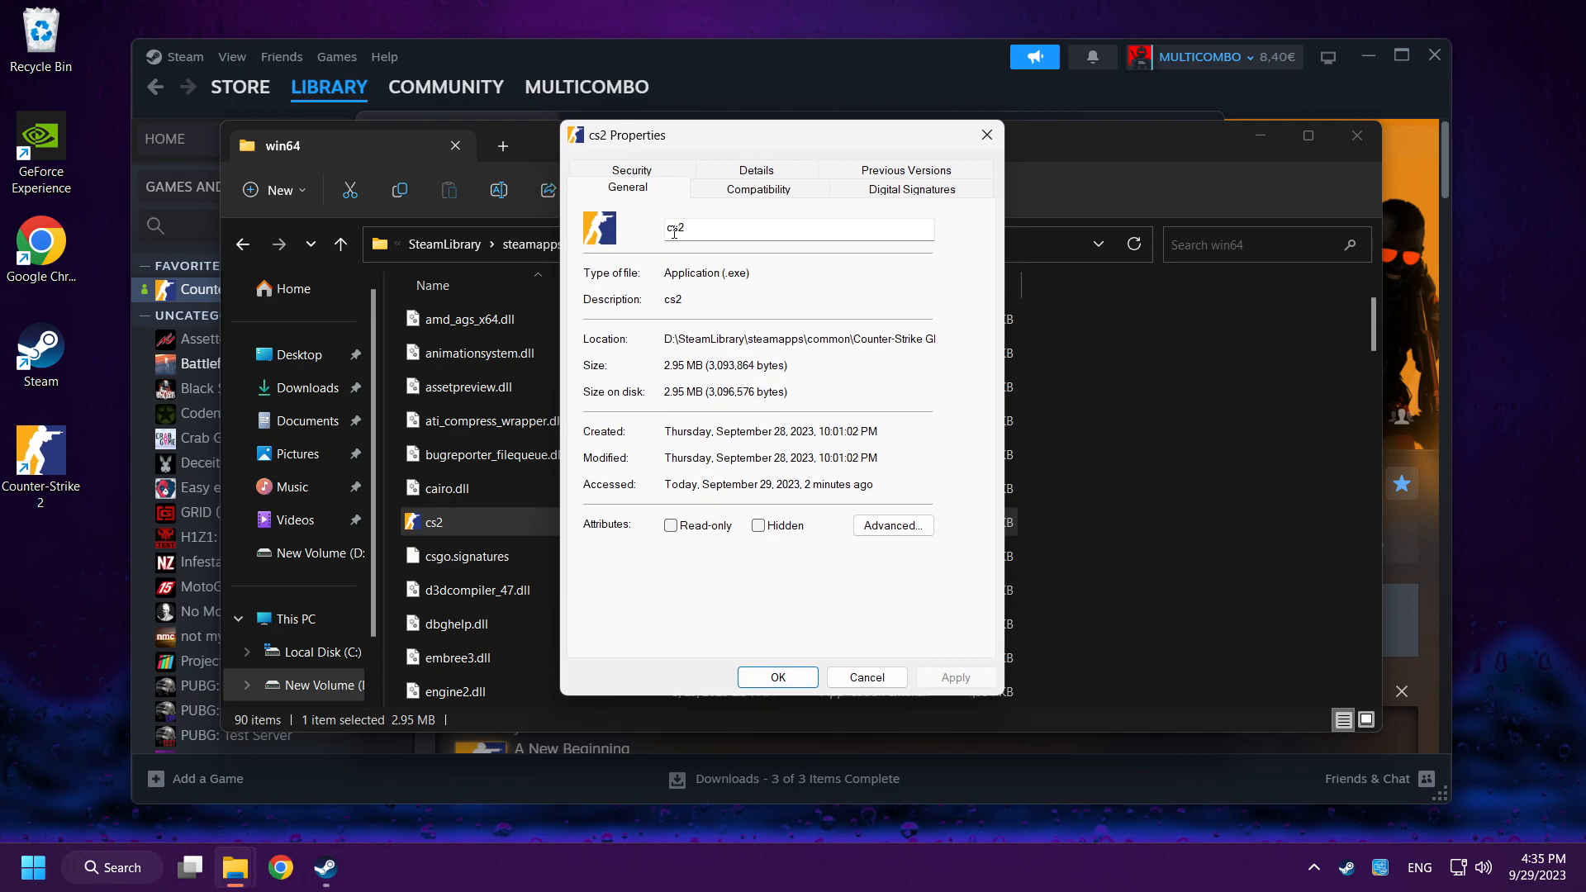
left_click(756, 189)
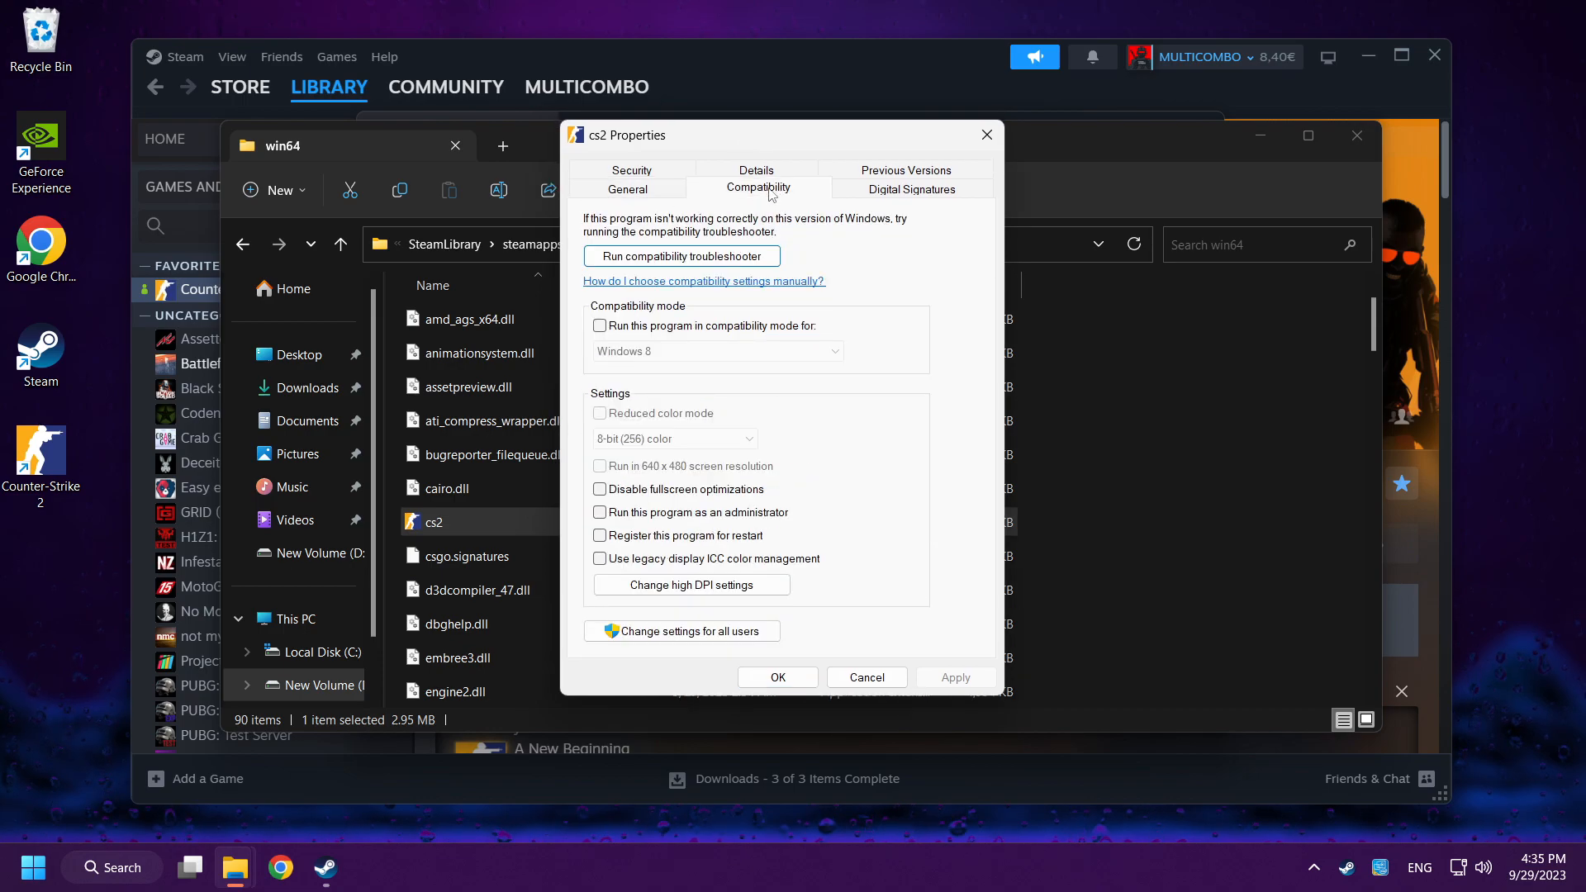
left_click(599, 325)
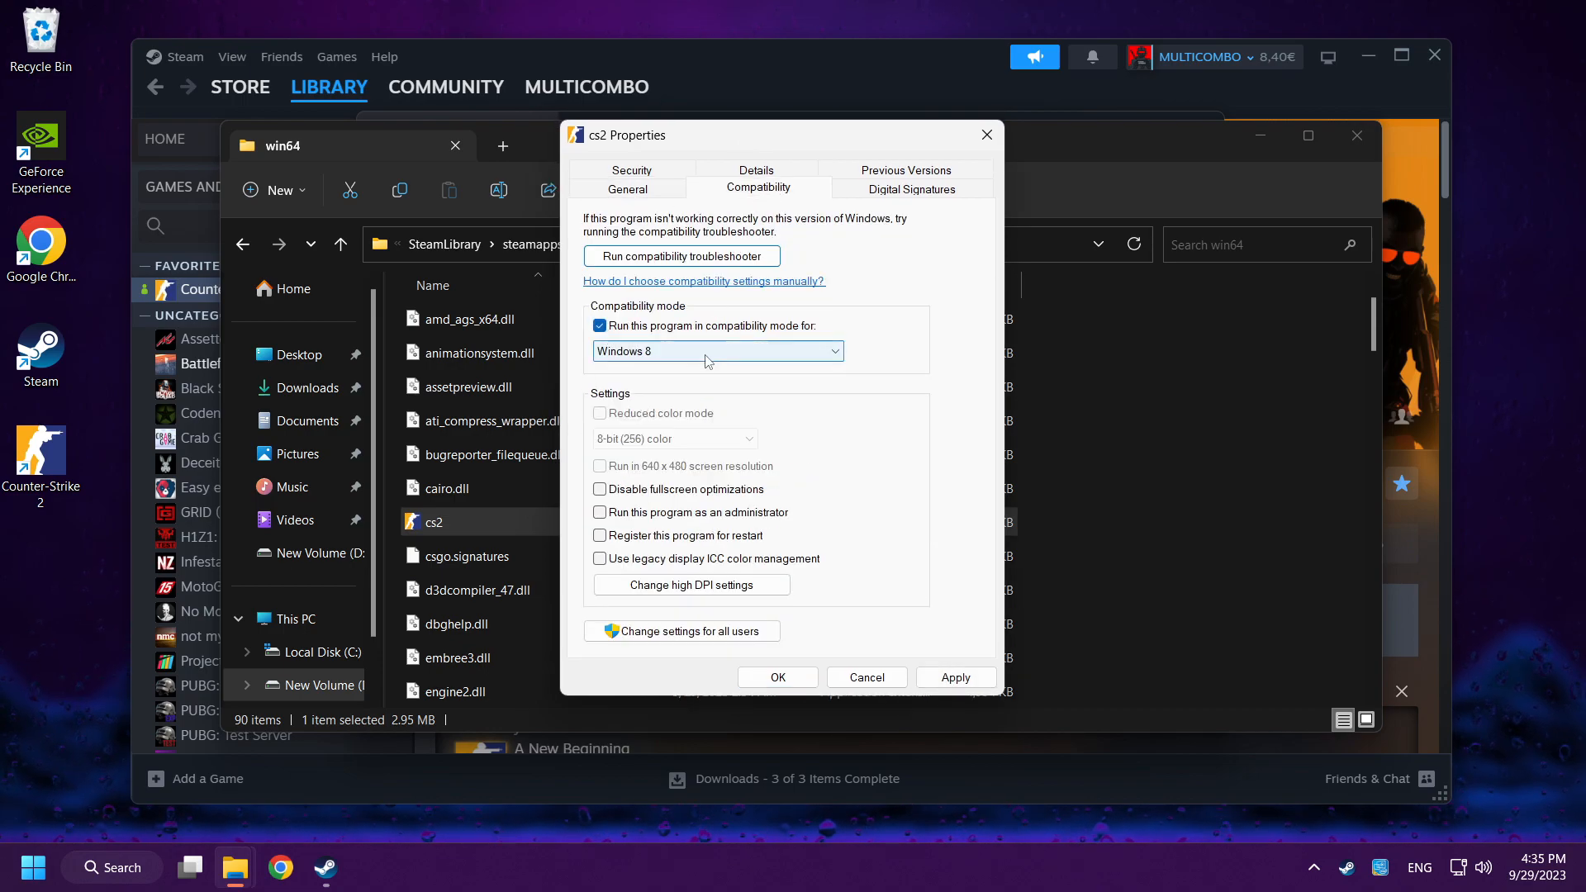
left_click(717, 351)
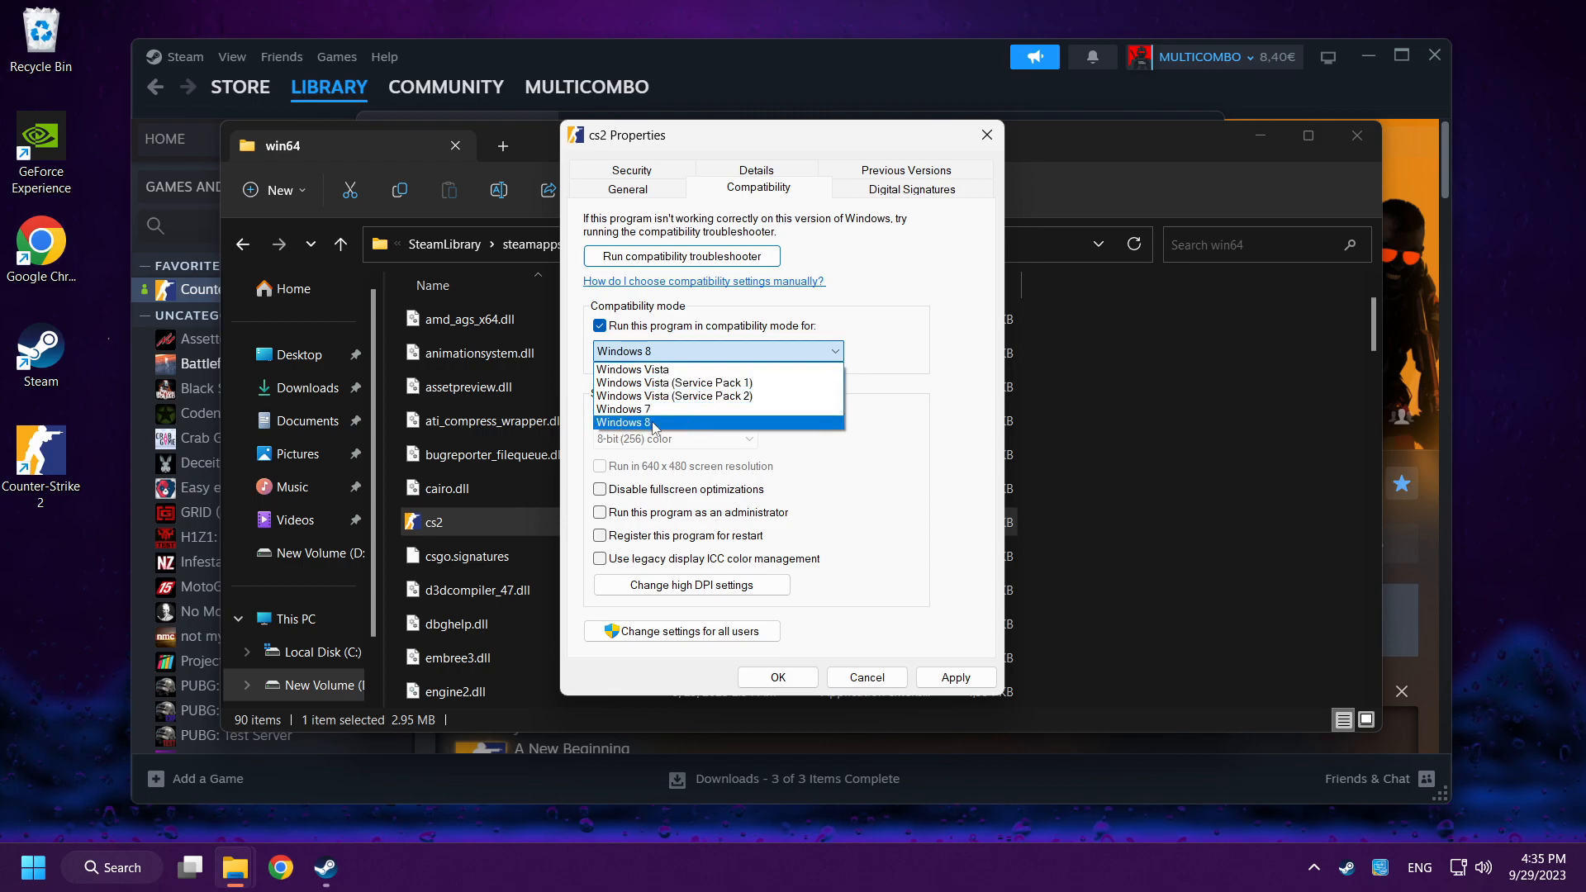
left_click(626, 422)
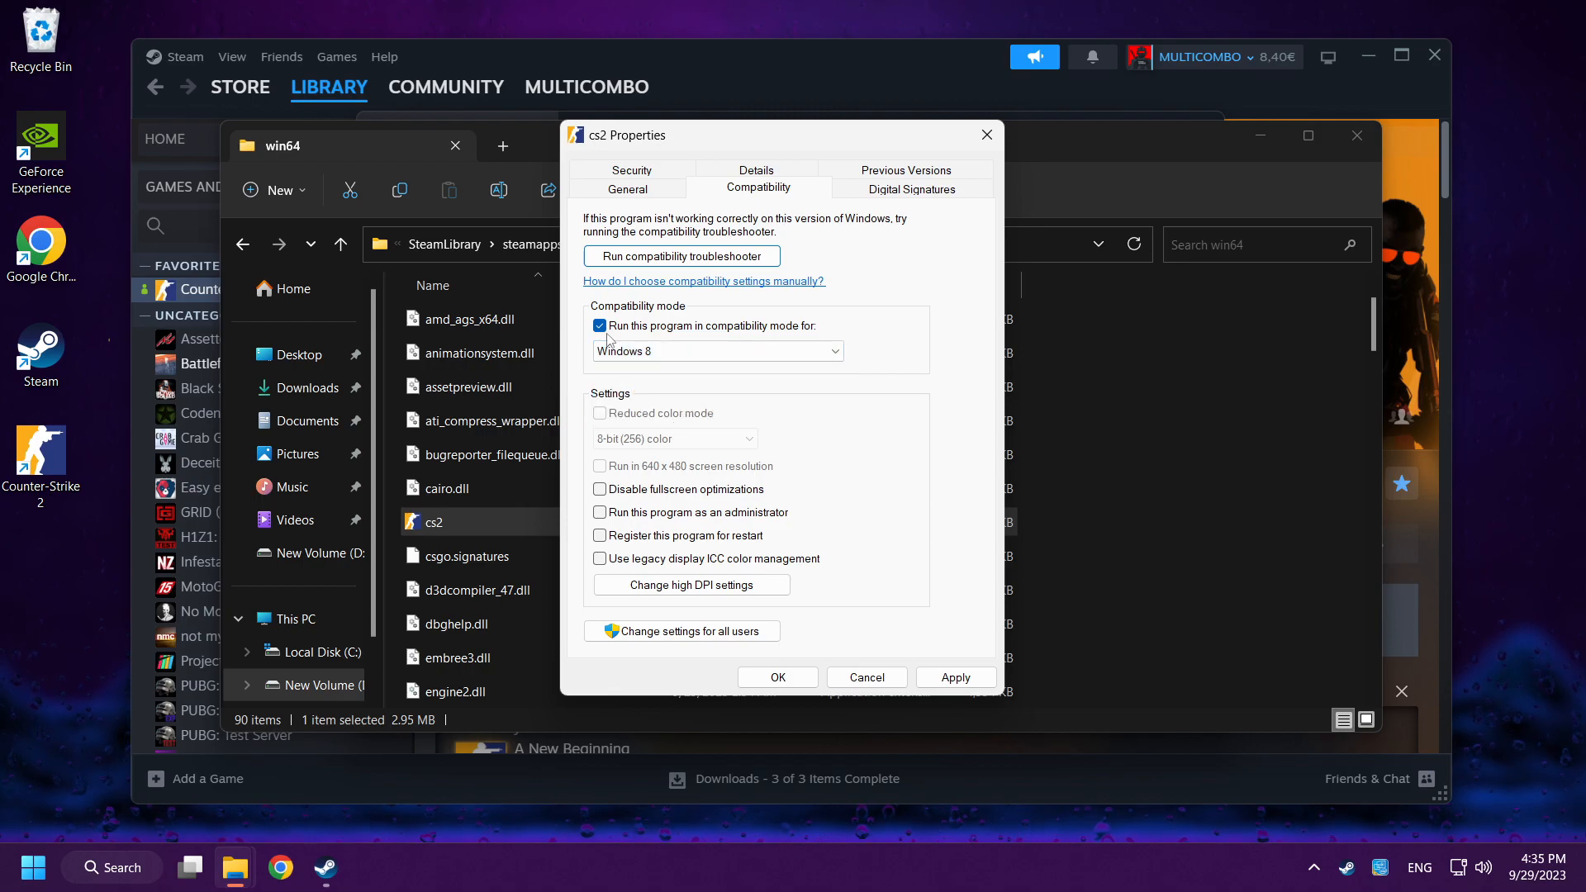
mouse_move(642, 490)
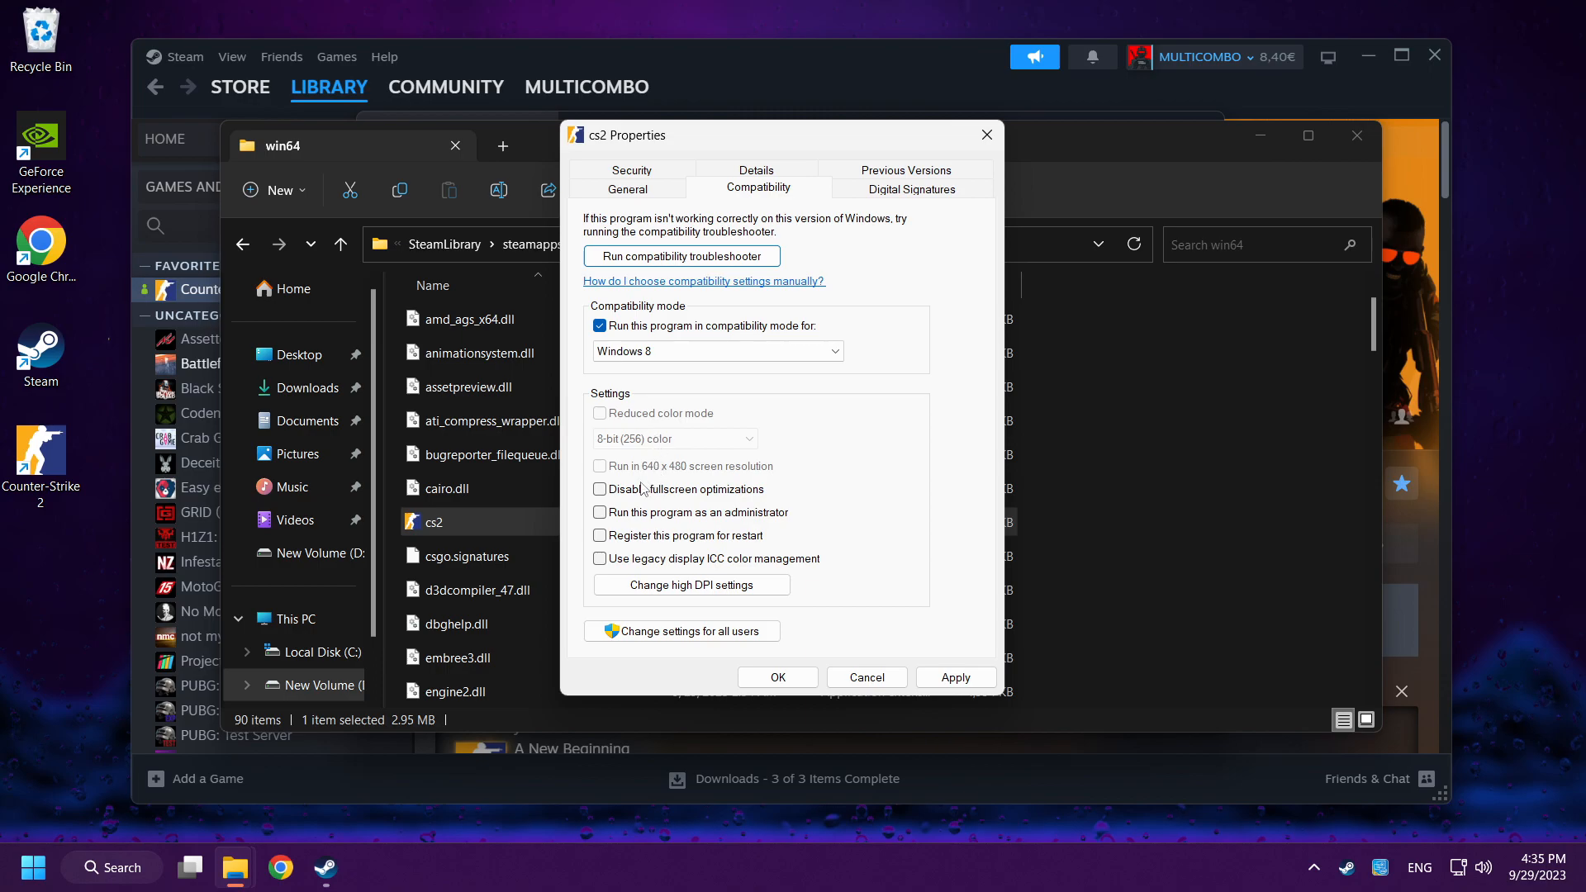
left_click(599, 489)
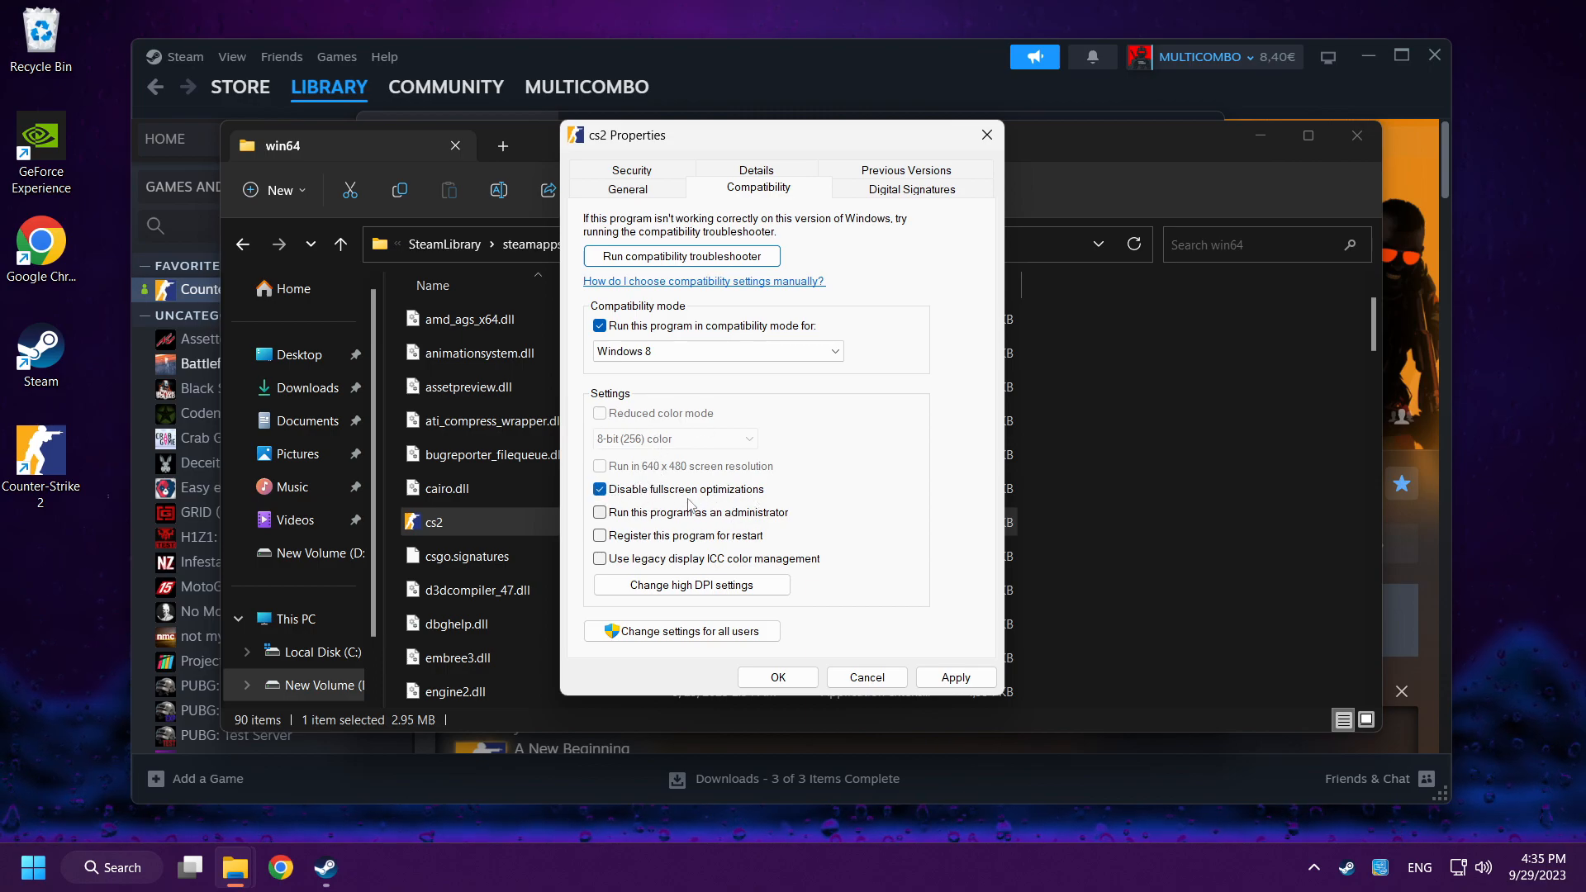
mouse_move(776, 677)
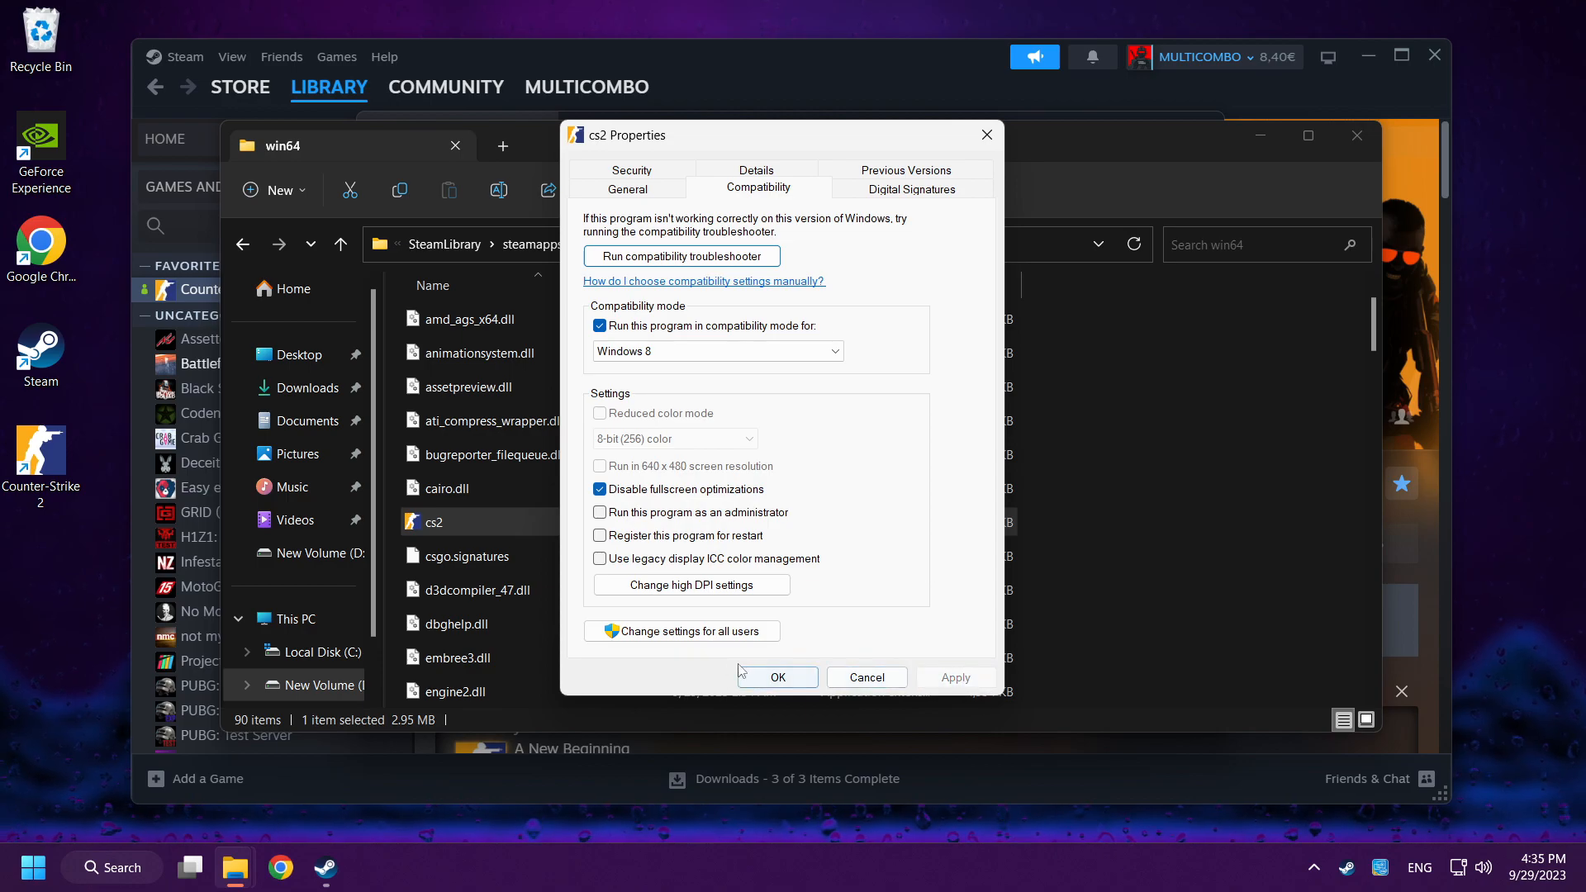
left_click(777, 677)
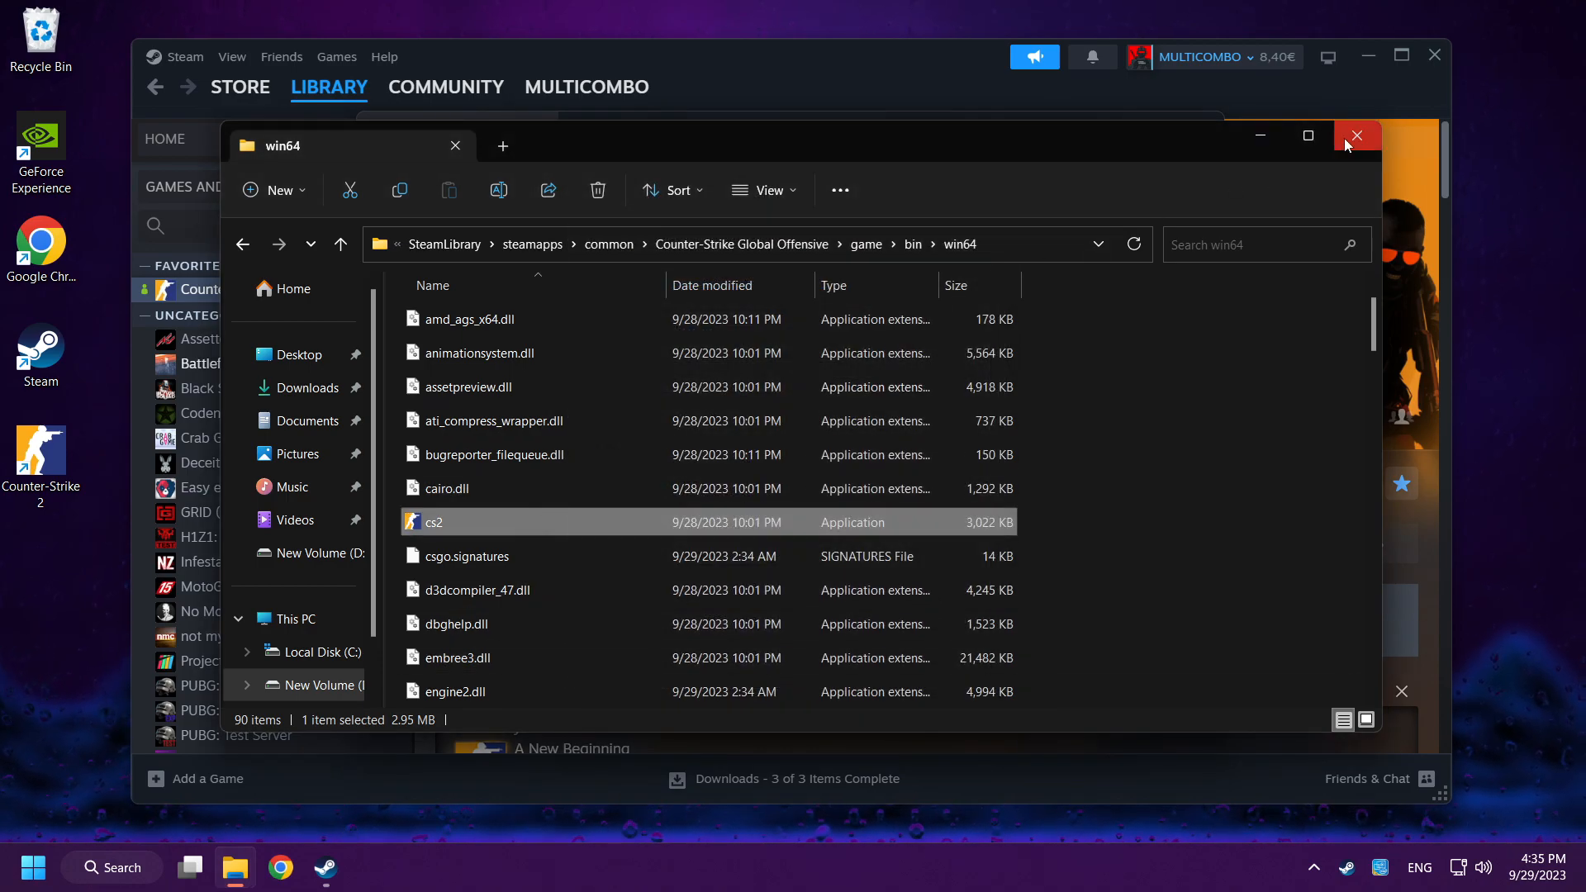
- Close File Explorer and Counter-Strike 2's properties, then launch the game
left_click(1356, 135)
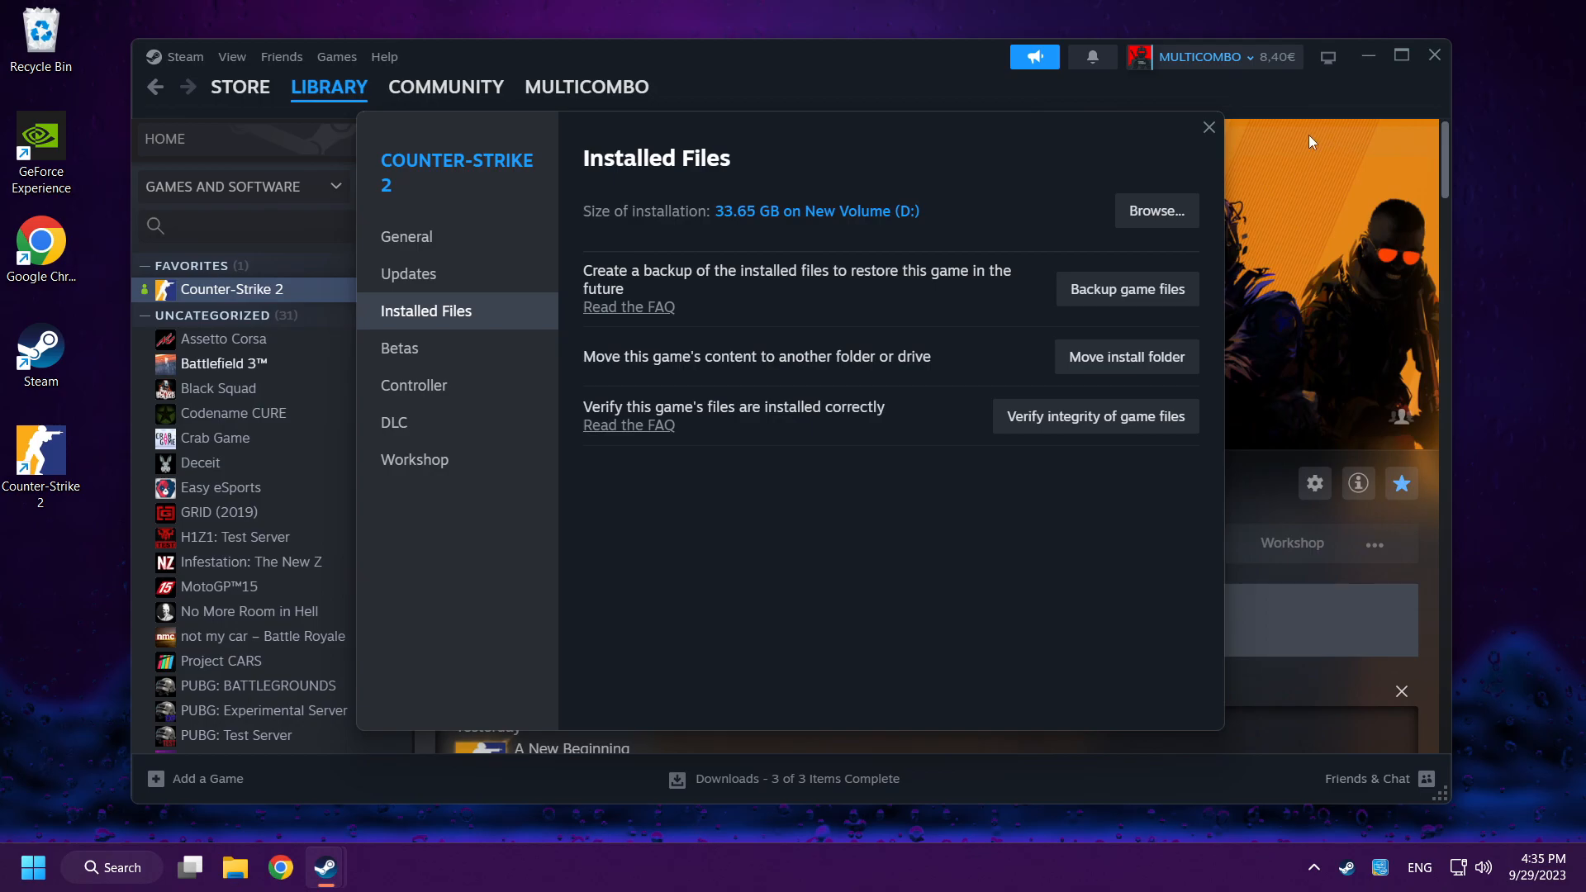
left_click(1207, 127)
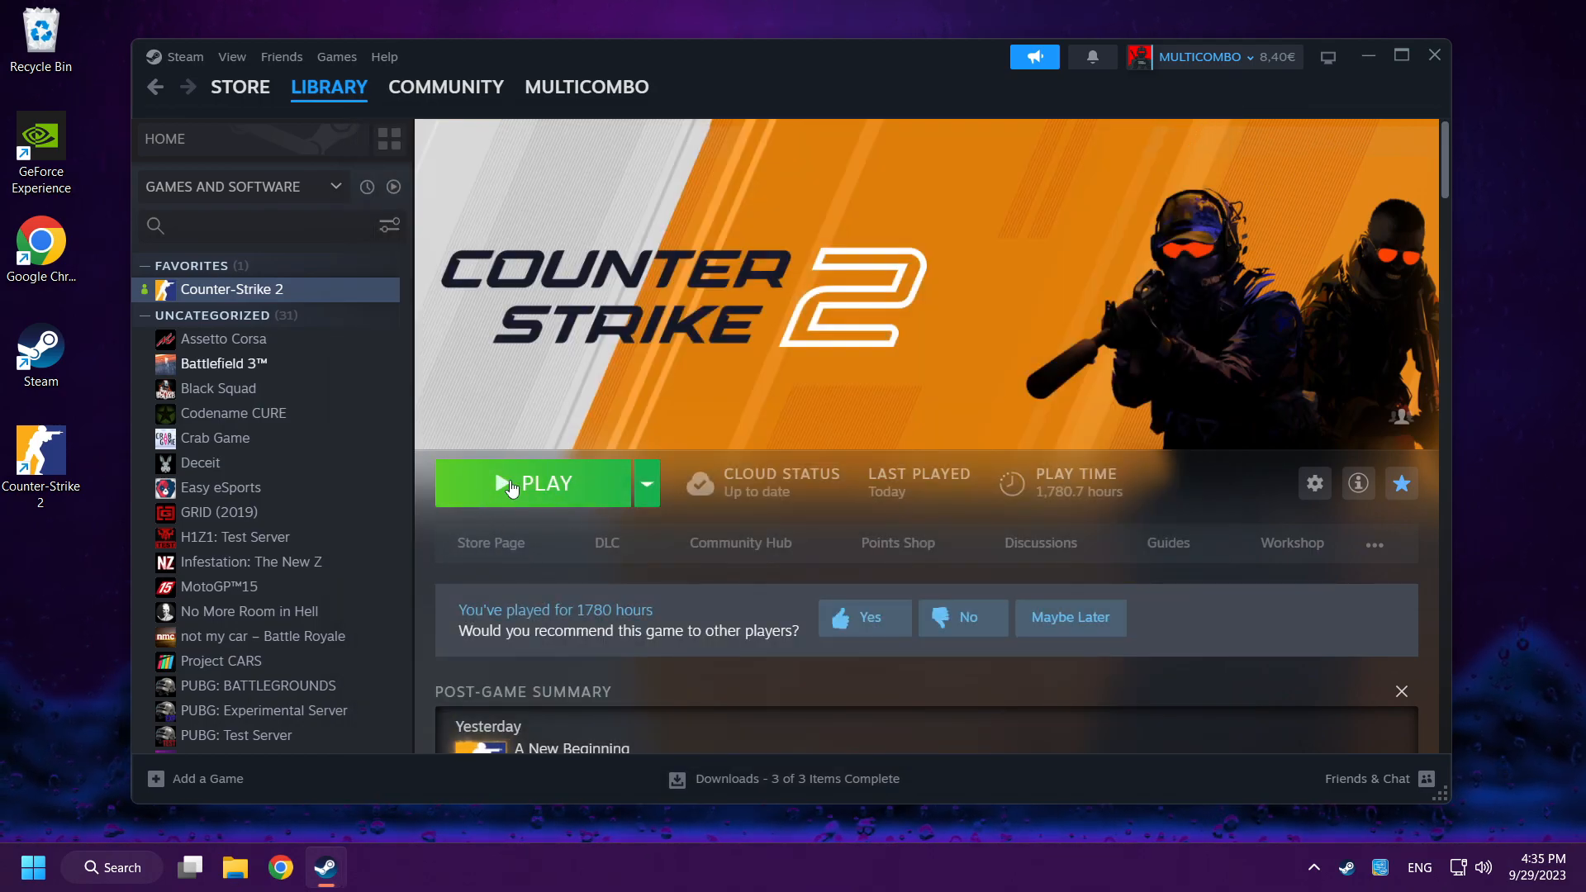
left_click(533, 482)
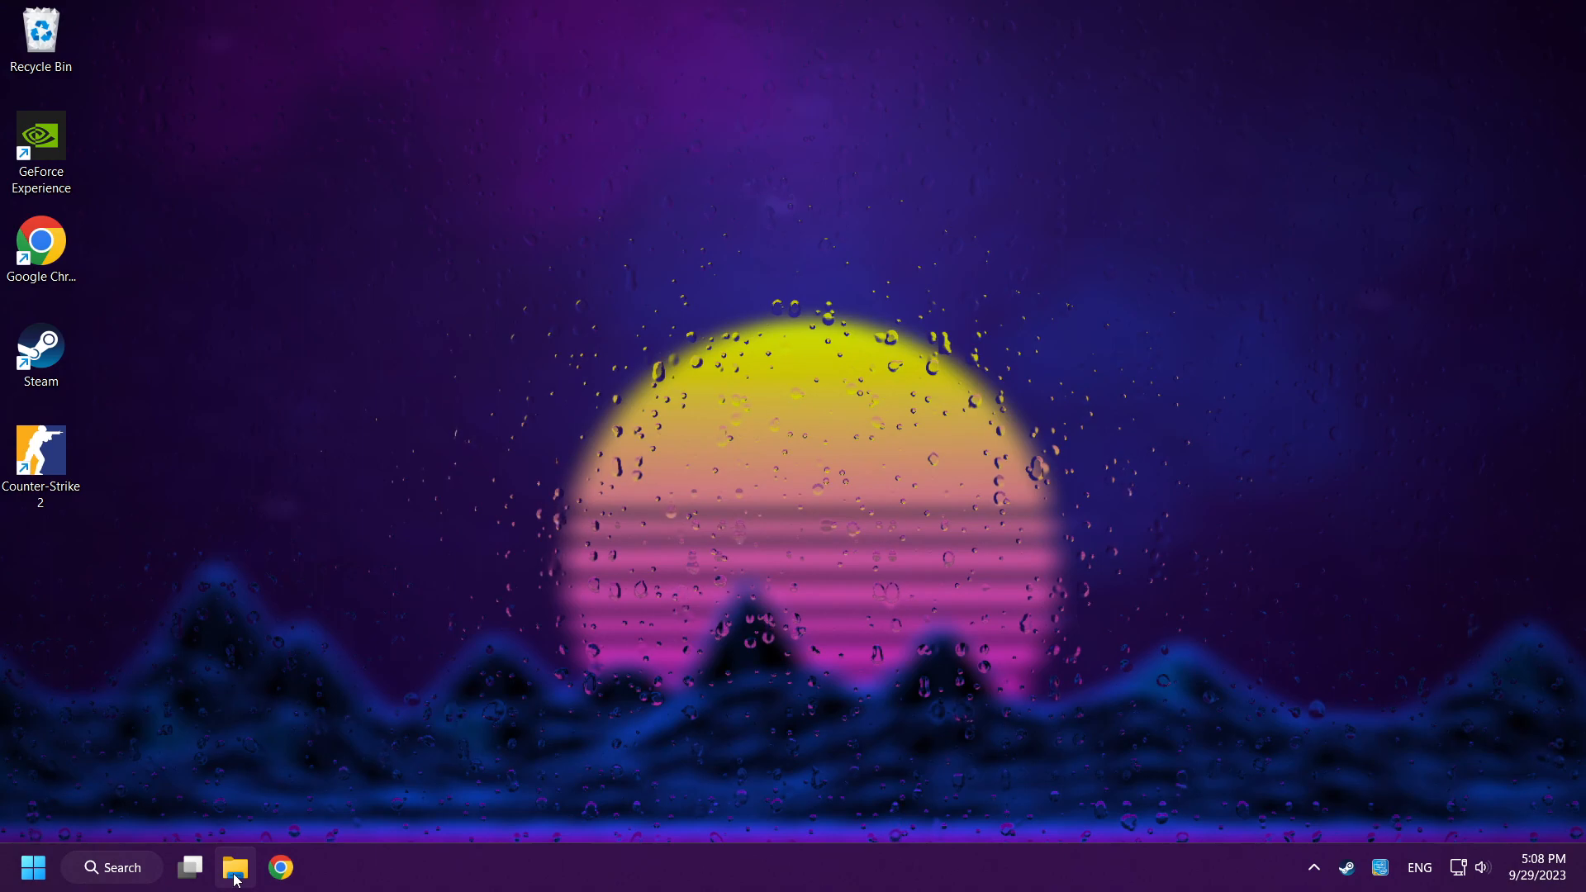
- Navigate File Explorer to C:\Program Files (x86)\Steam\userdata\<account> and select folder 730
left_click(234, 867)
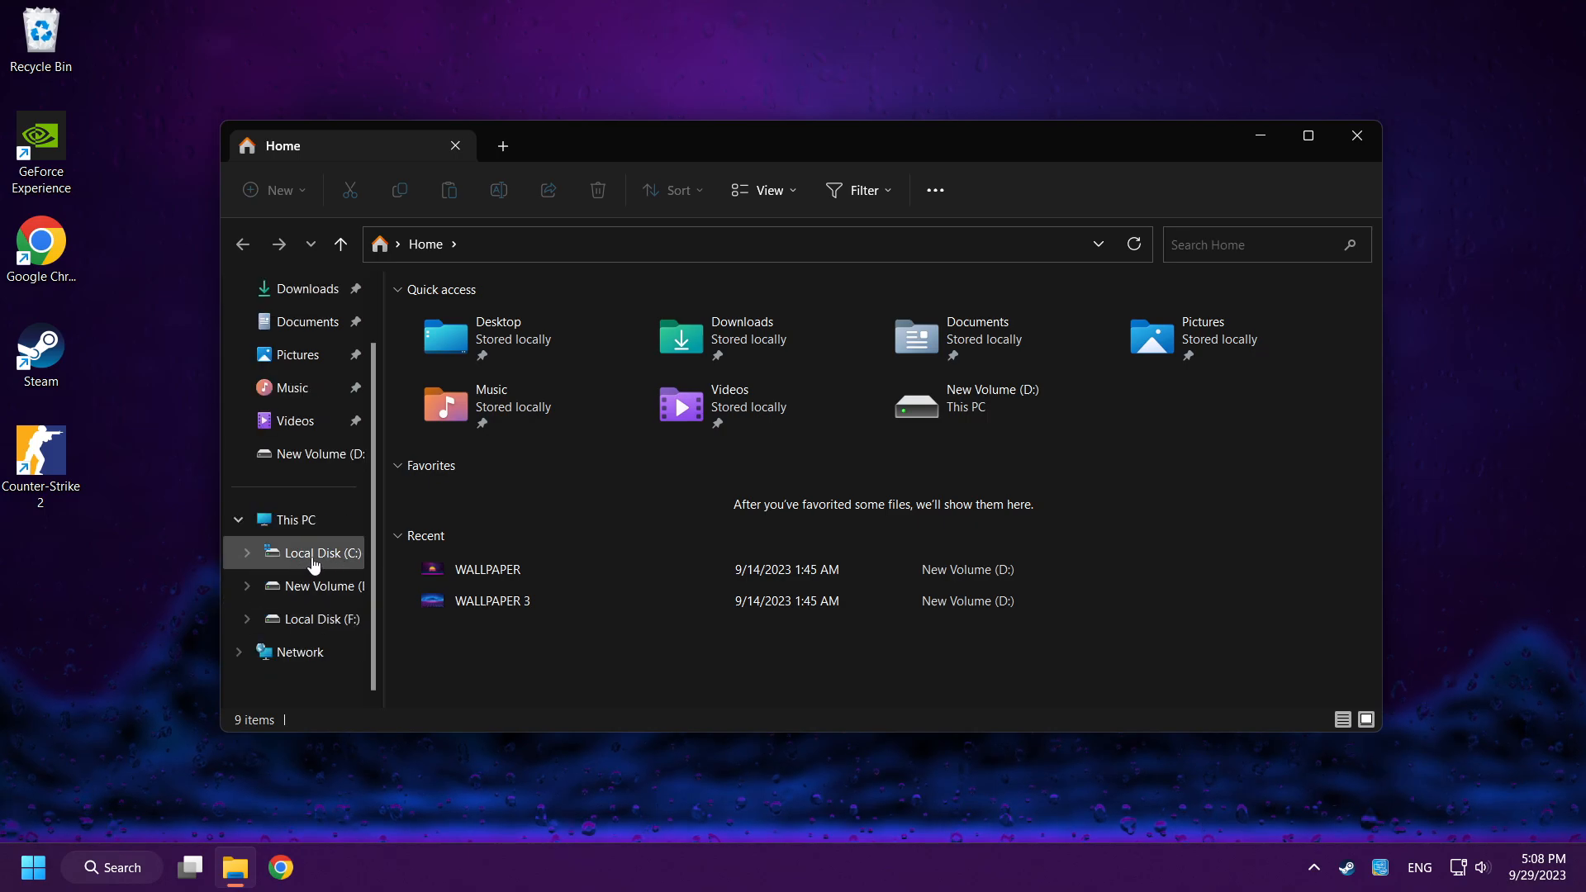
left_click(326, 552)
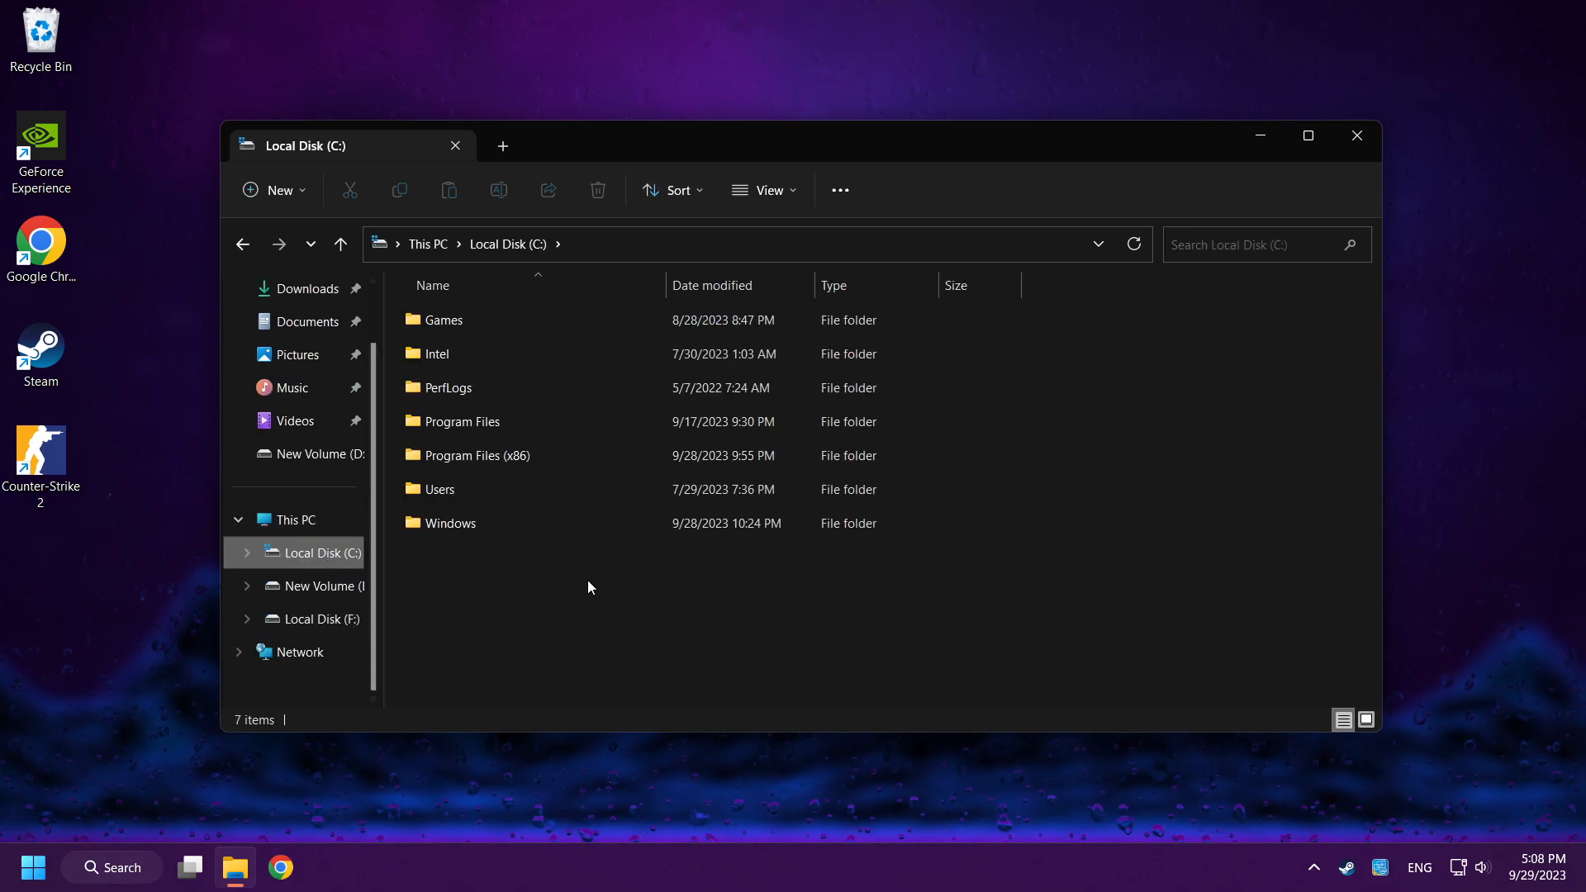
double_click(477, 456)
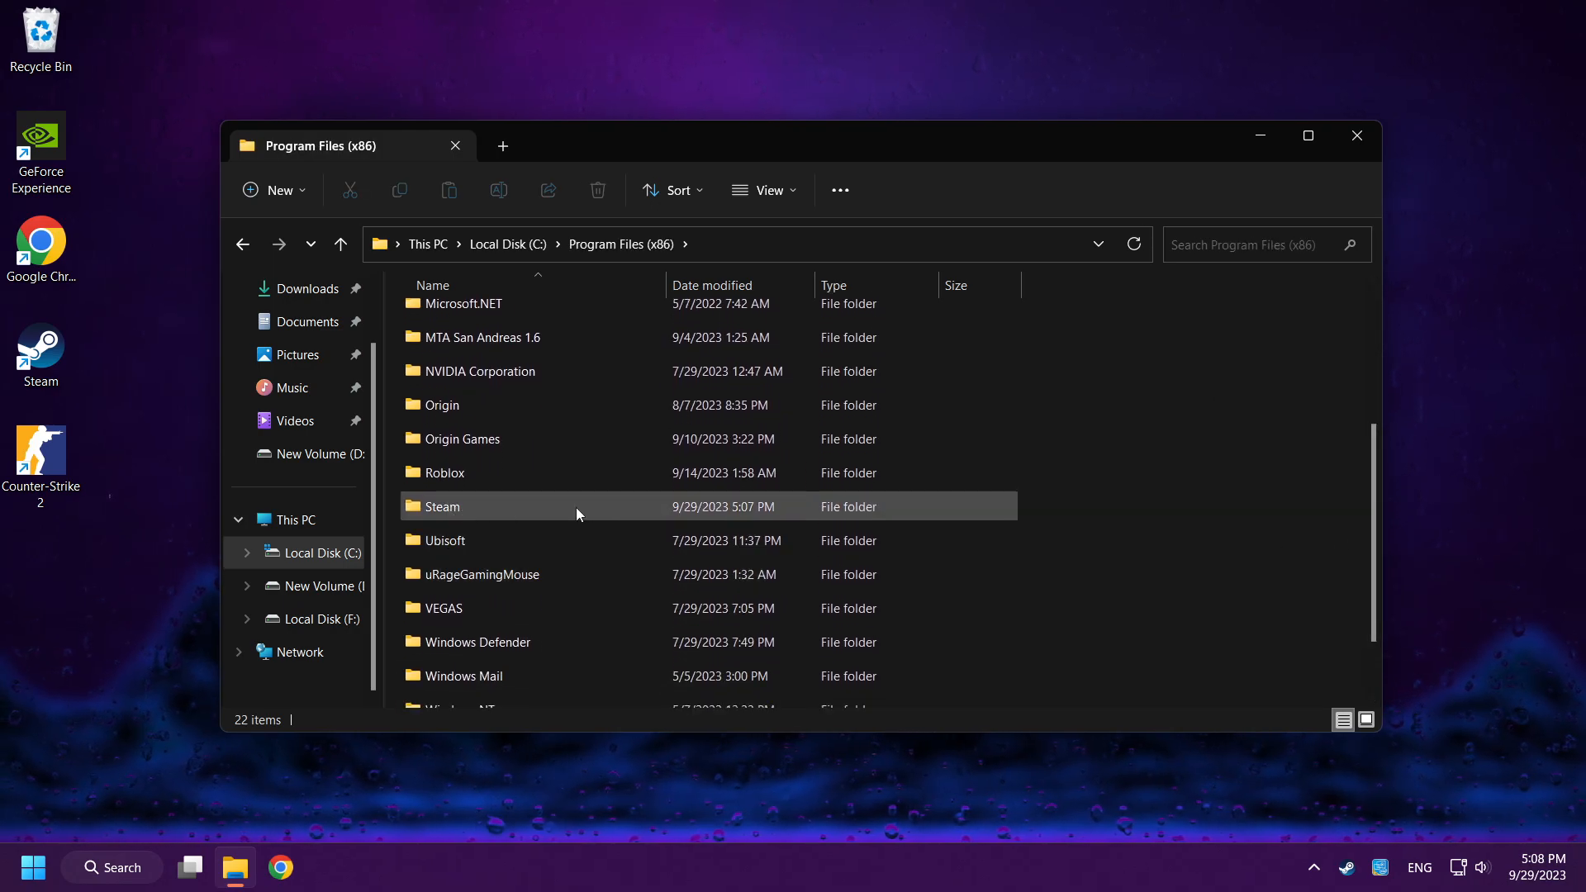
double_click(442, 506)
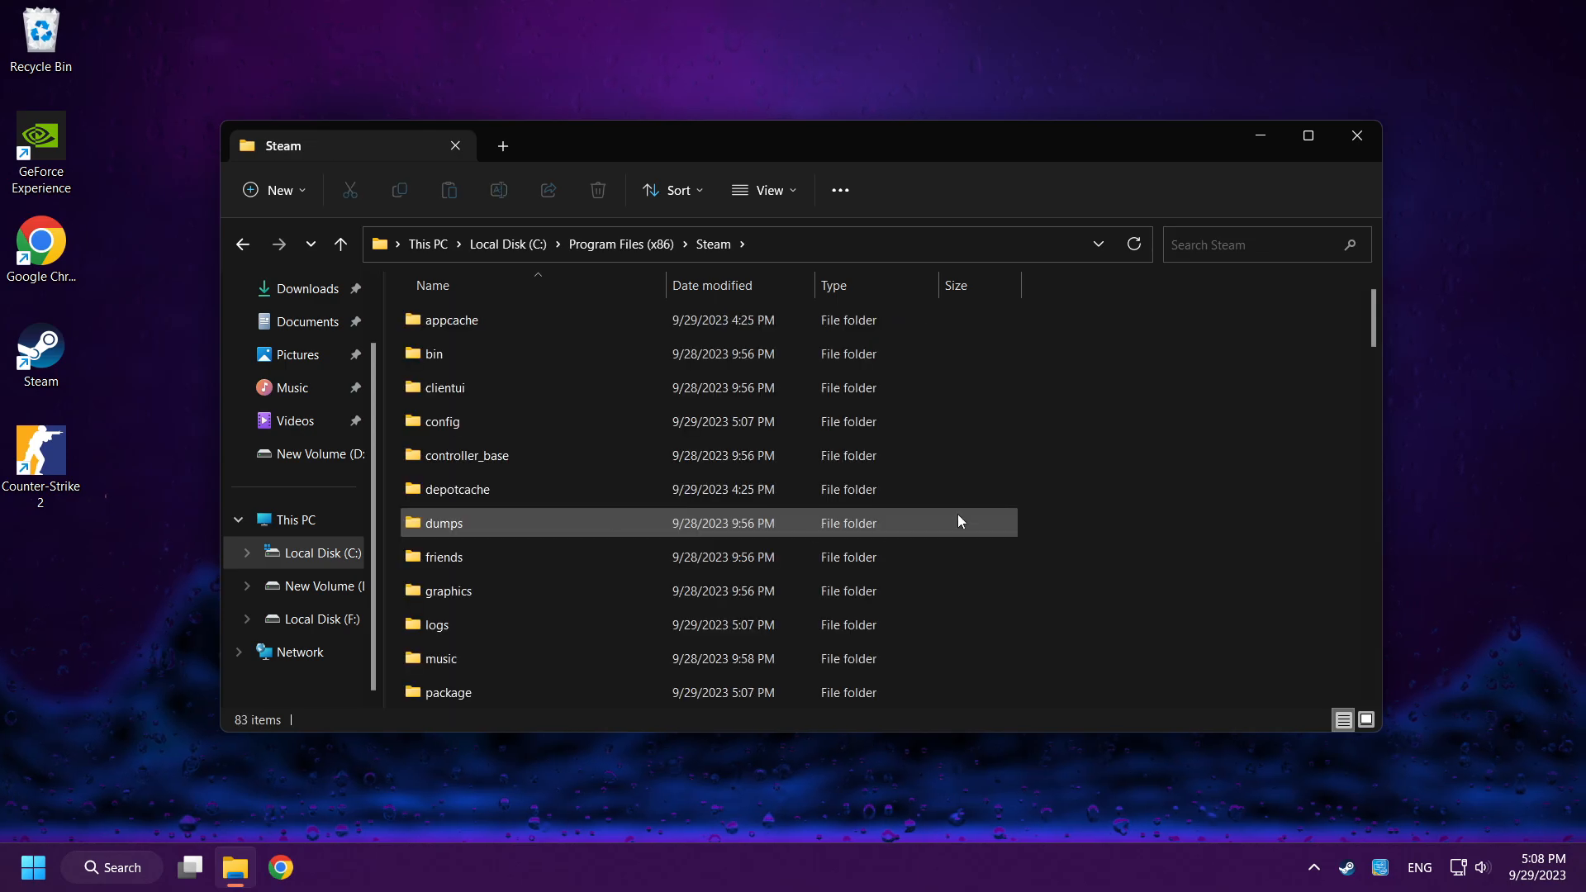
scroll("down", 3)
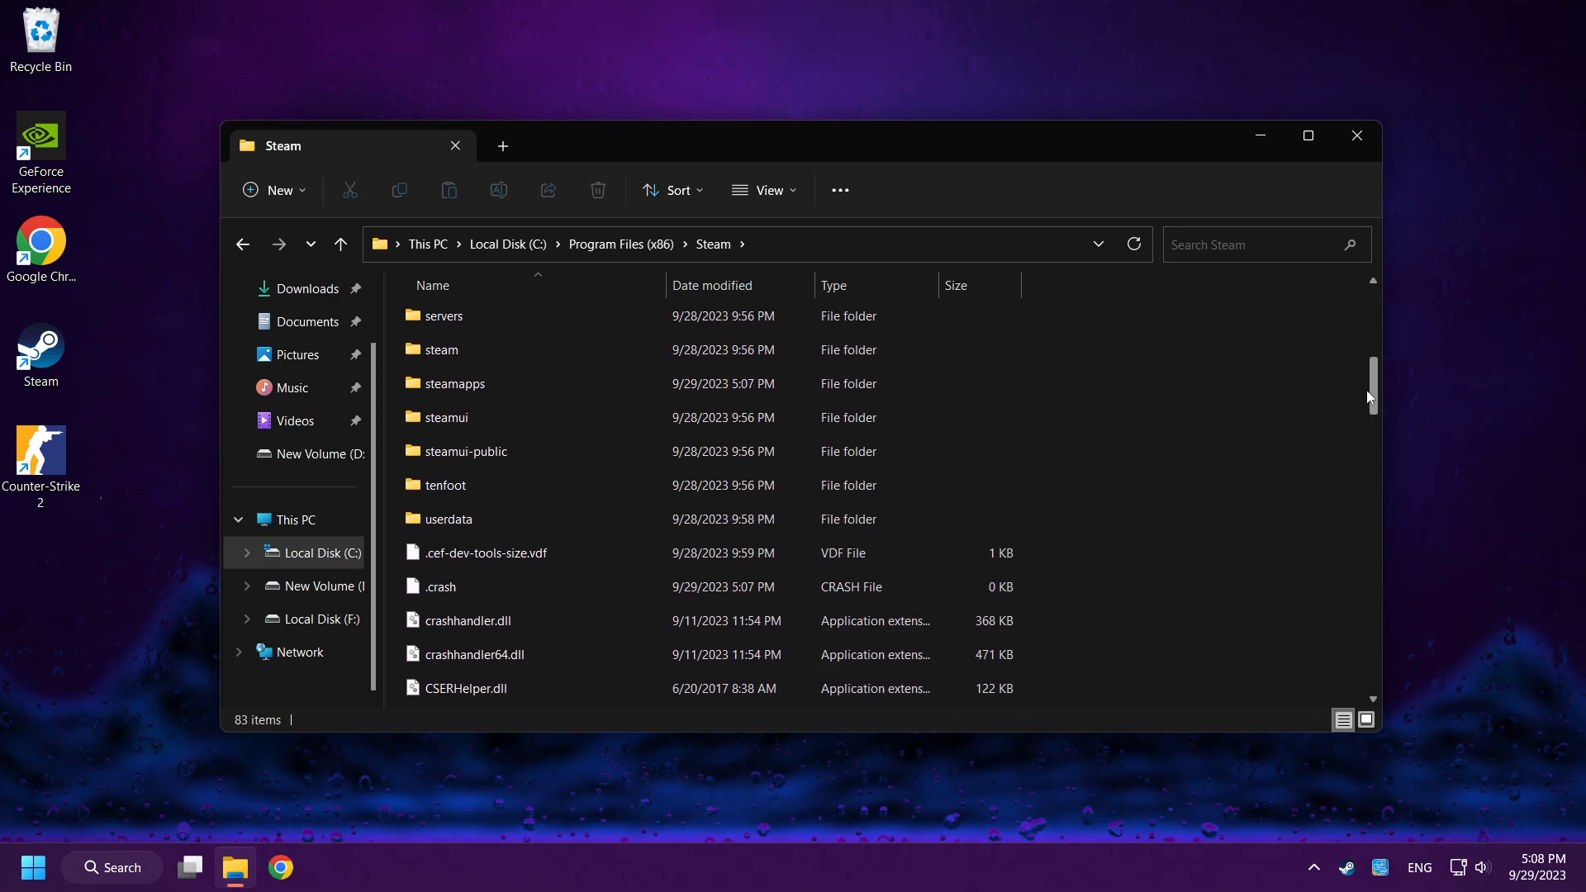
left_click(448, 518)
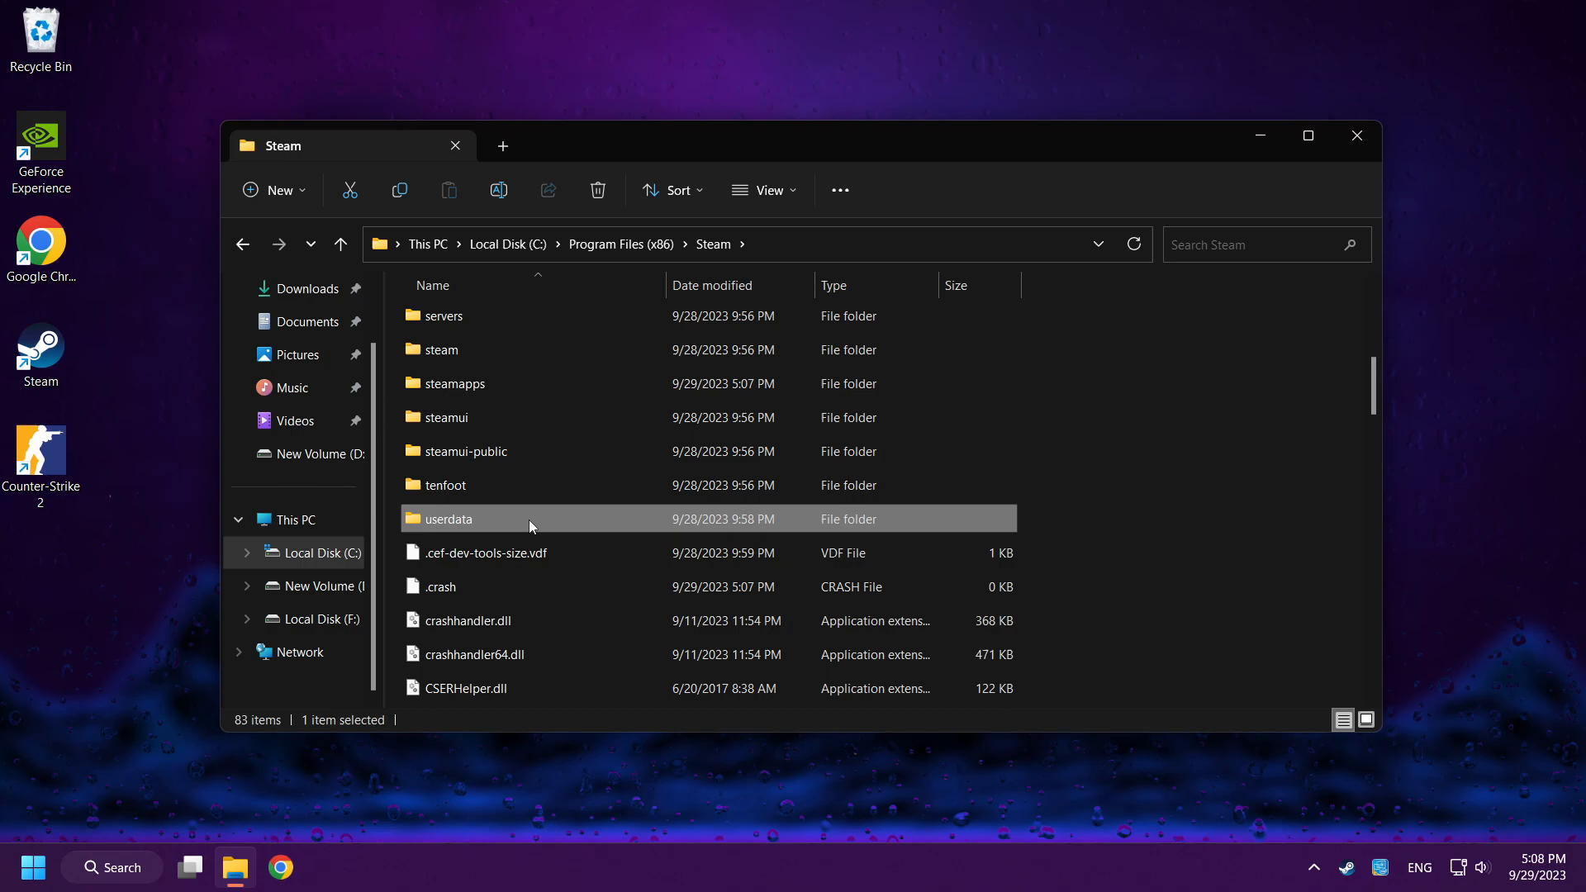
double_click(447, 518)
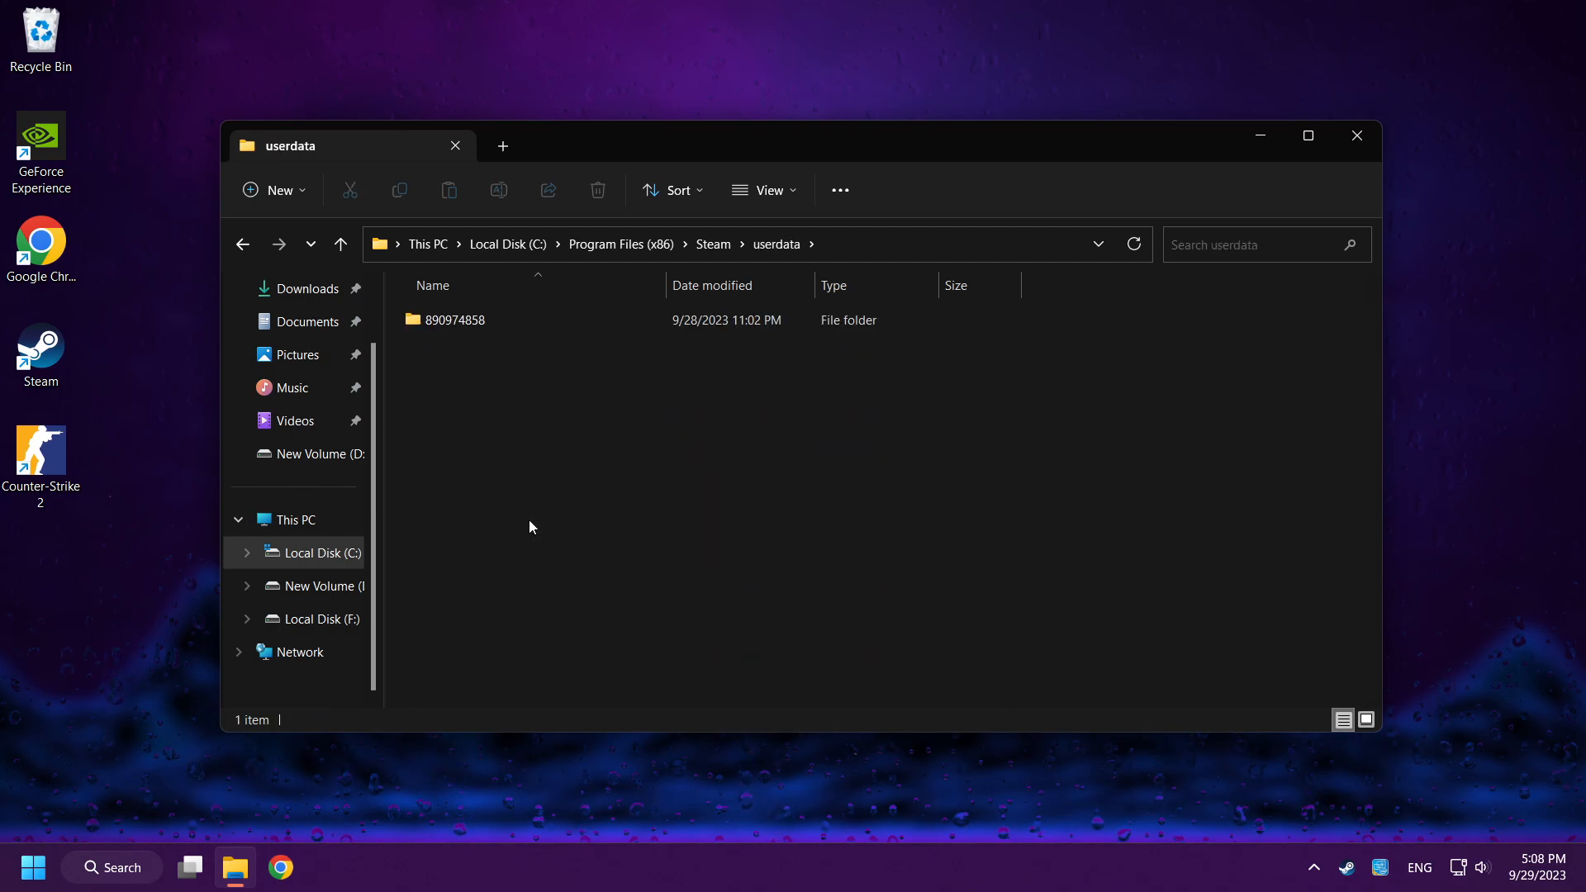
mouse_move(544, 326)
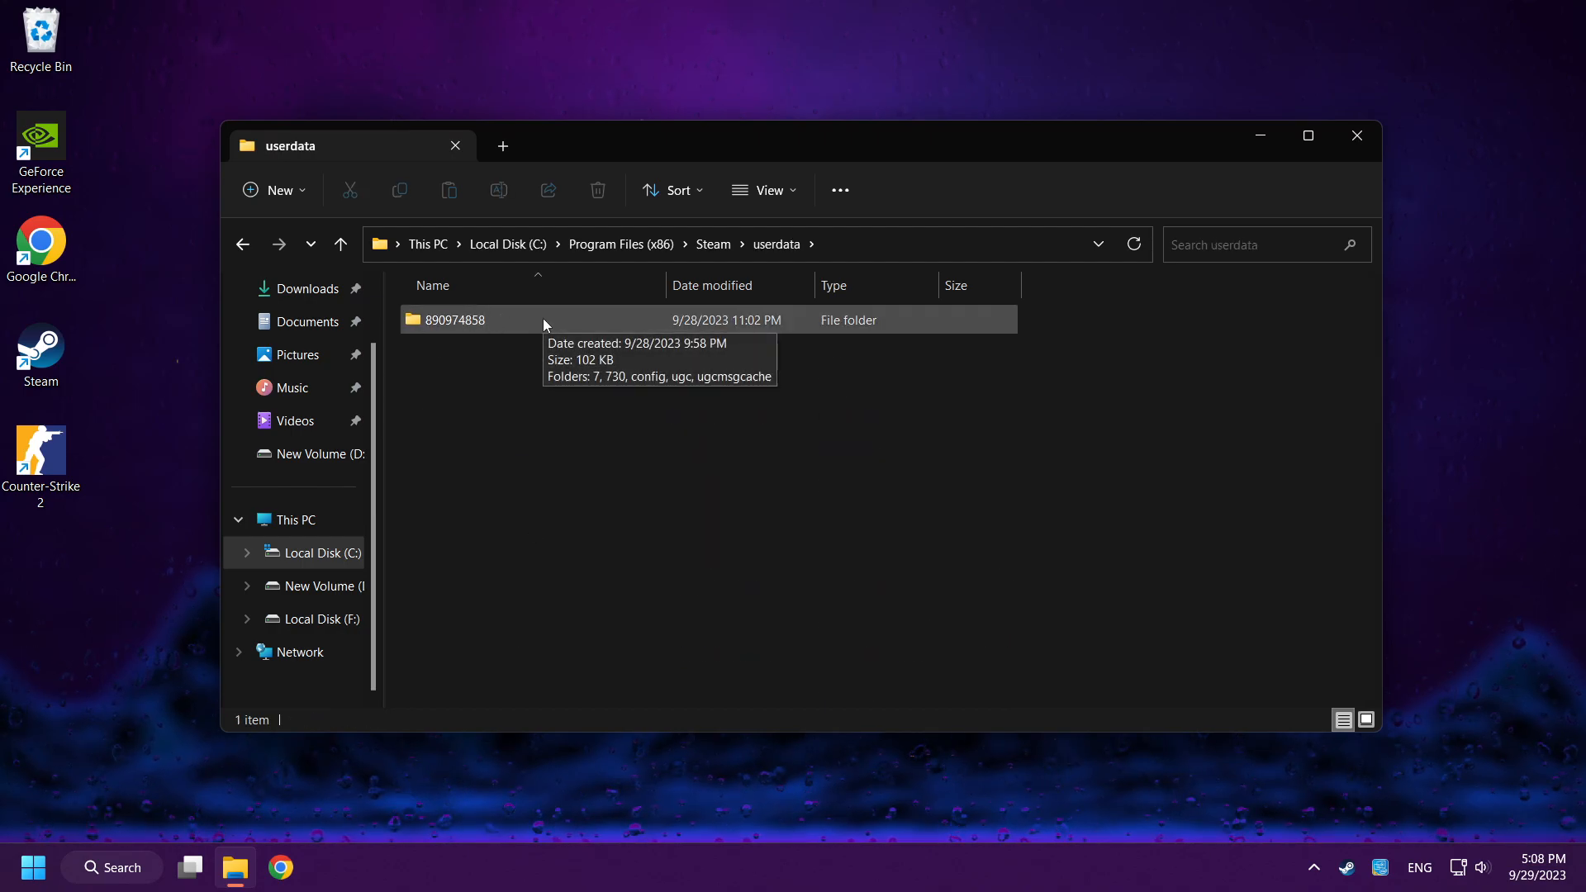
double_click(454, 319)
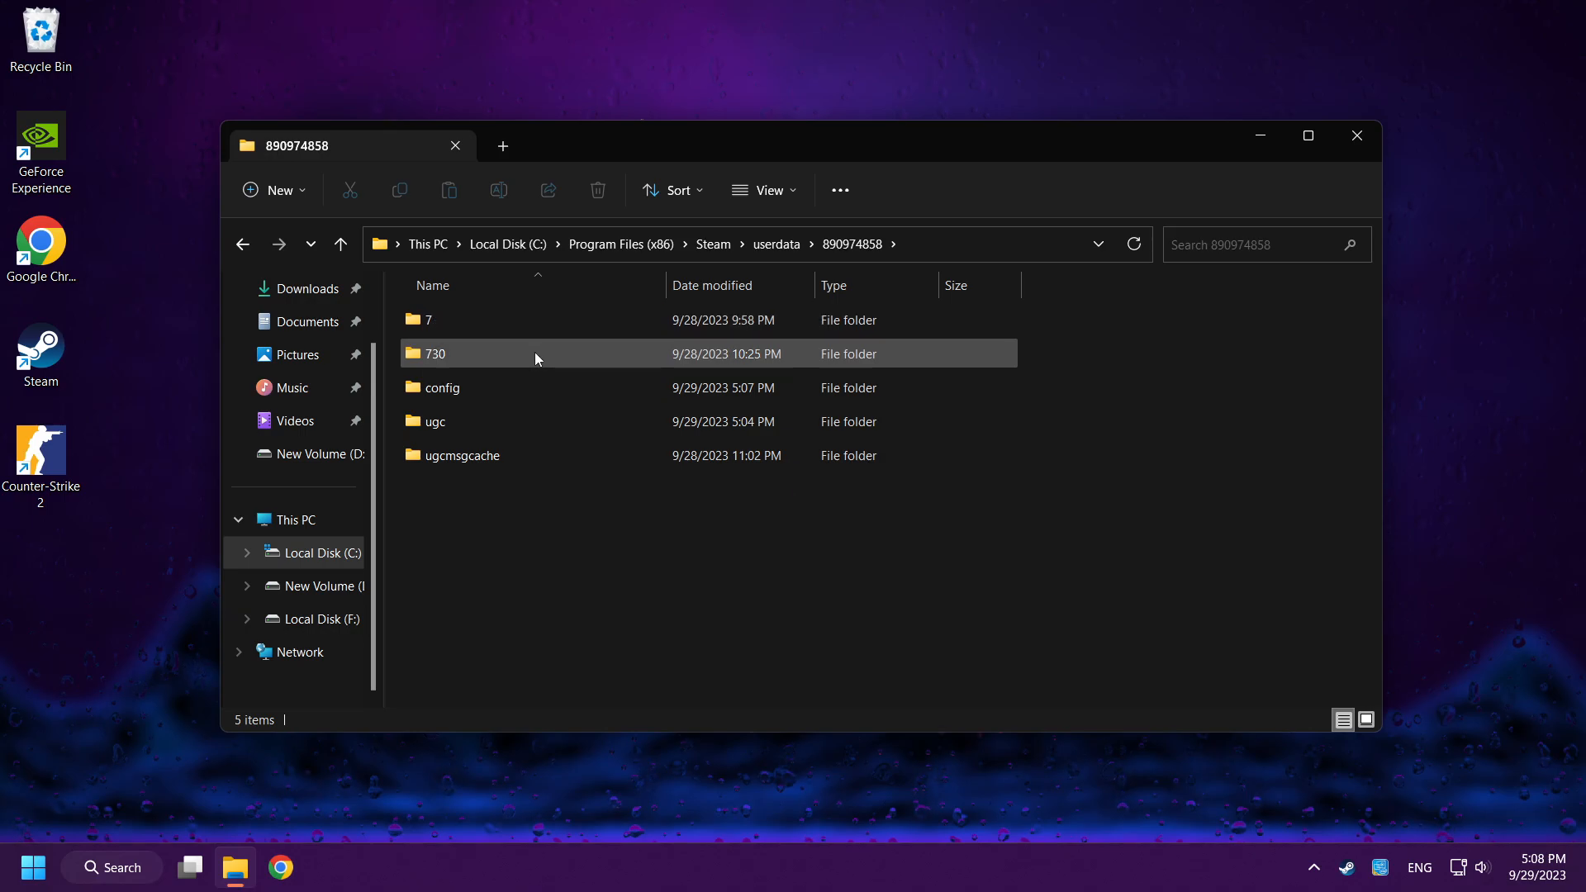
left_click(433, 353)
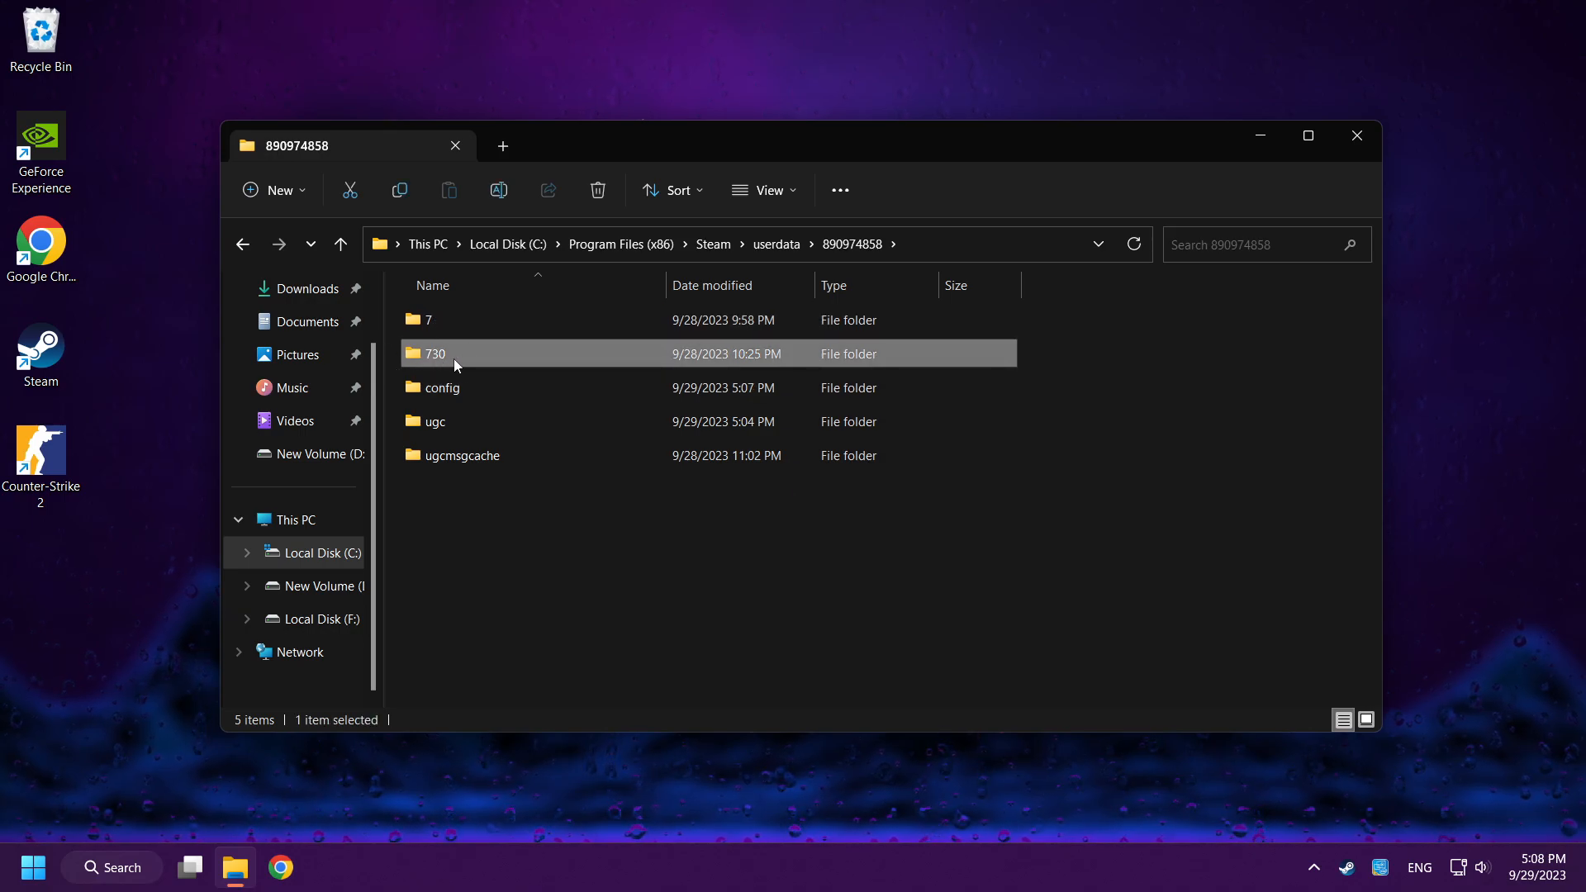
- Delete the 730 folder from the Steam account's userdata via its context menu
right_click(433, 353)
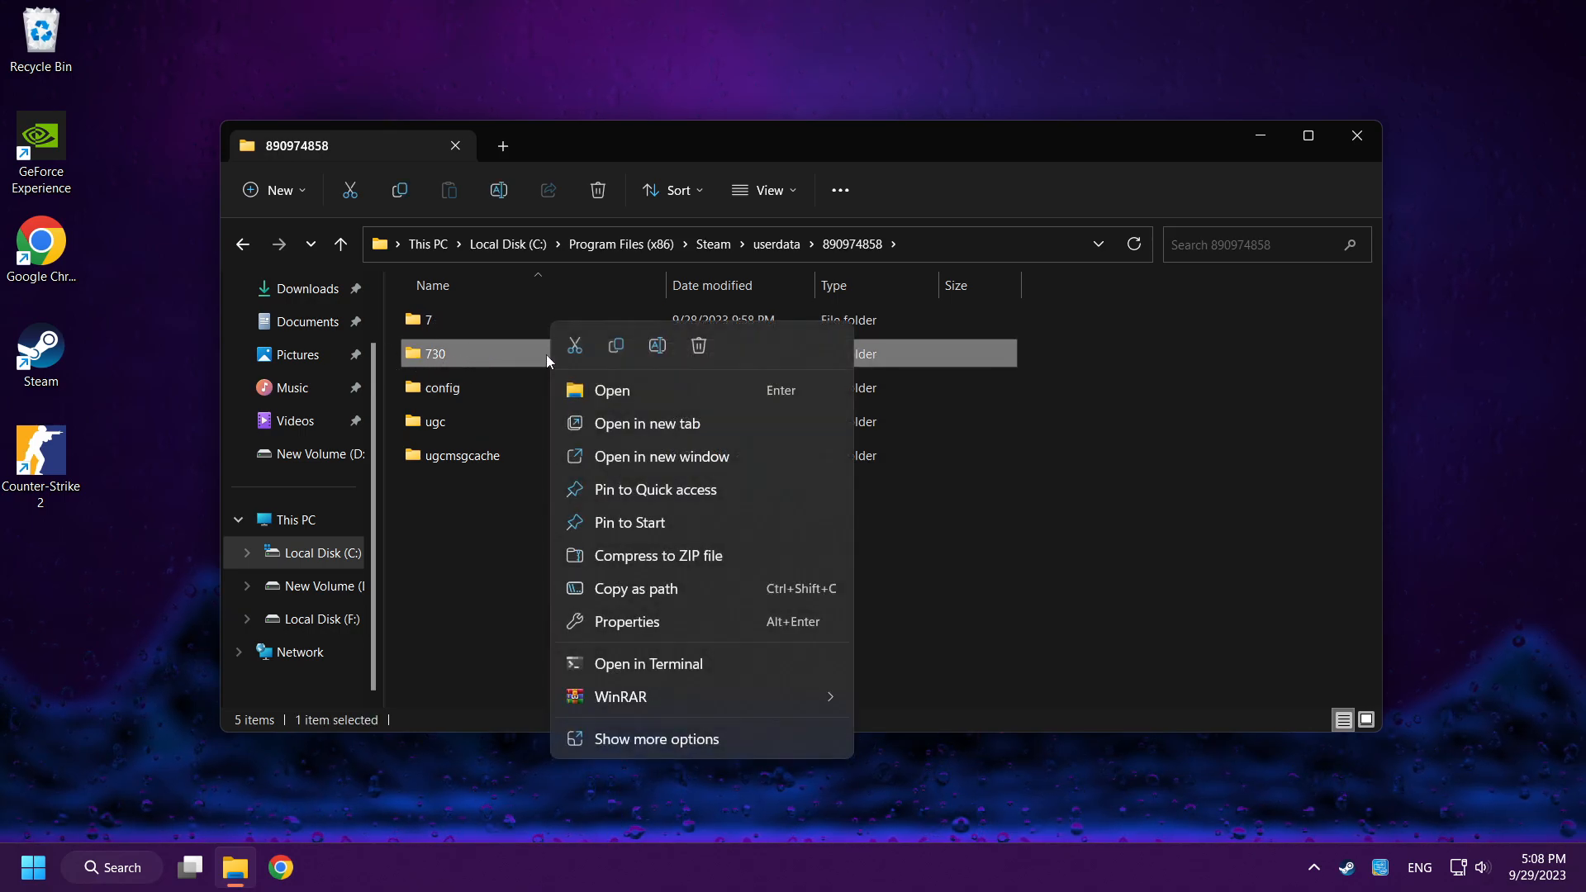
mouse_move(699, 346)
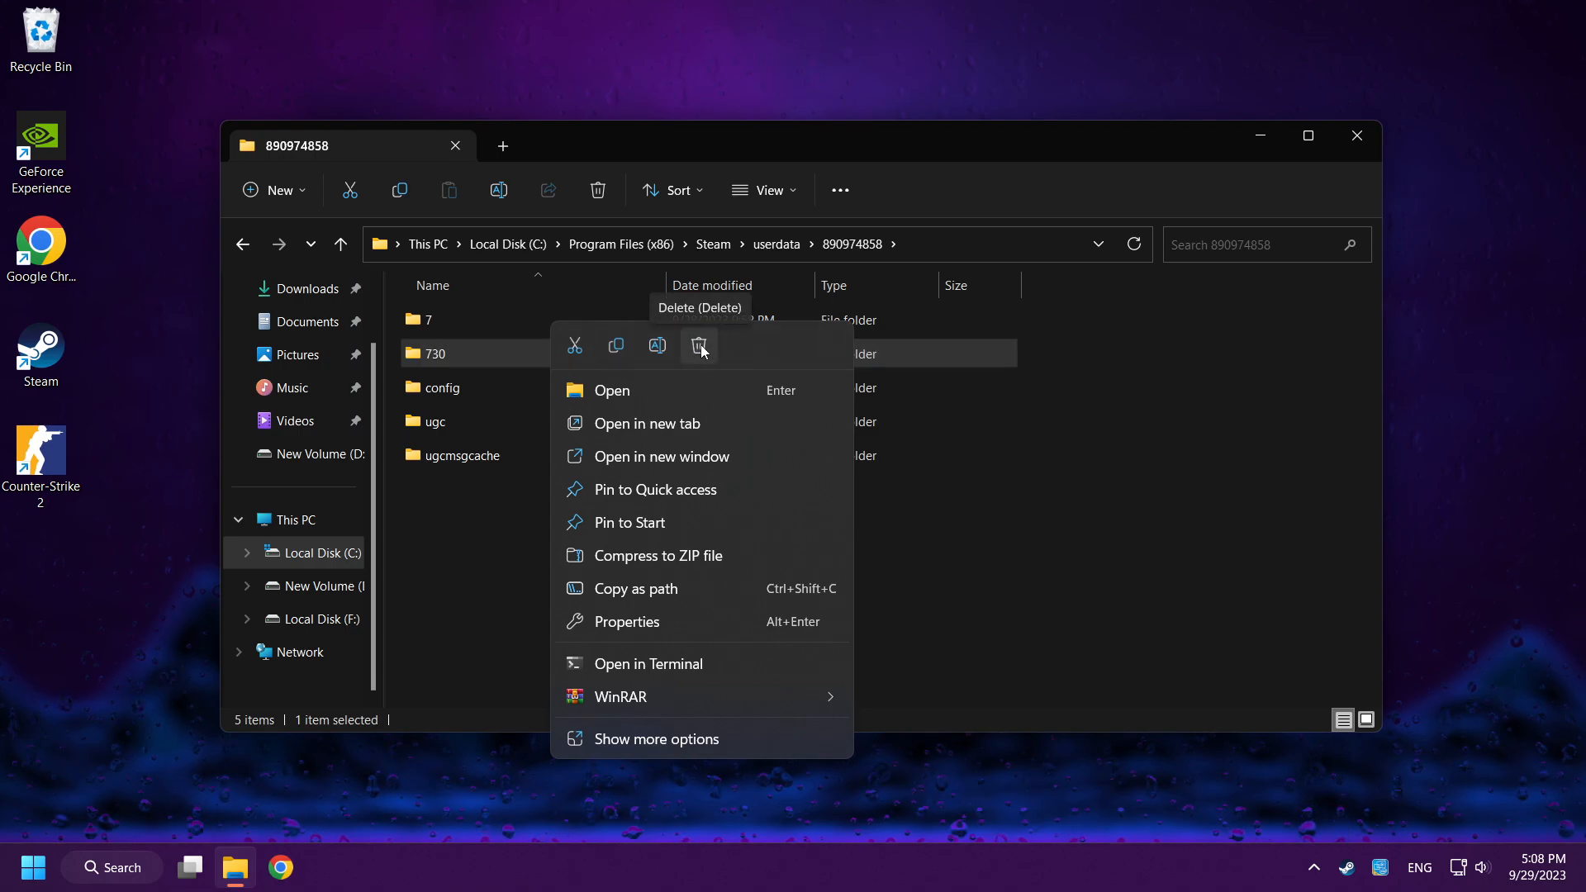
left_click(699, 345)
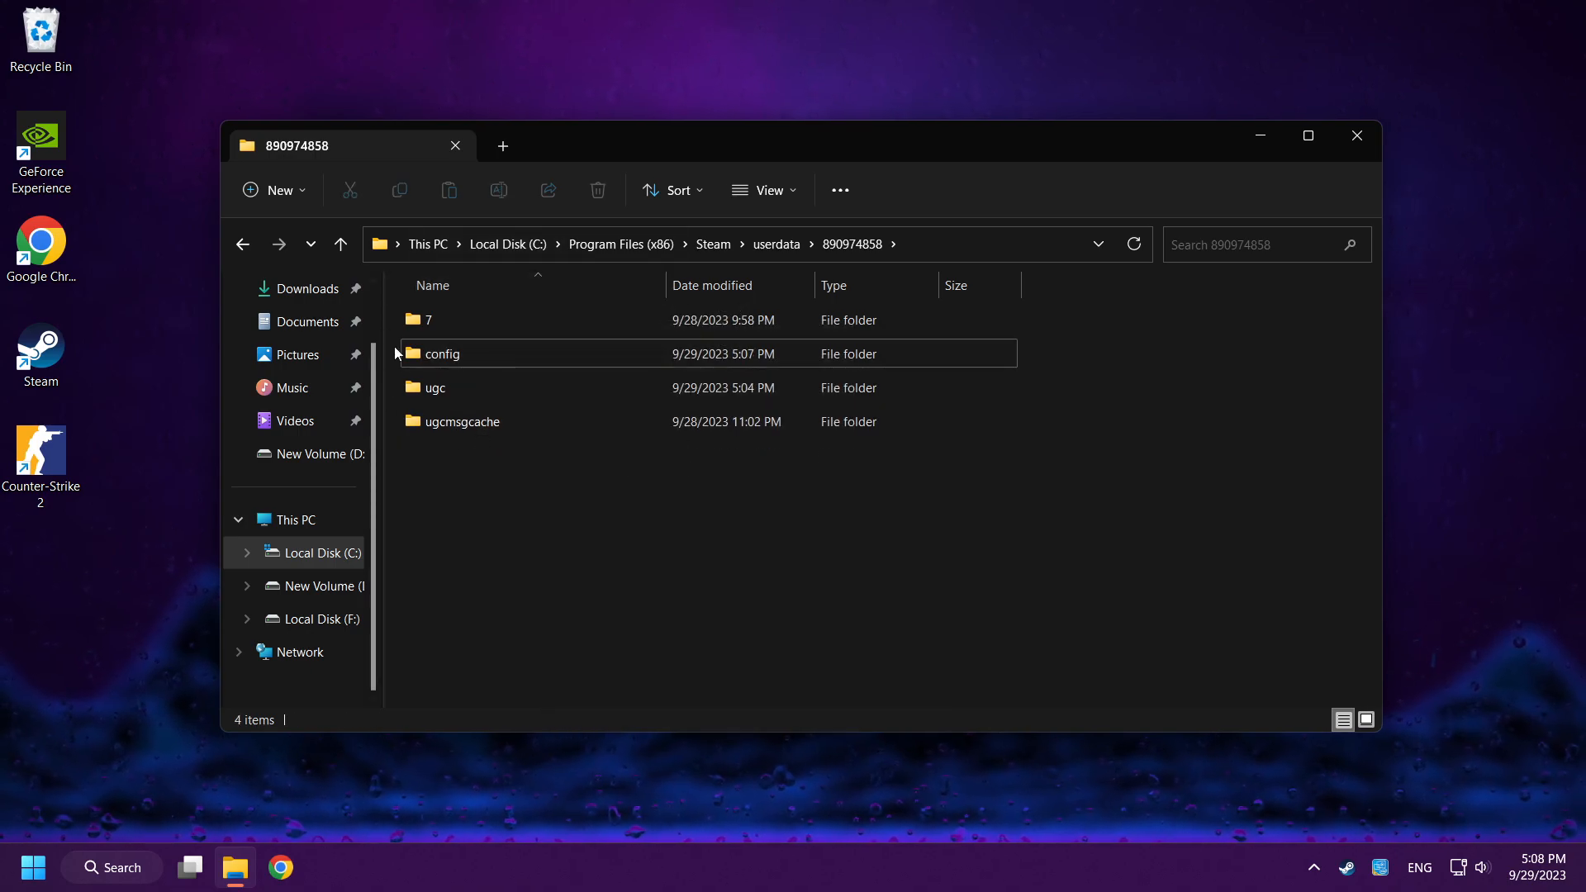
mouse_move(1357, 136)
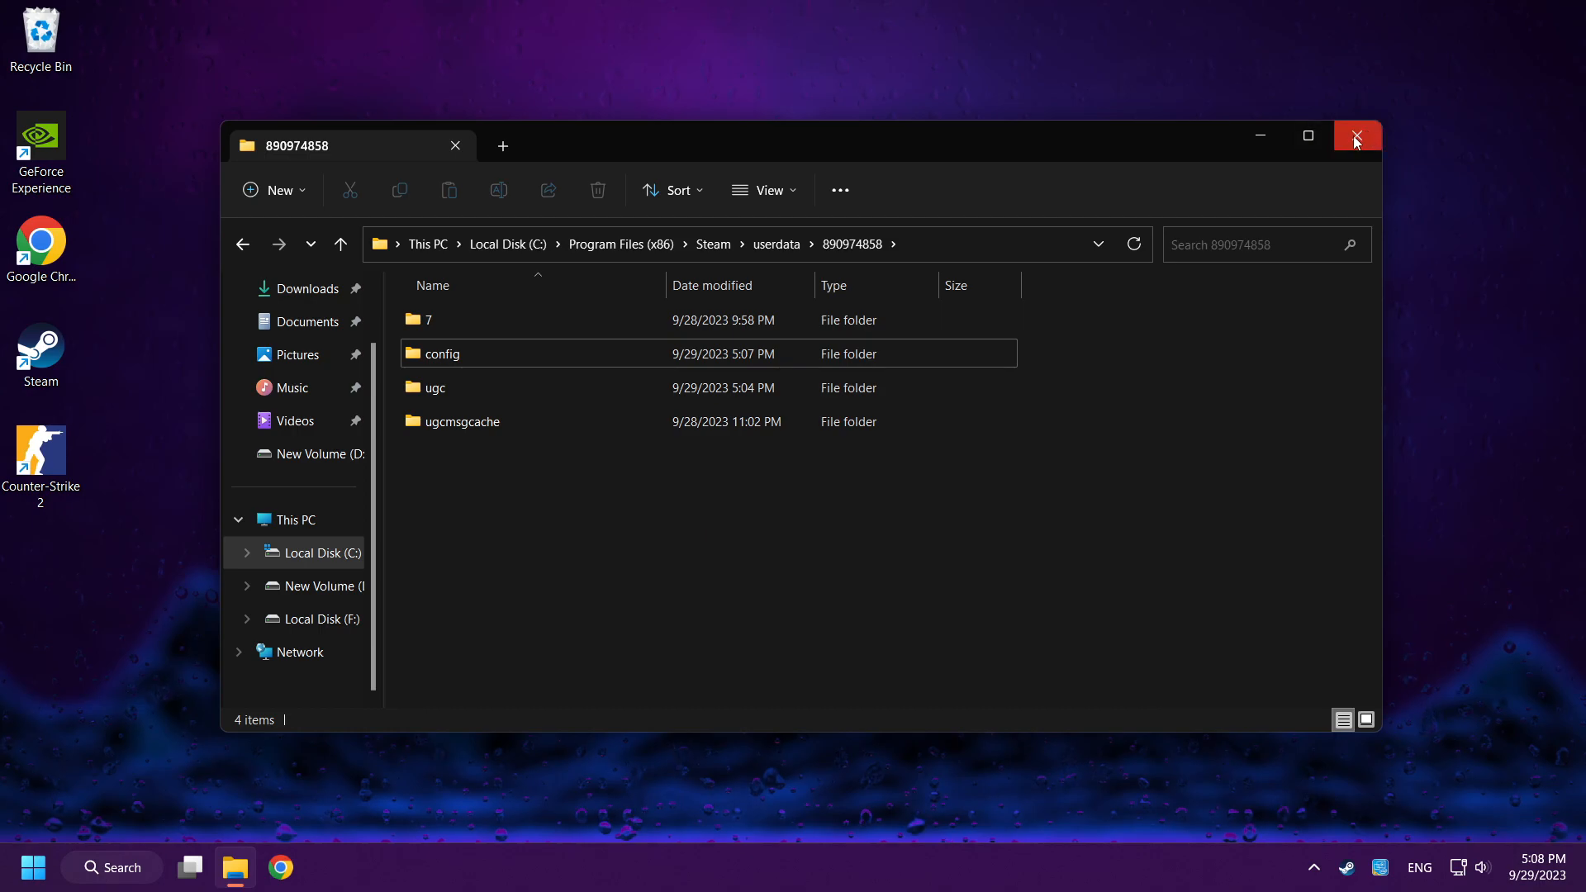
- Close File Explorer and press Play on the Counter-Strike 2 library page
left_click(1355, 136)
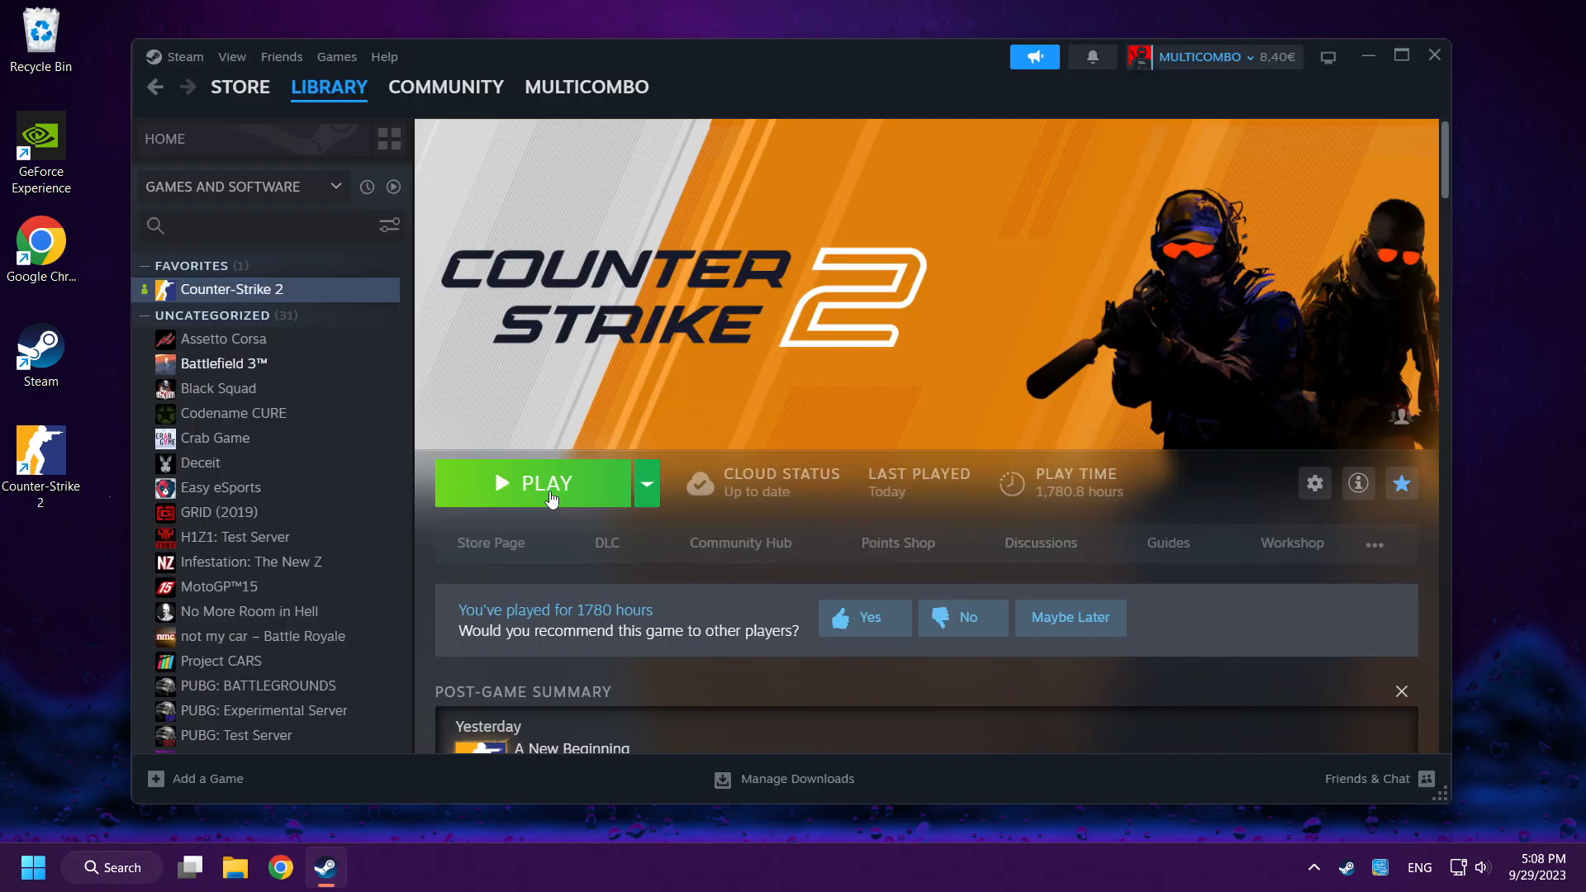
left_click(533, 482)
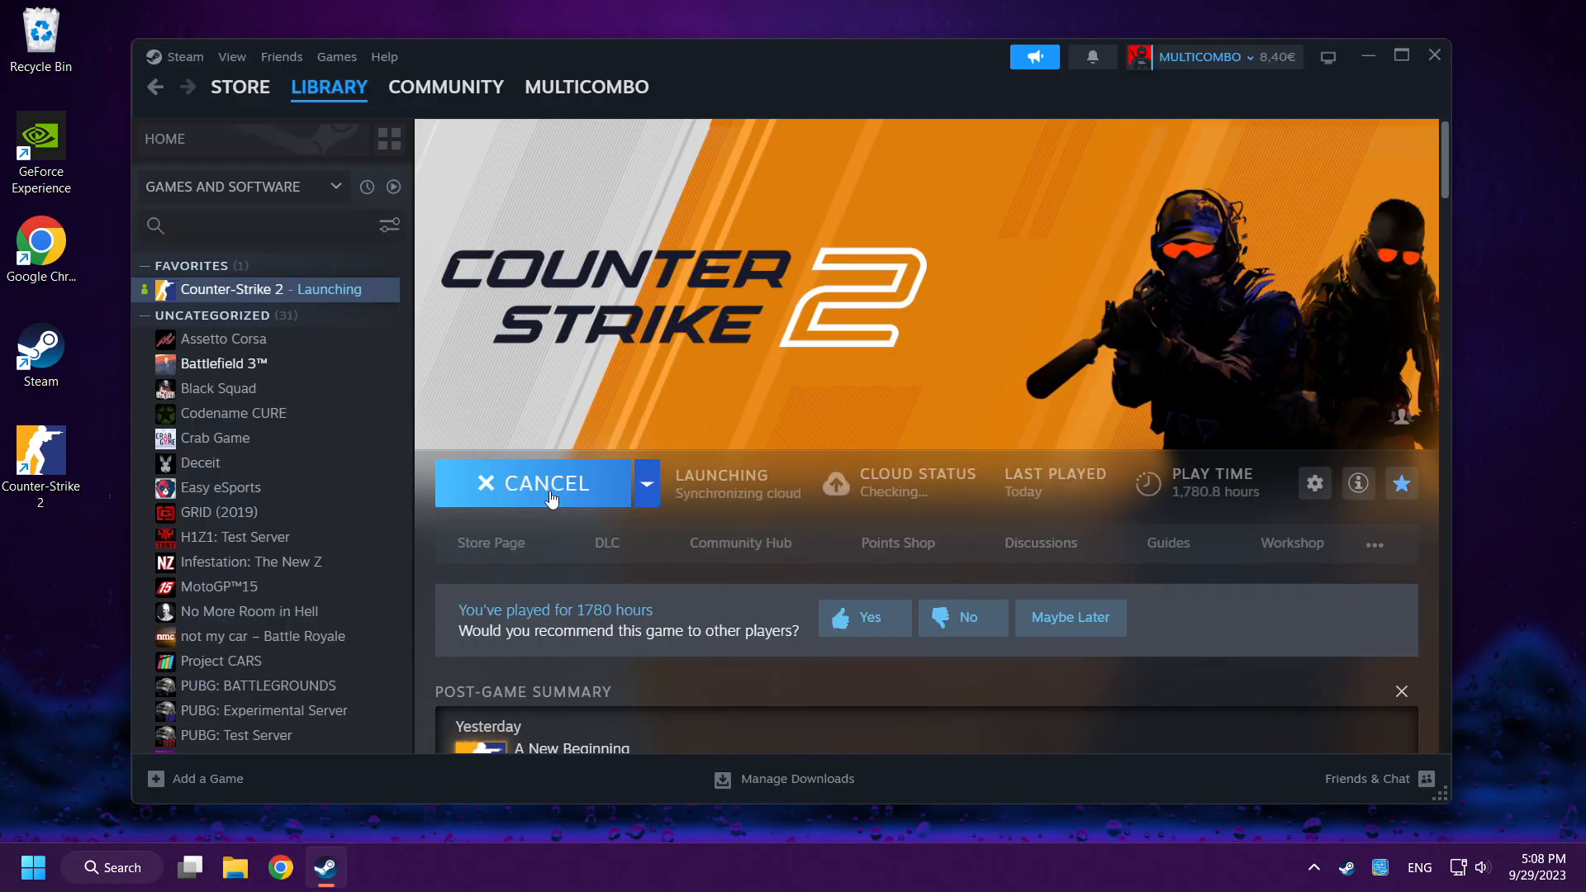